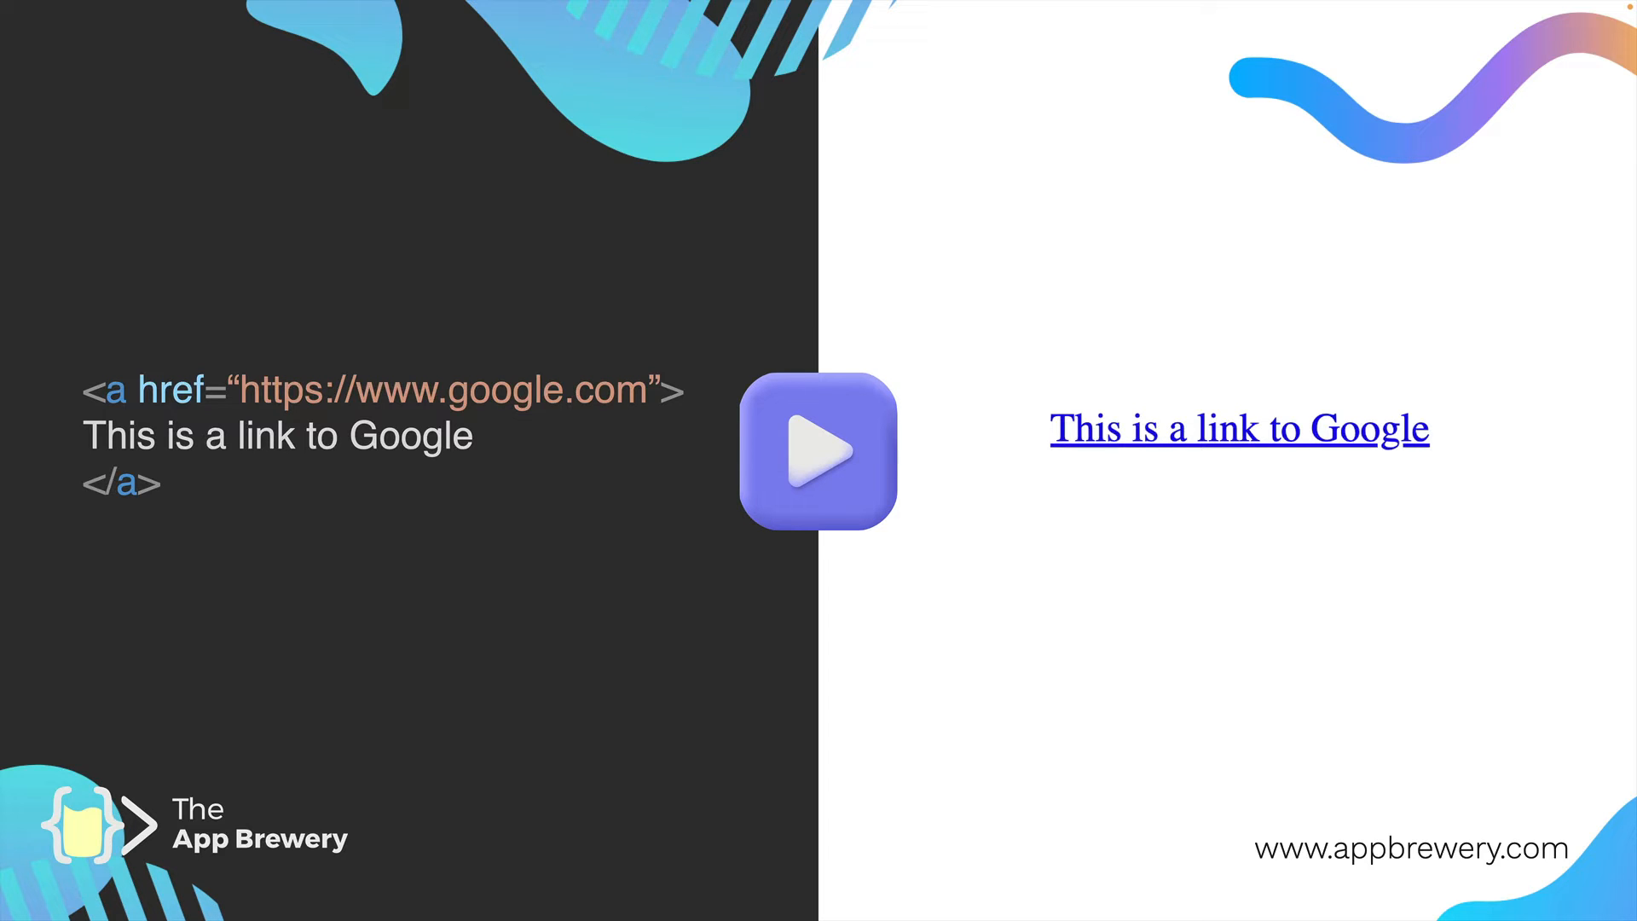
pyautogui.moveTo(167, 412)
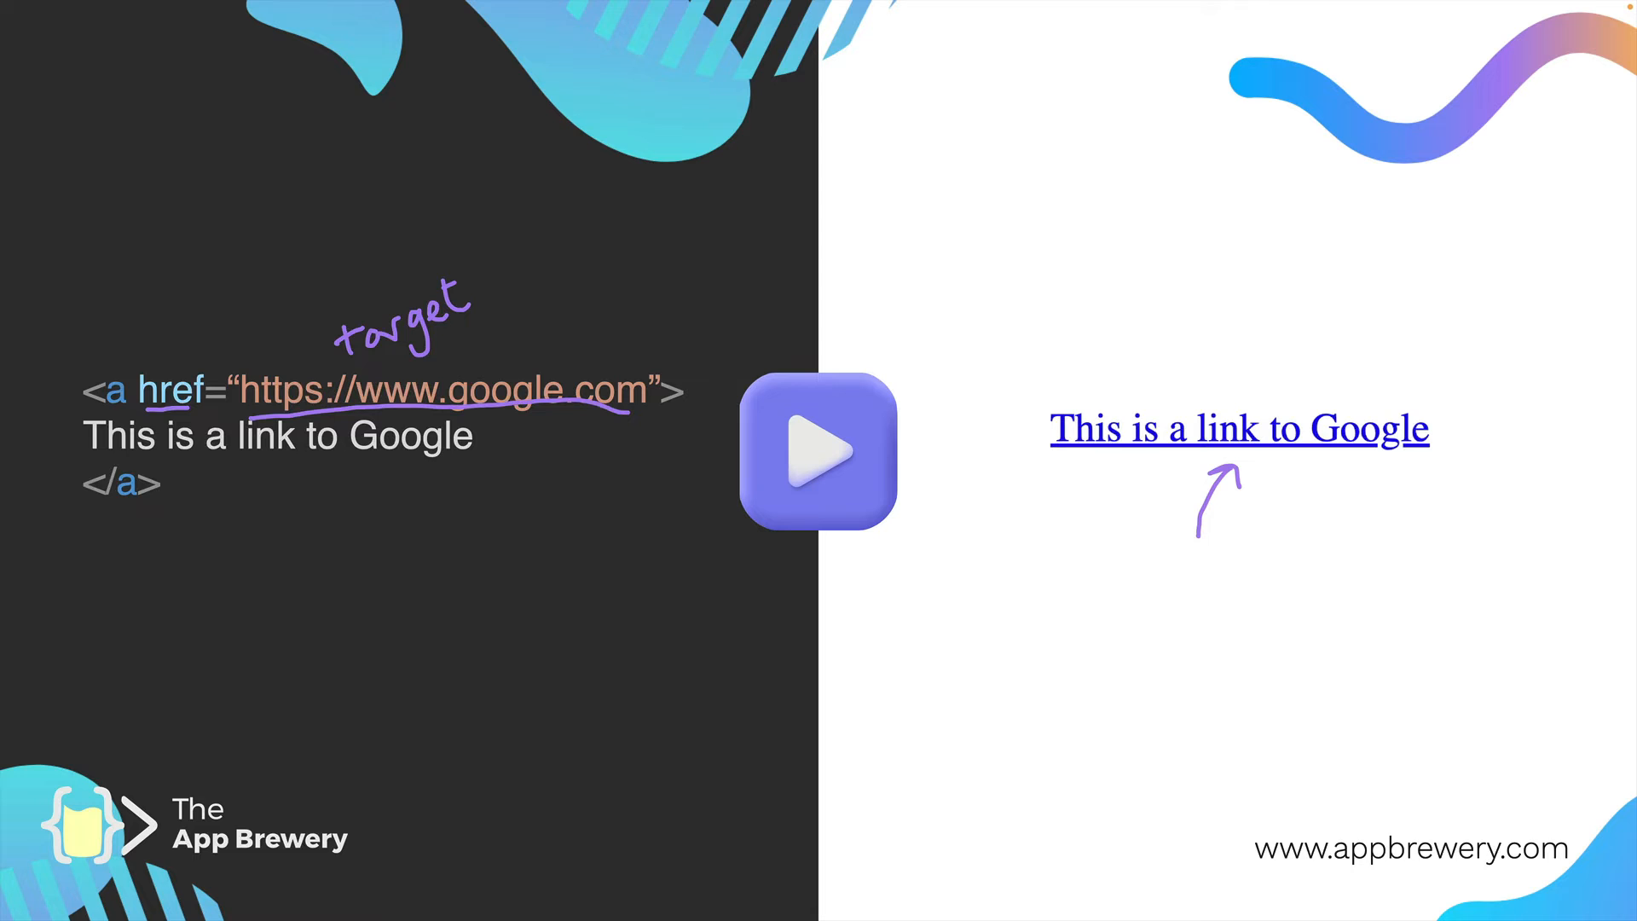
# Bring up the MDN reference page for the anchor element in Chrome
pyautogui.click(817, 452)
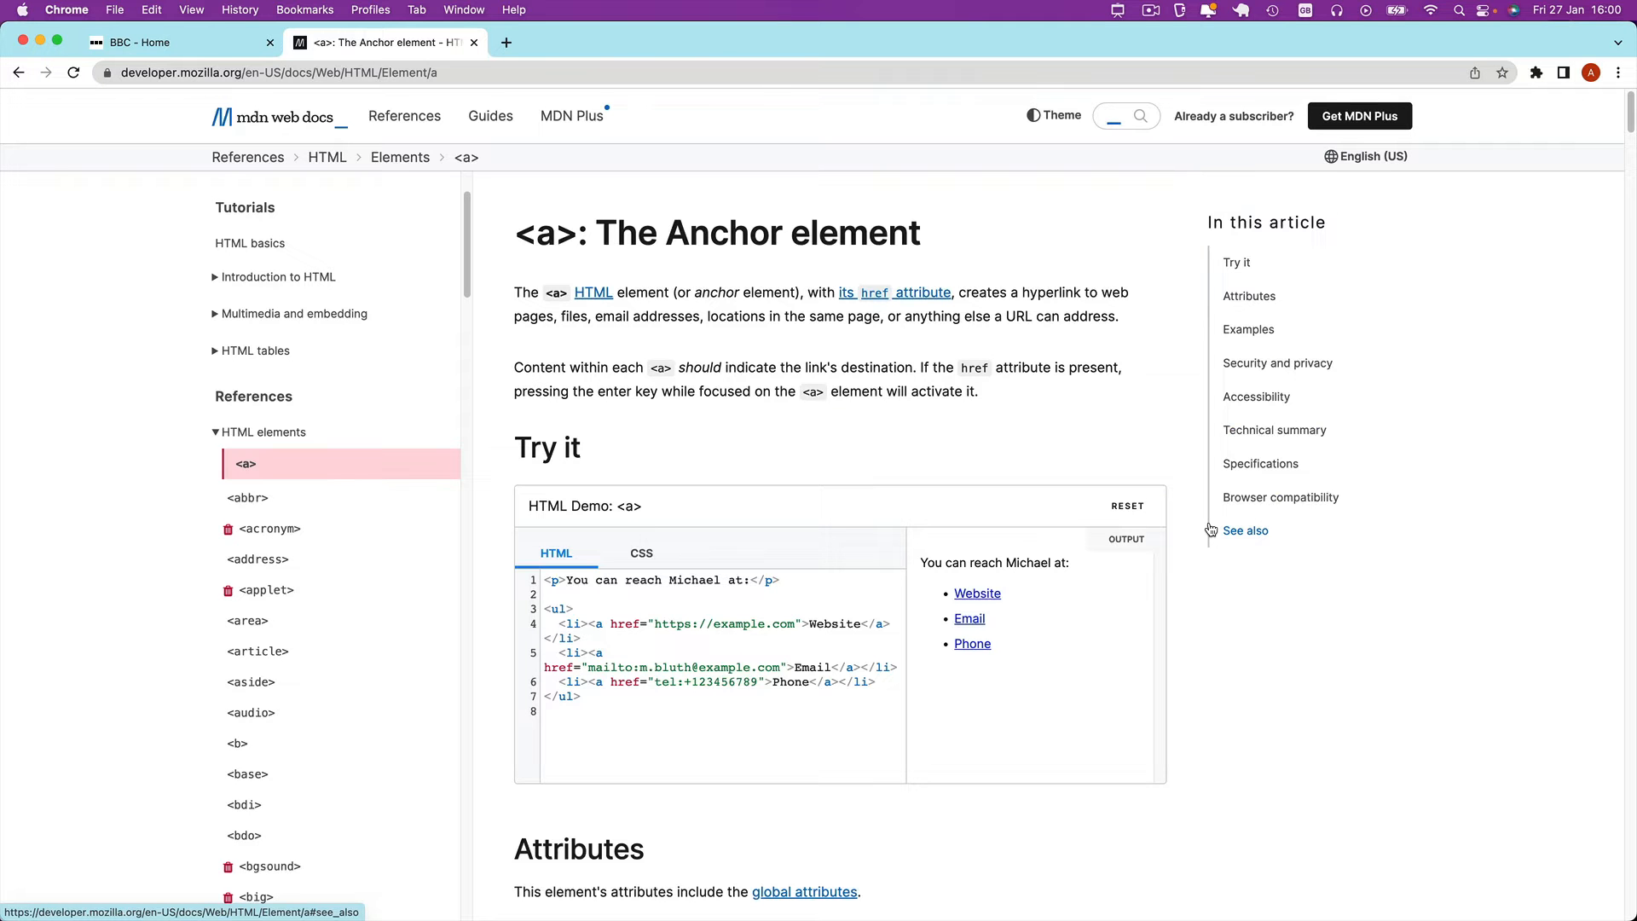
pyautogui.moveTo(592, 222)
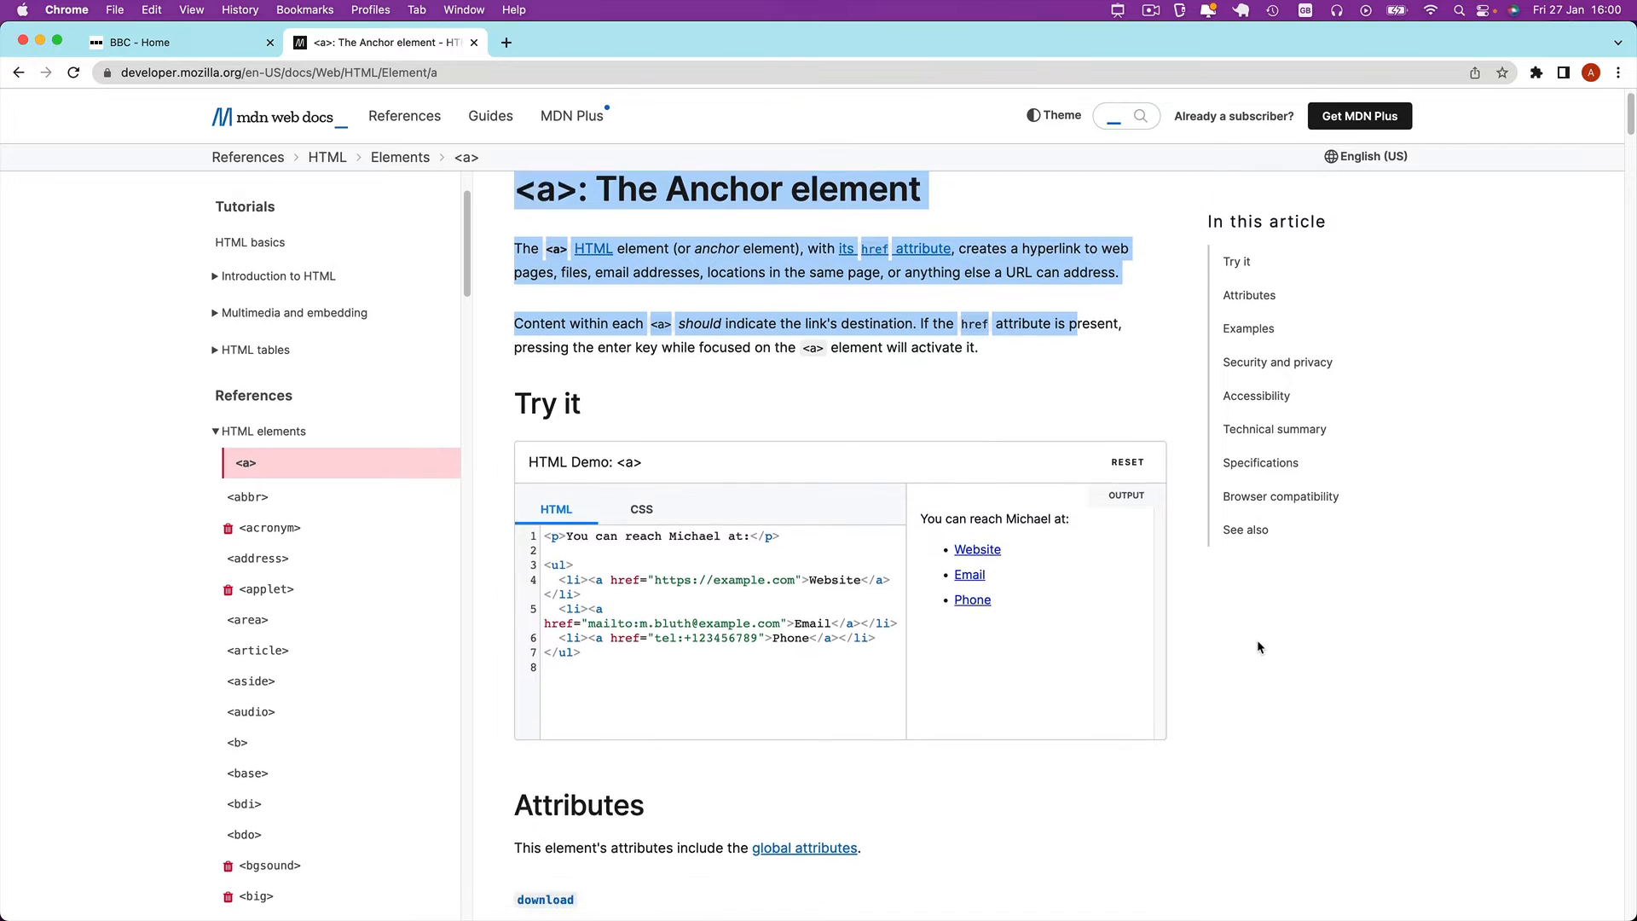
# Review the anchor element's Attributes section, then follow the link to the Global attributes reference
pyautogui.click(404, 116)
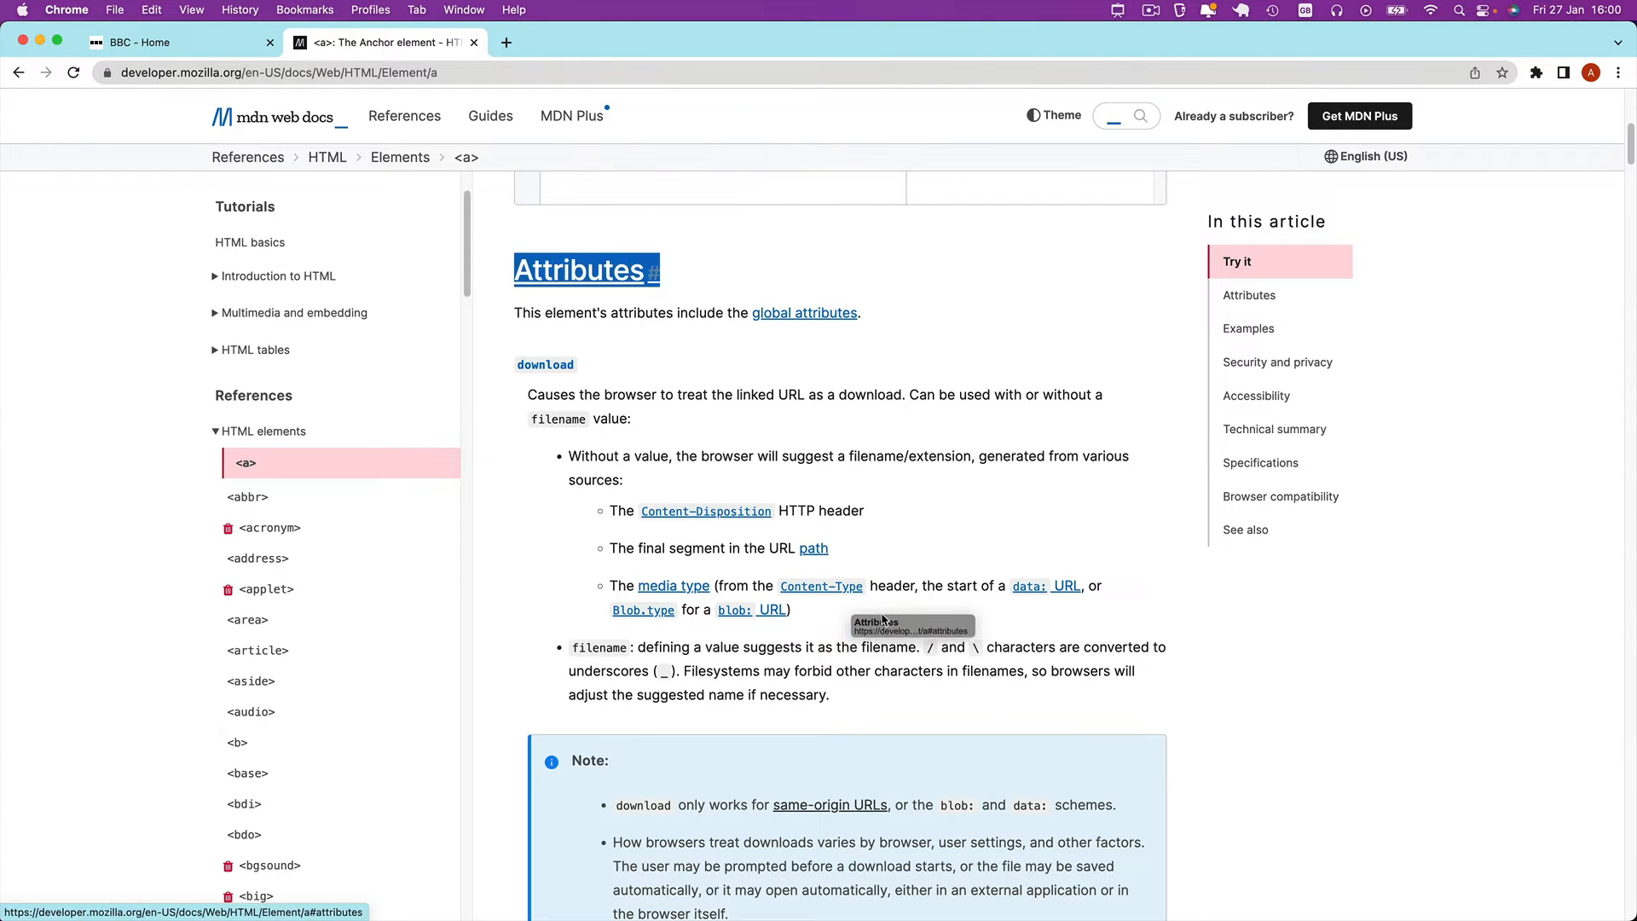
pyautogui.scroll(-3)
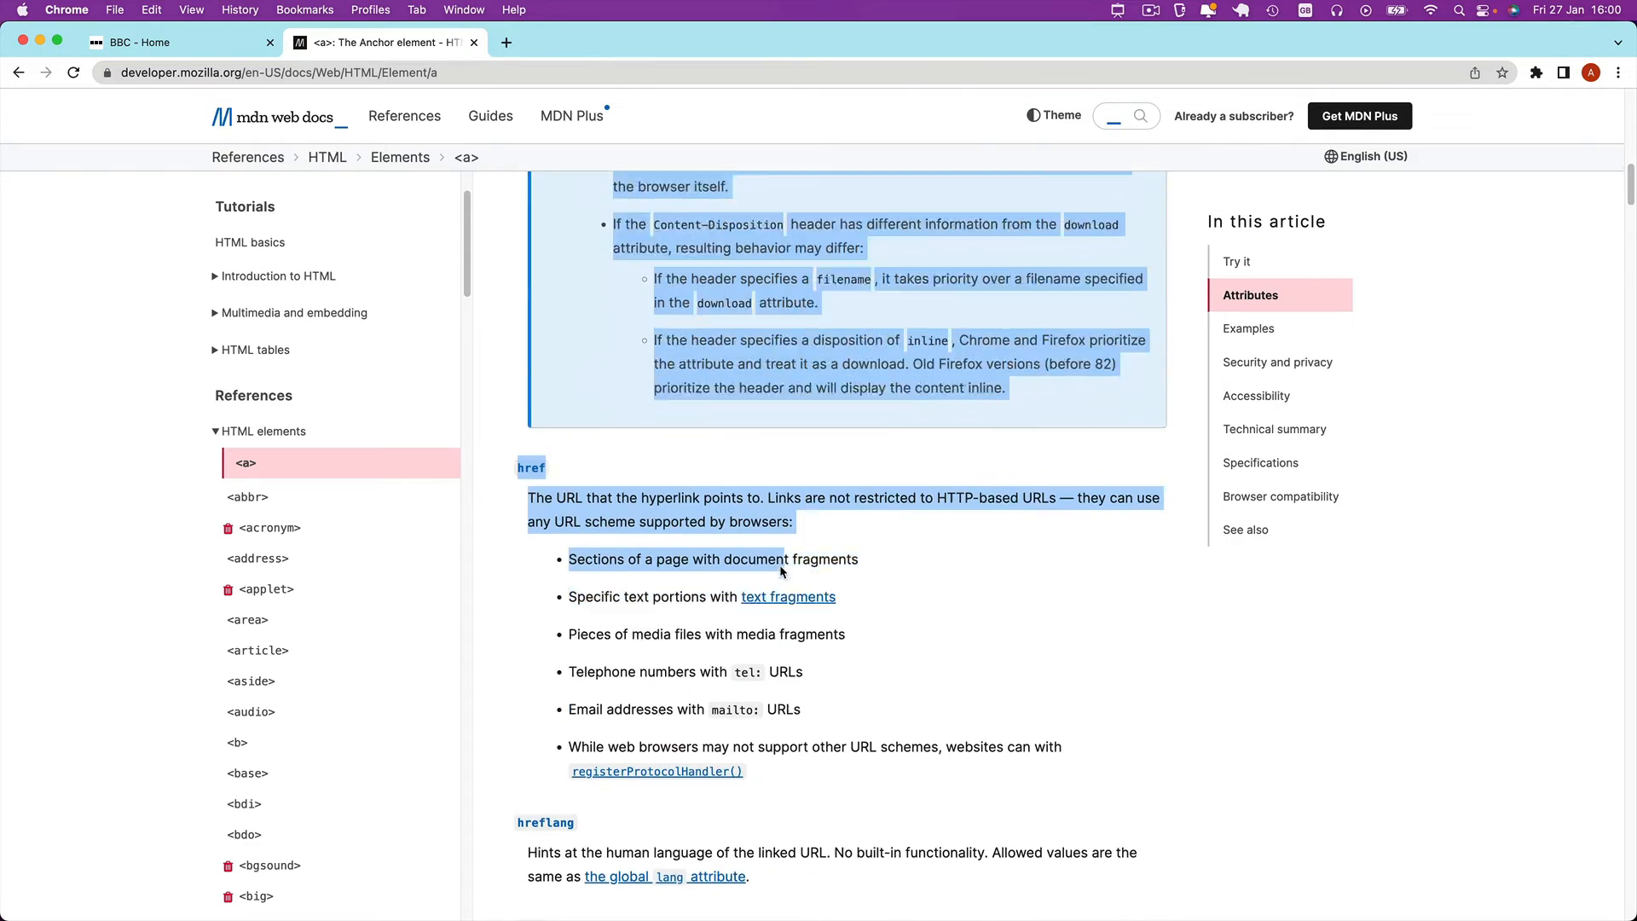
pyautogui.scroll(-3)
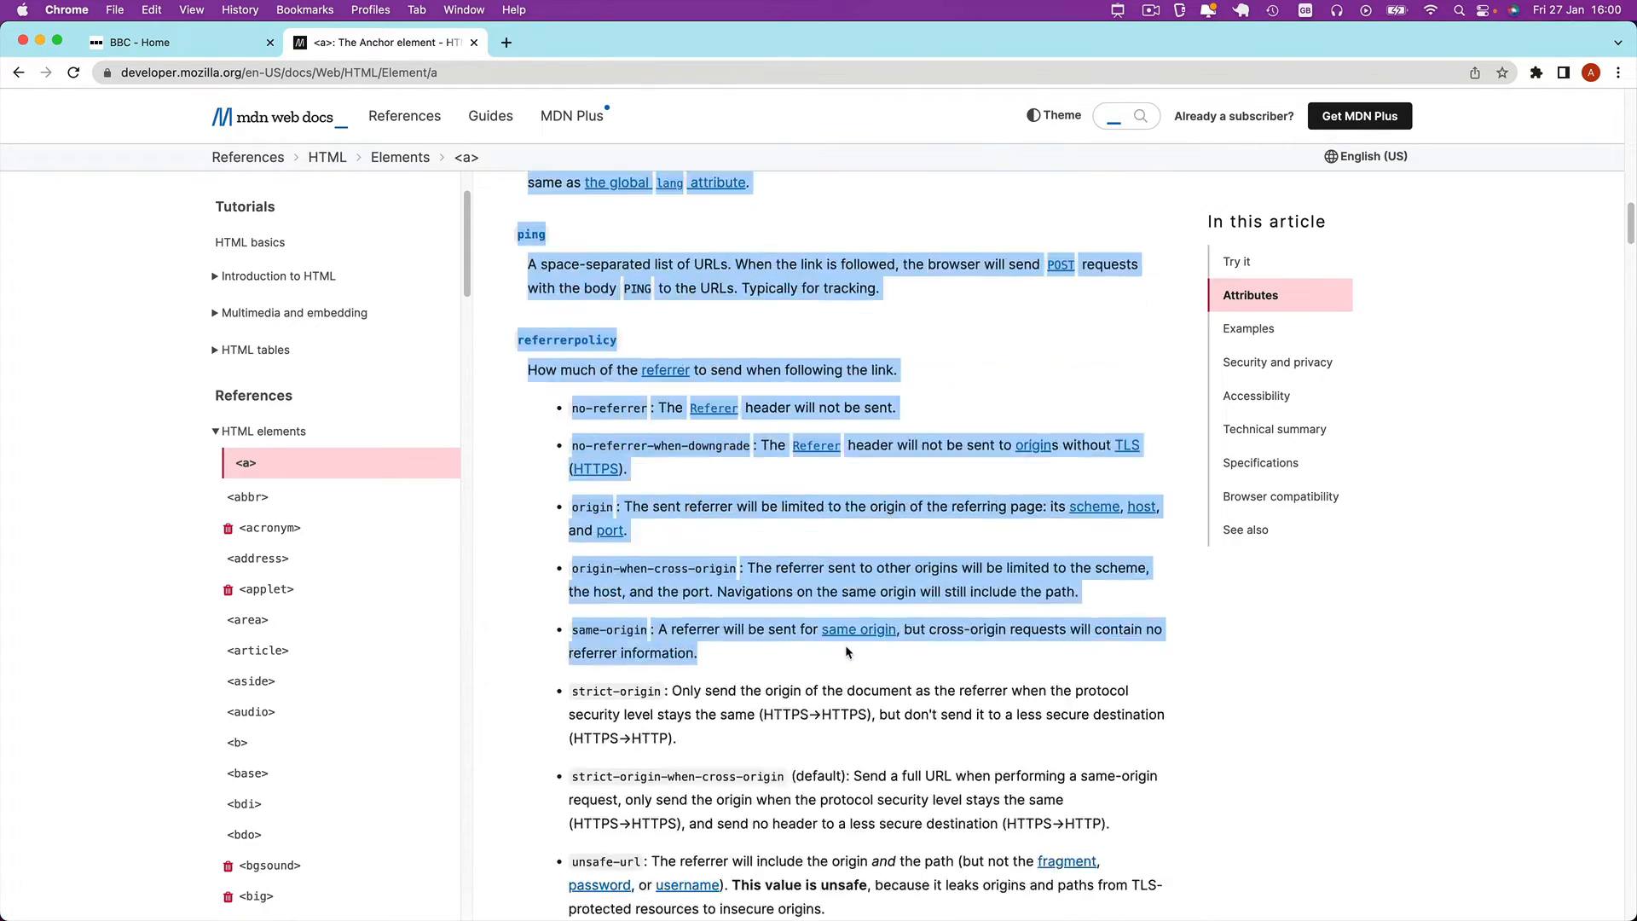
pyautogui.scroll(3)
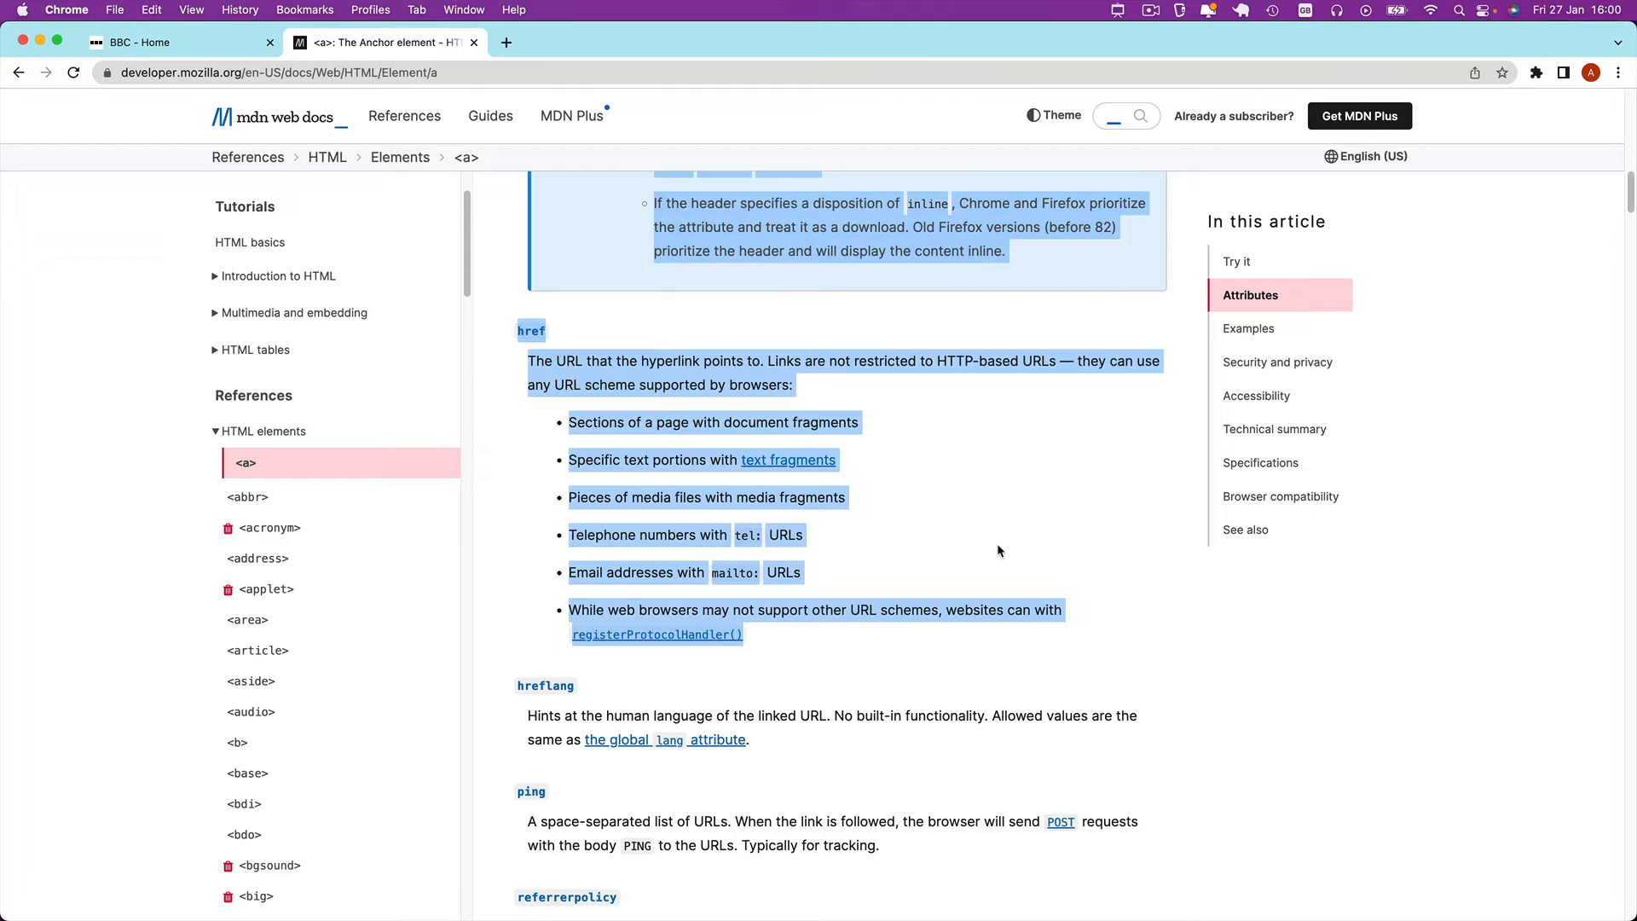
pyautogui.scroll(-3)
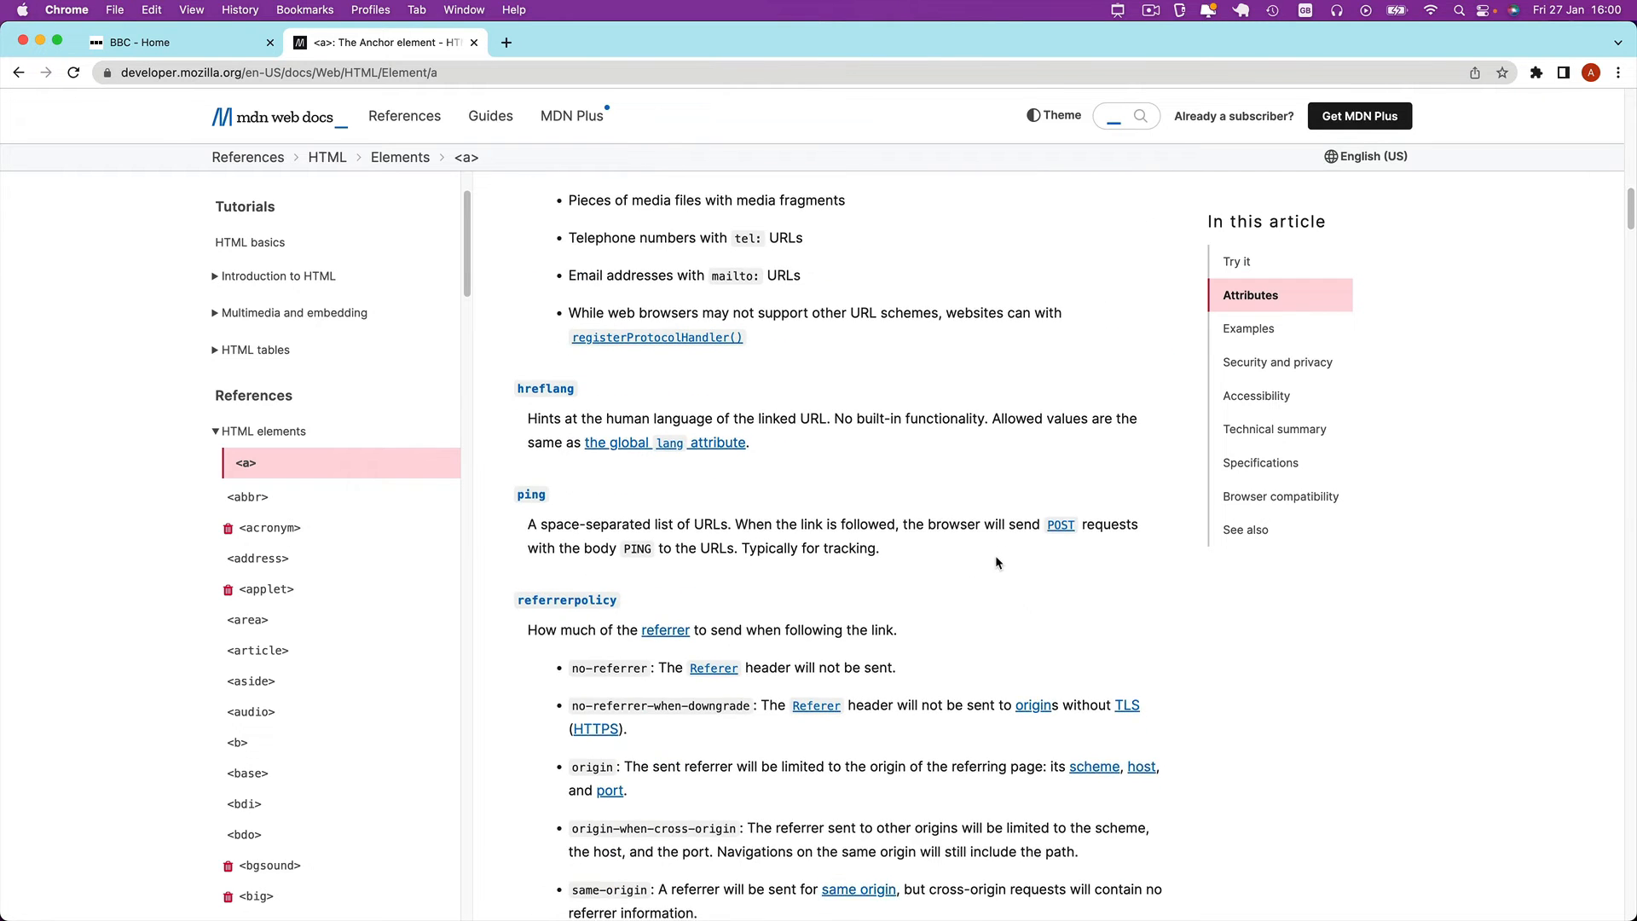
pyautogui.scroll(-3)
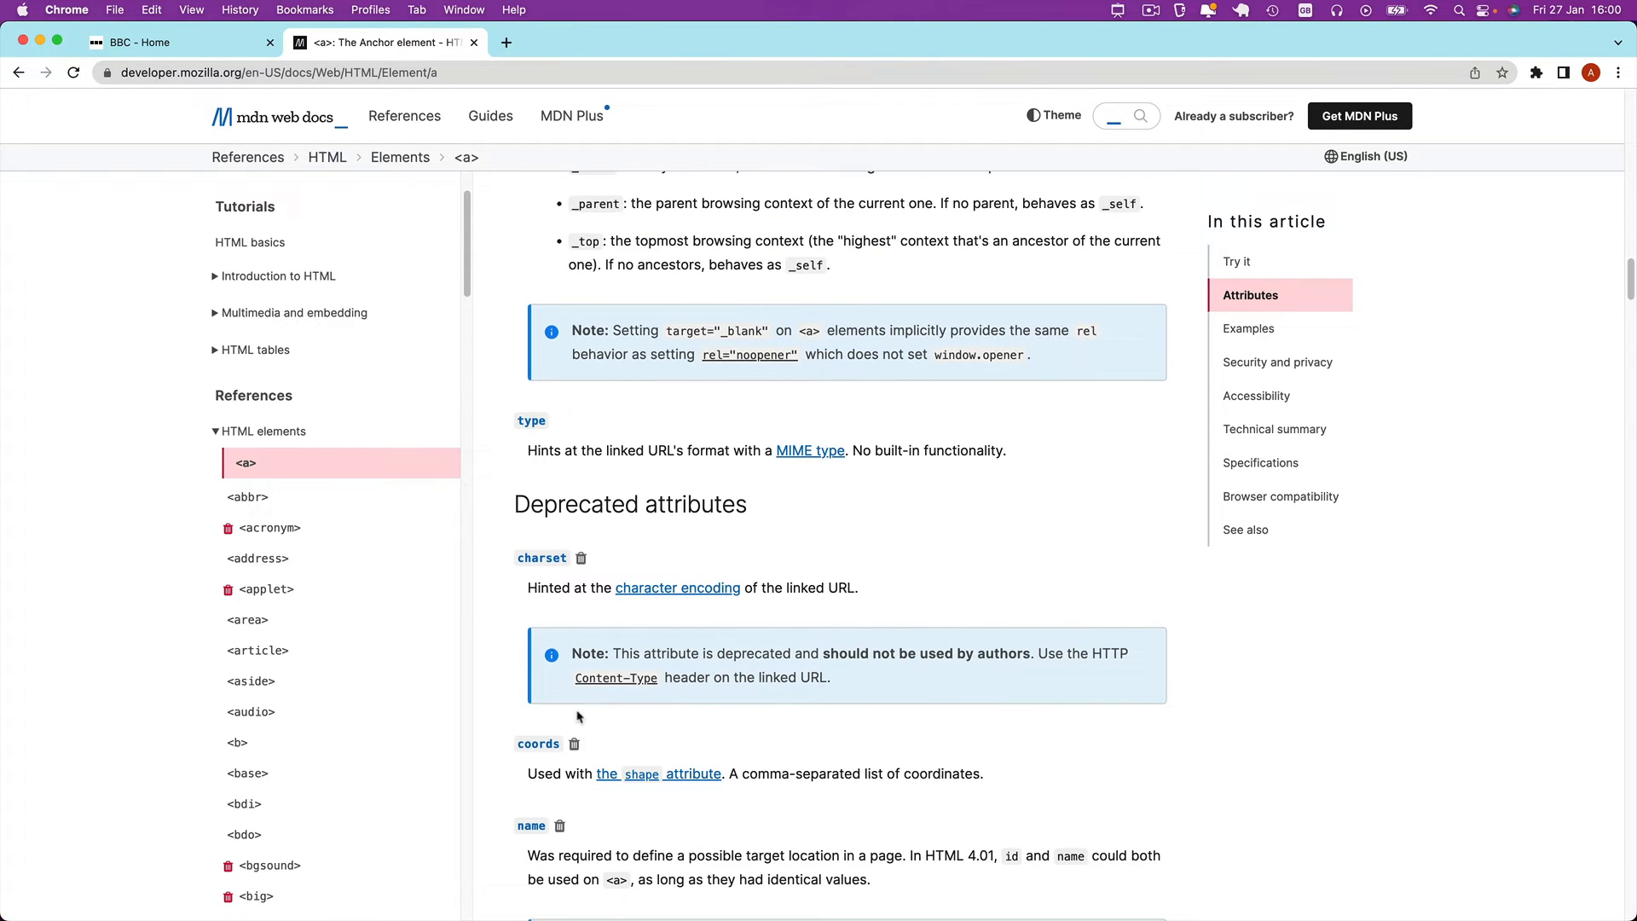
pyautogui.scroll(-3)
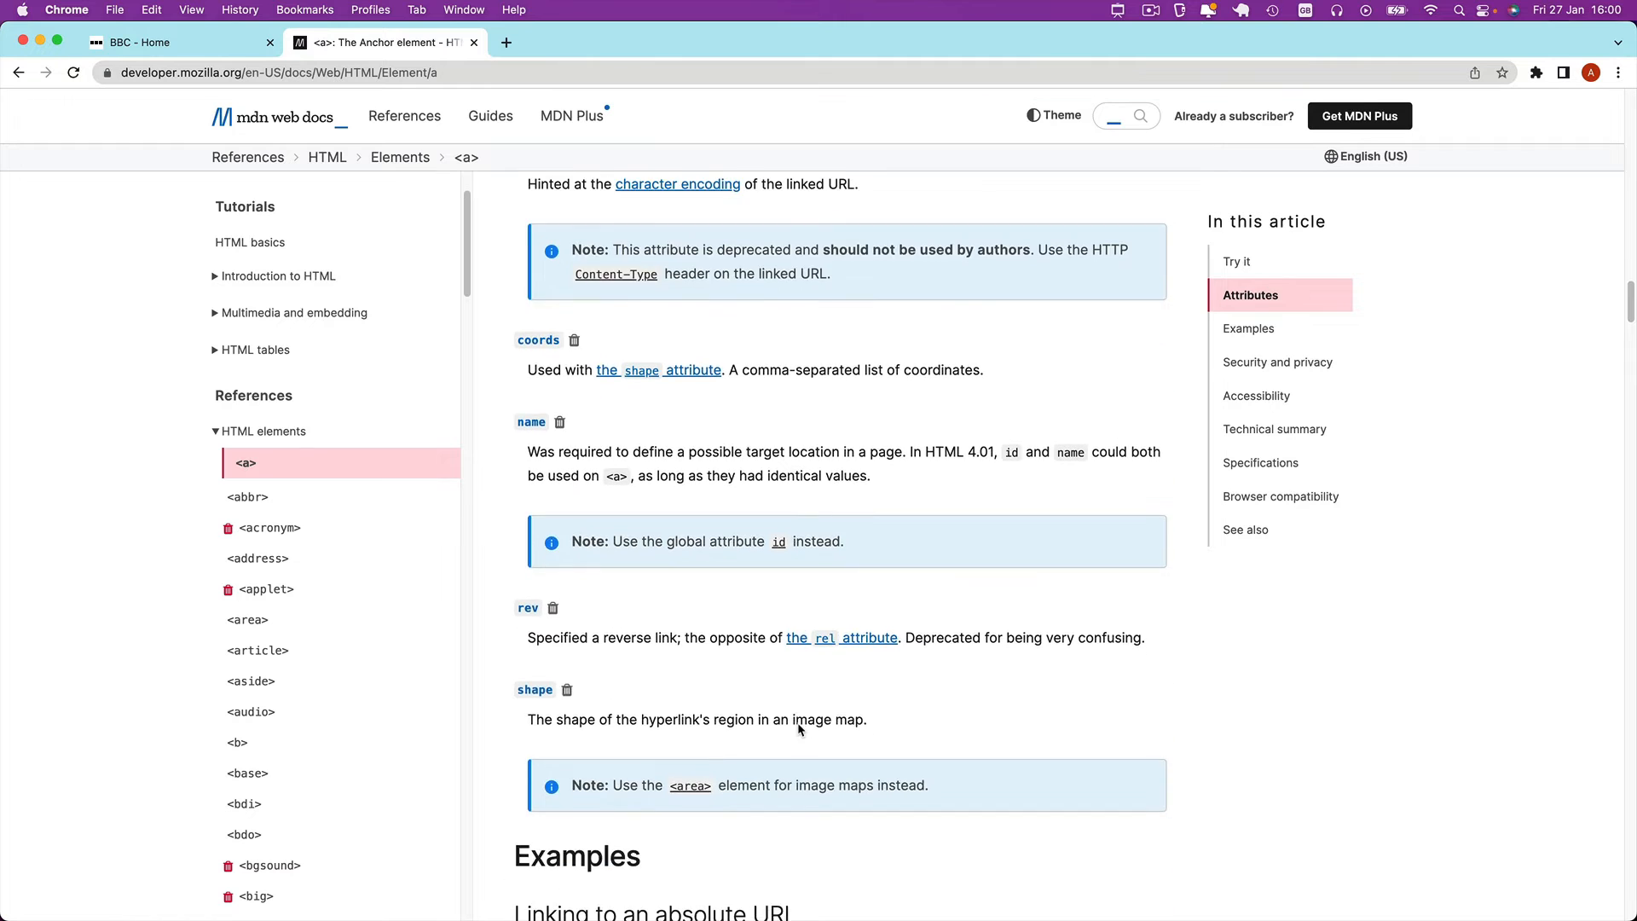
pyautogui.scroll(3)
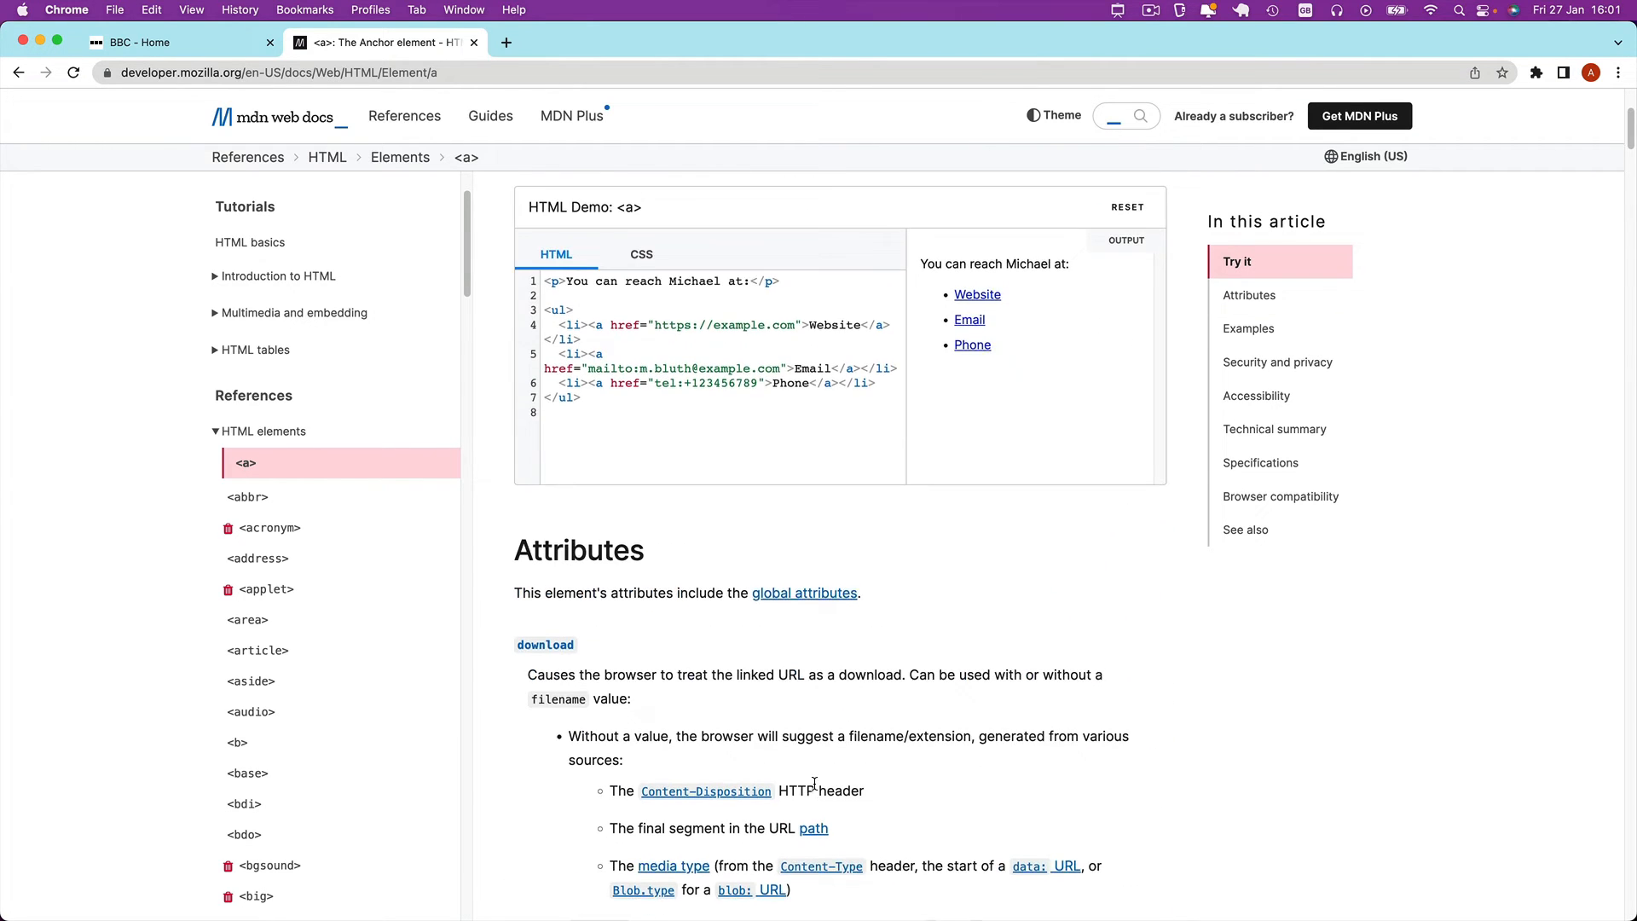
pyautogui.scroll(-3)
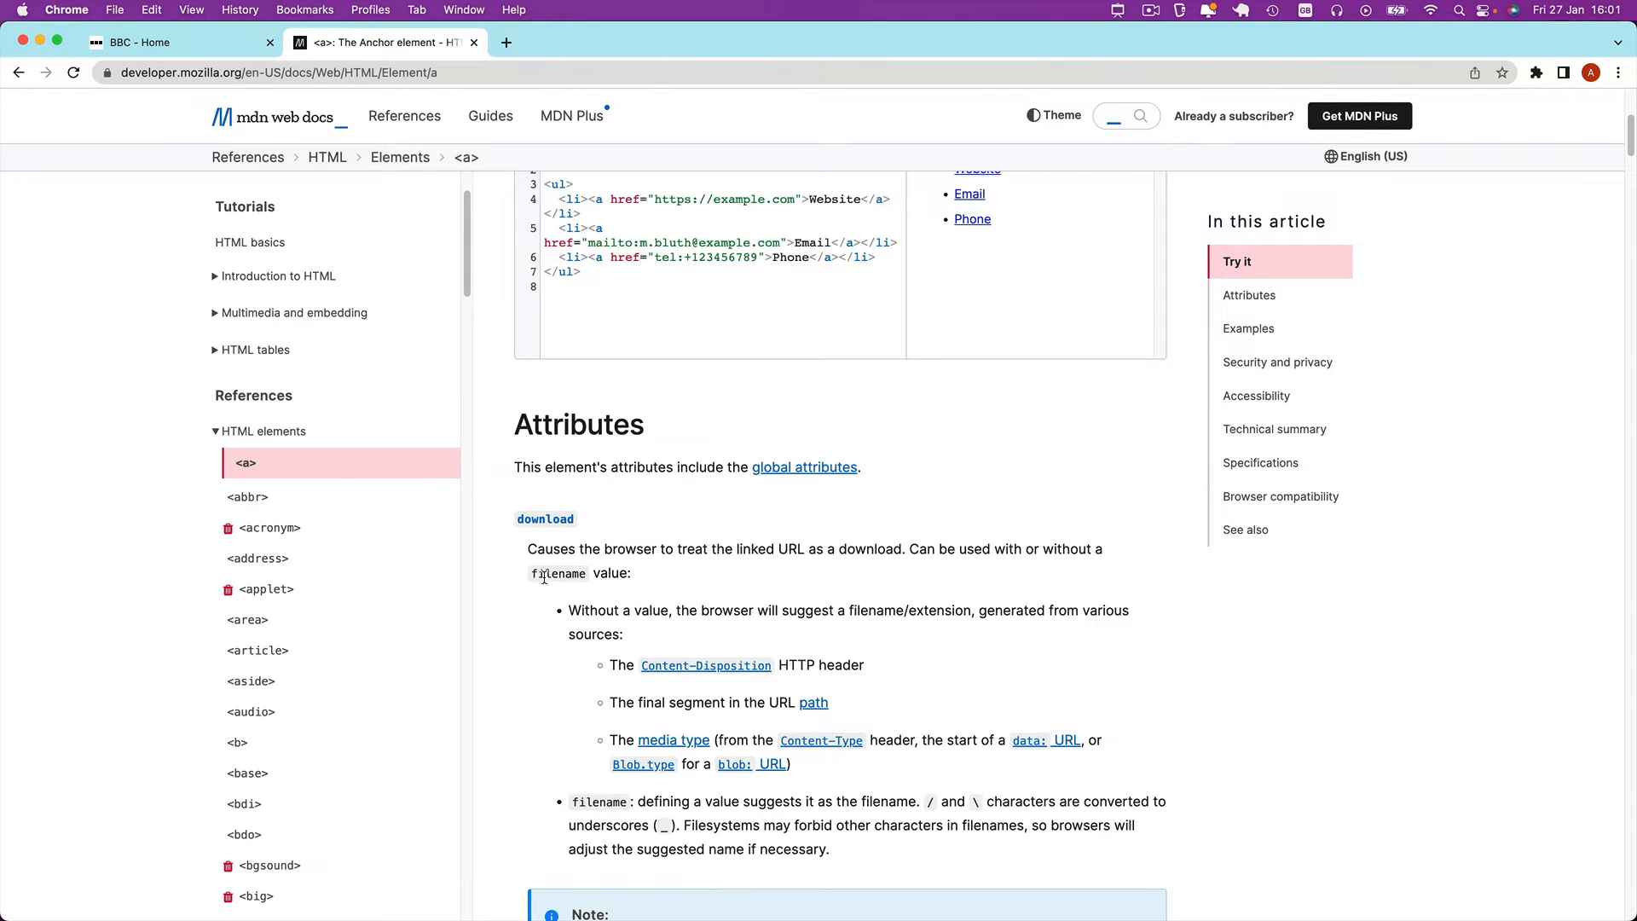
pyautogui.click(803, 467)
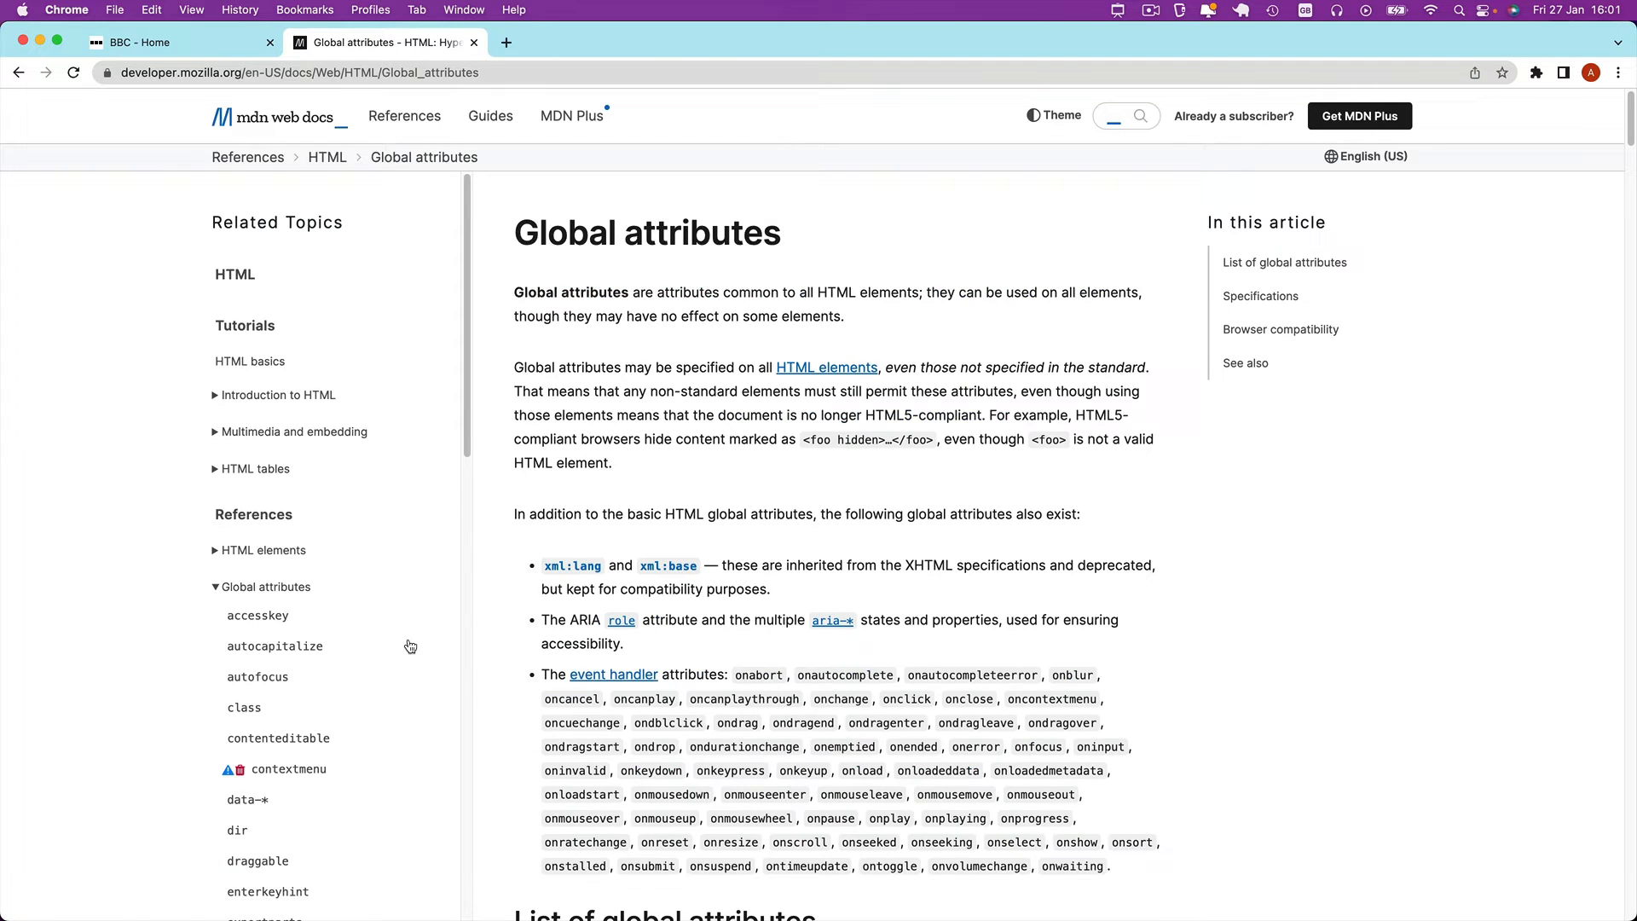
pyautogui.doubleClick(866, 291)
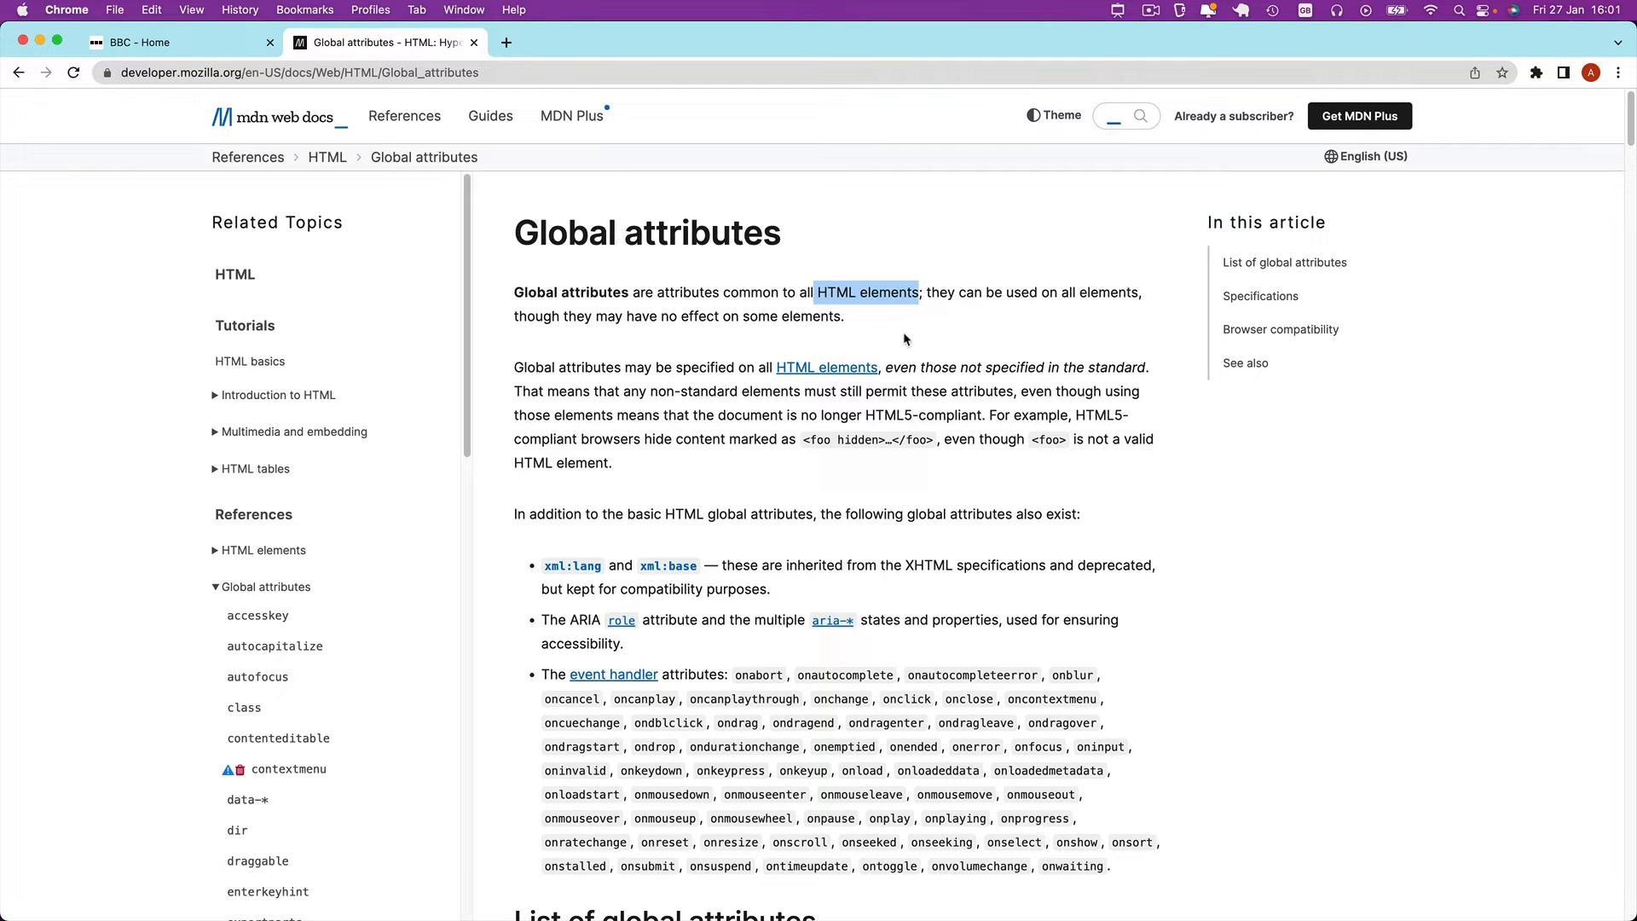
pyautogui.moveTo(687, 608)
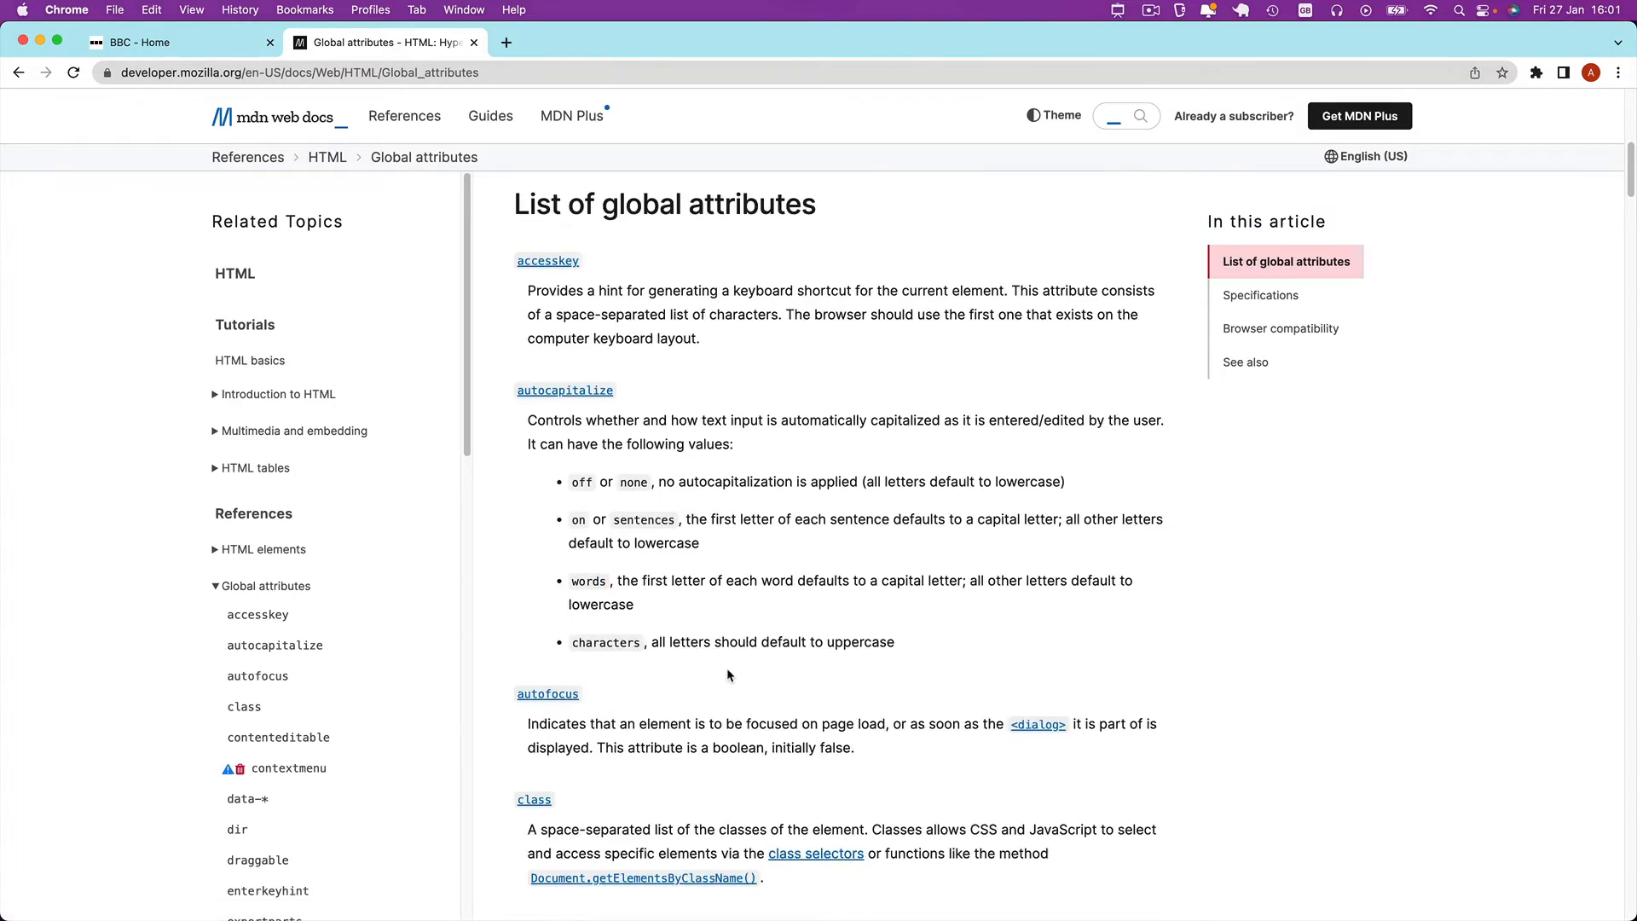
pyautogui.scroll(-3)
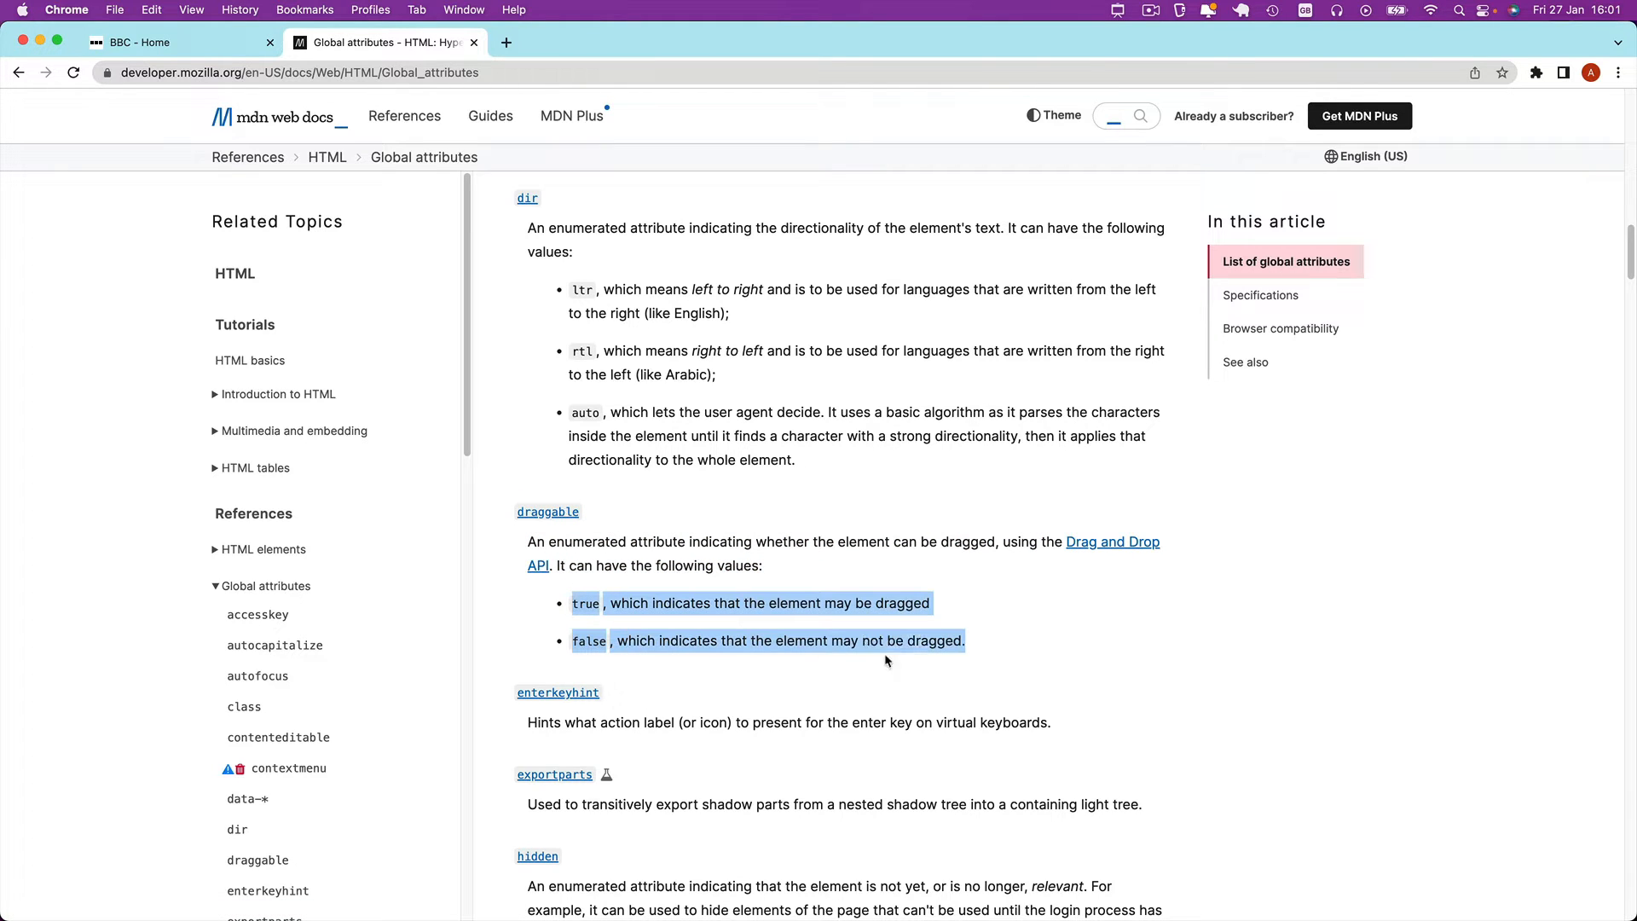
pyautogui.moveTo(612, 598)
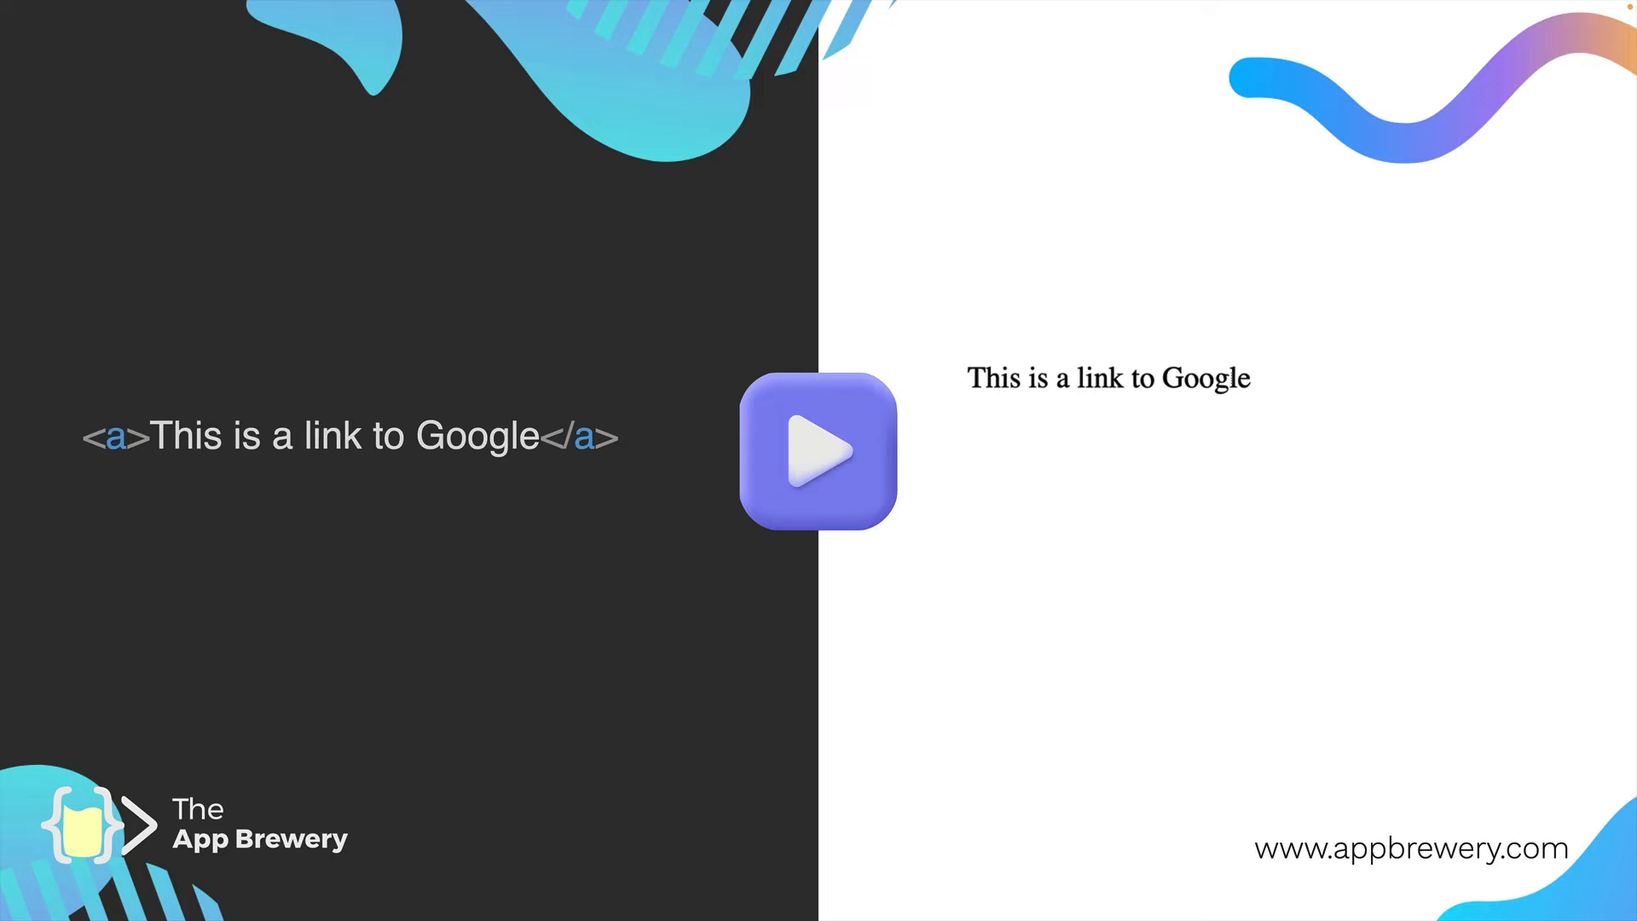
pyautogui.moveTo(1141, 421)
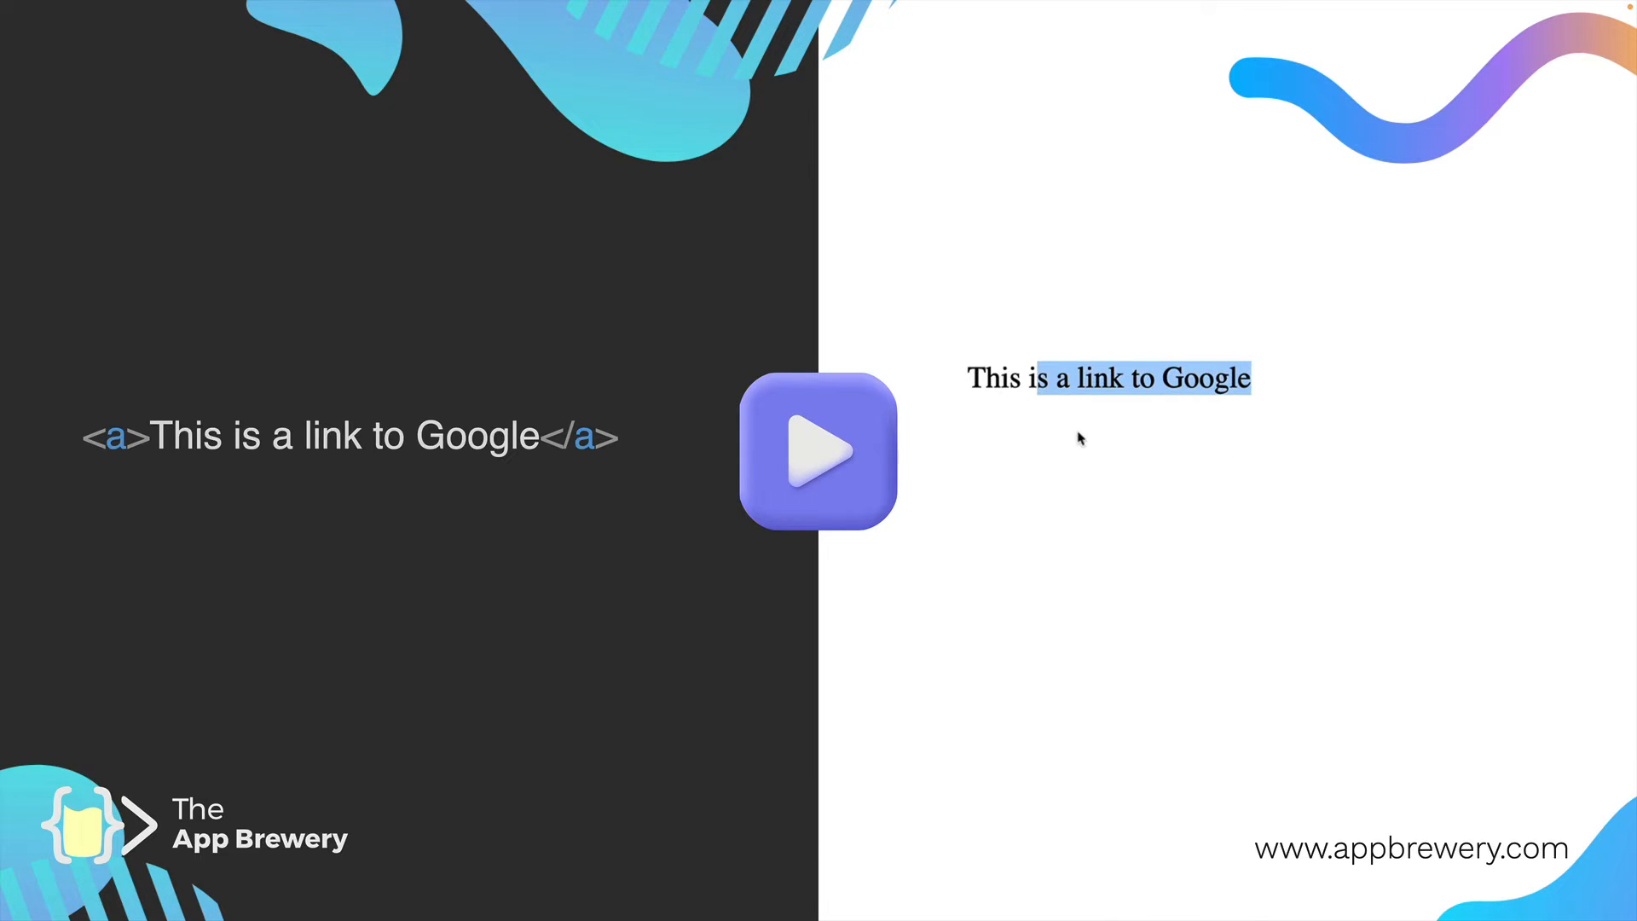
pyautogui.moveTo(1094, 470)
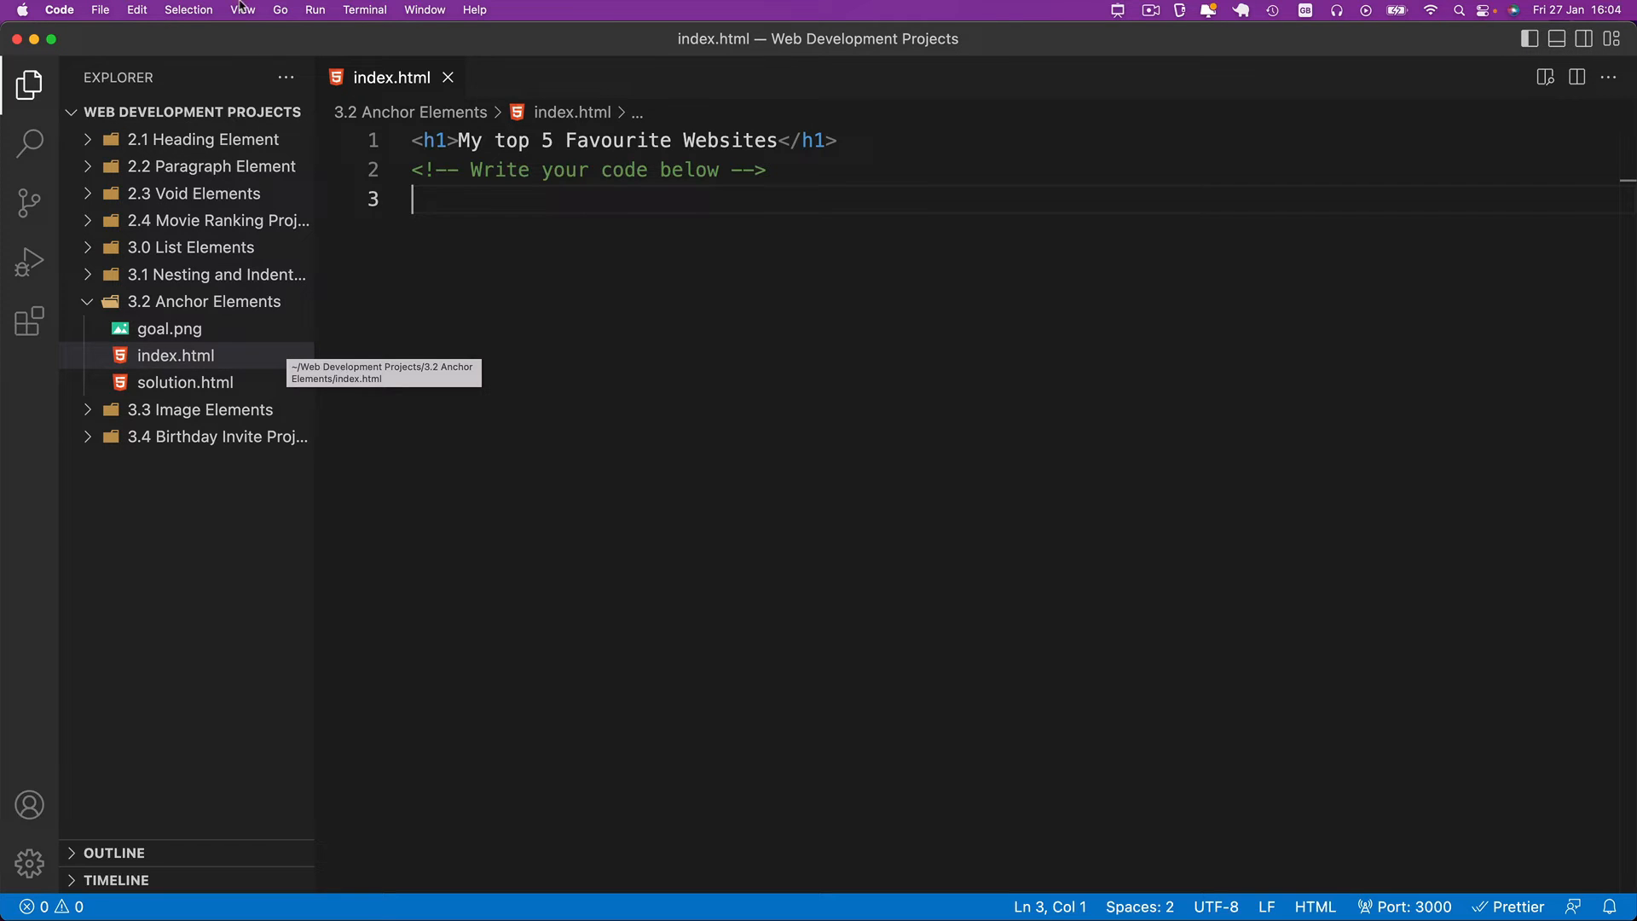
pyautogui.moveTo(488, 237)
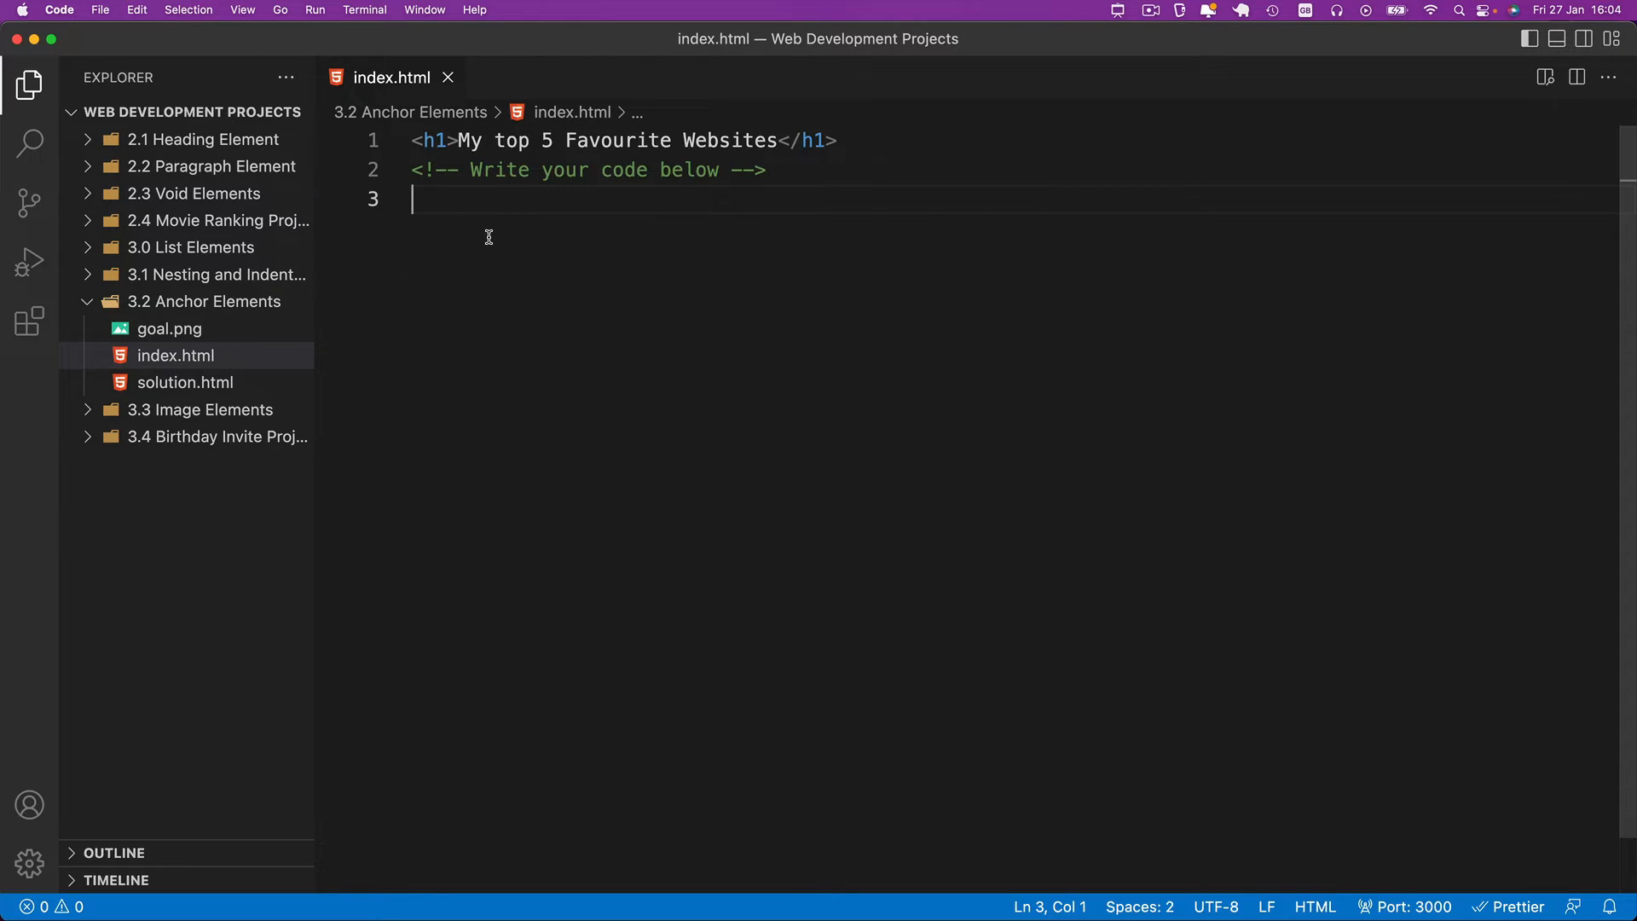
# View goal.png showing the heading above five numbered website links
pyautogui.click(169, 327)
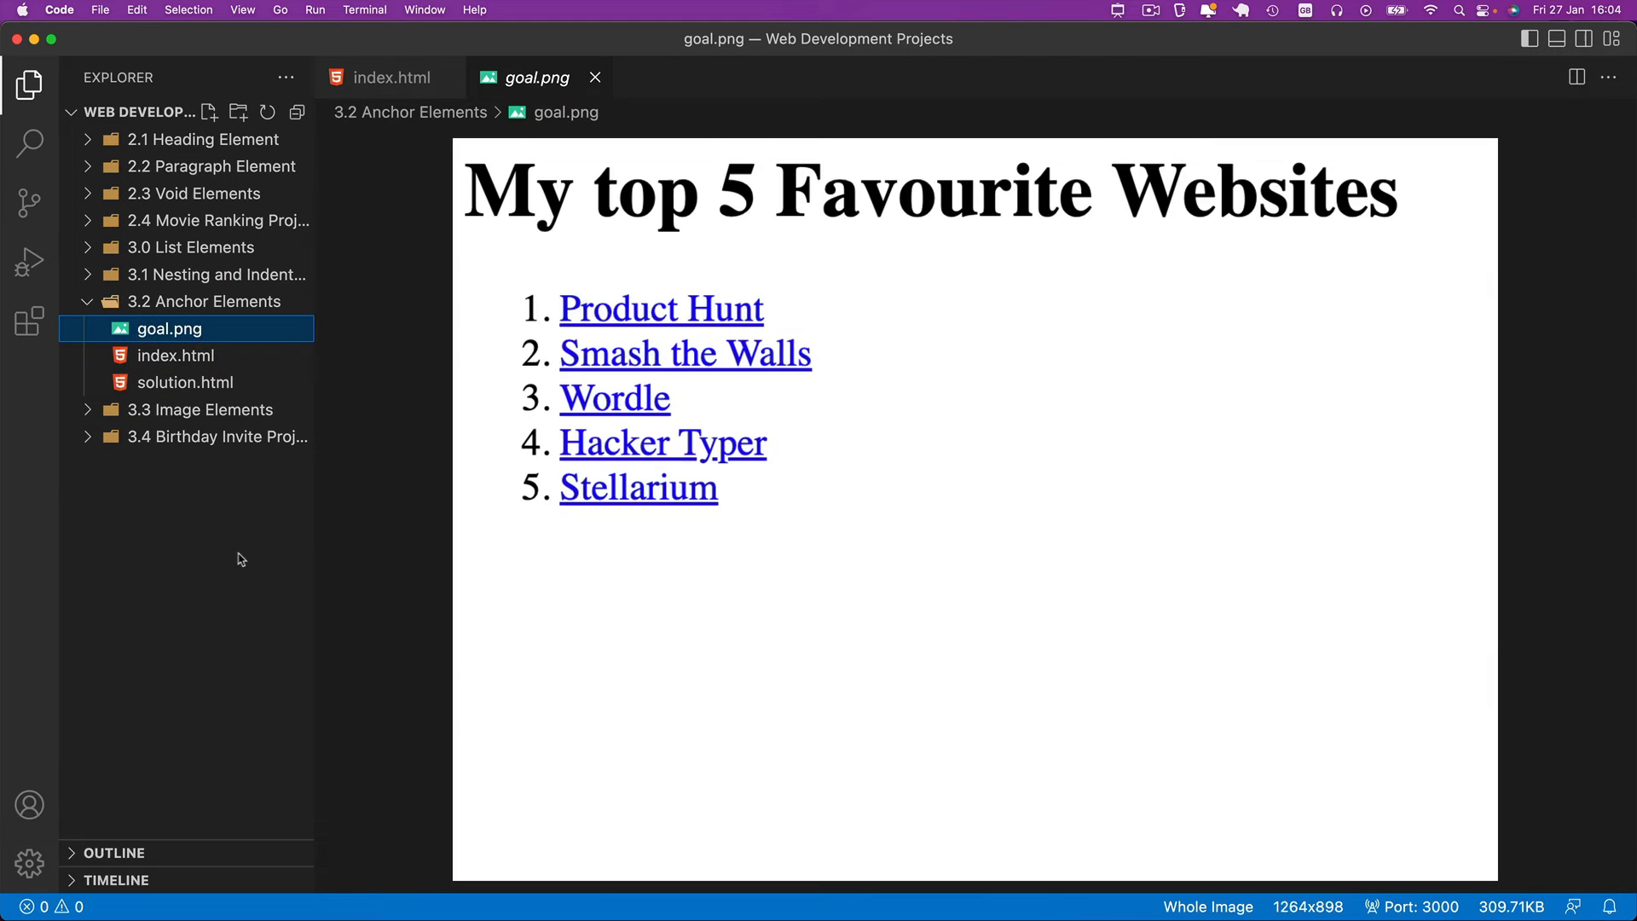
pyautogui.moveTo(965, 555)
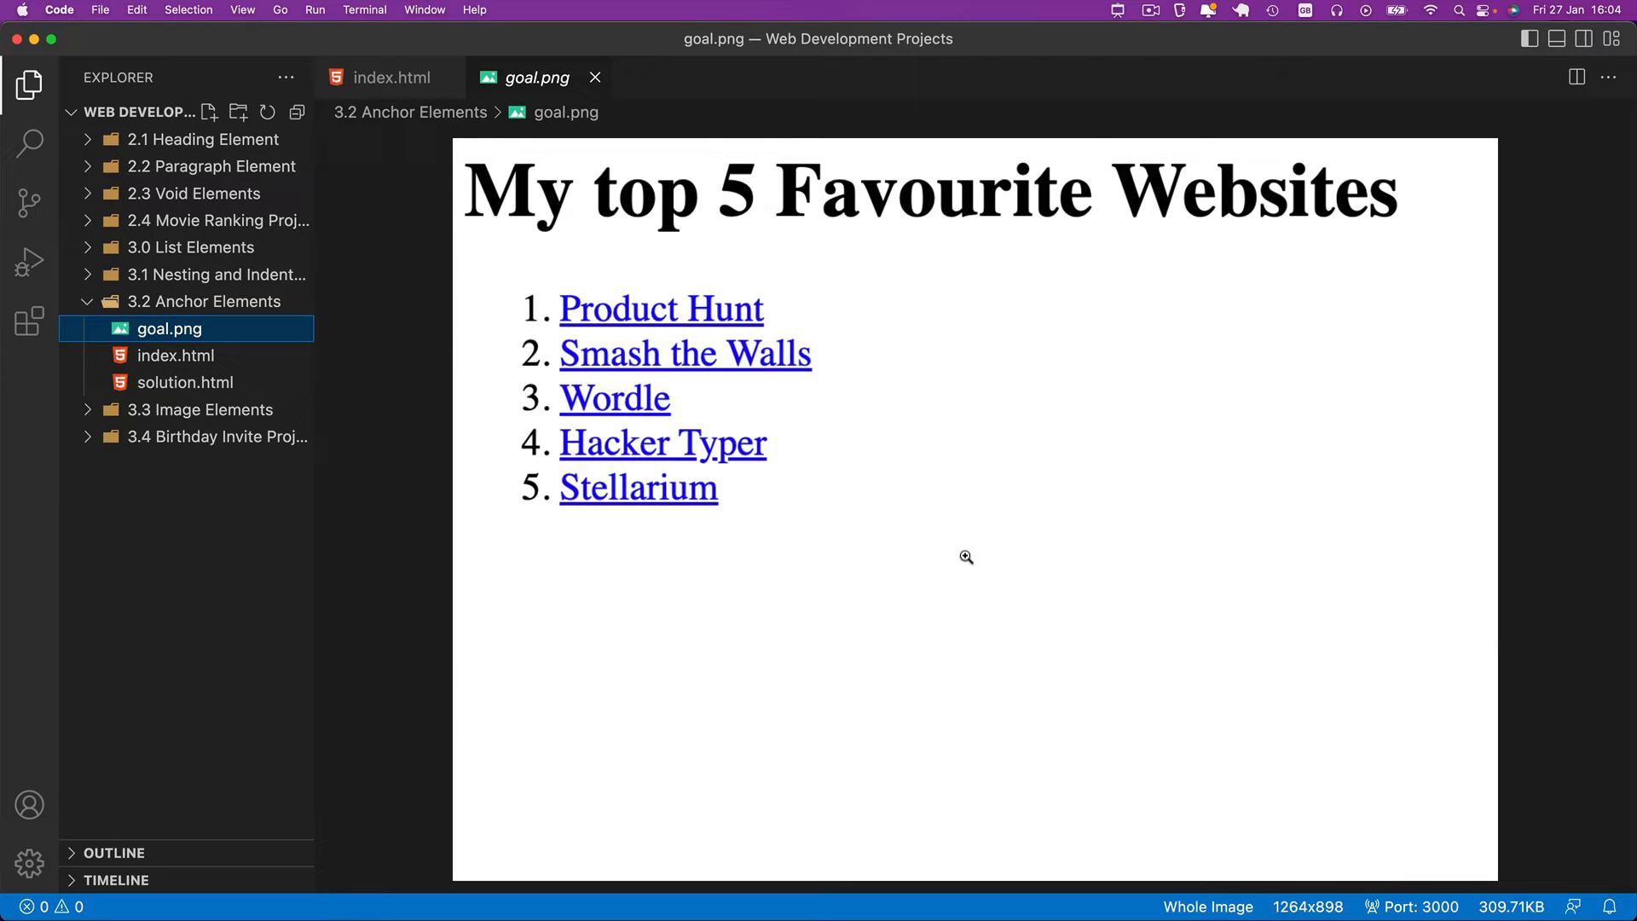
pyautogui.moveTo(508, 513)
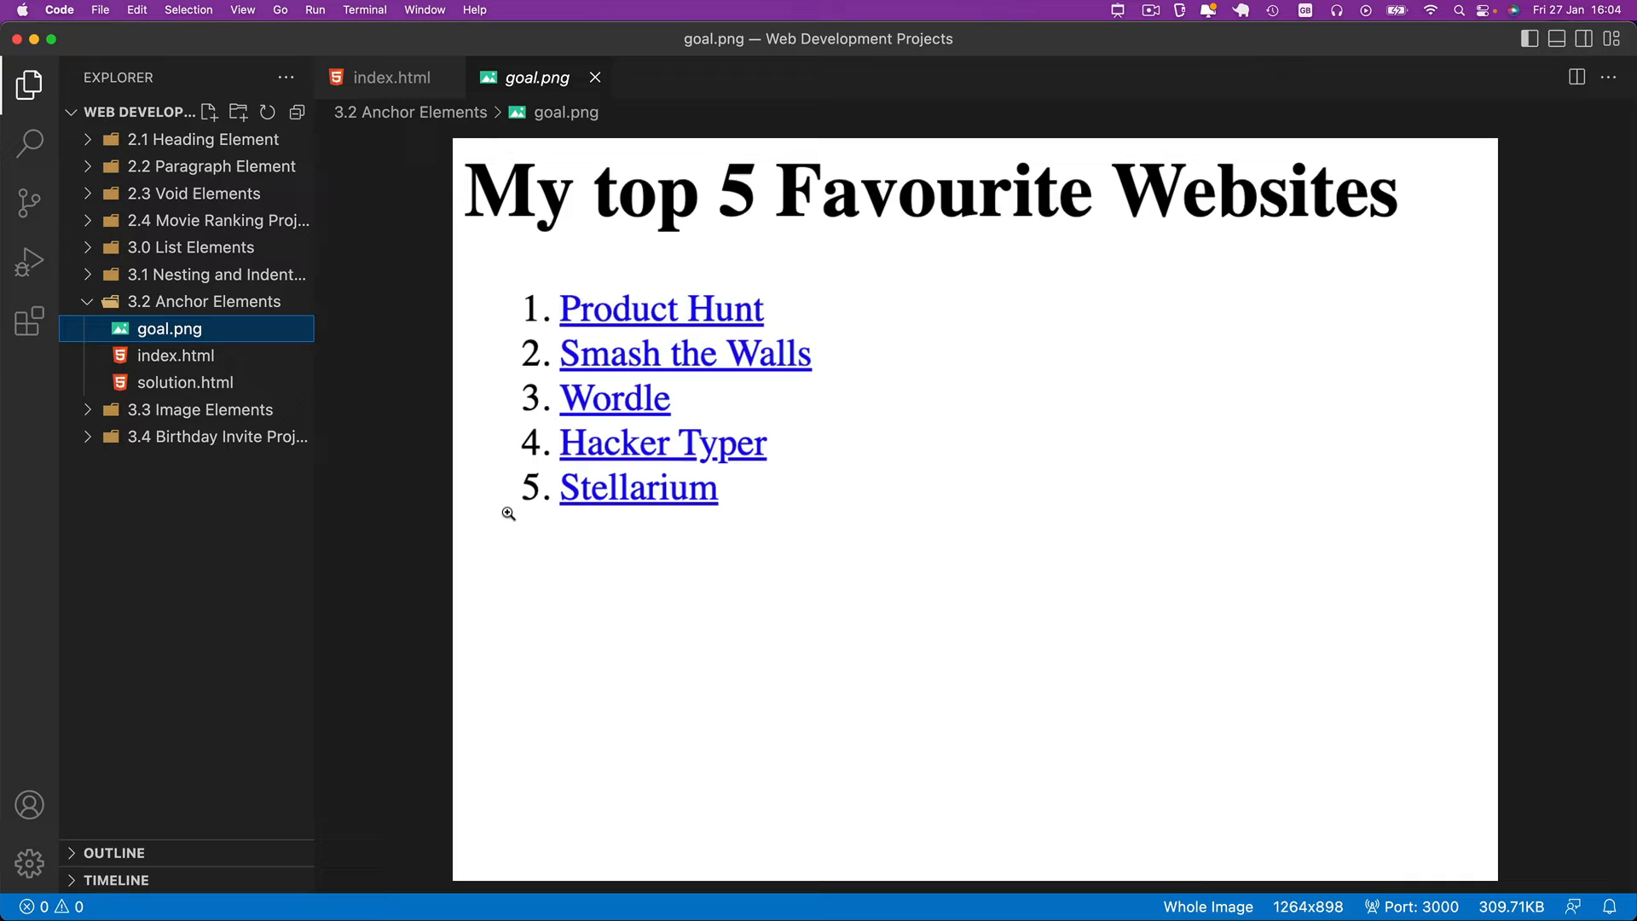
pyautogui.moveTo(512, 306)
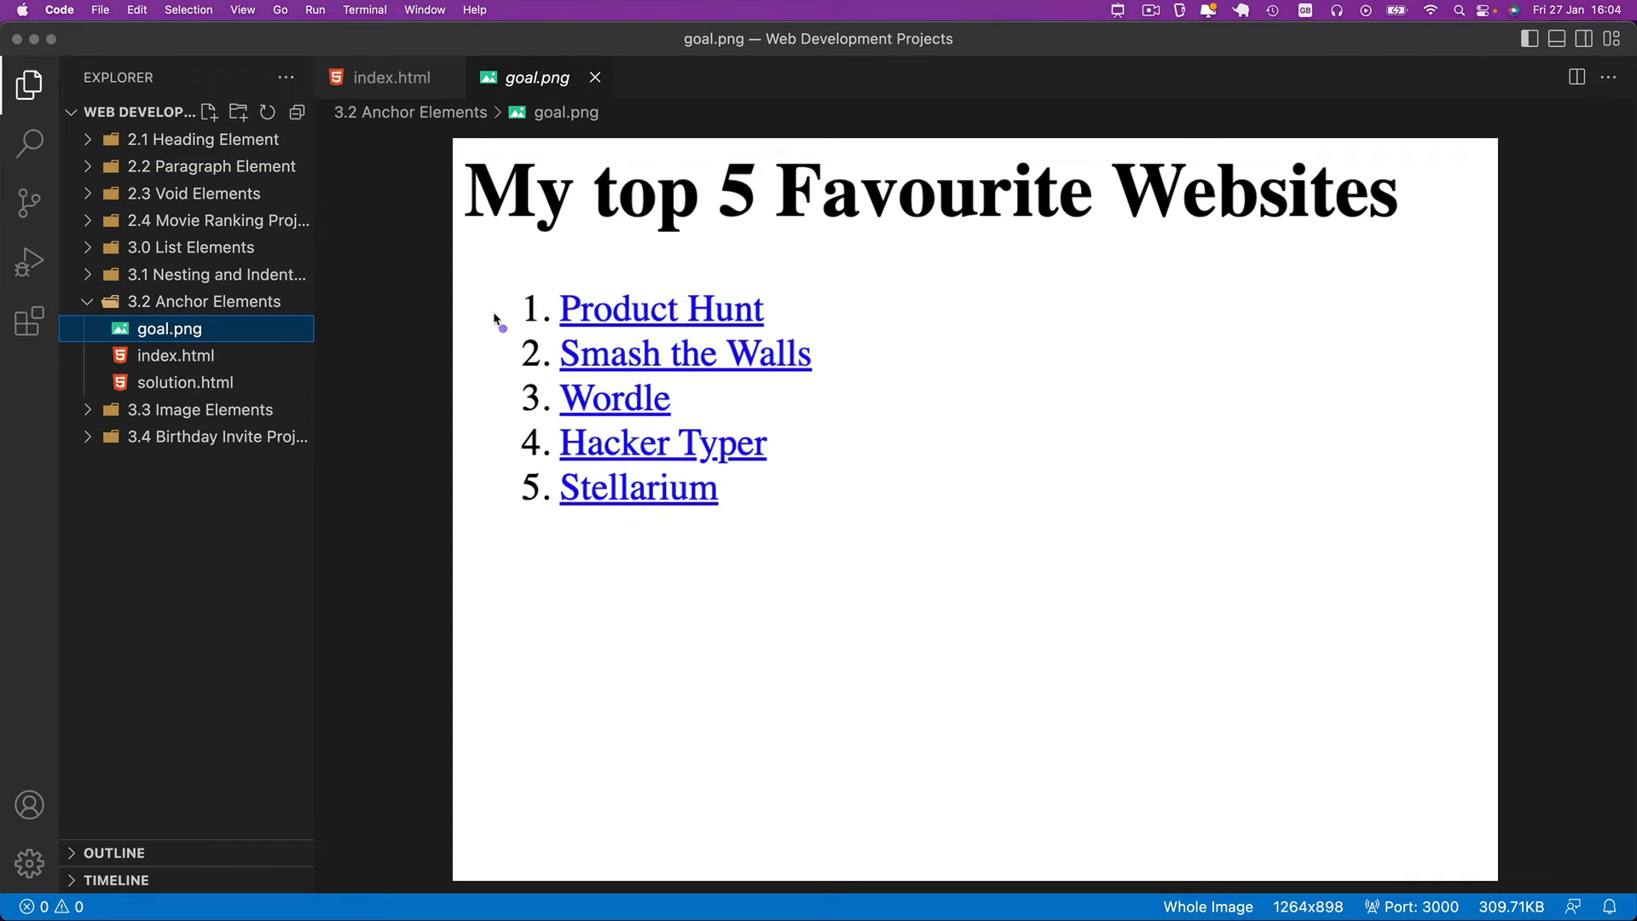
pyautogui.moveTo(454, 290)
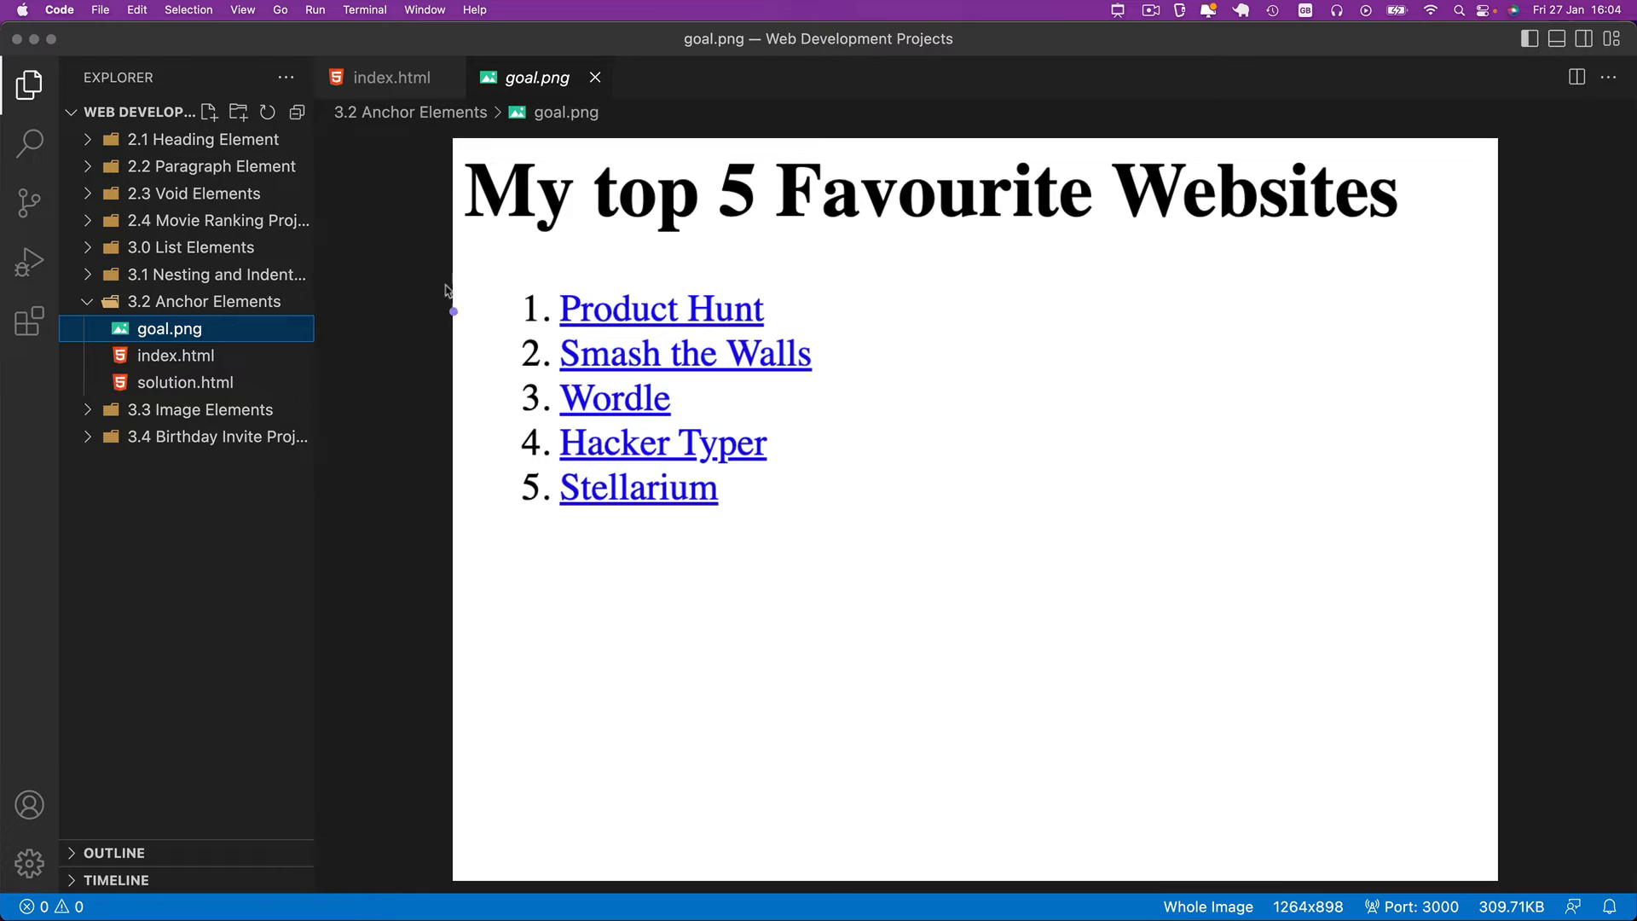
pyautogui.moveTo(496, 281)
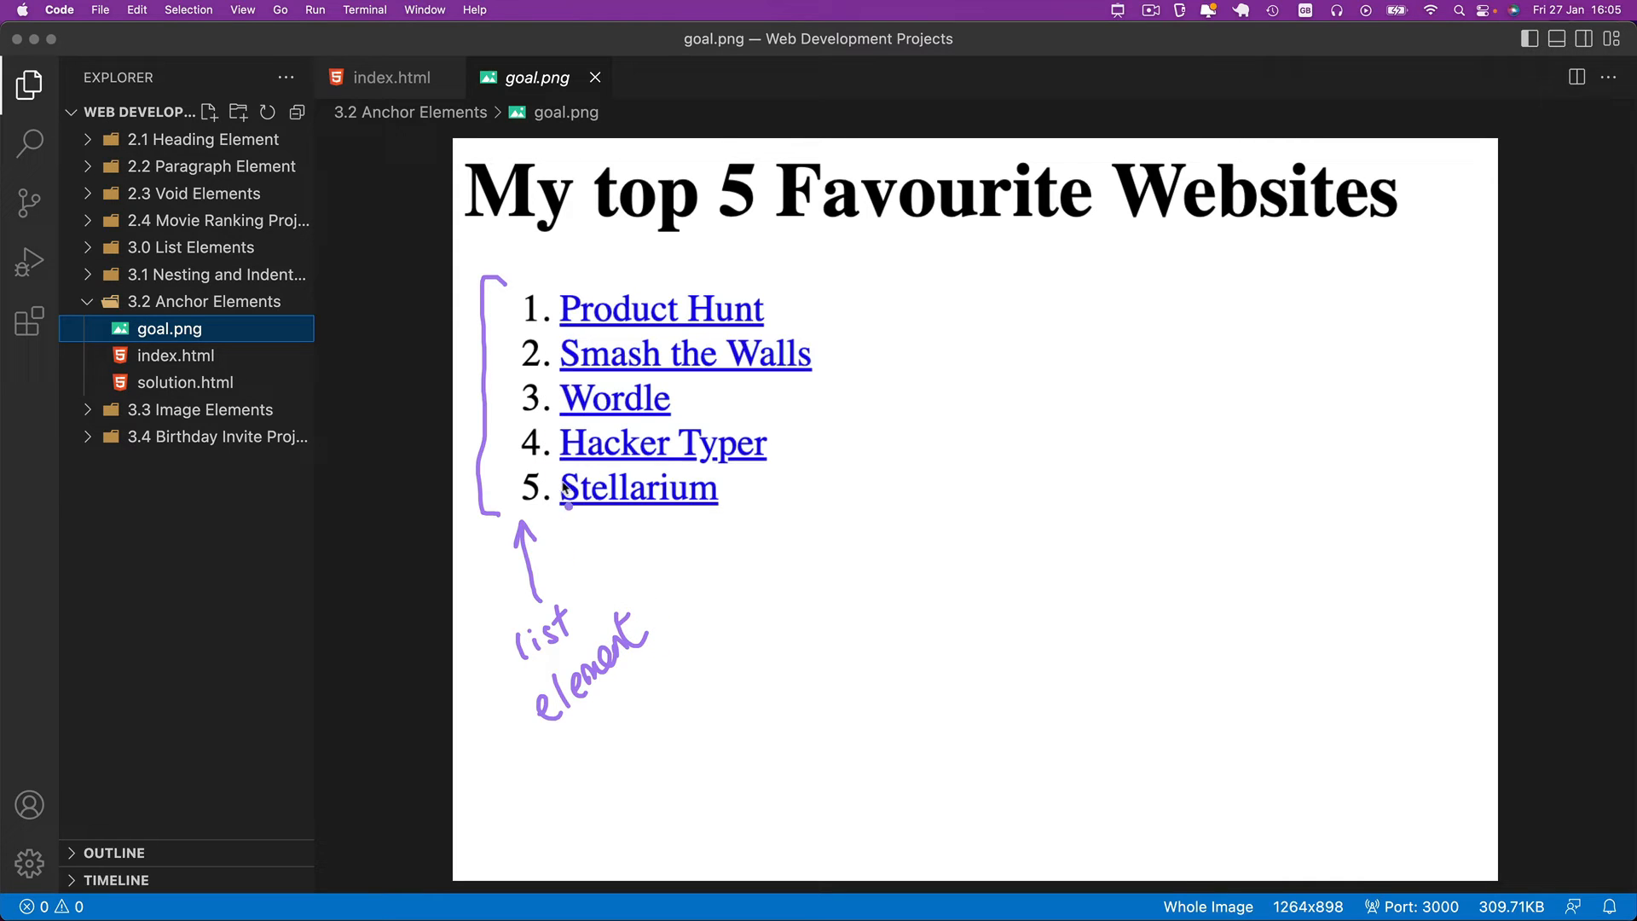
pyautogui.moveTo(552, 291)
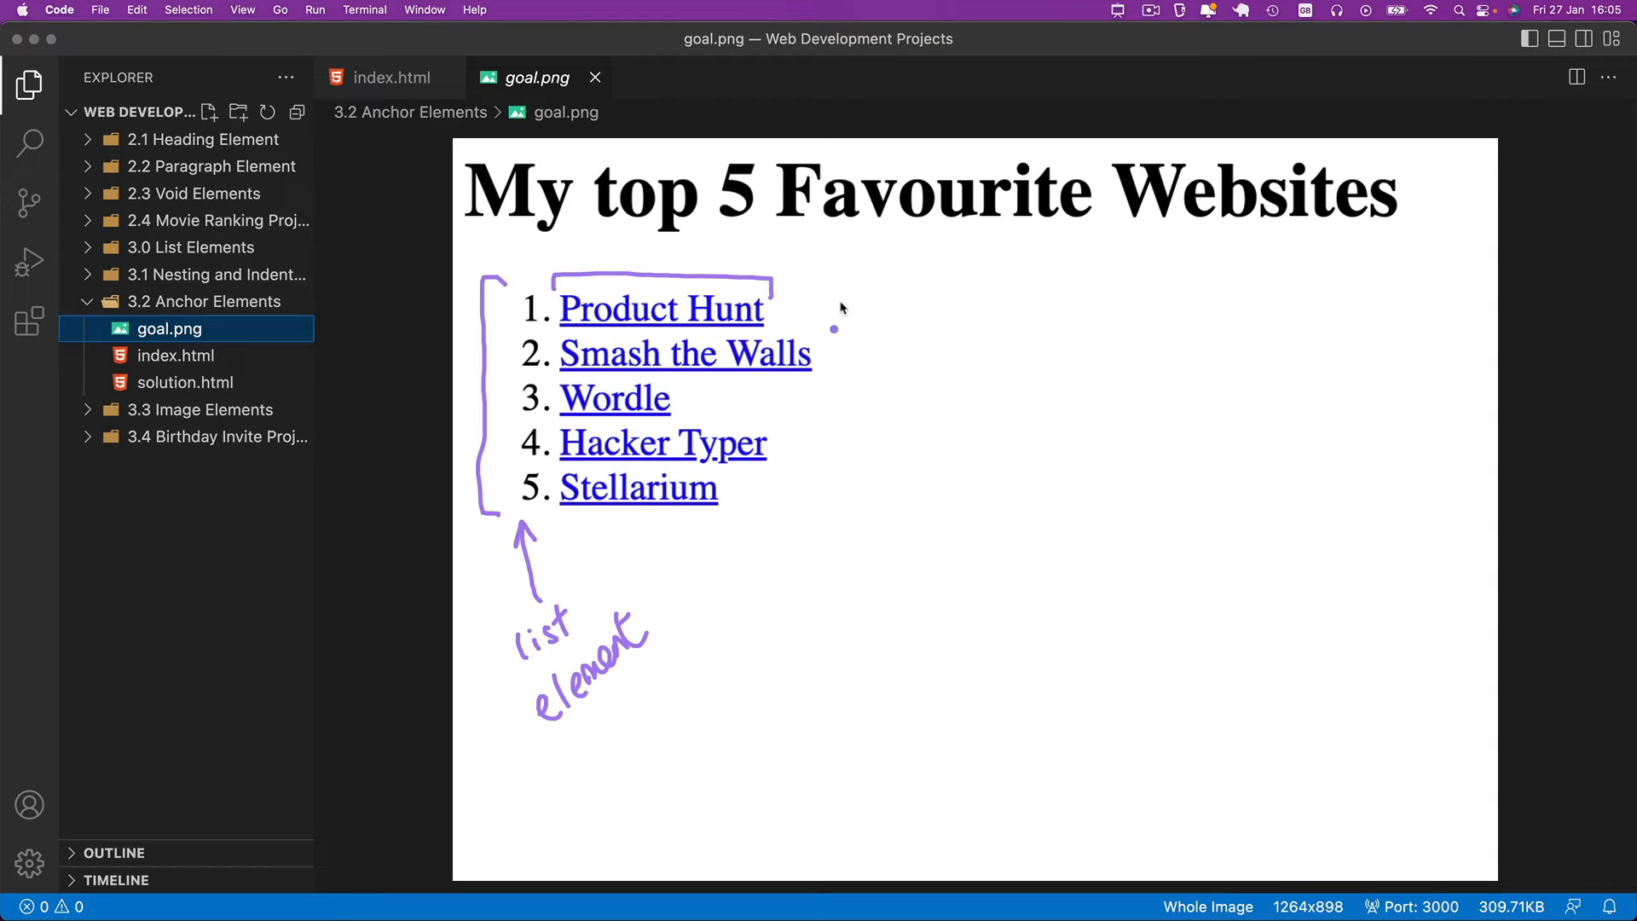
pyautogui.moveTo(881, 370)
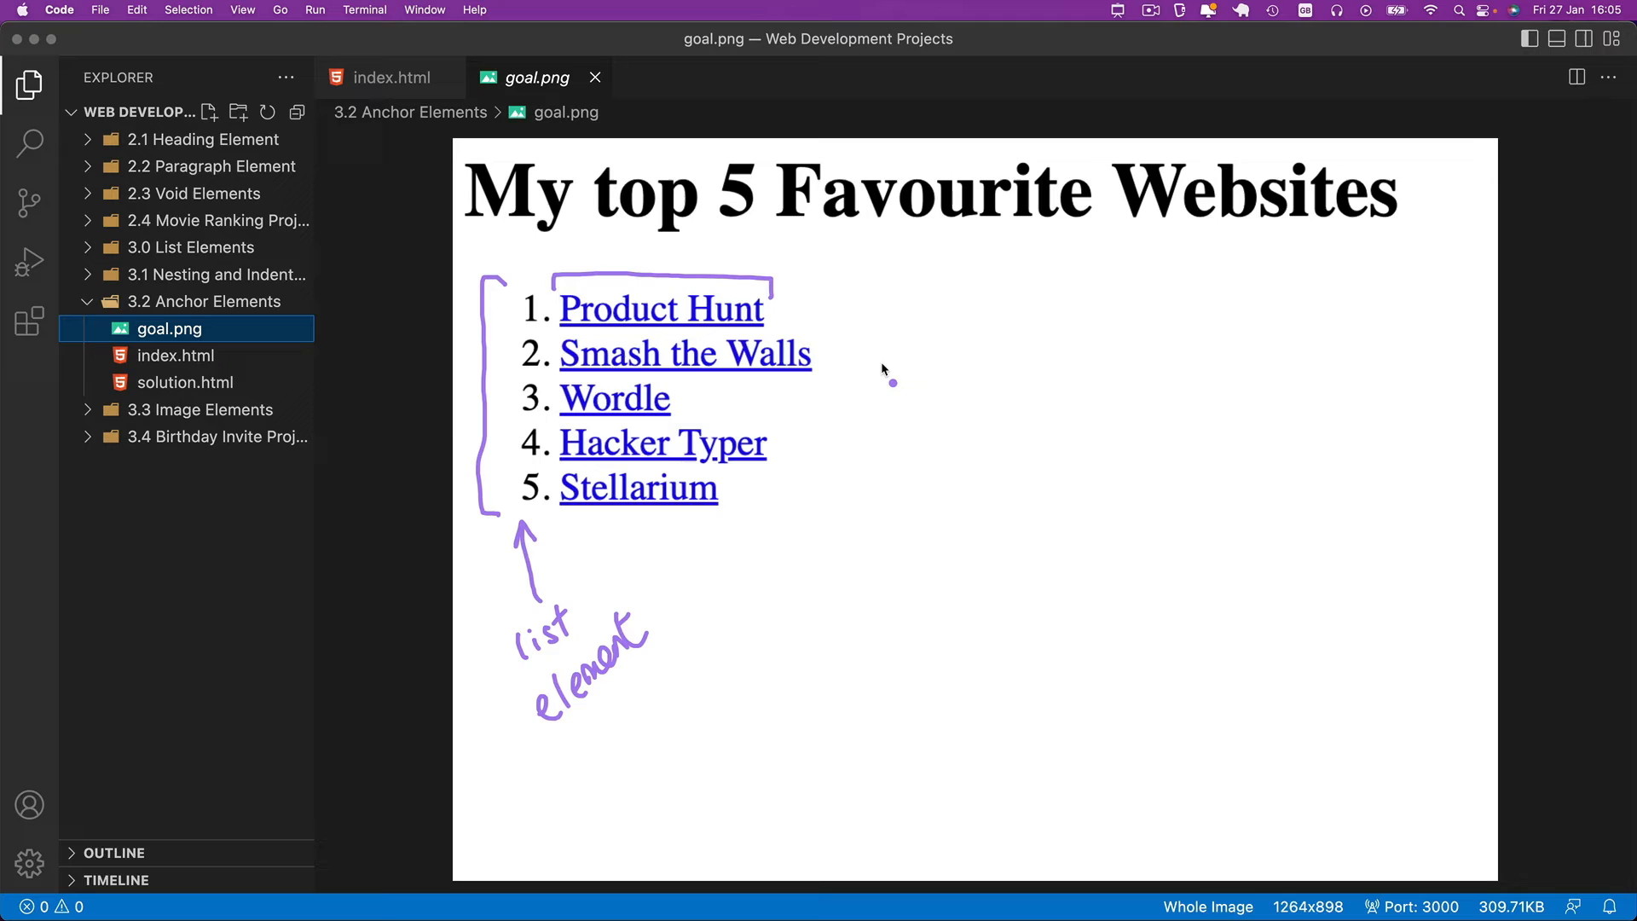
pyautogui.moveTo(856, 387)
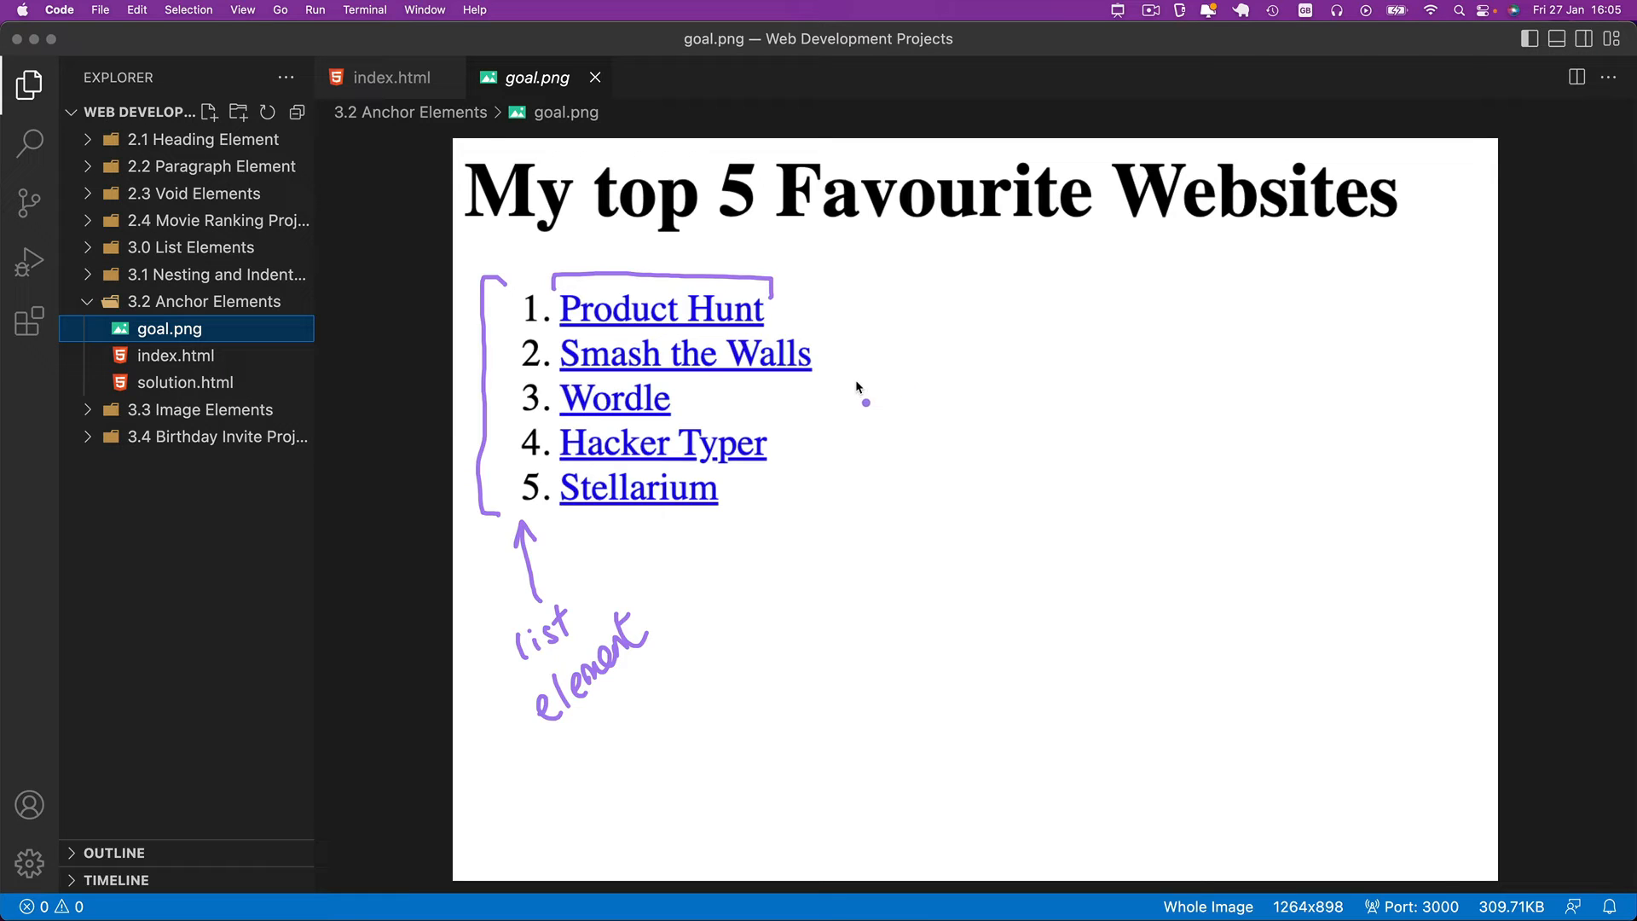
pyautogui.moveTo(603, 508)
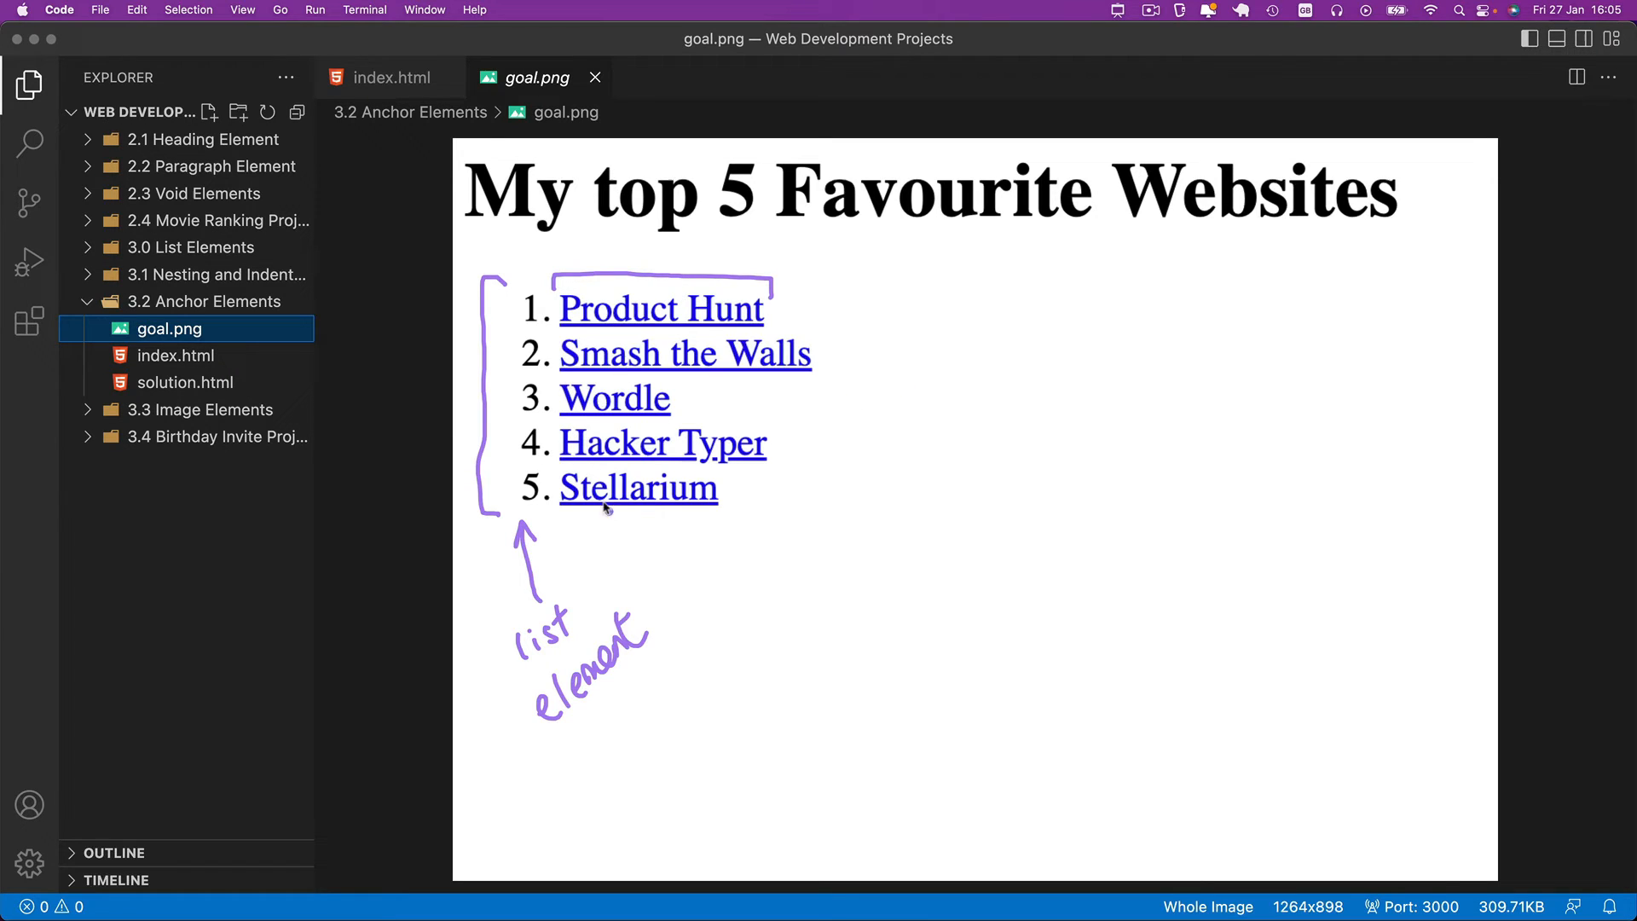
pyautogui.moveTo(850, 428)
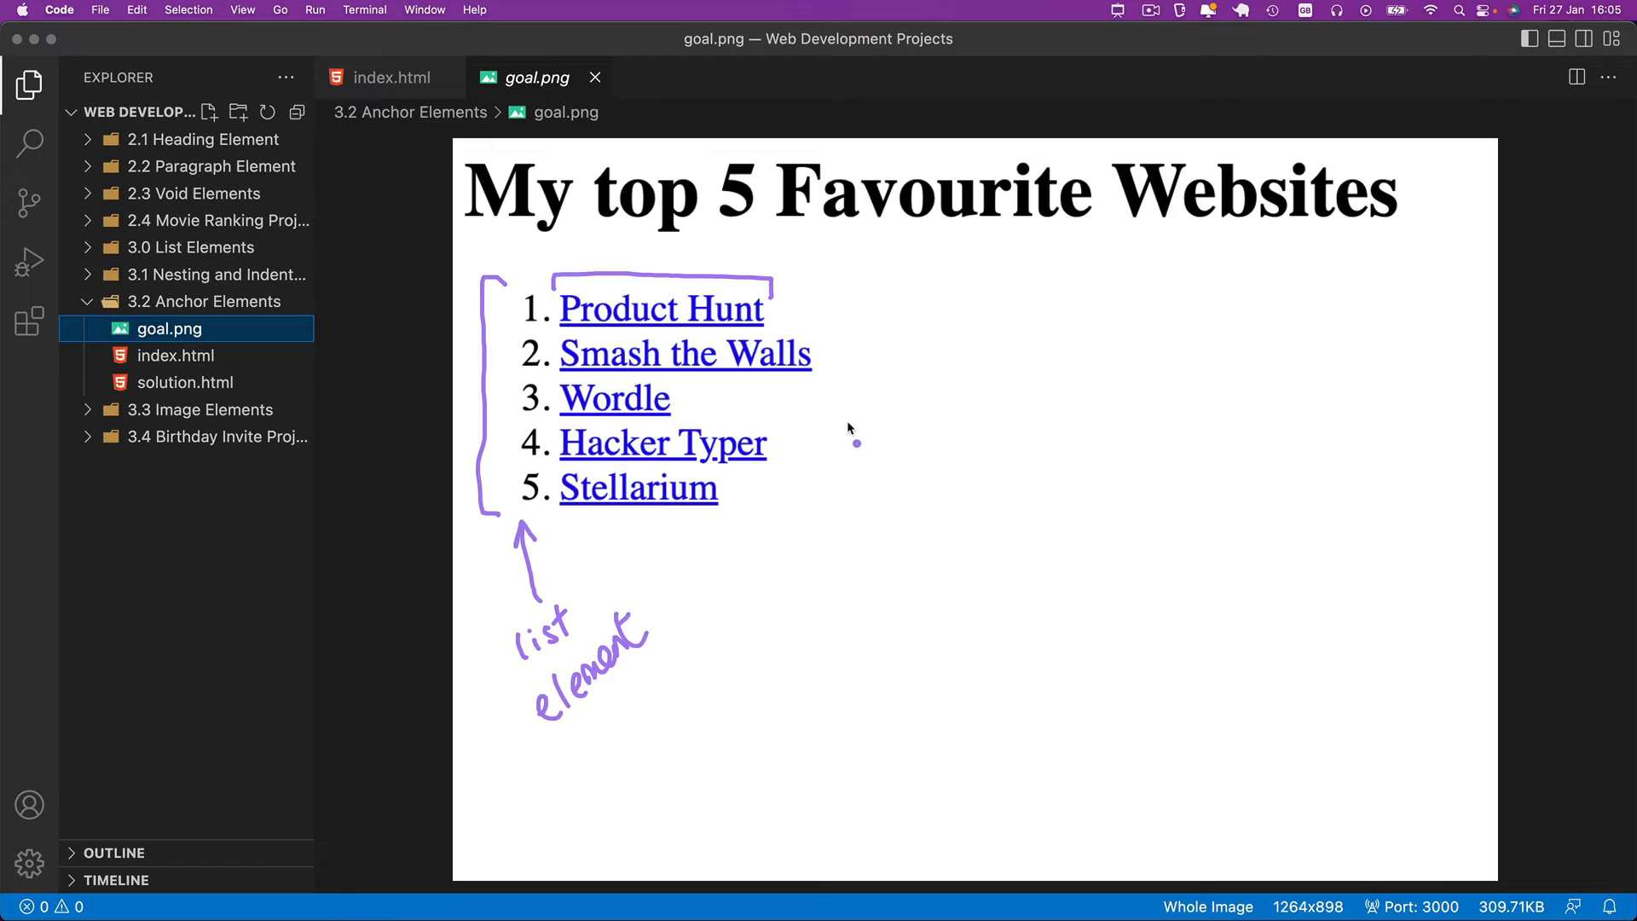
pyautogui.moveTo(832, 445)
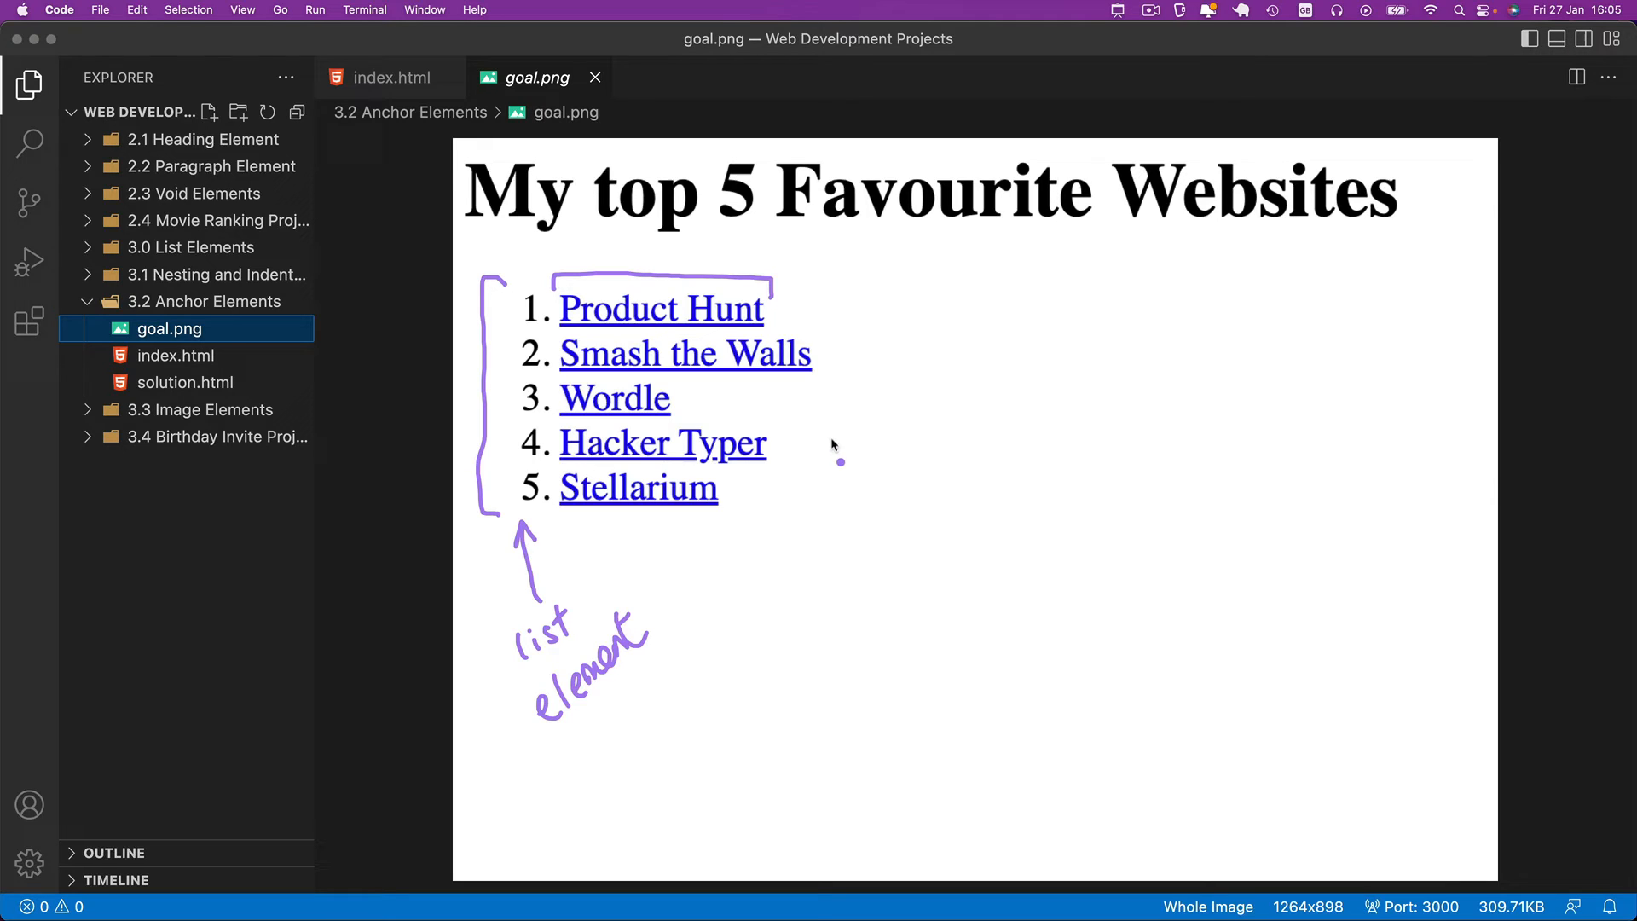
pyautogui.moveTo(806, 450)
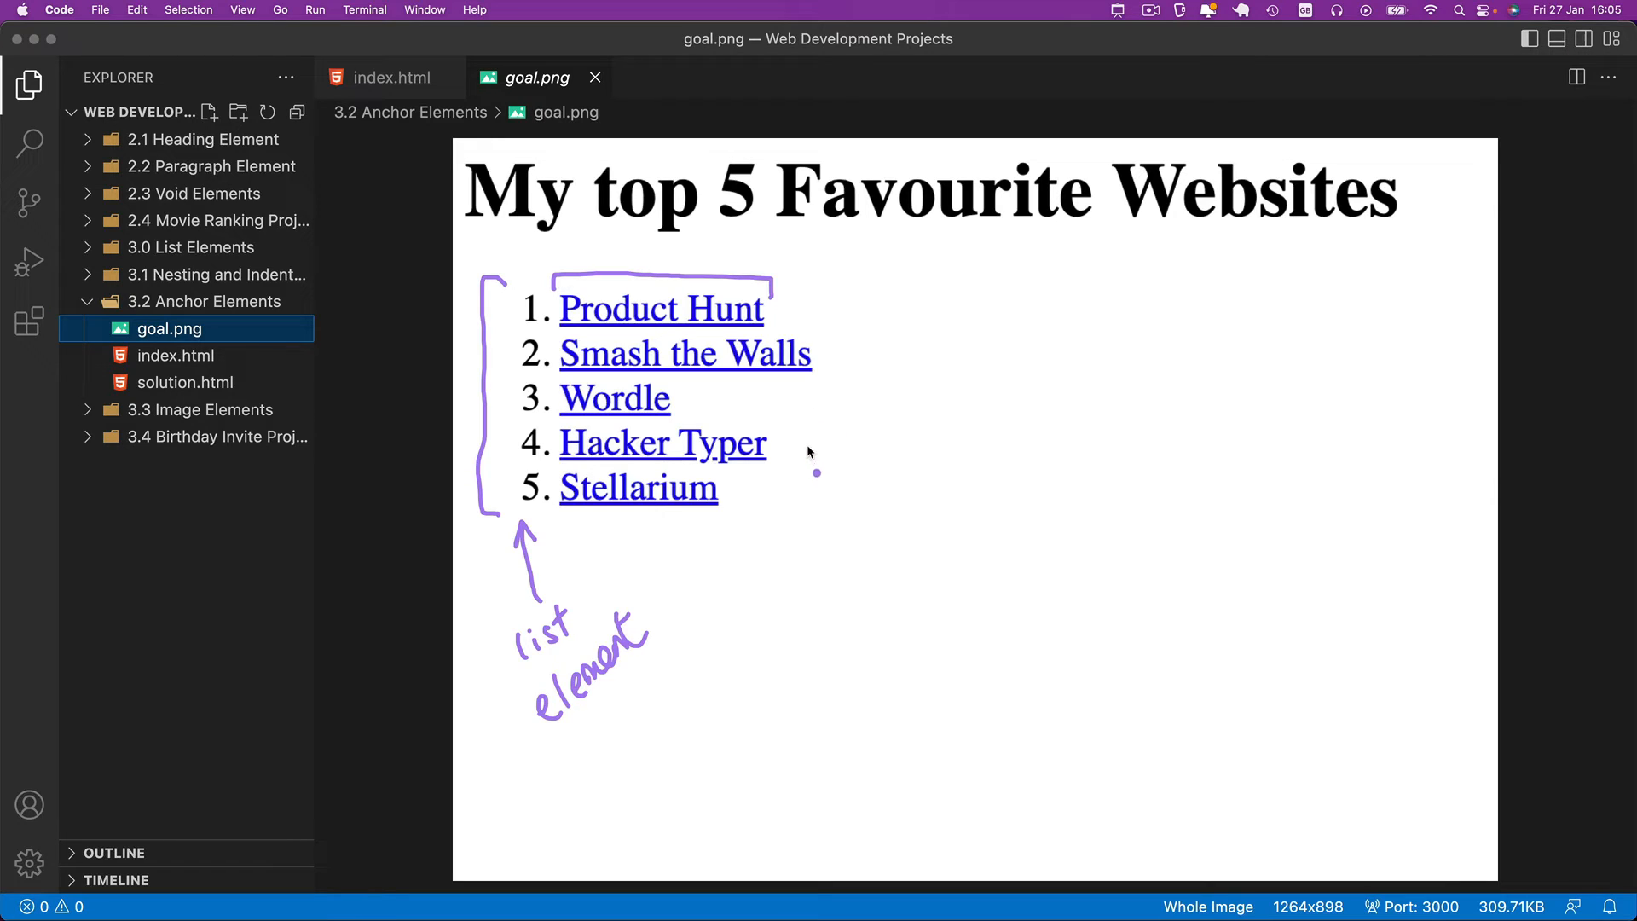
pyautogui.moveTo(824, 384)
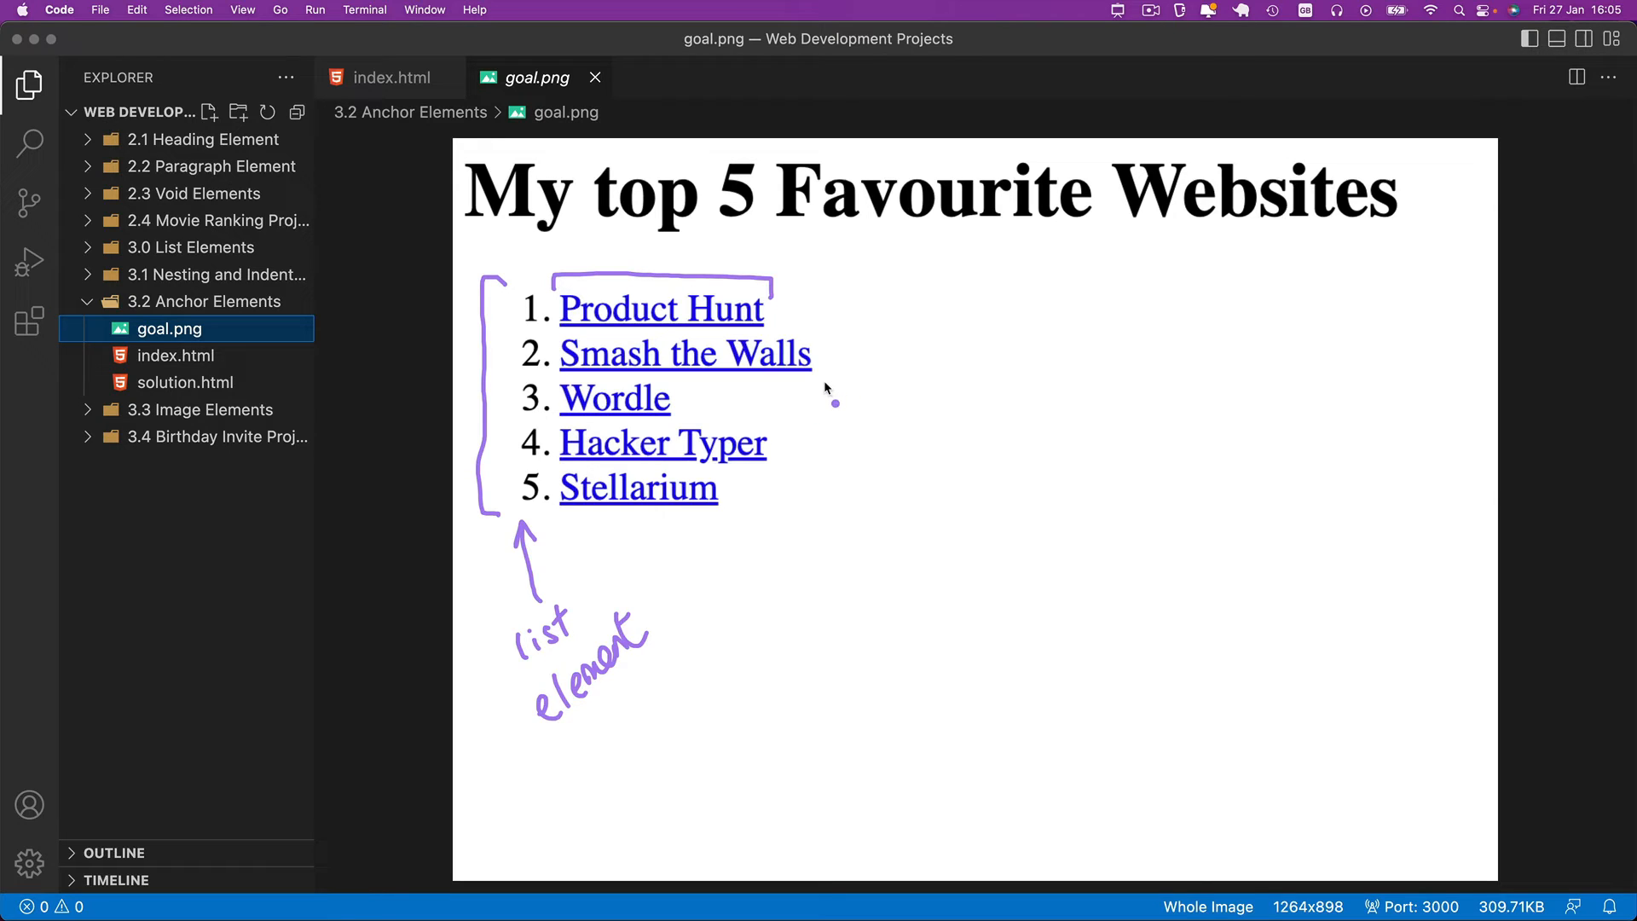
pyautogui.moveTo(455, 427)
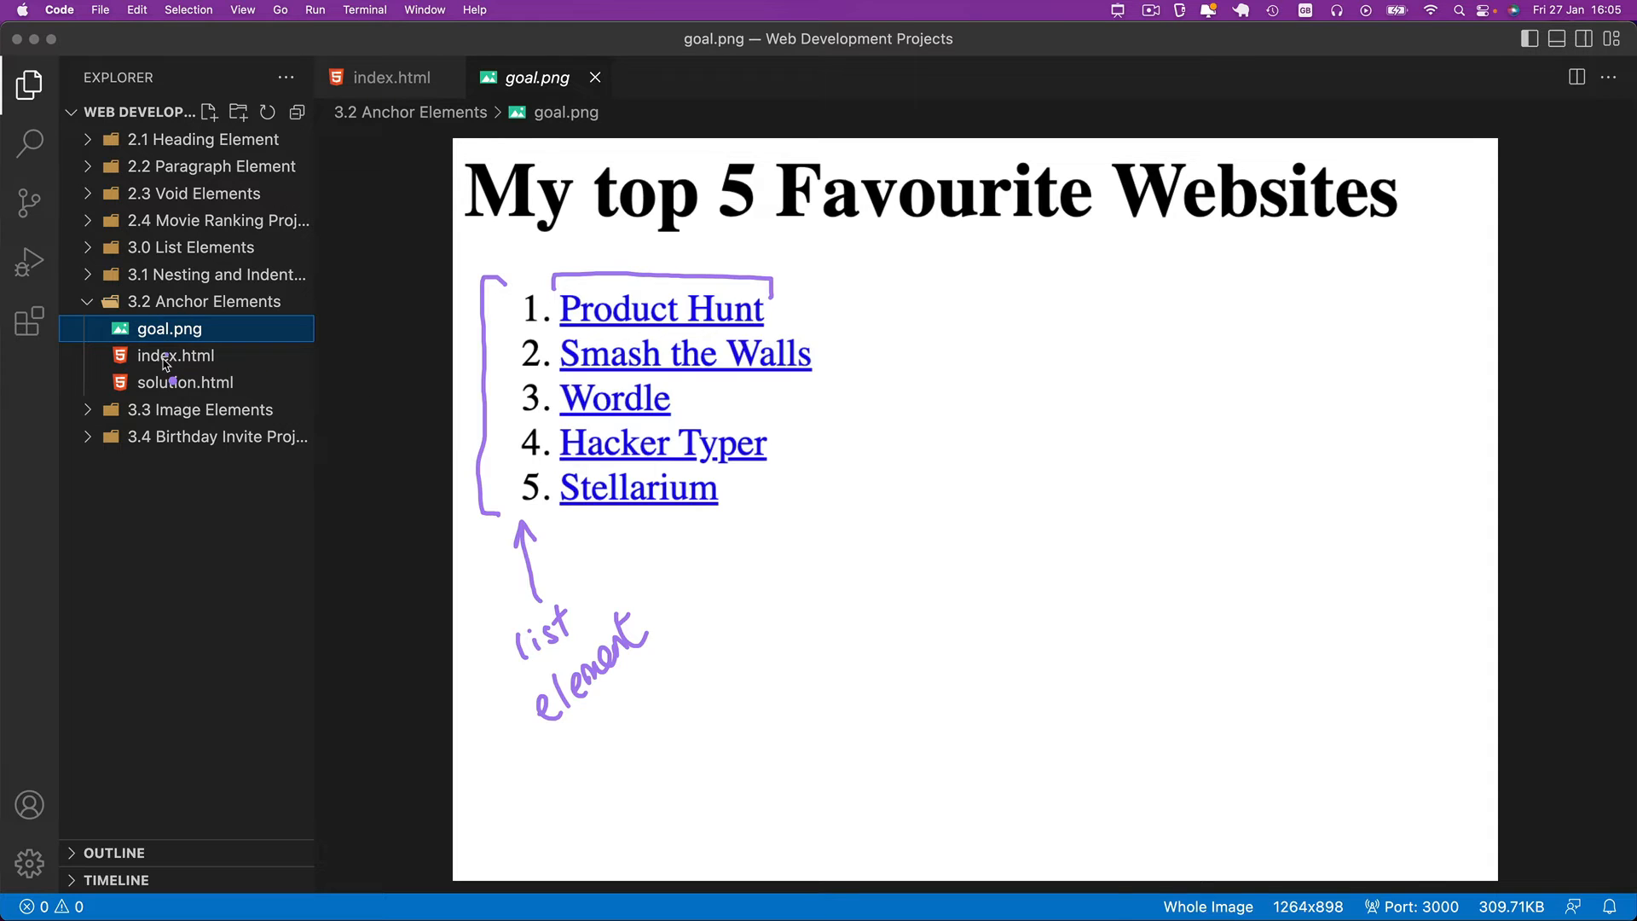
# Preview solution.html, follow its Product Hunt link and answer the external-browser prompts
pyautogui.click(176, 355)
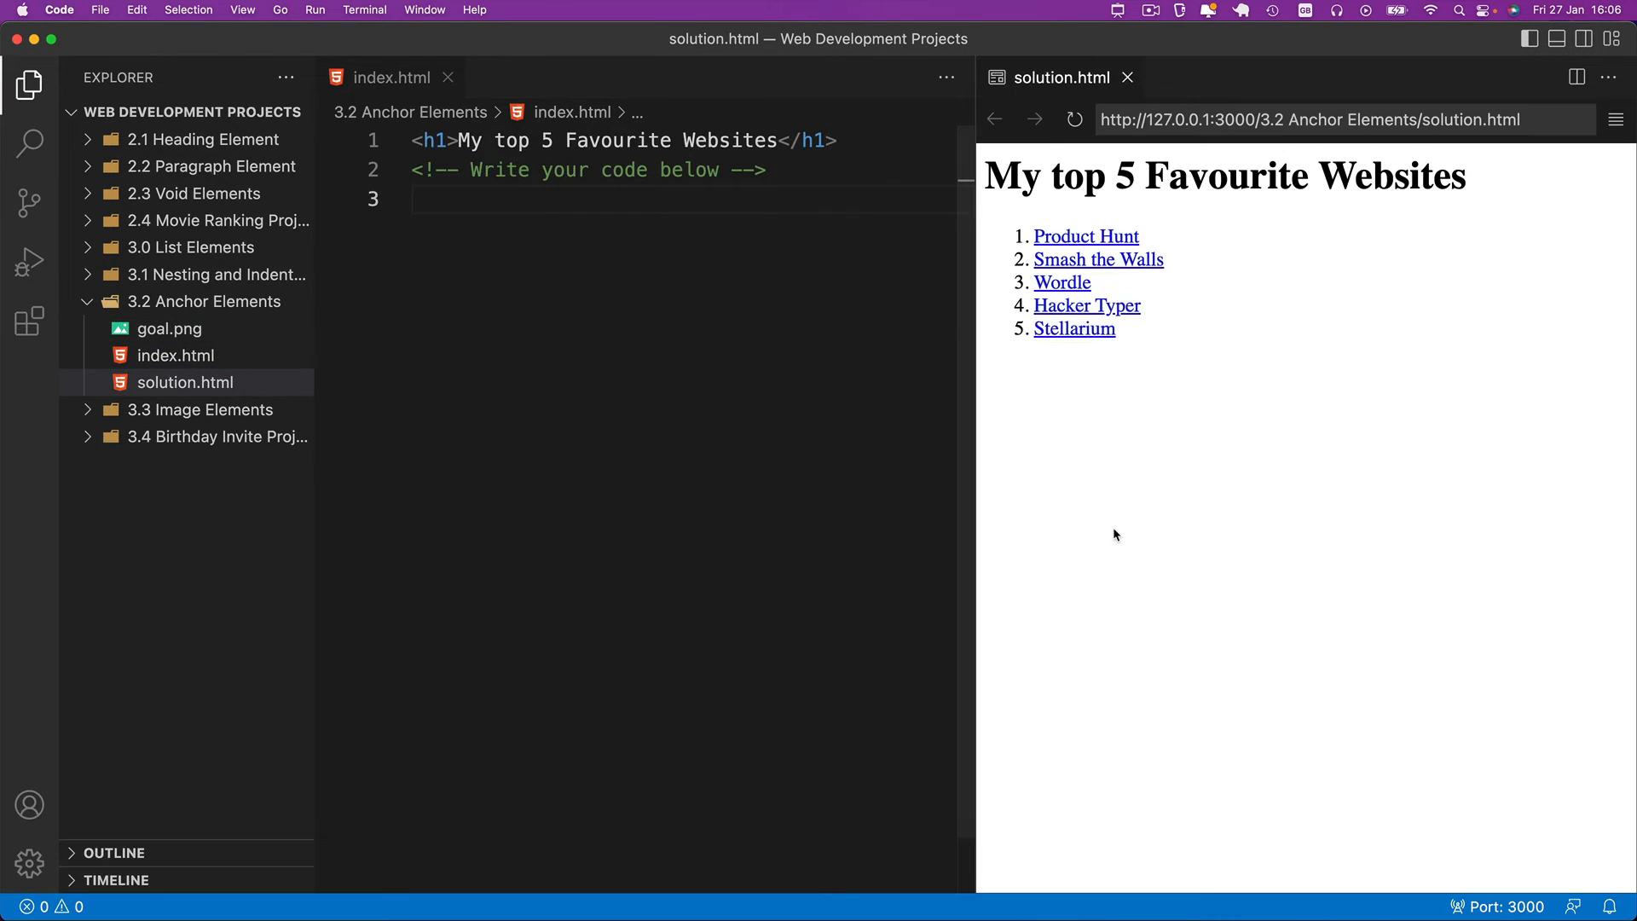
pyautogui.moveTo(1054, 241)
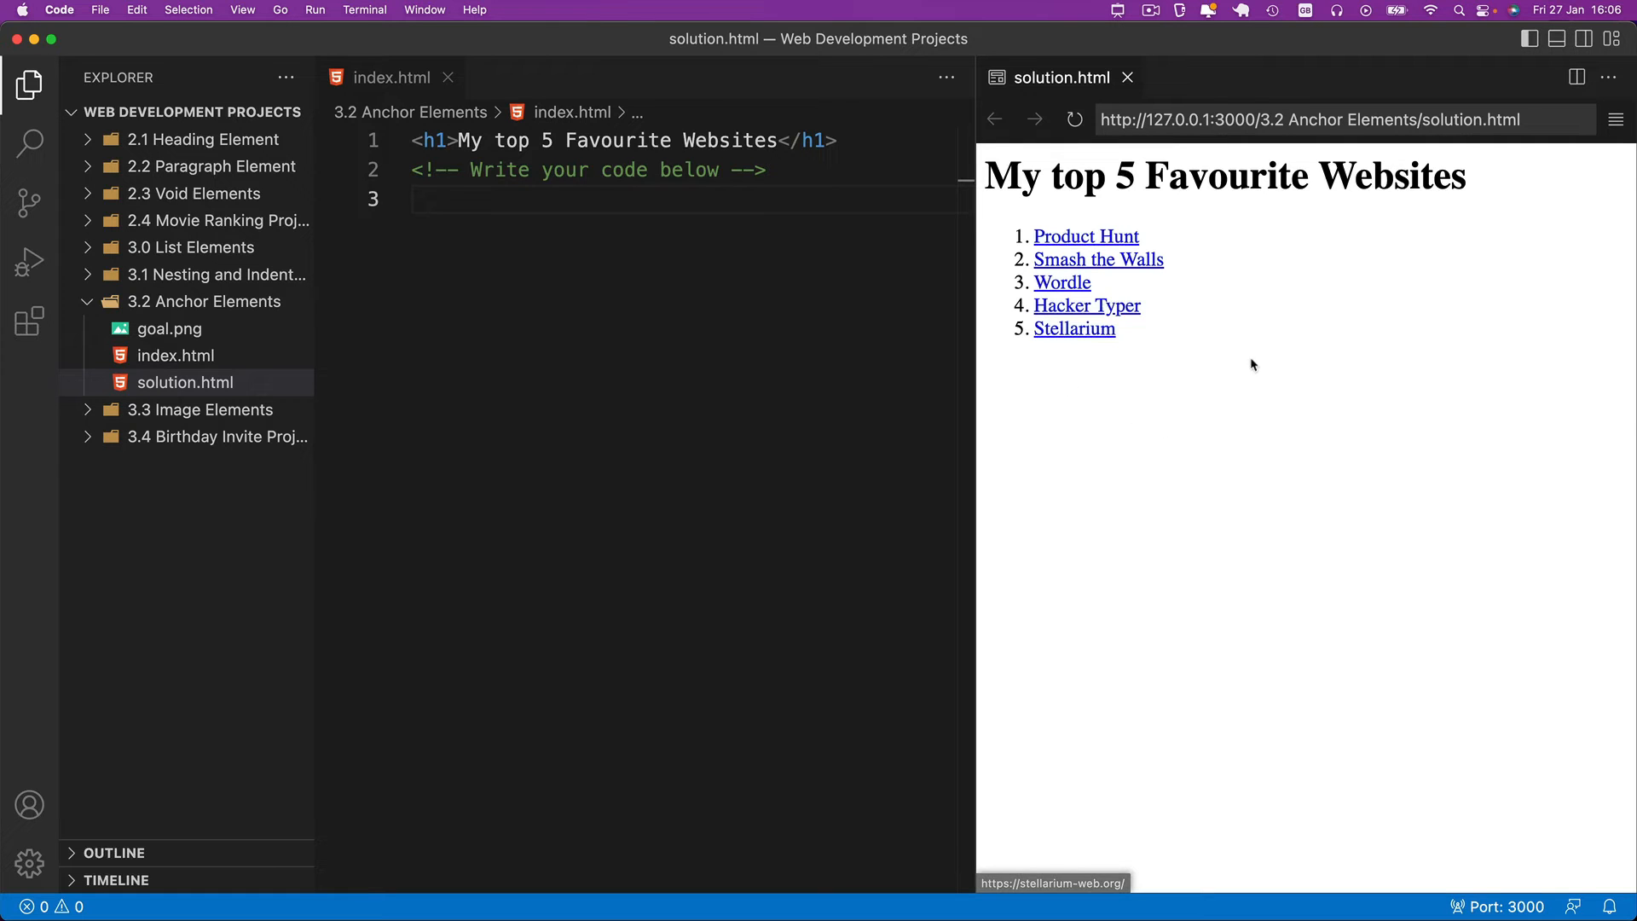
pyautogui.click(1084, 235)
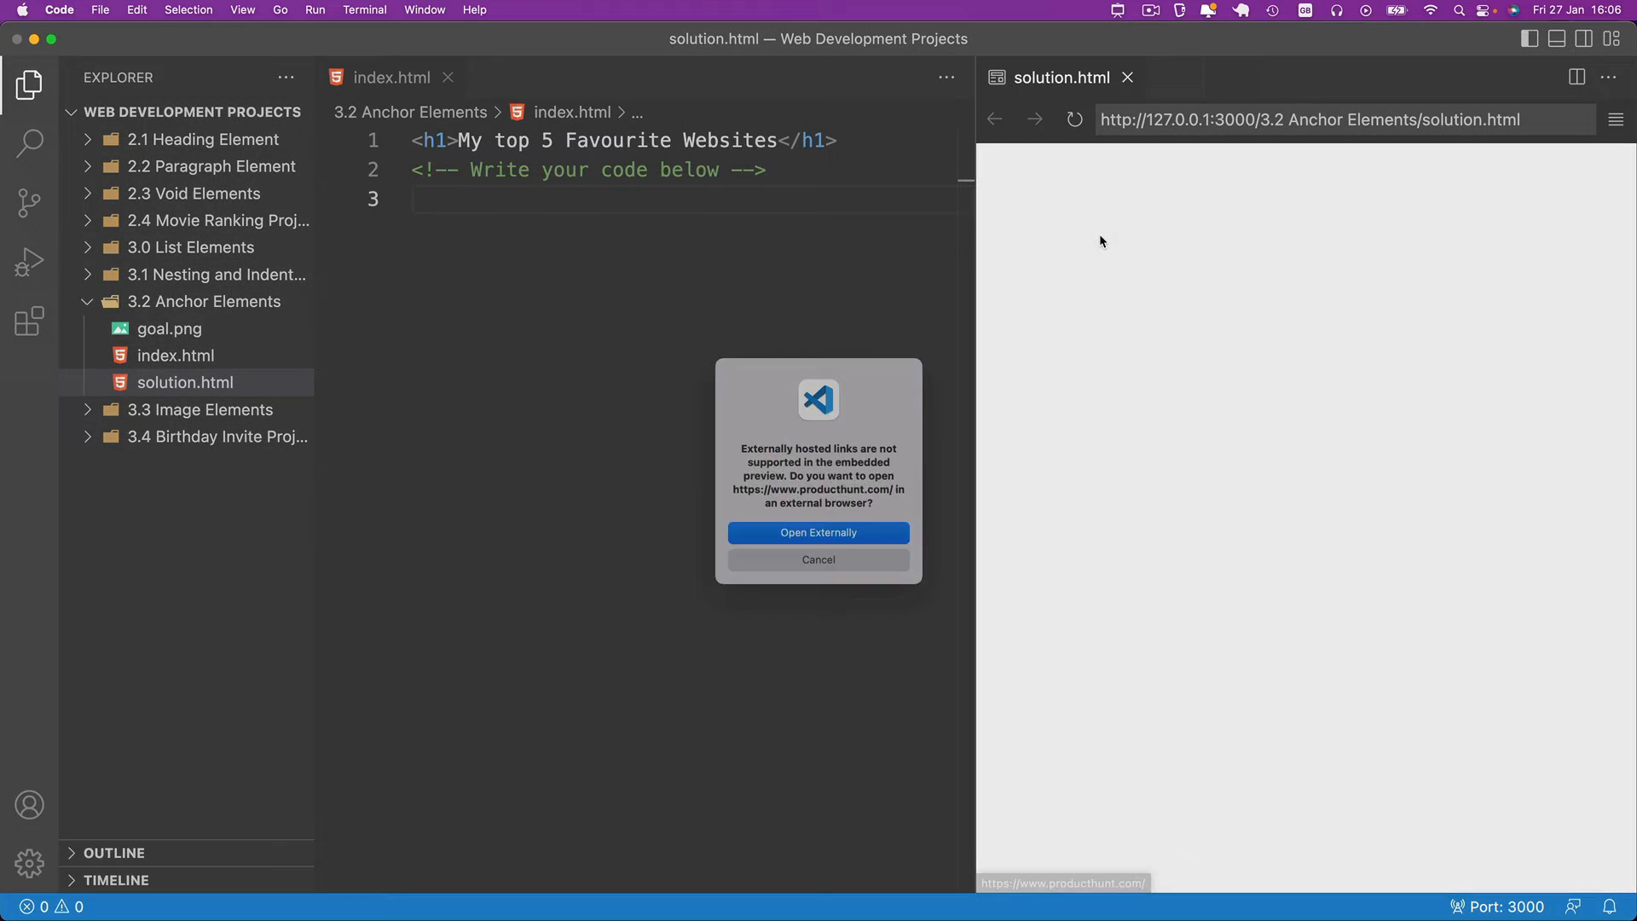
pyautogui.click(817, 532)
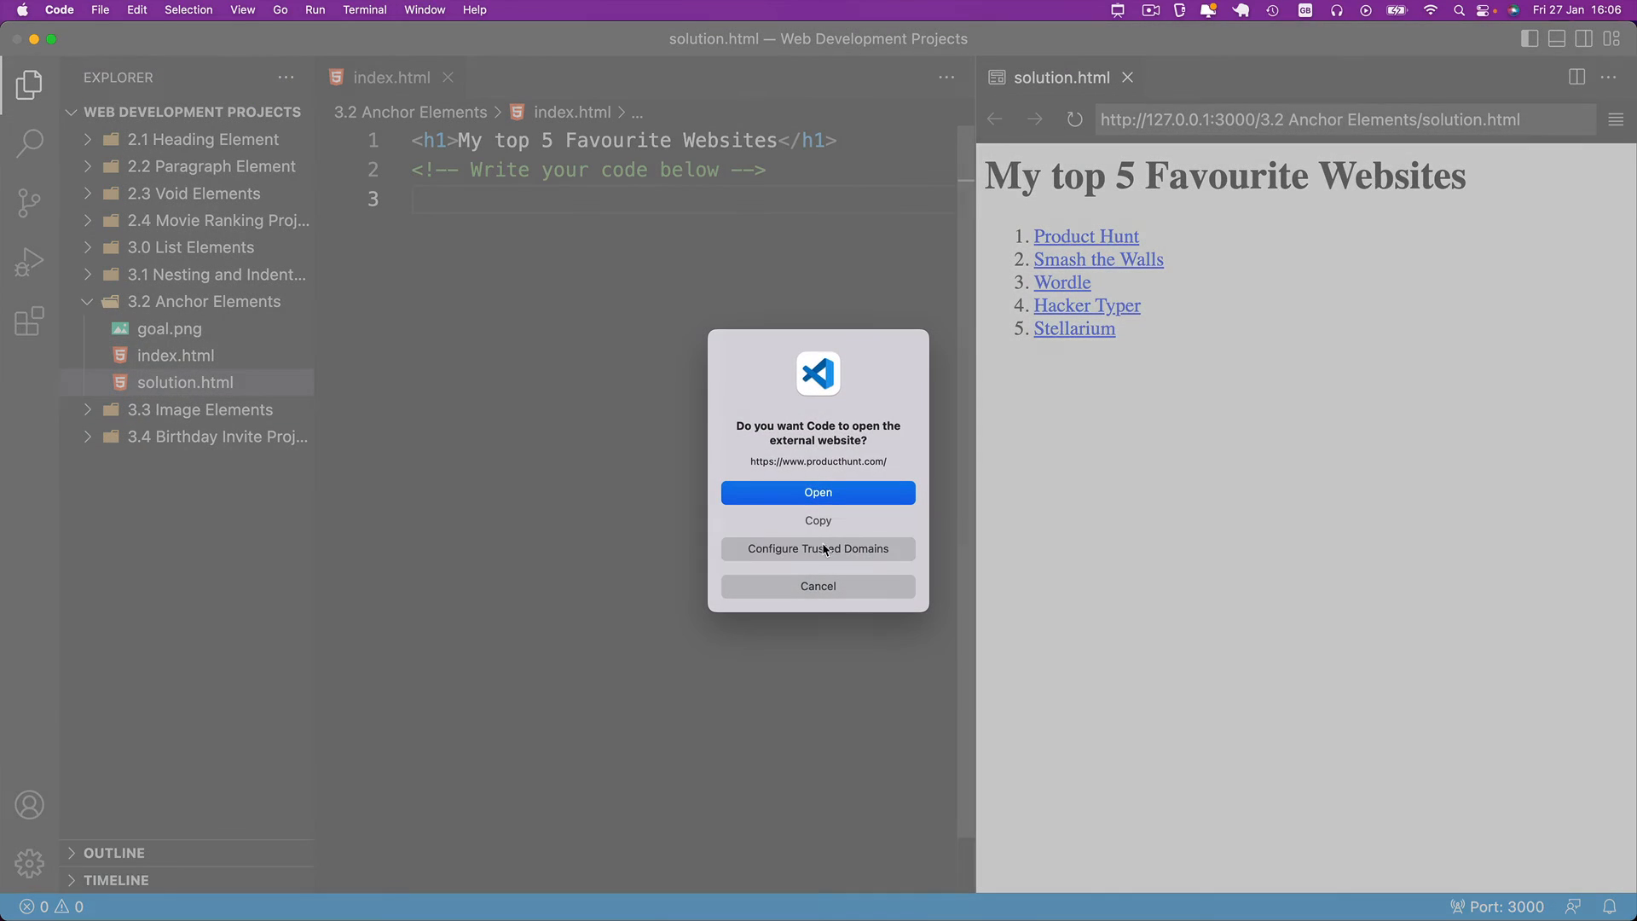
pyautogui.click(816, 491)
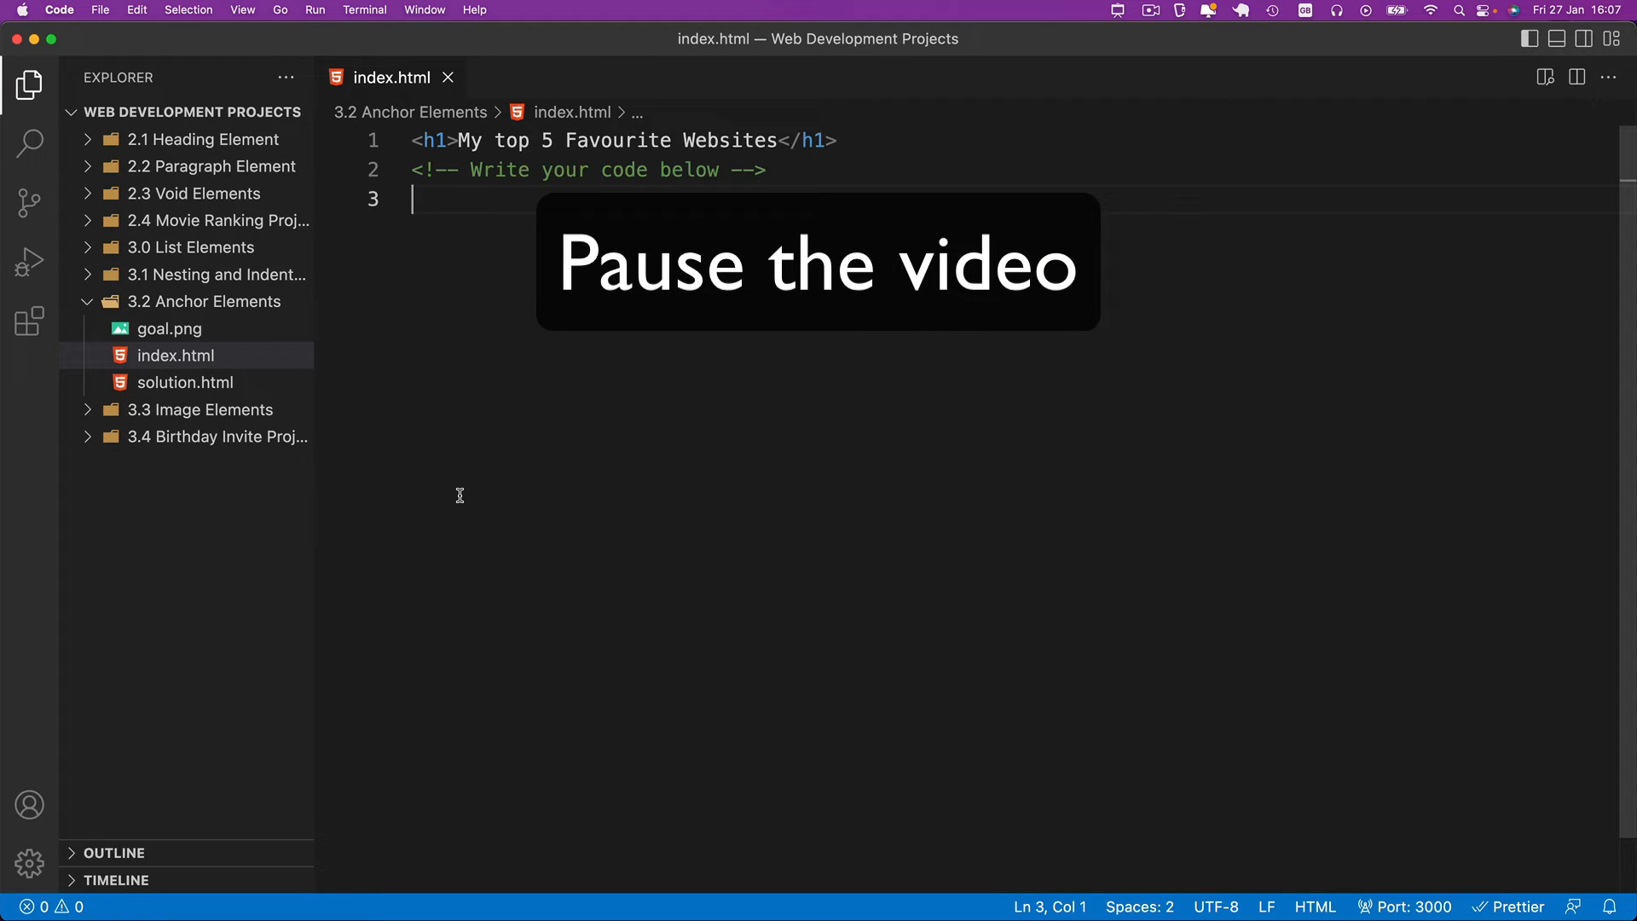
pyautogui.moveTo(443, 277)
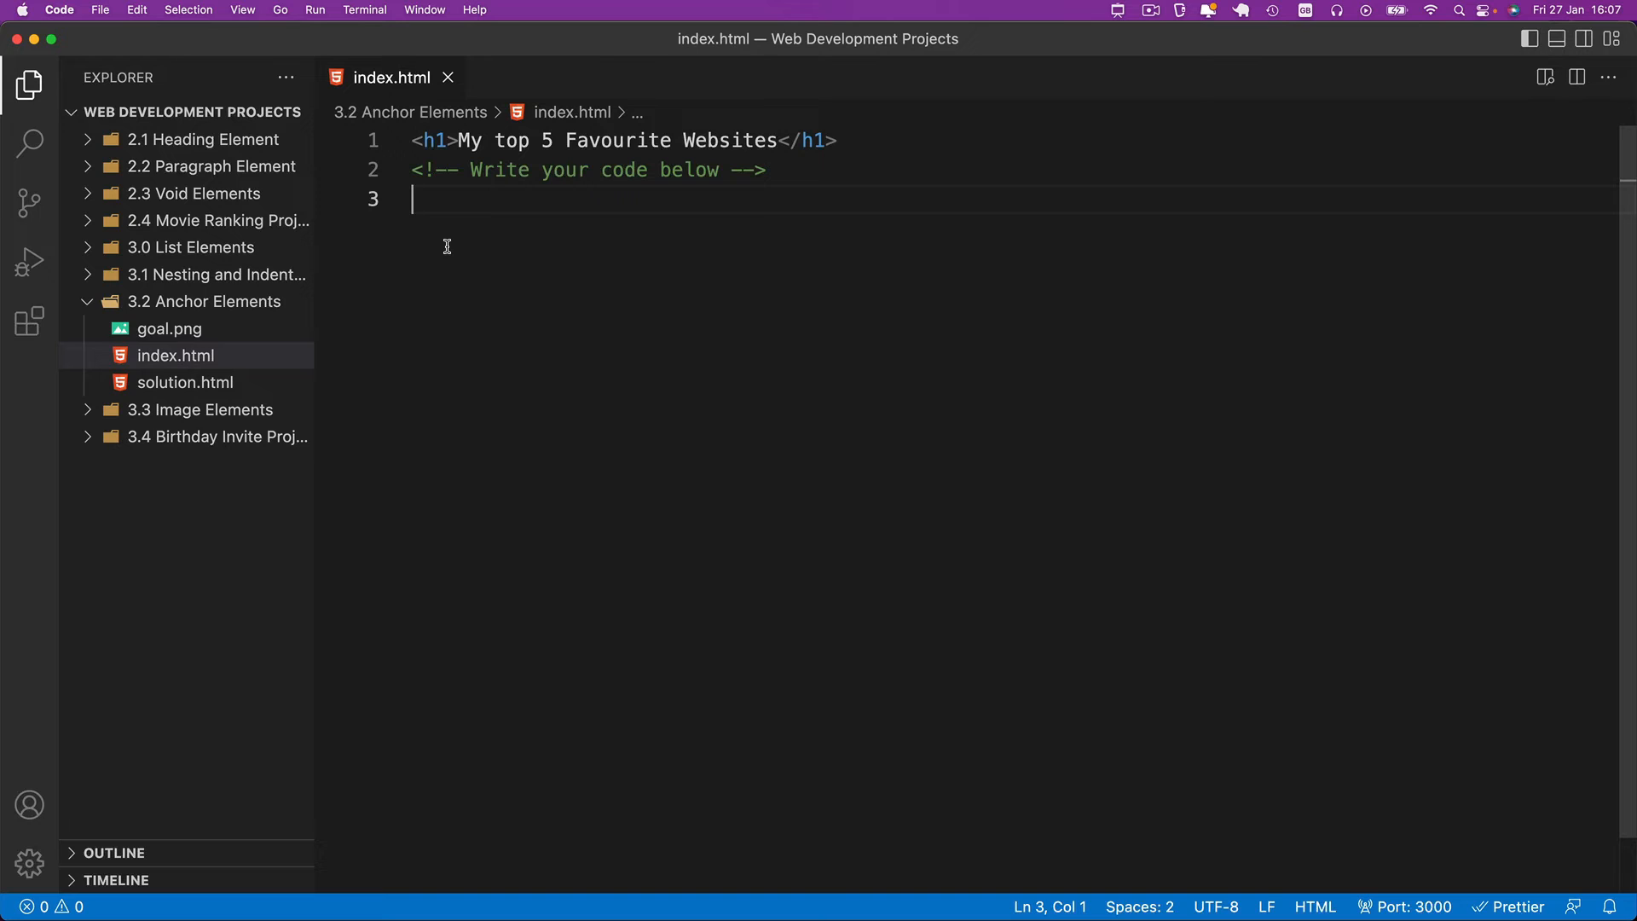
# Nest an <ol>, an <li> and an <a> element starting on line 3 of index.html
pyautogui.write('<ol>')
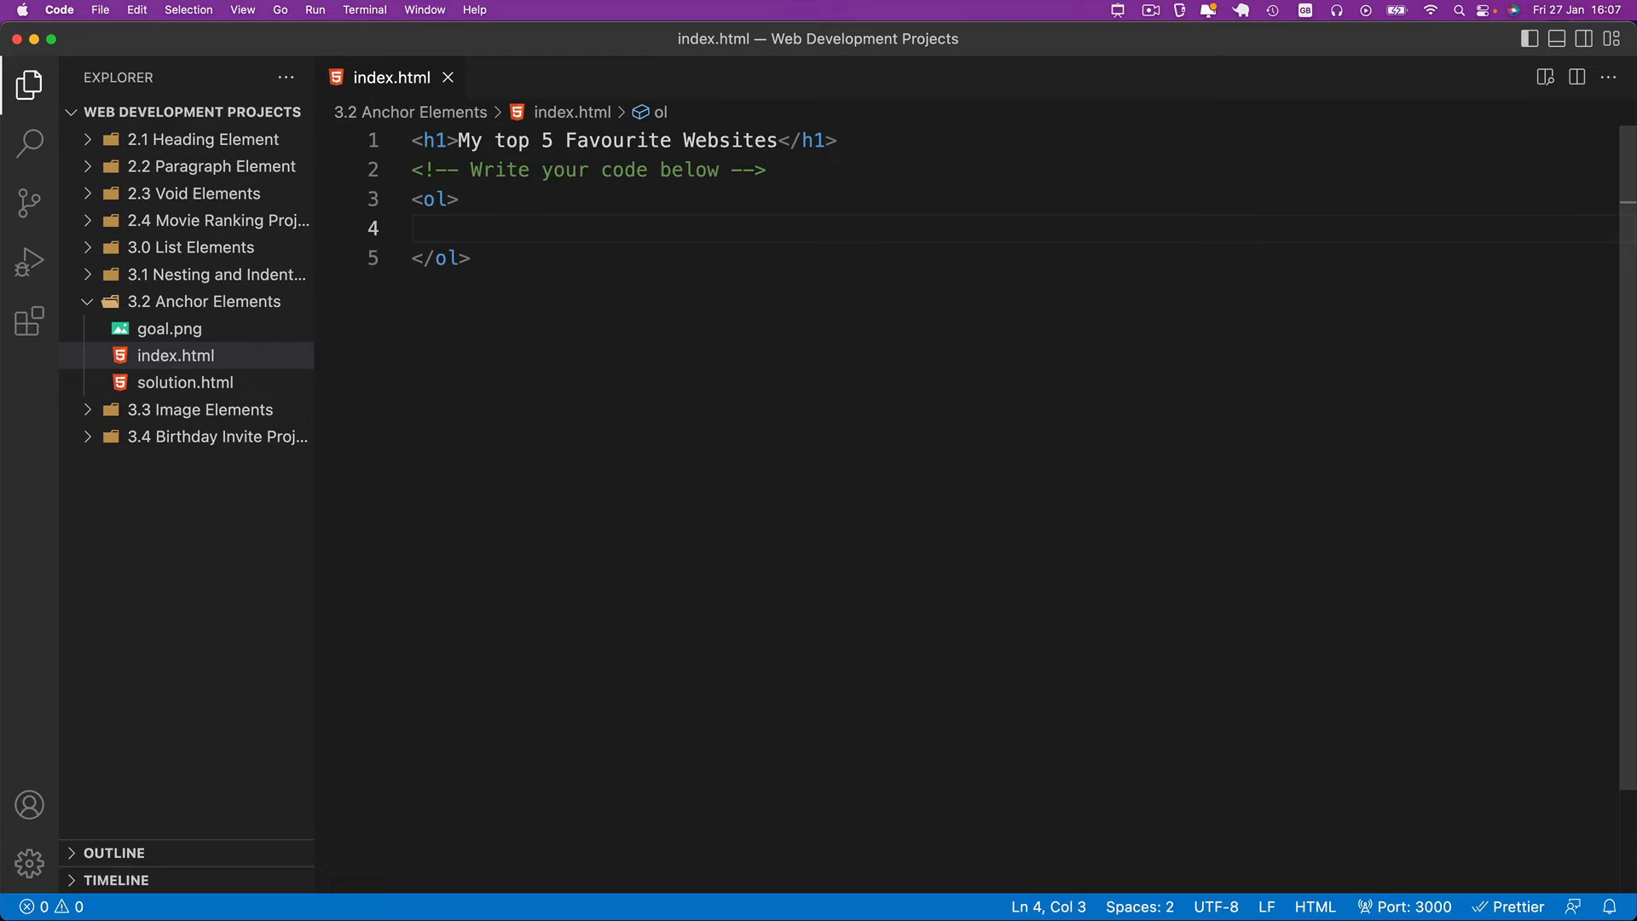
pyautogui.write('<li></li>')
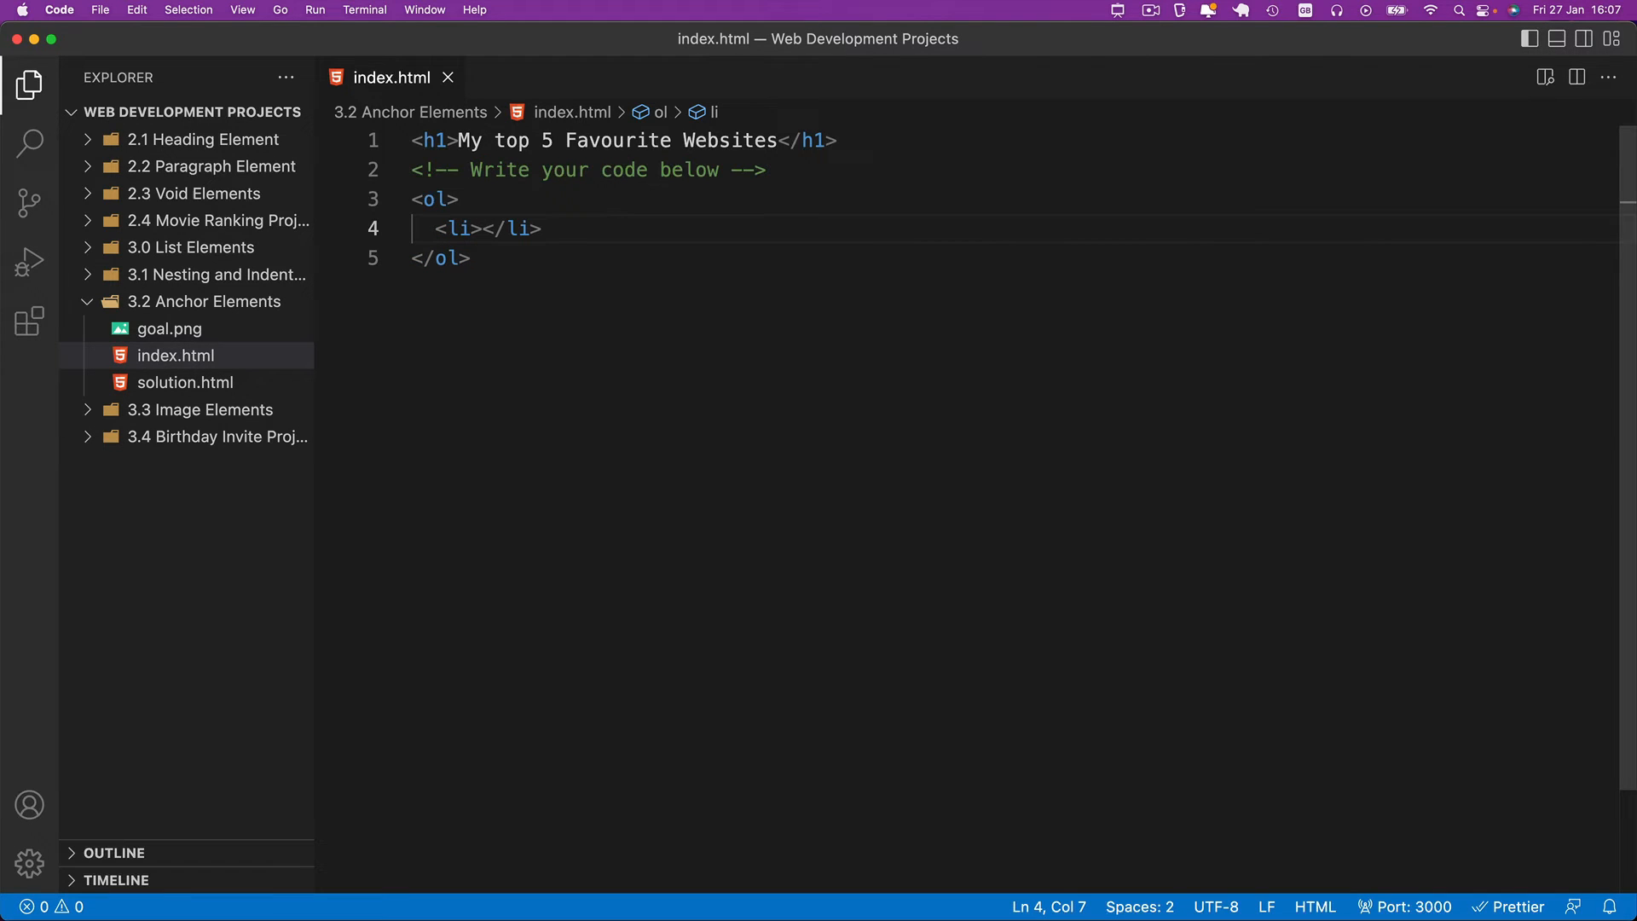
pyautogui.write('<a></a')
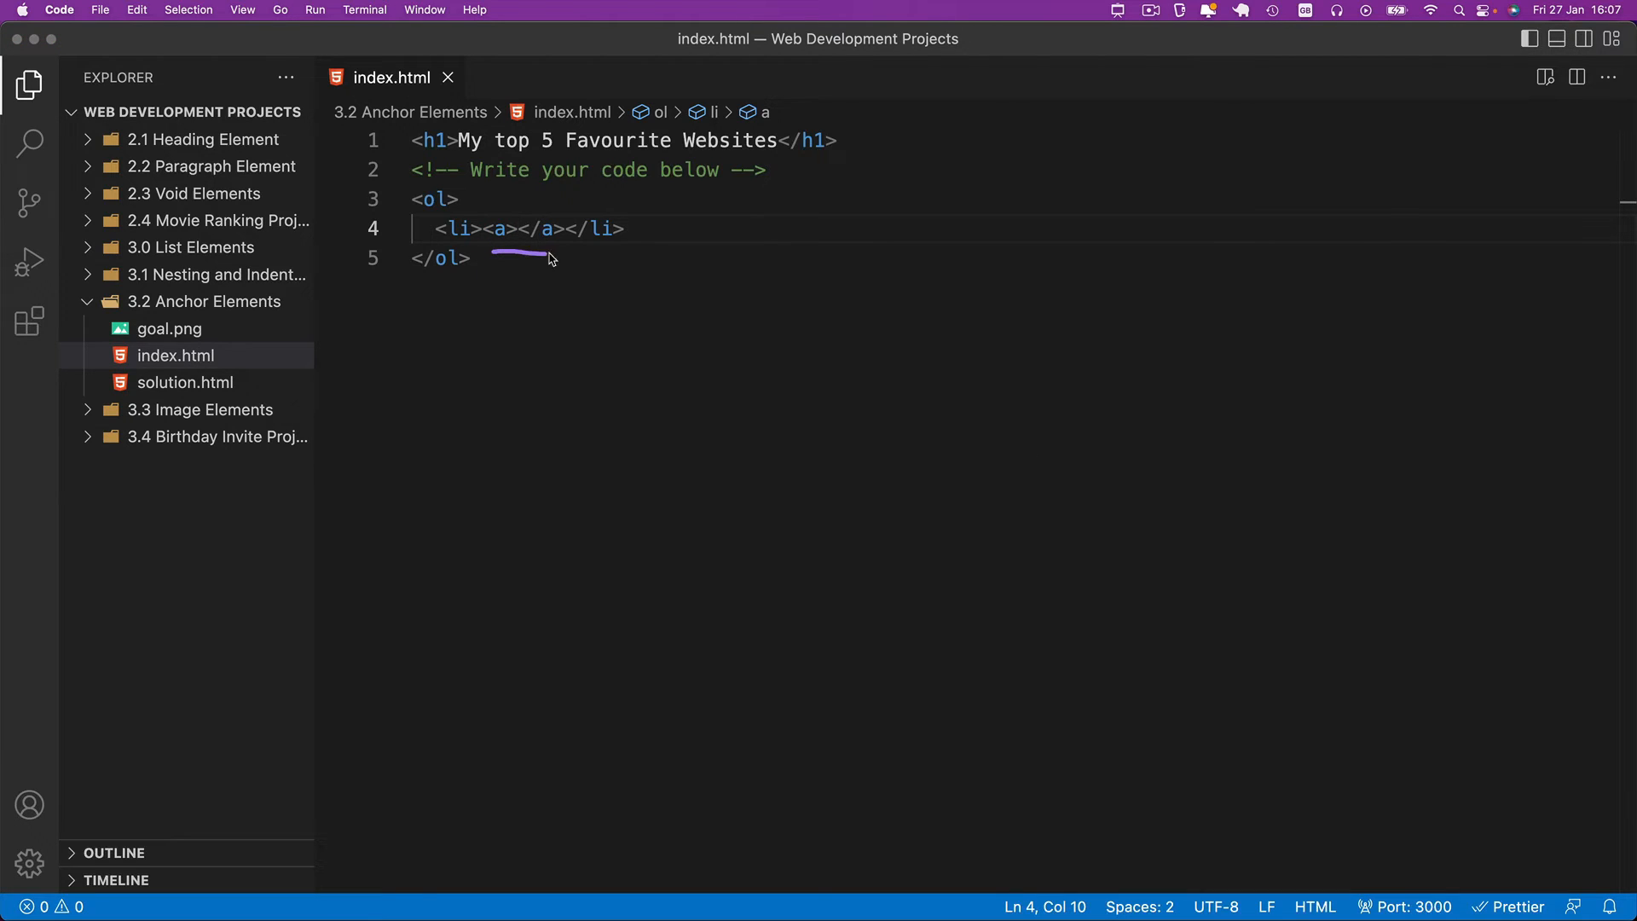
pyautogui.moveTo(443, 225)
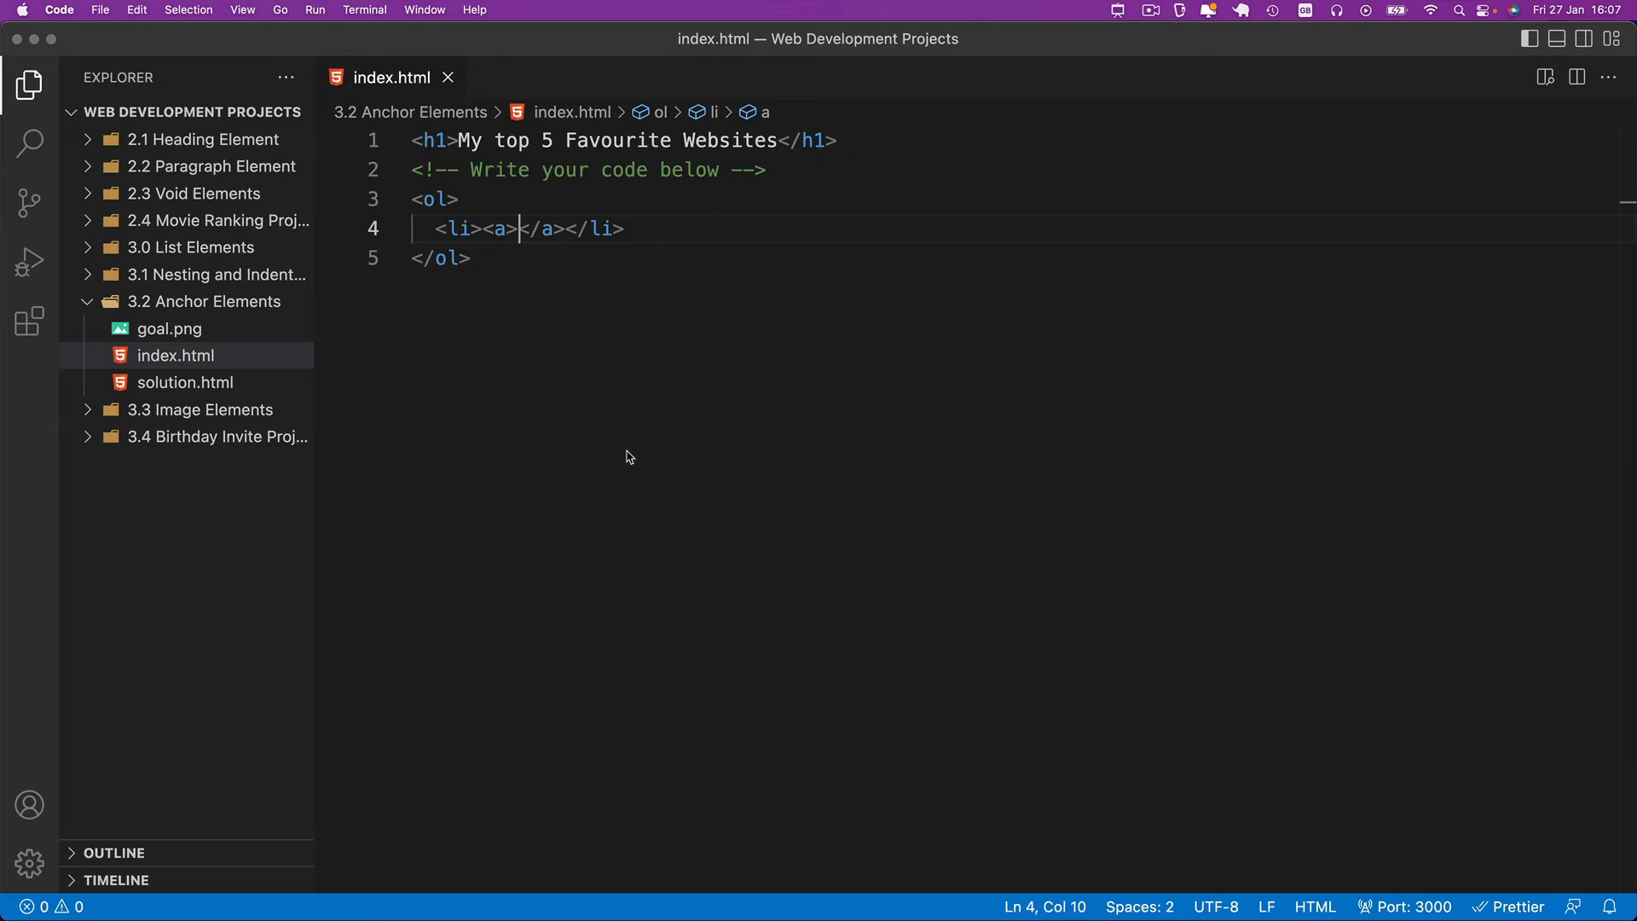
pyautogui.moveTo(611, 428)
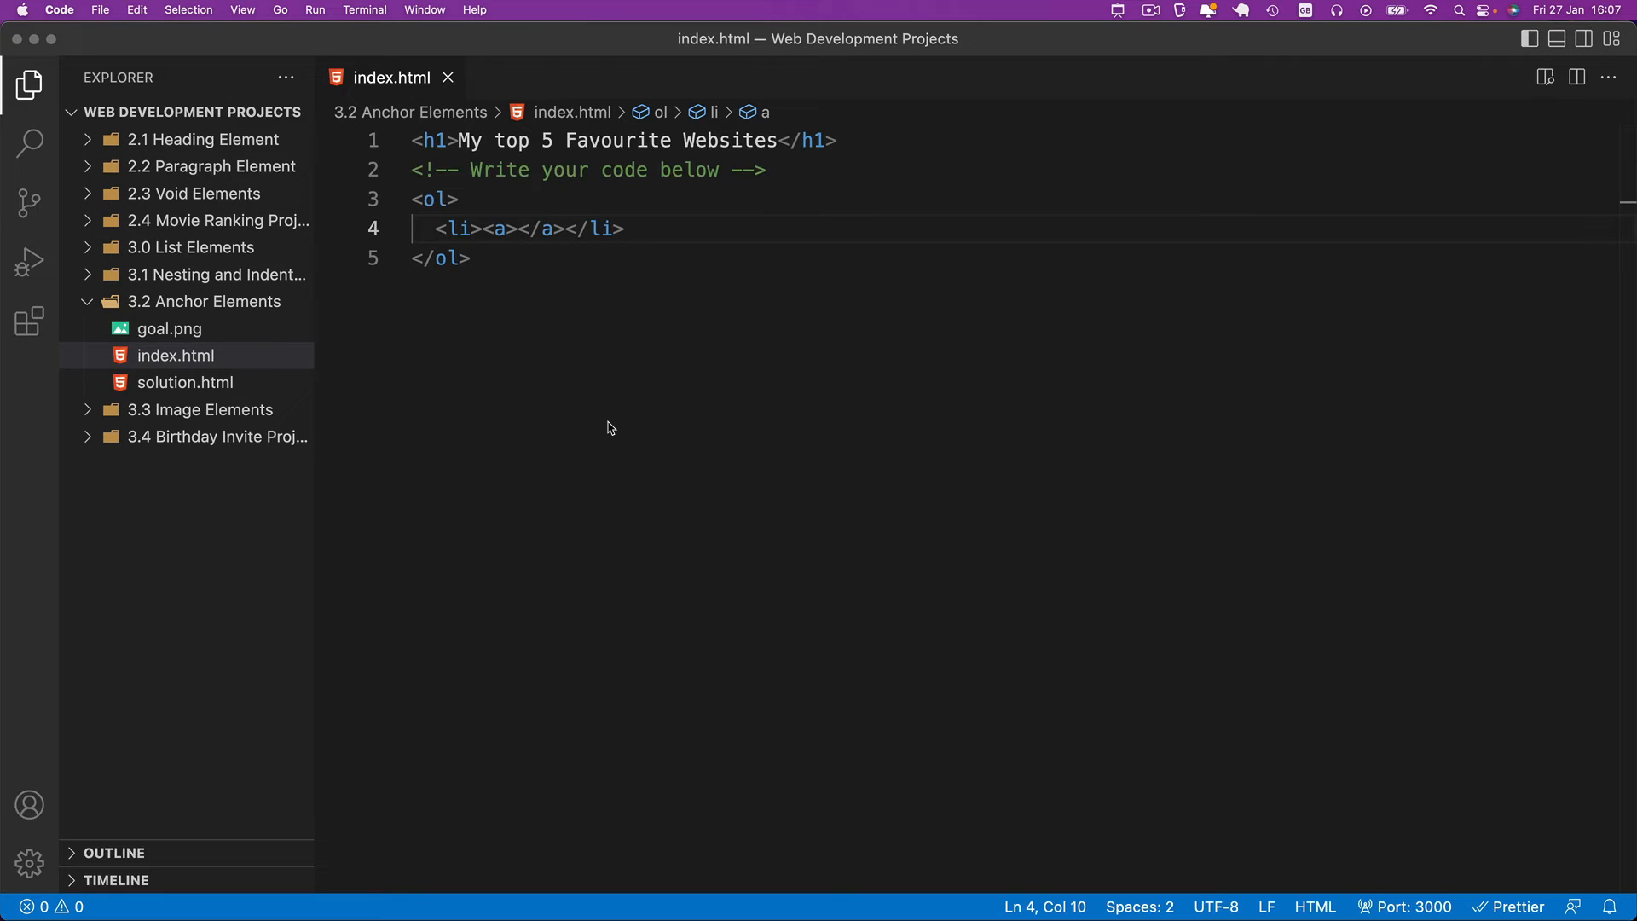
# Label the anchor 'Product Hunt' and place the cursor inside its opening tag
pyautogui.write('Produ')
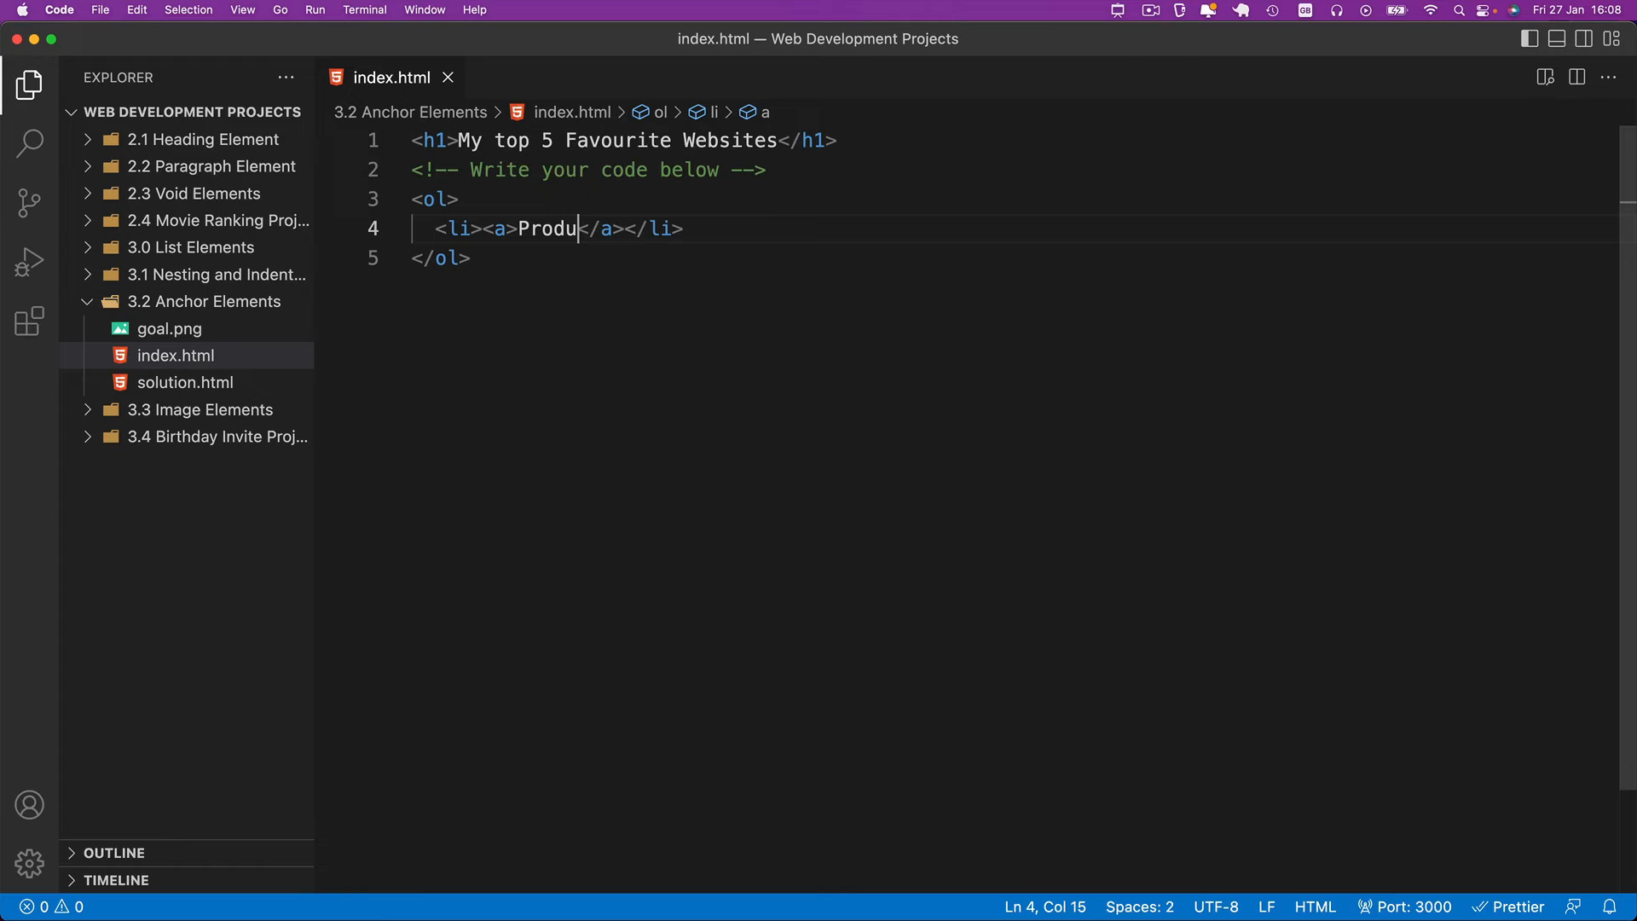
pyautogui.write('ct')
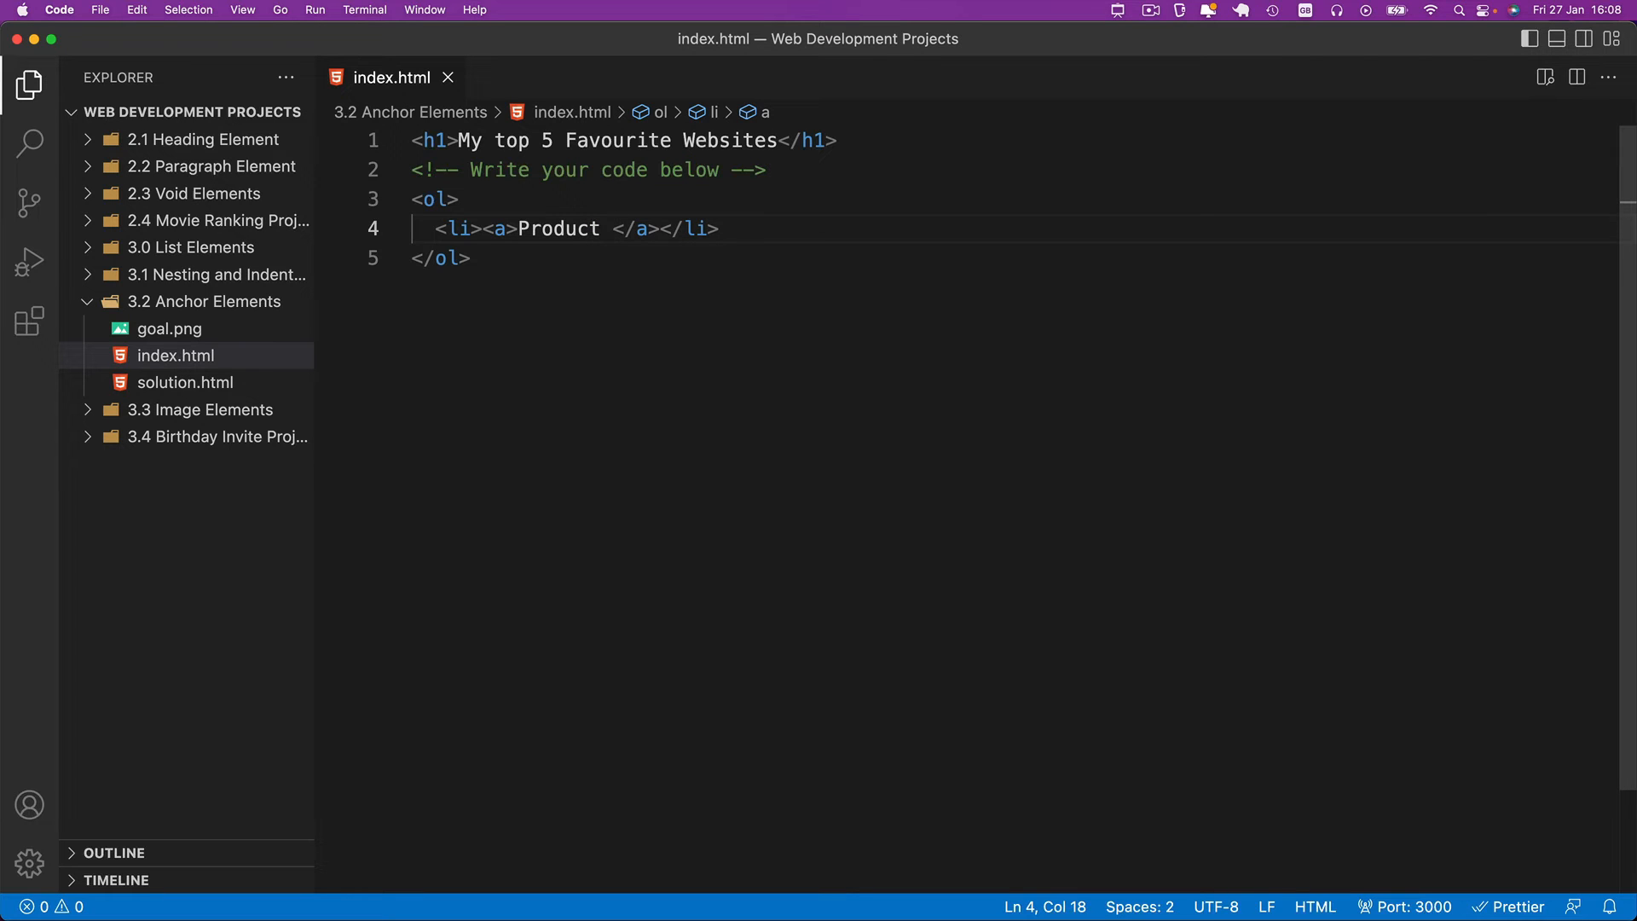
pyautogui.write('Hunt')
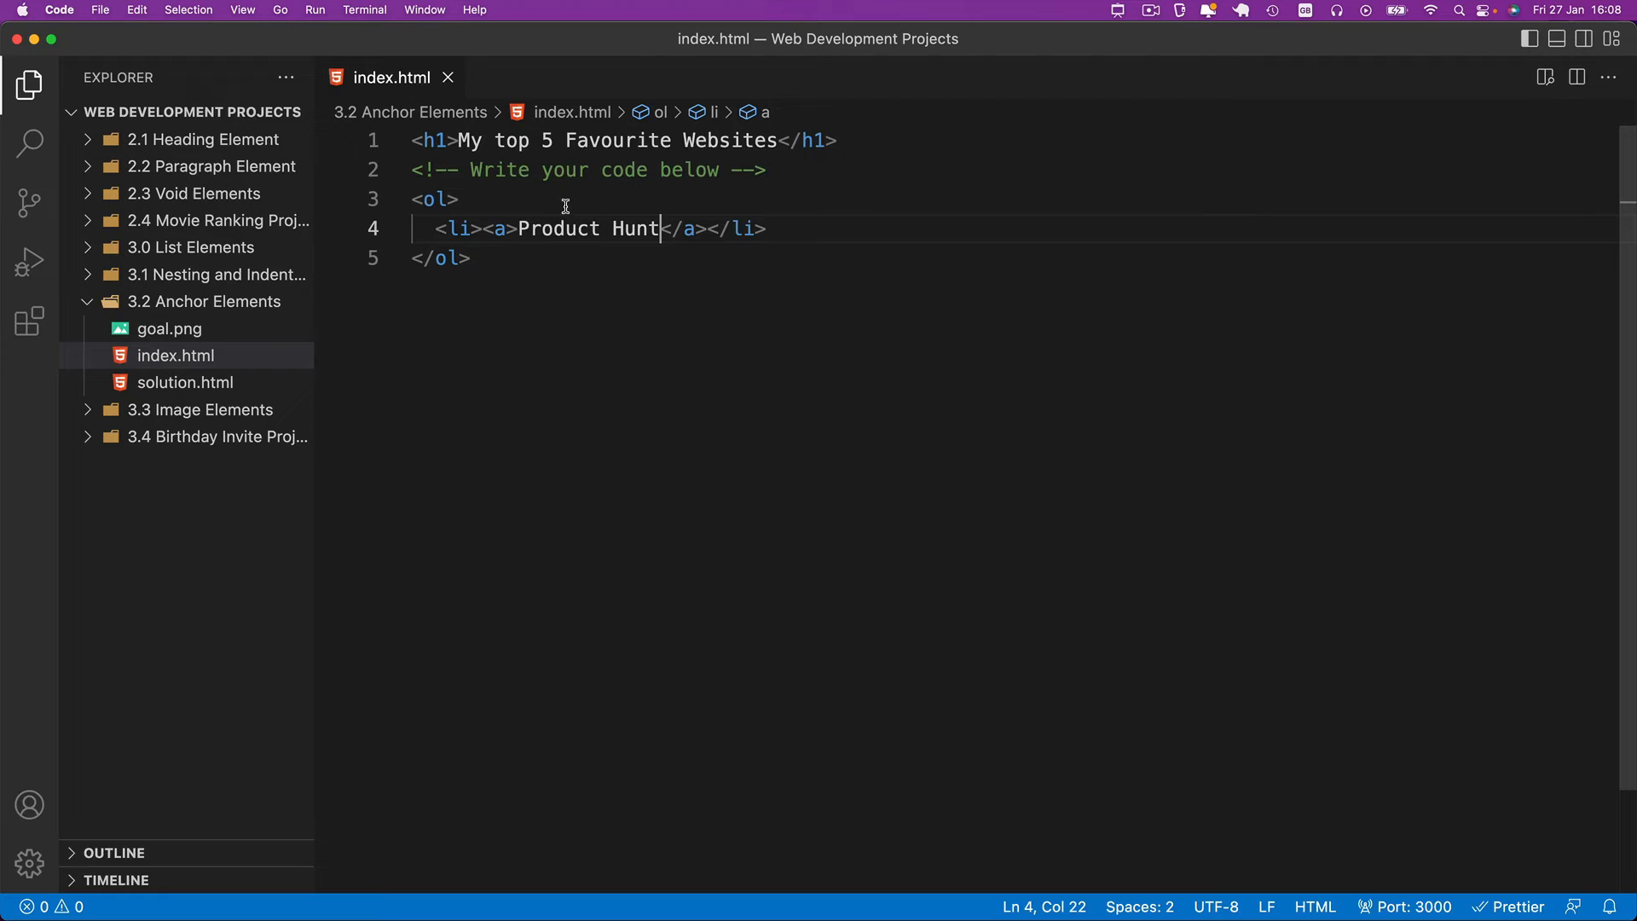
pyautogui.click(505, 228)
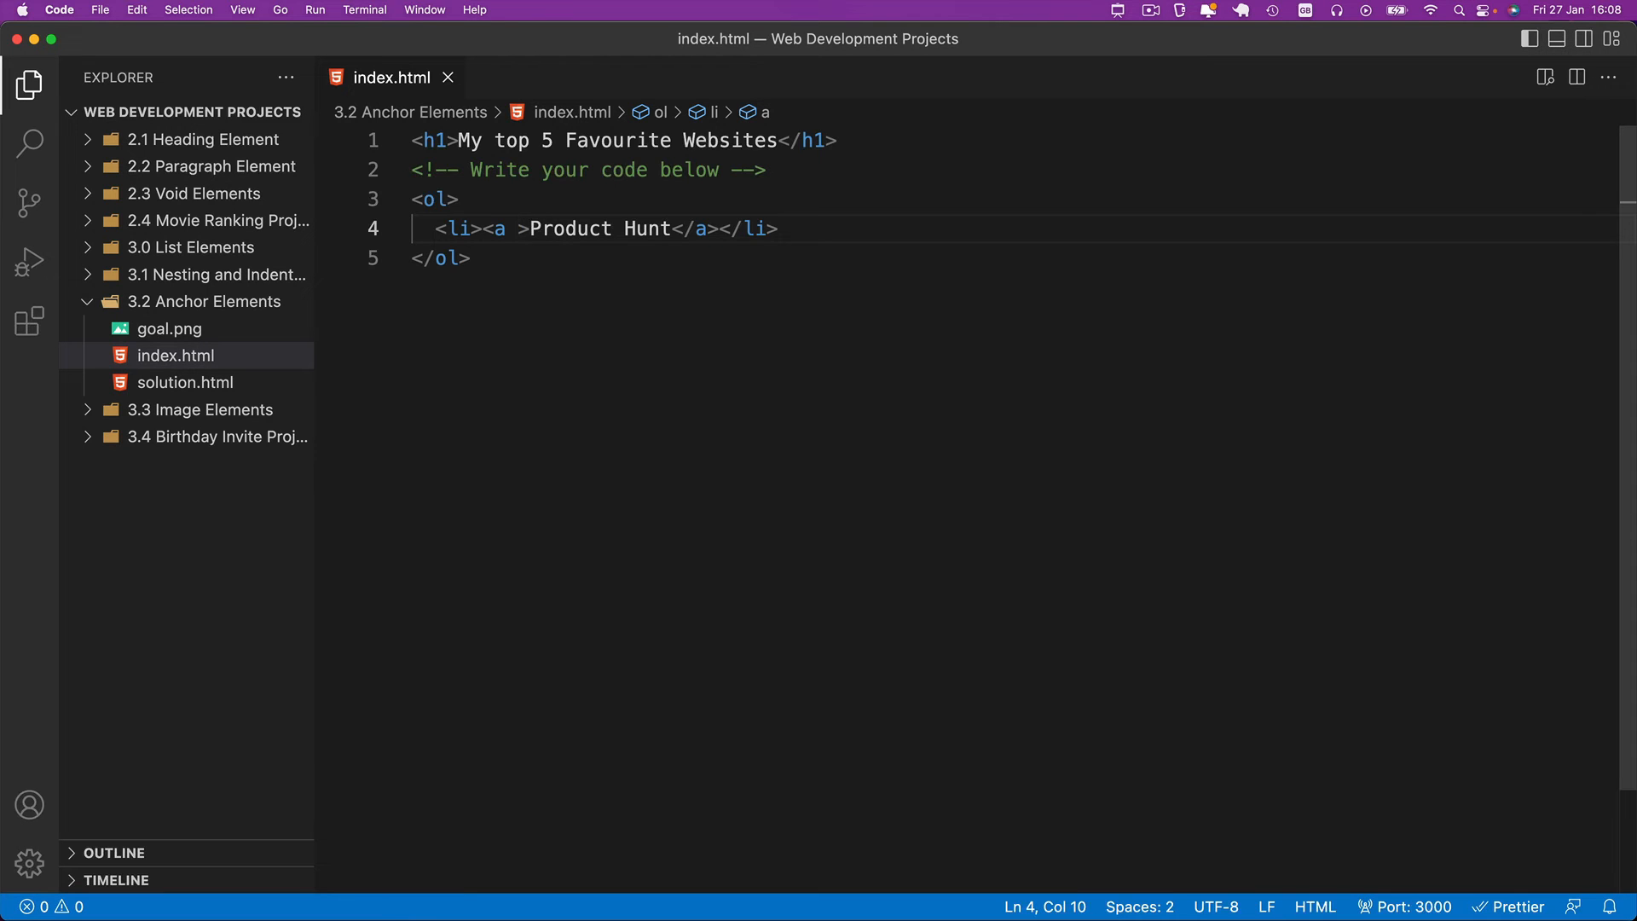
# Insert an empty href="" attribute on the Product Hunt anchor via autocomplete
pyautogui.write('href="')
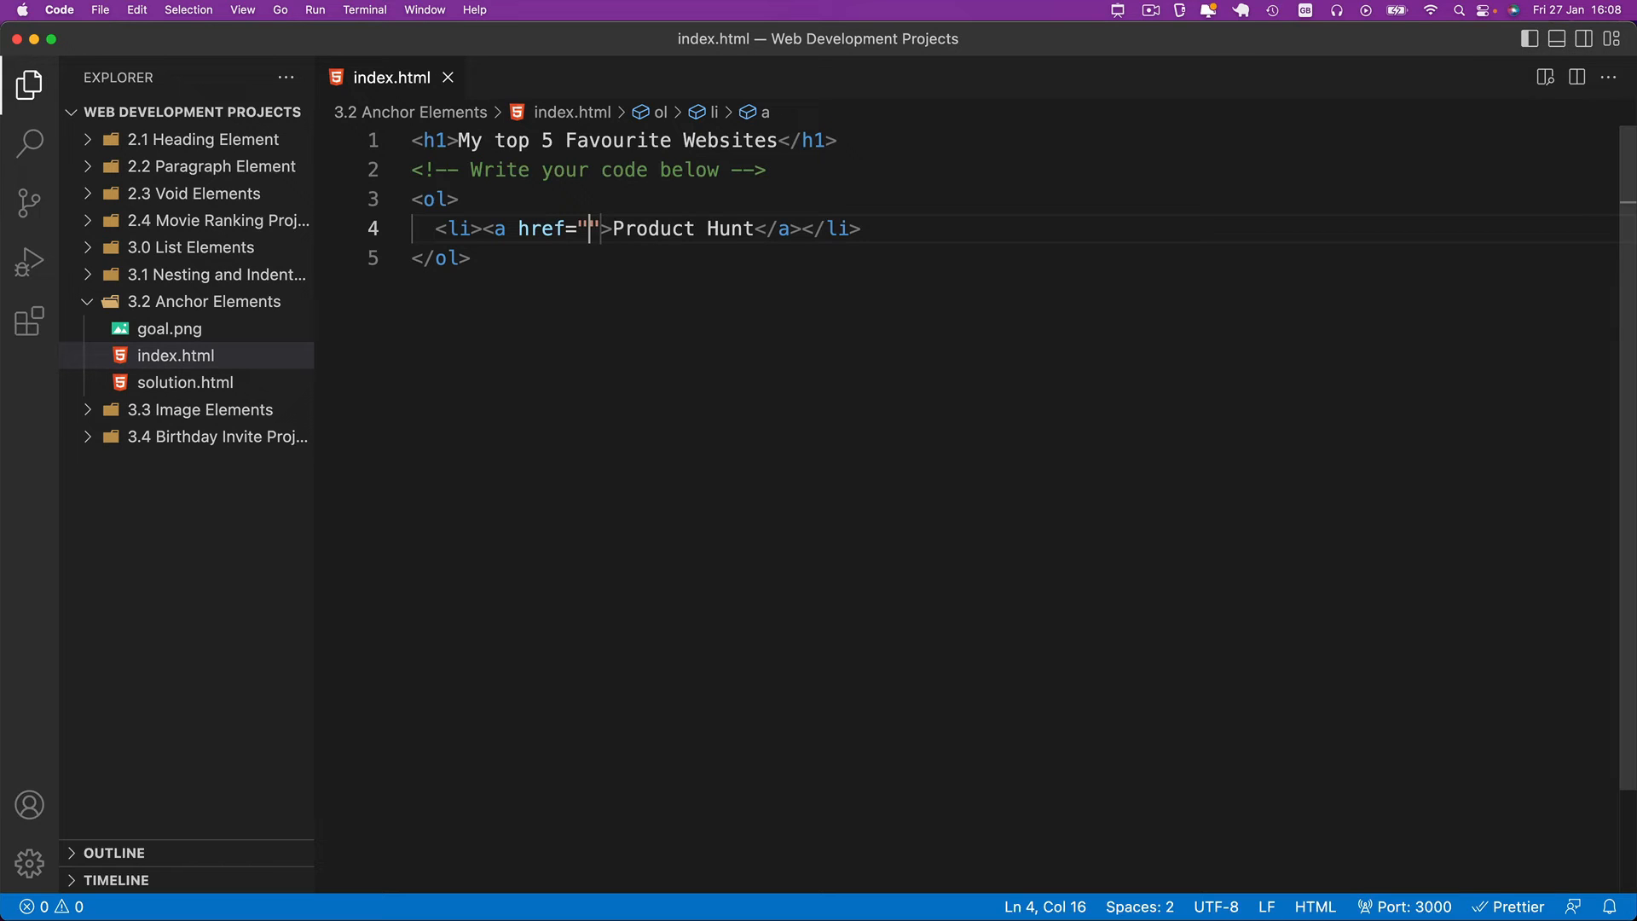
pyautogui.press('backspace')
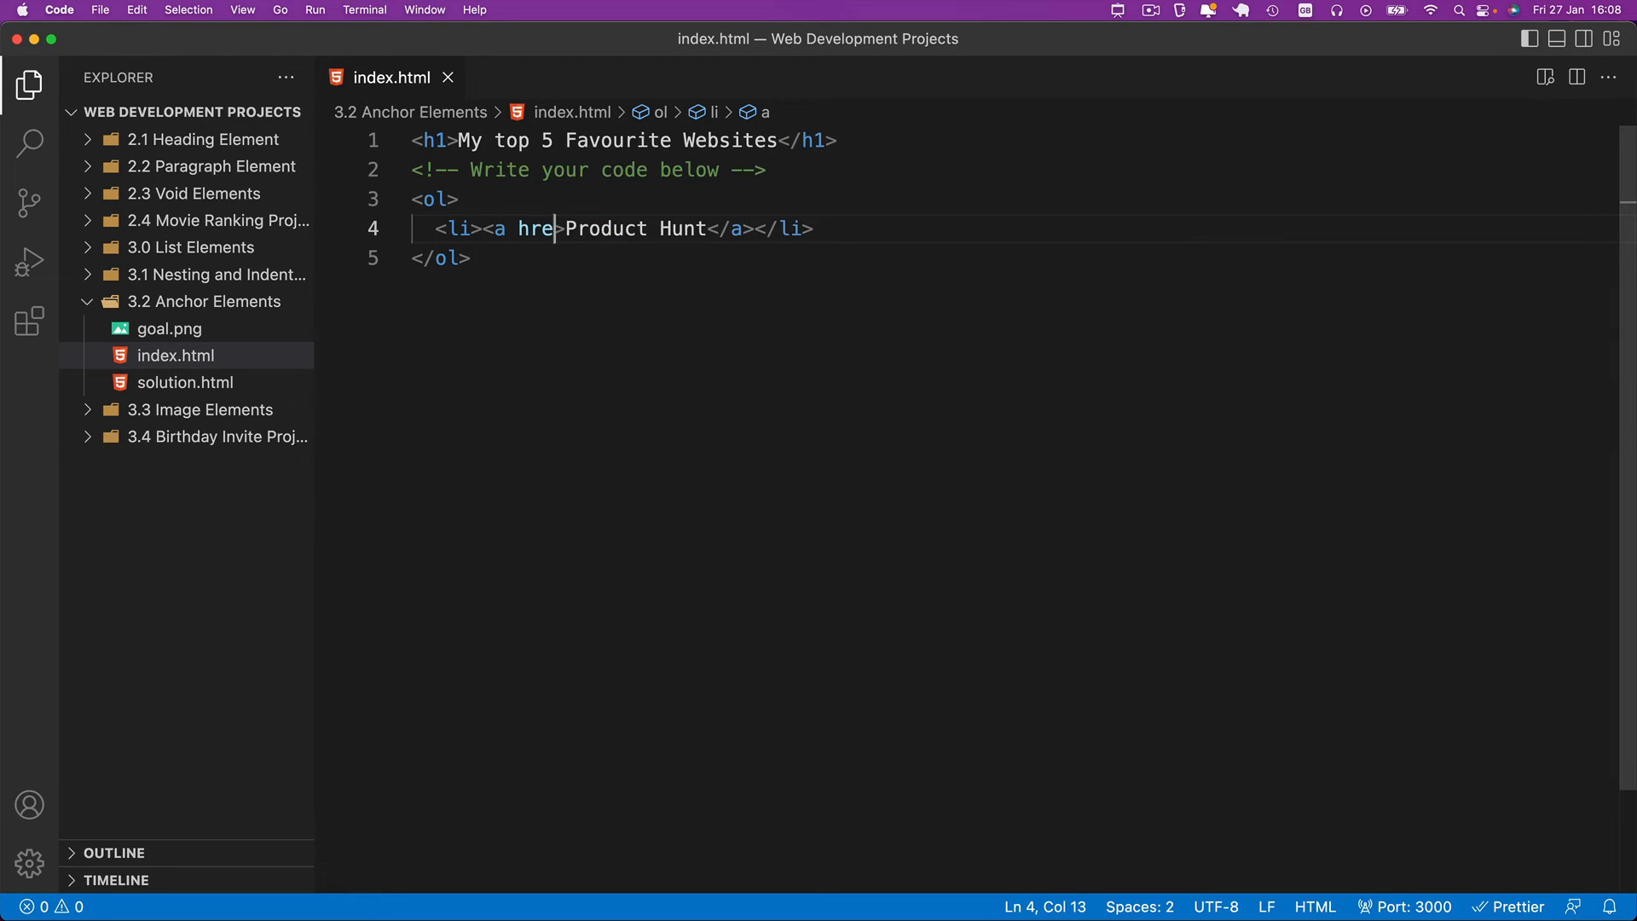
pyautogui.write('e')
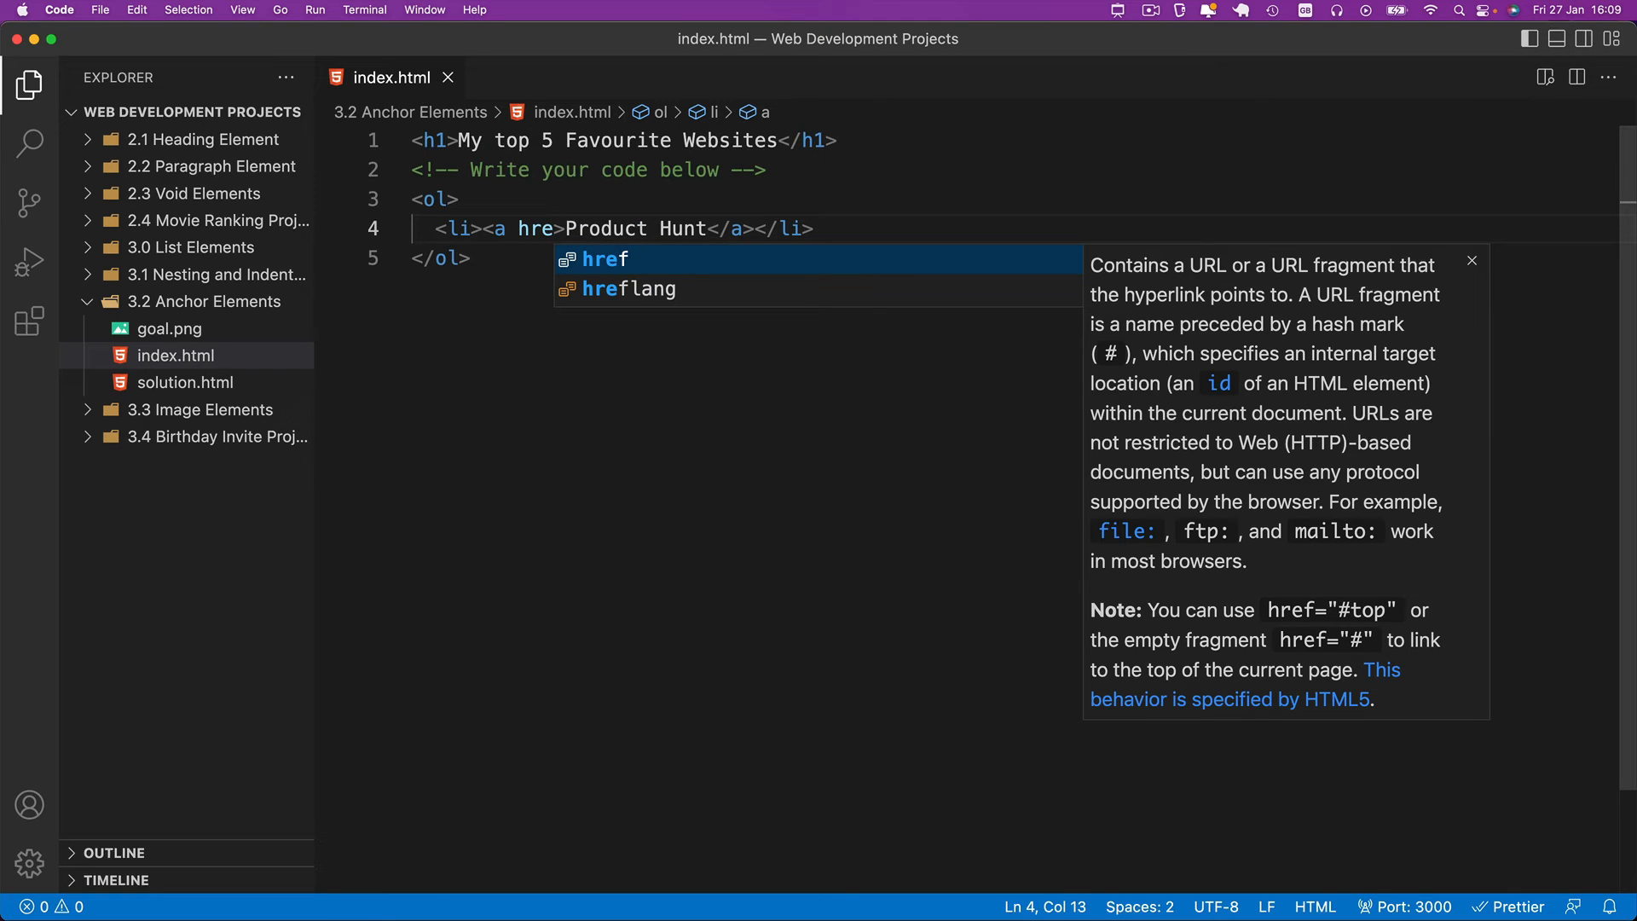
pyautogui.press('Return')
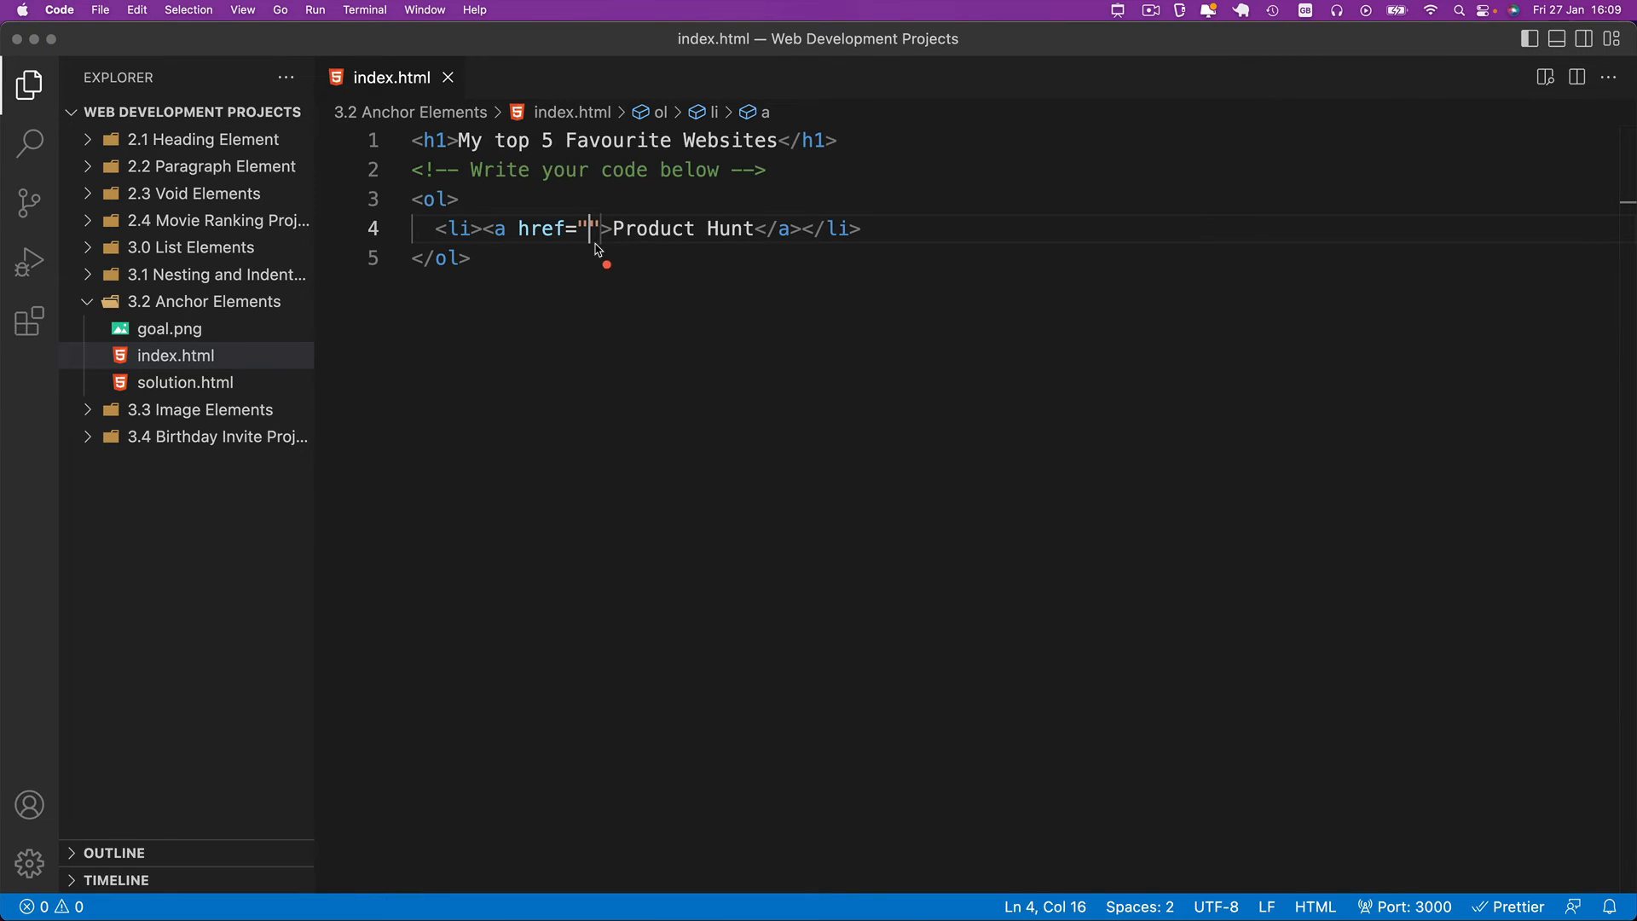
pyautogui.moveTo(595, 314)
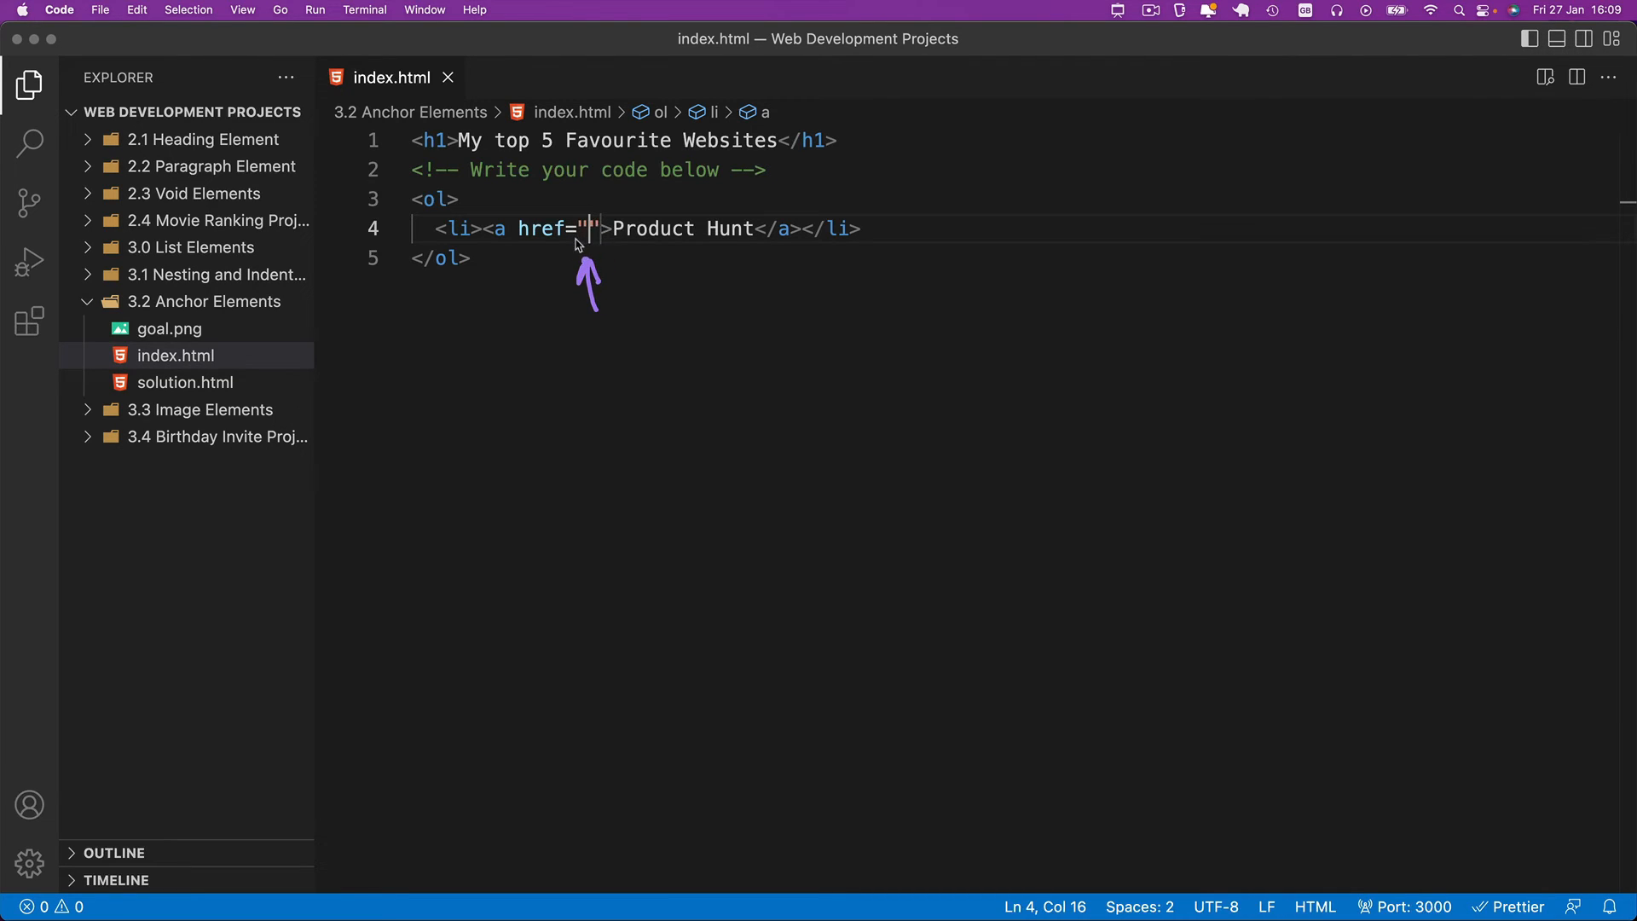
pyautogui.moveTo(621, 367)
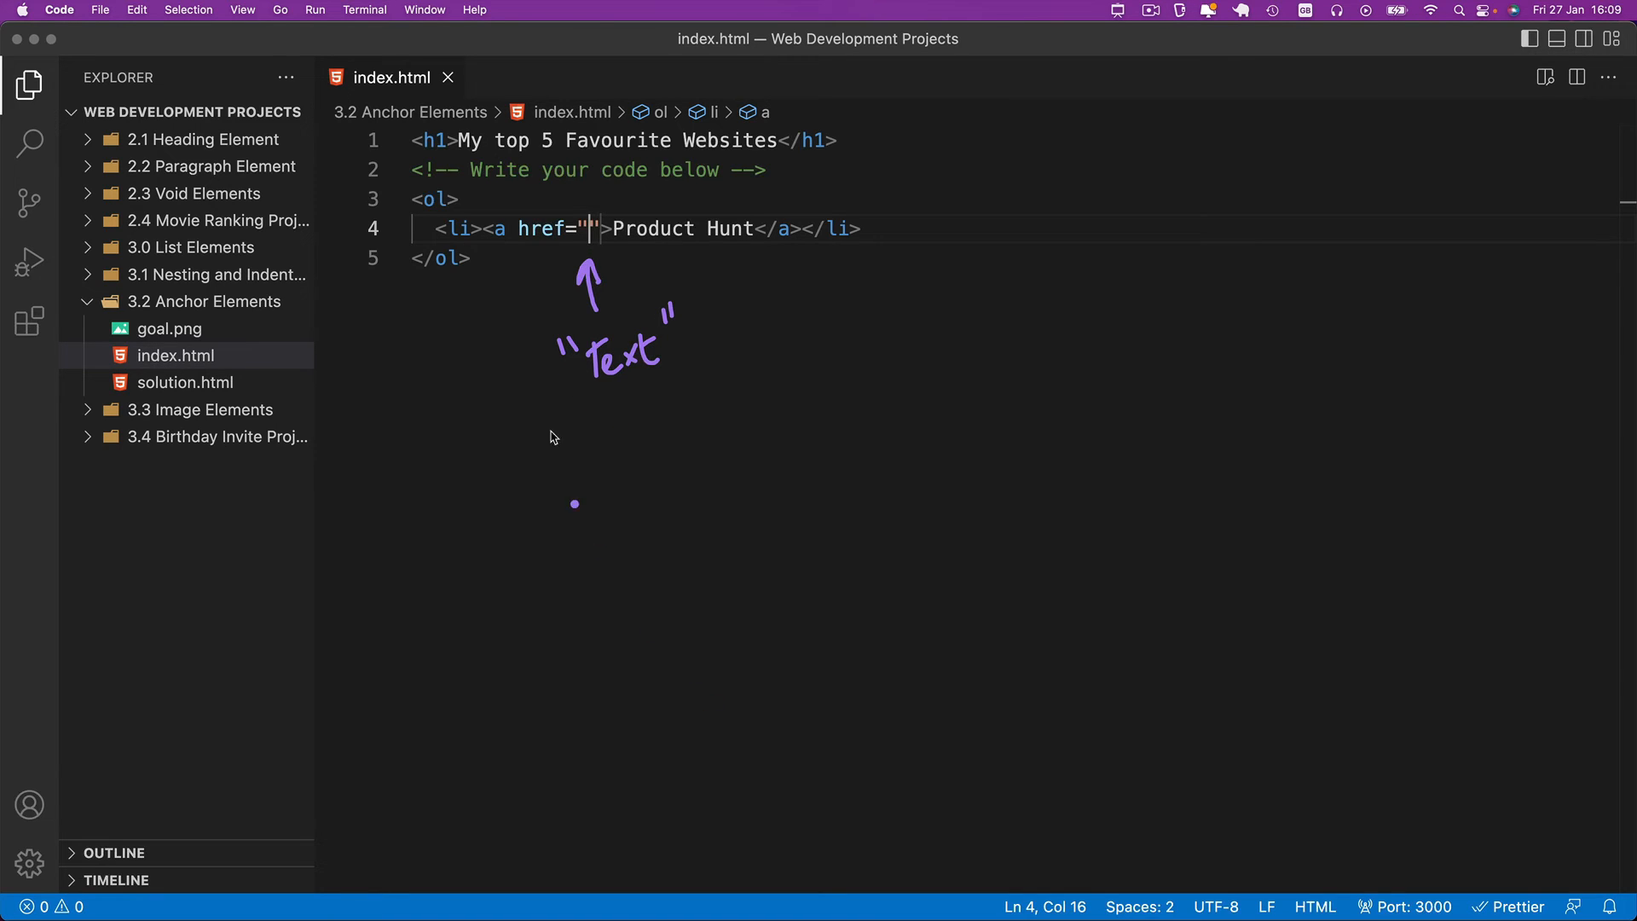
pyautogui.moveTo(600, 329)
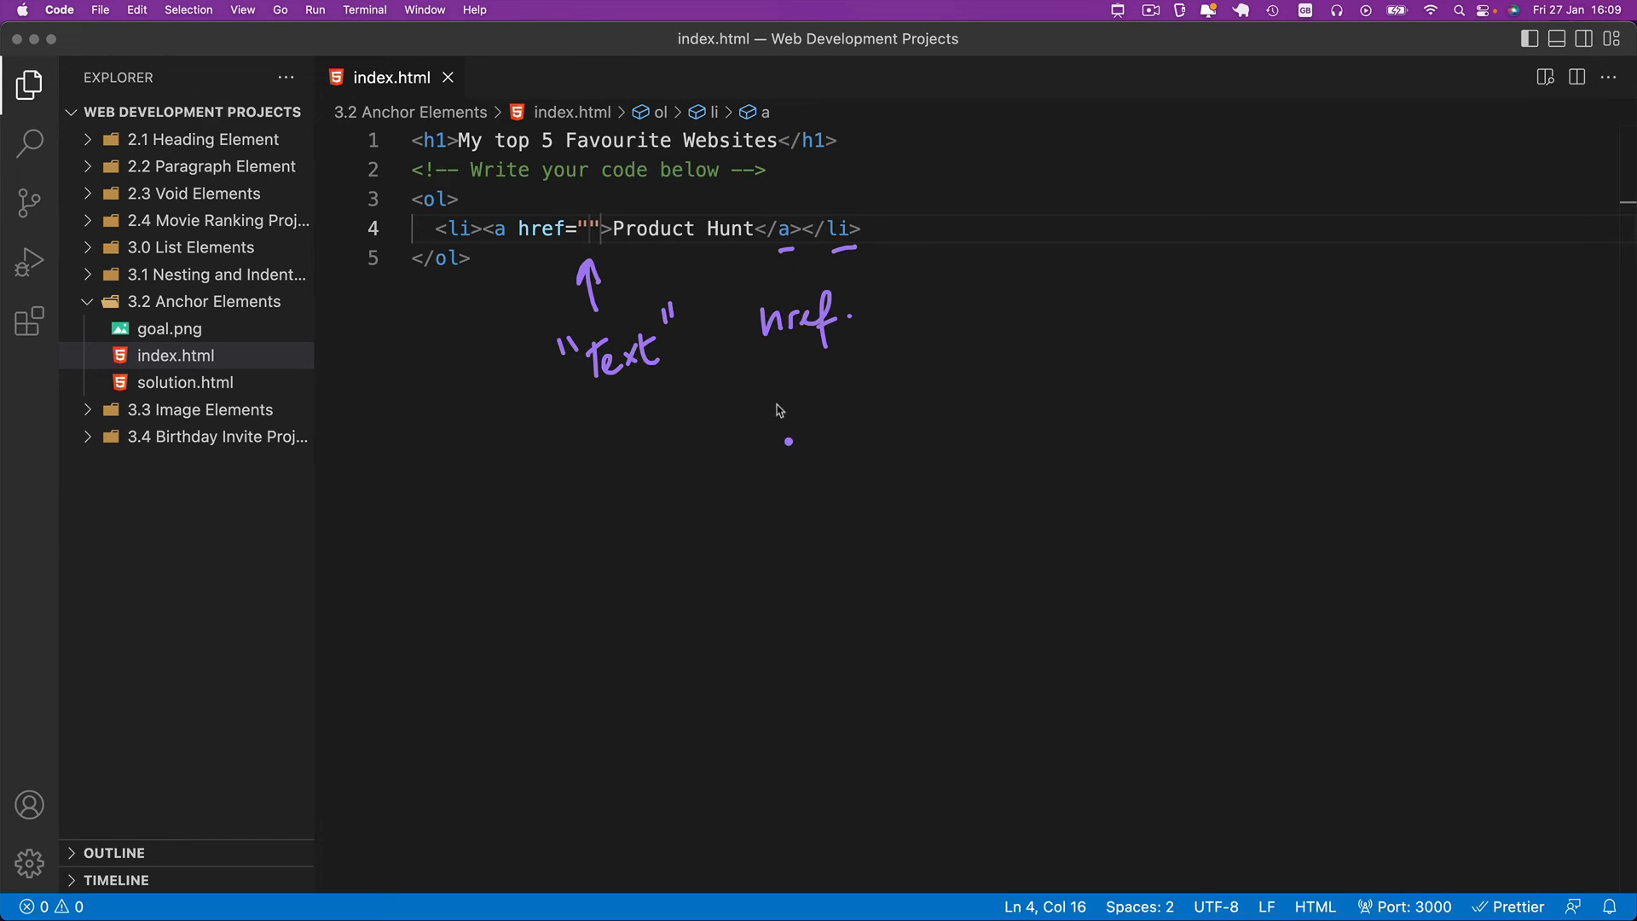
pyautogui.moveTo(605, 354)
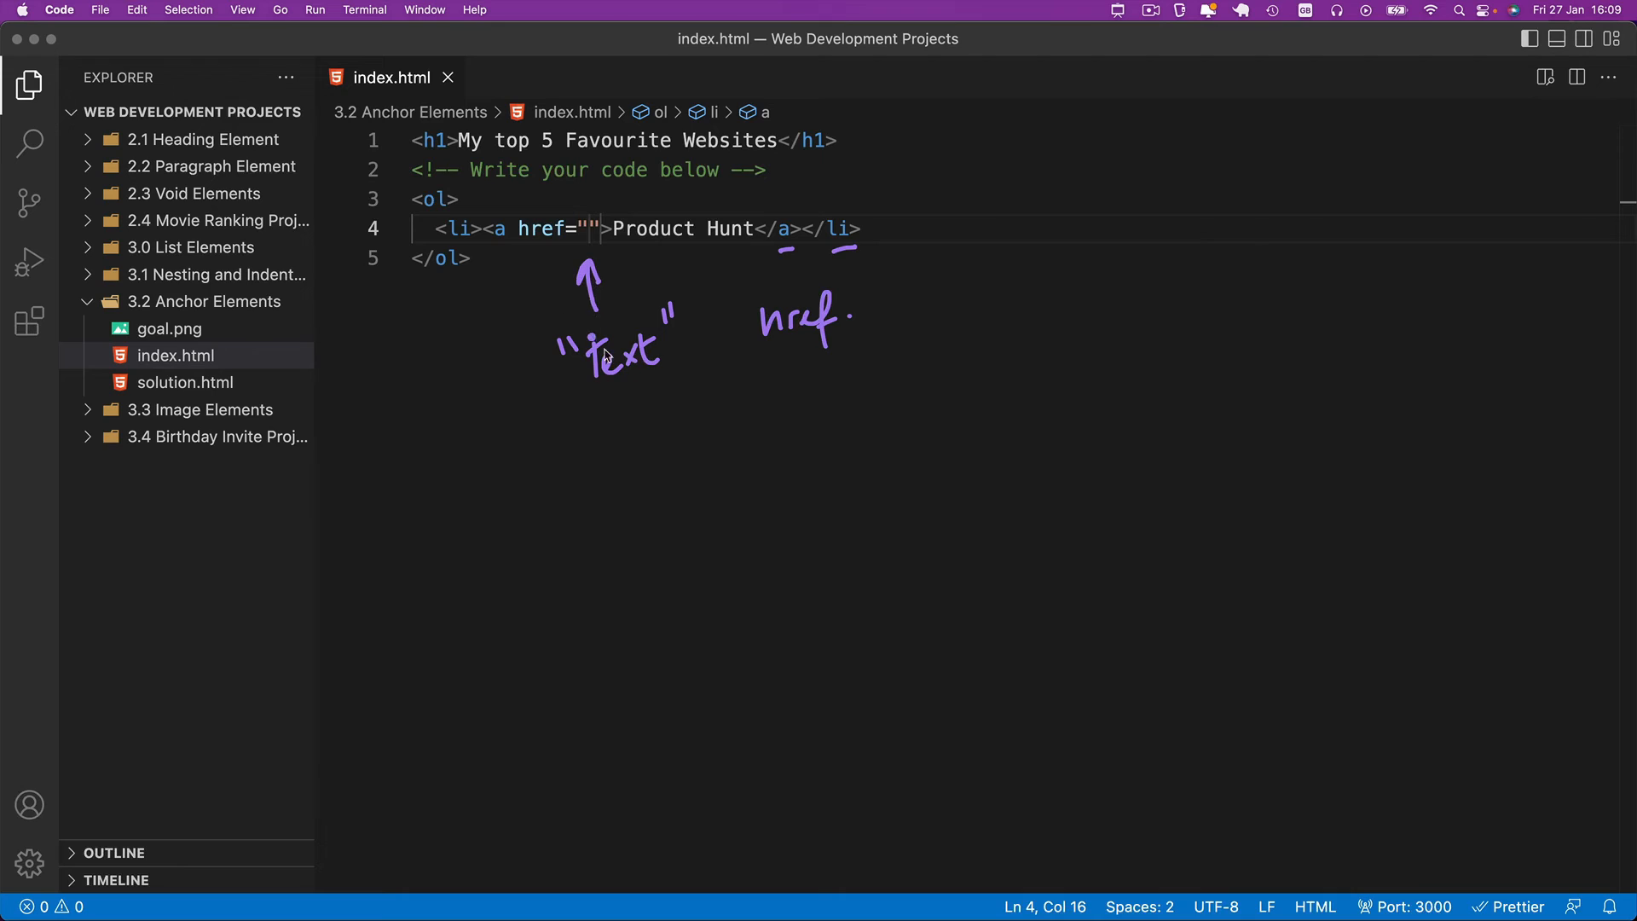
pyautogui.moveTo(643, 333)
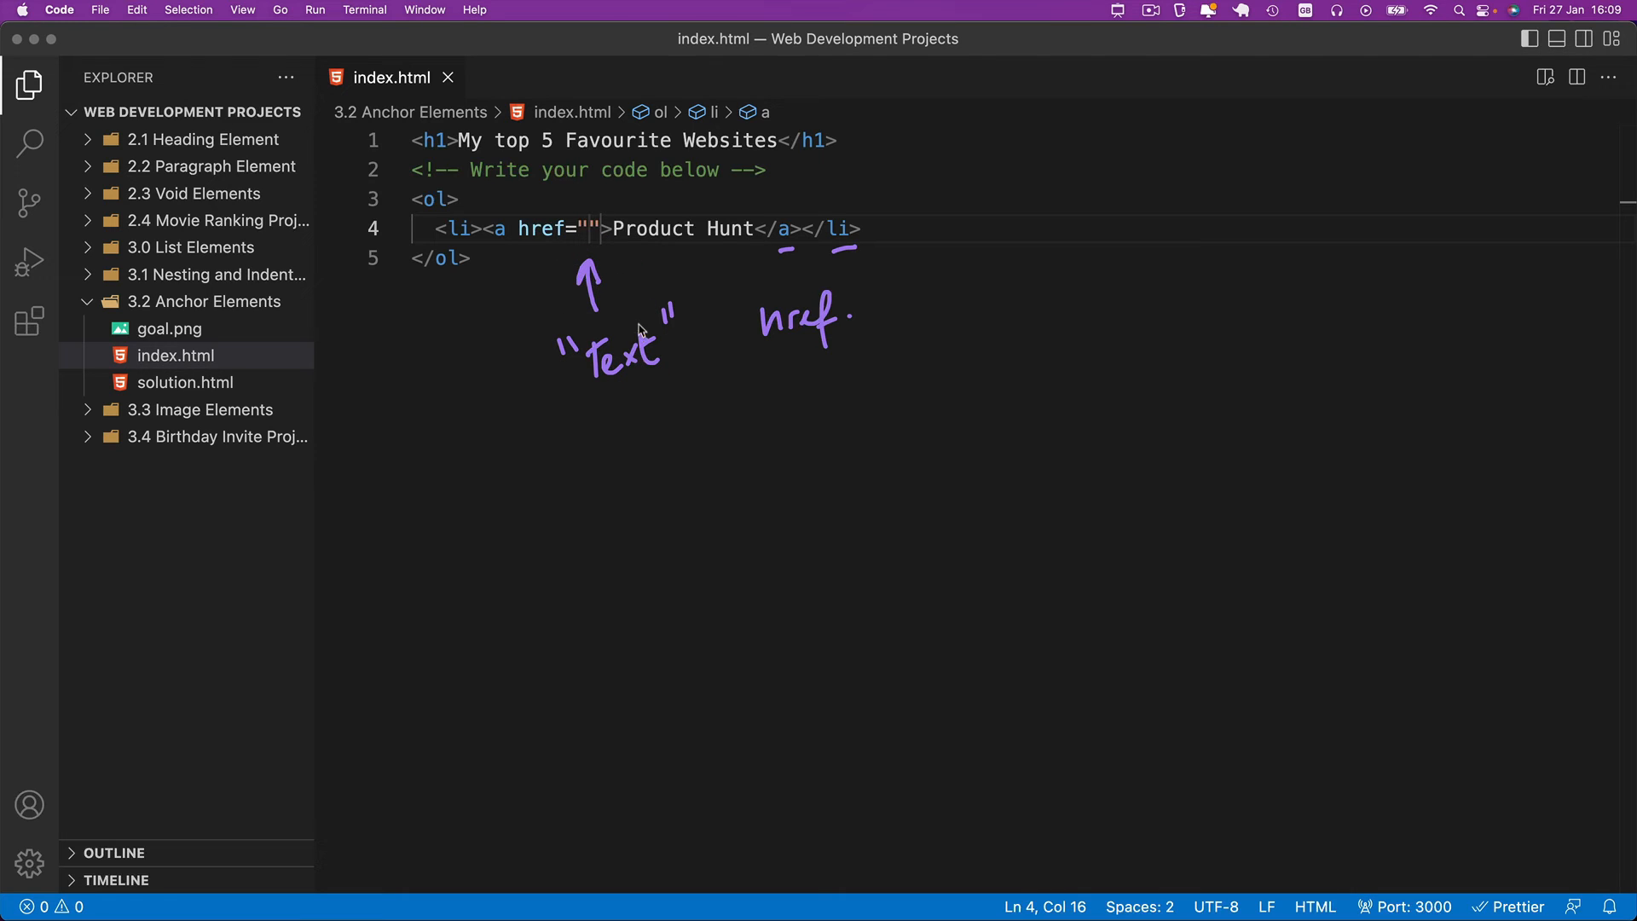
pyautogui.moveTo(673, 373)
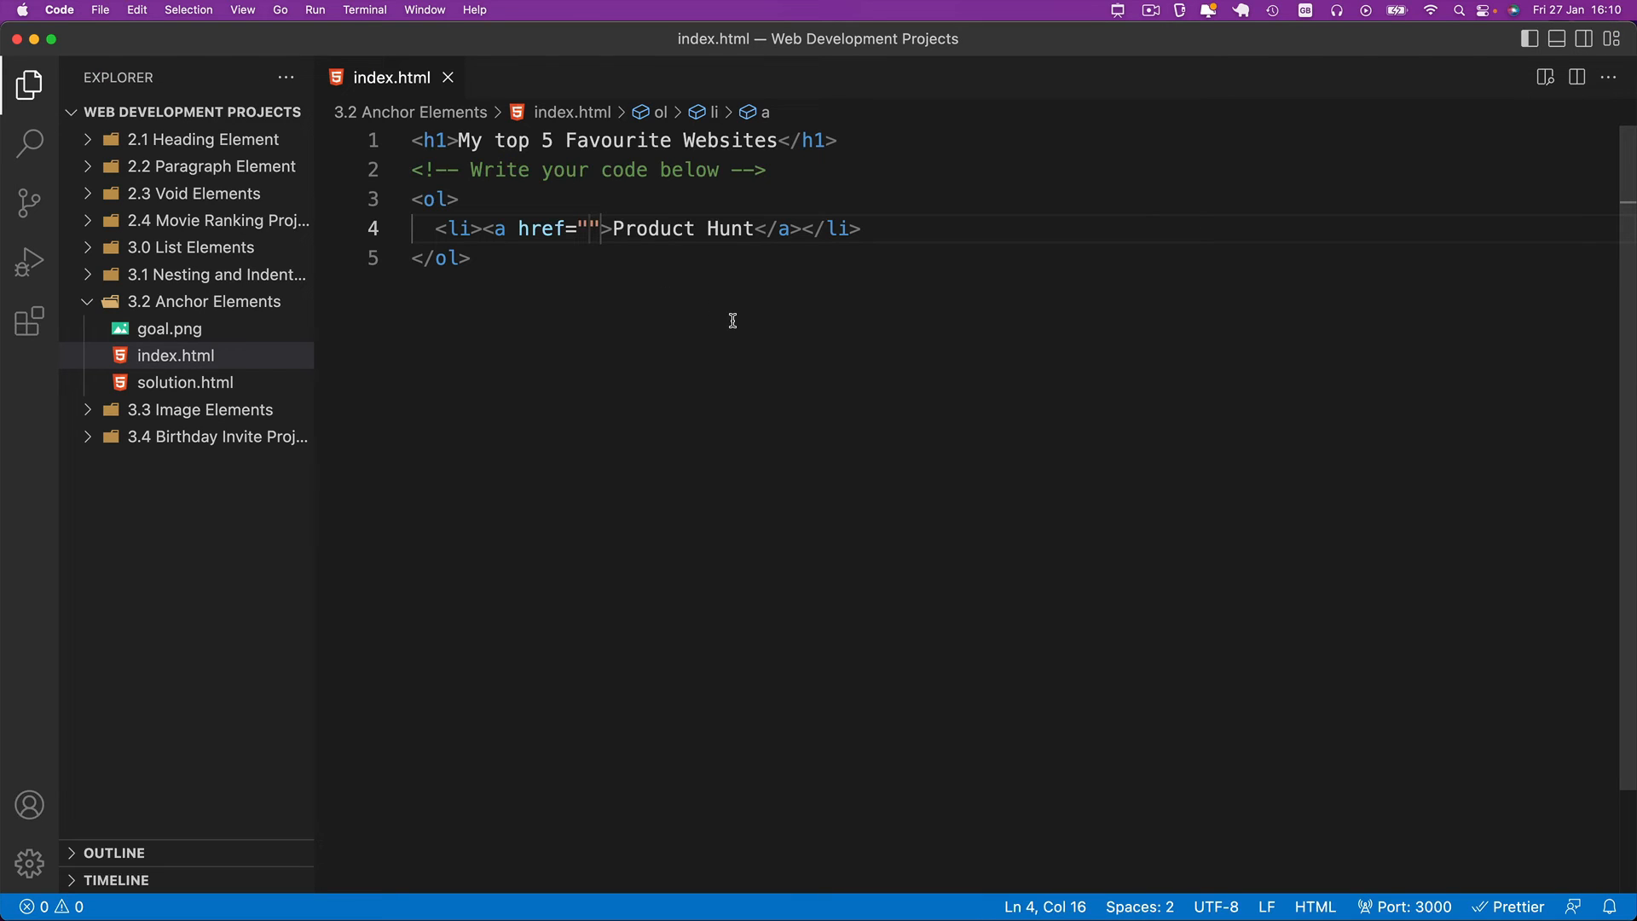
pyautogui.write('https://www.producthunt.com/')
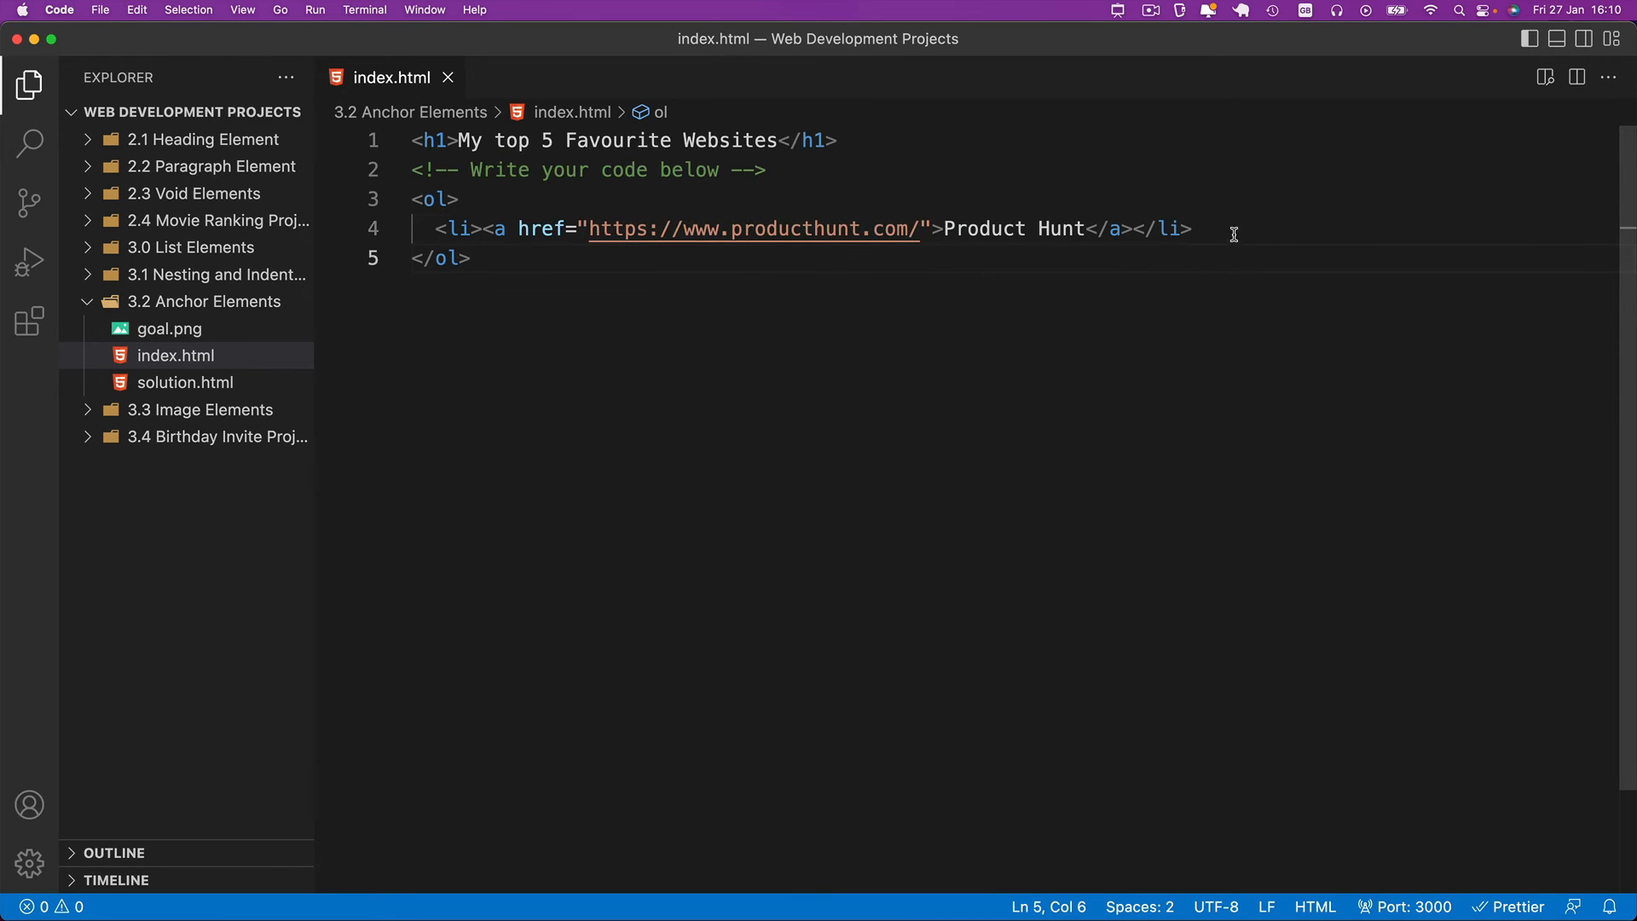
pyautogui.rightClick(742, 417)
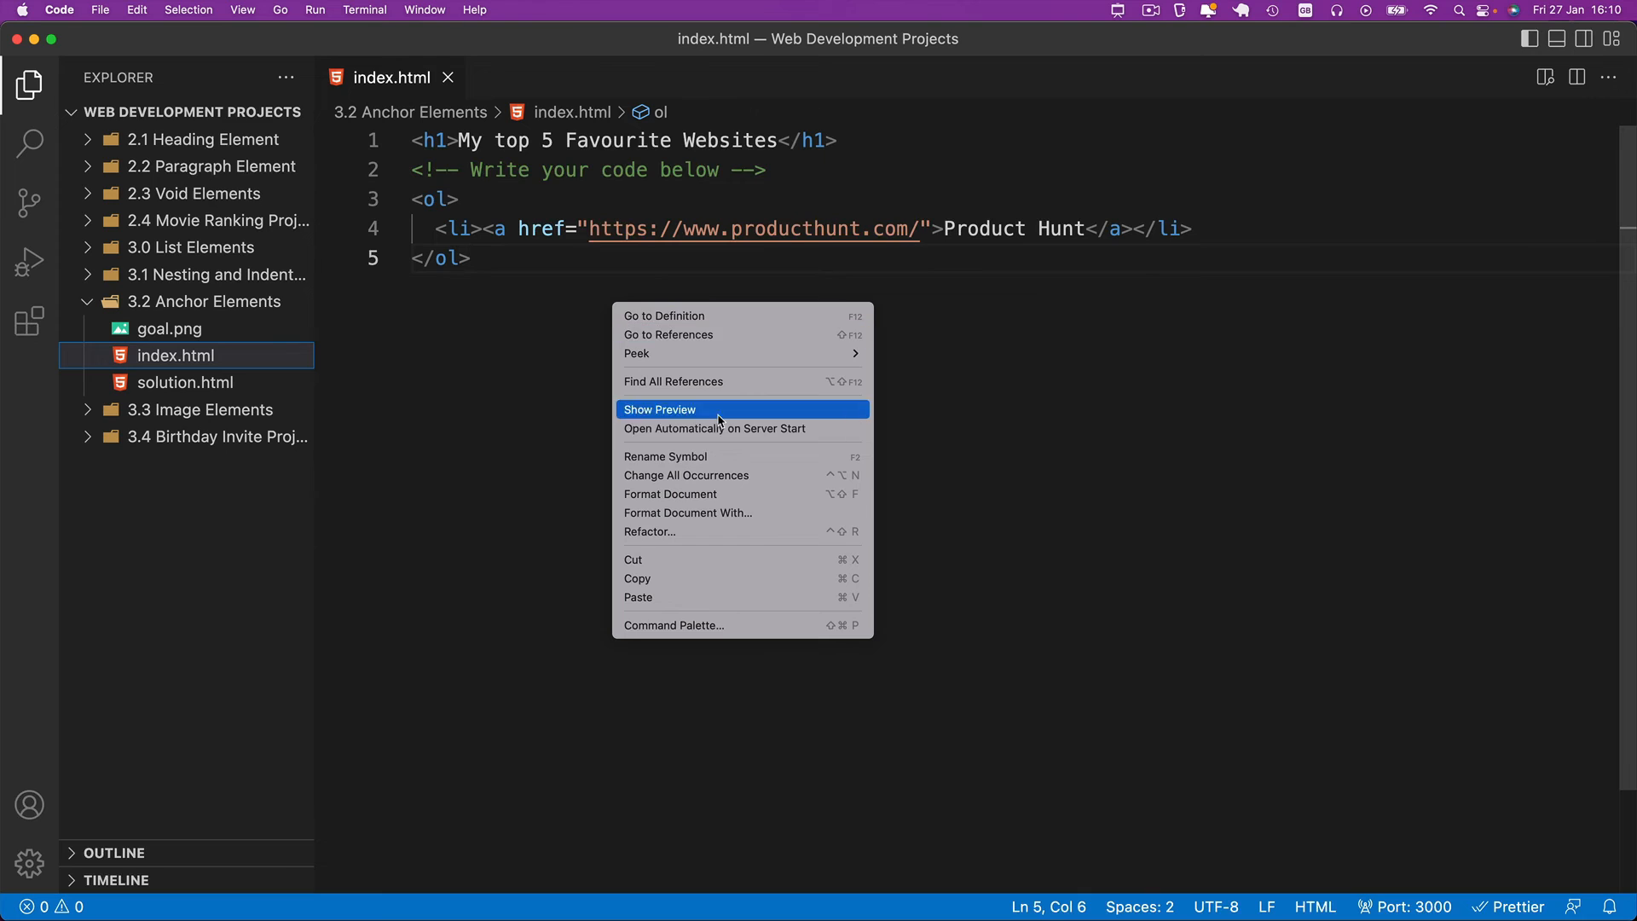
pyautogui.click(658, 408)
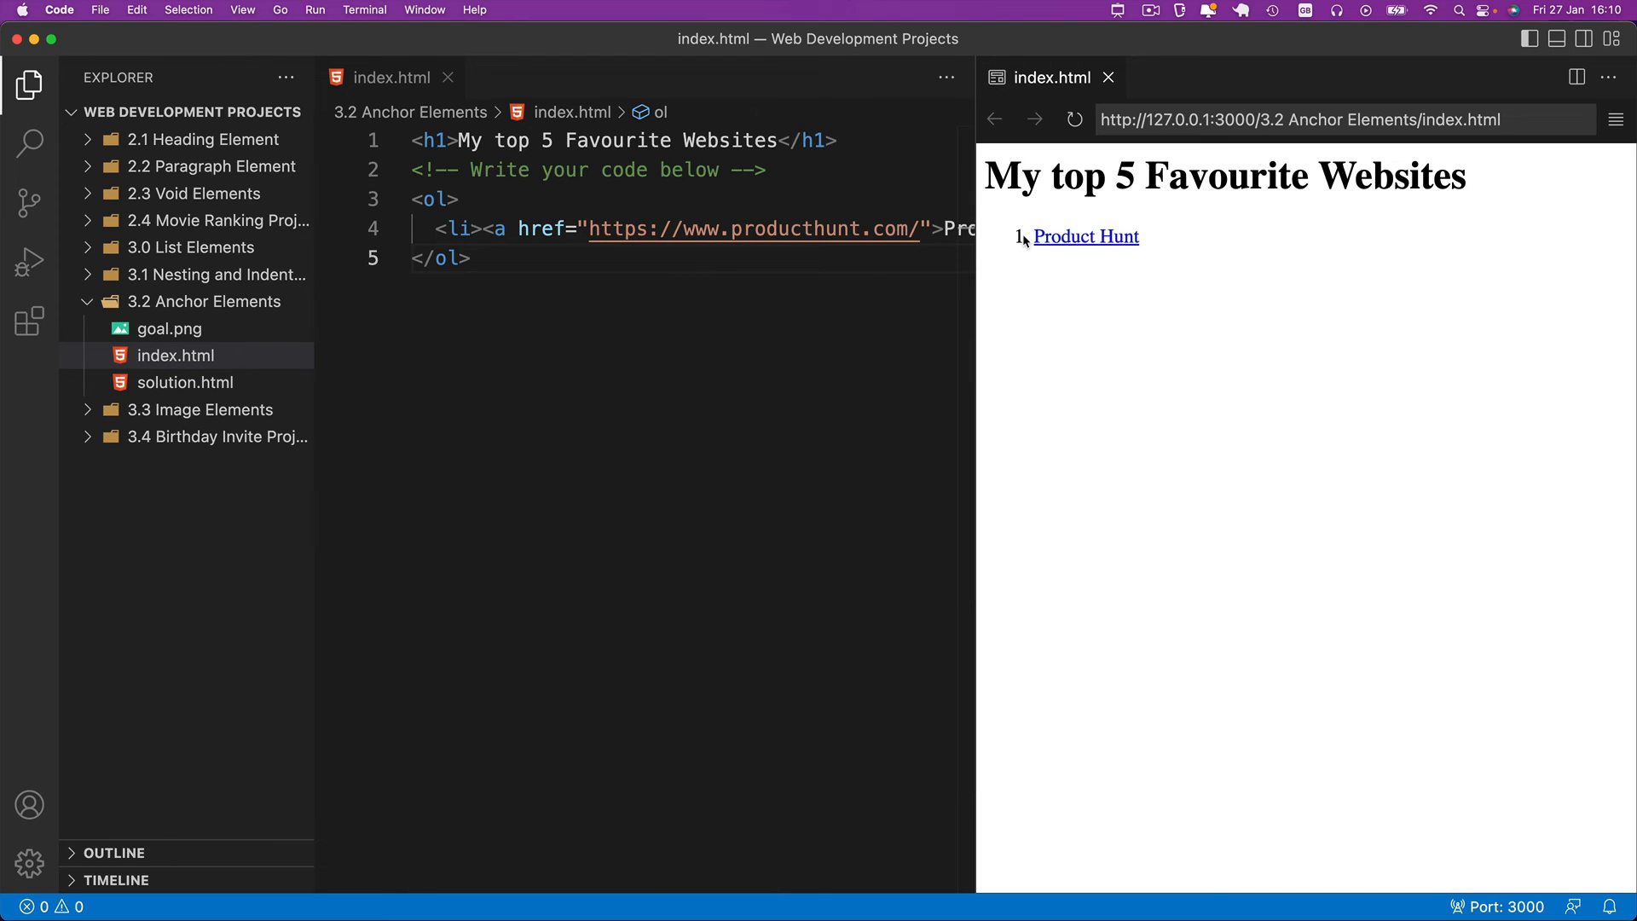
pyautogui.moveTo(1112, 242)
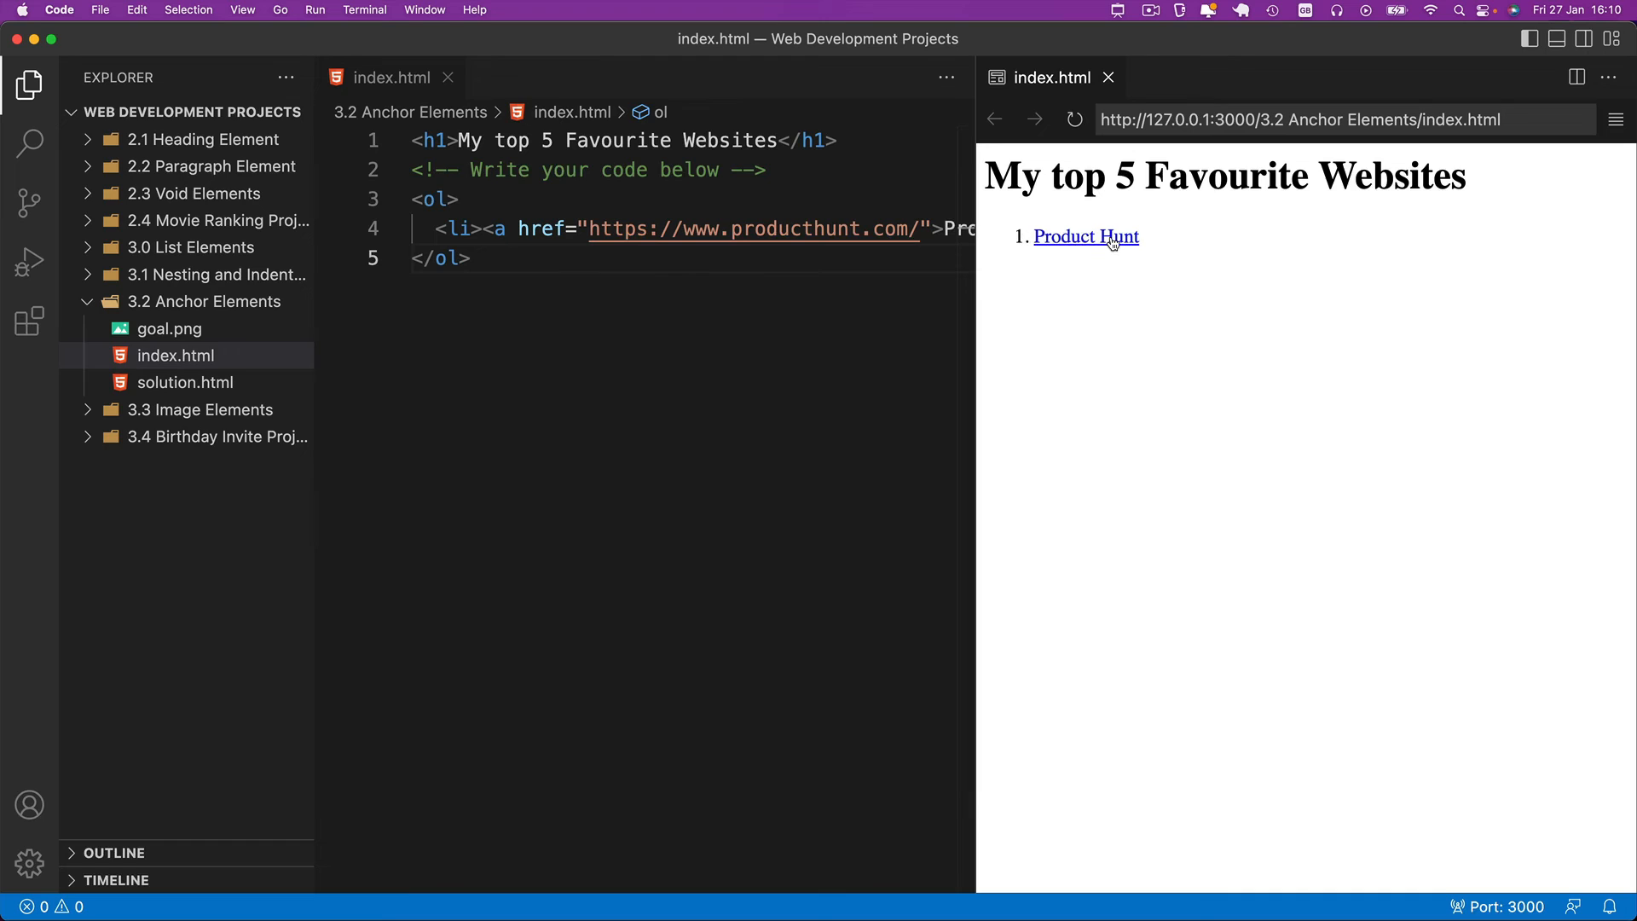
pyautogui.moveTo(832, 552)
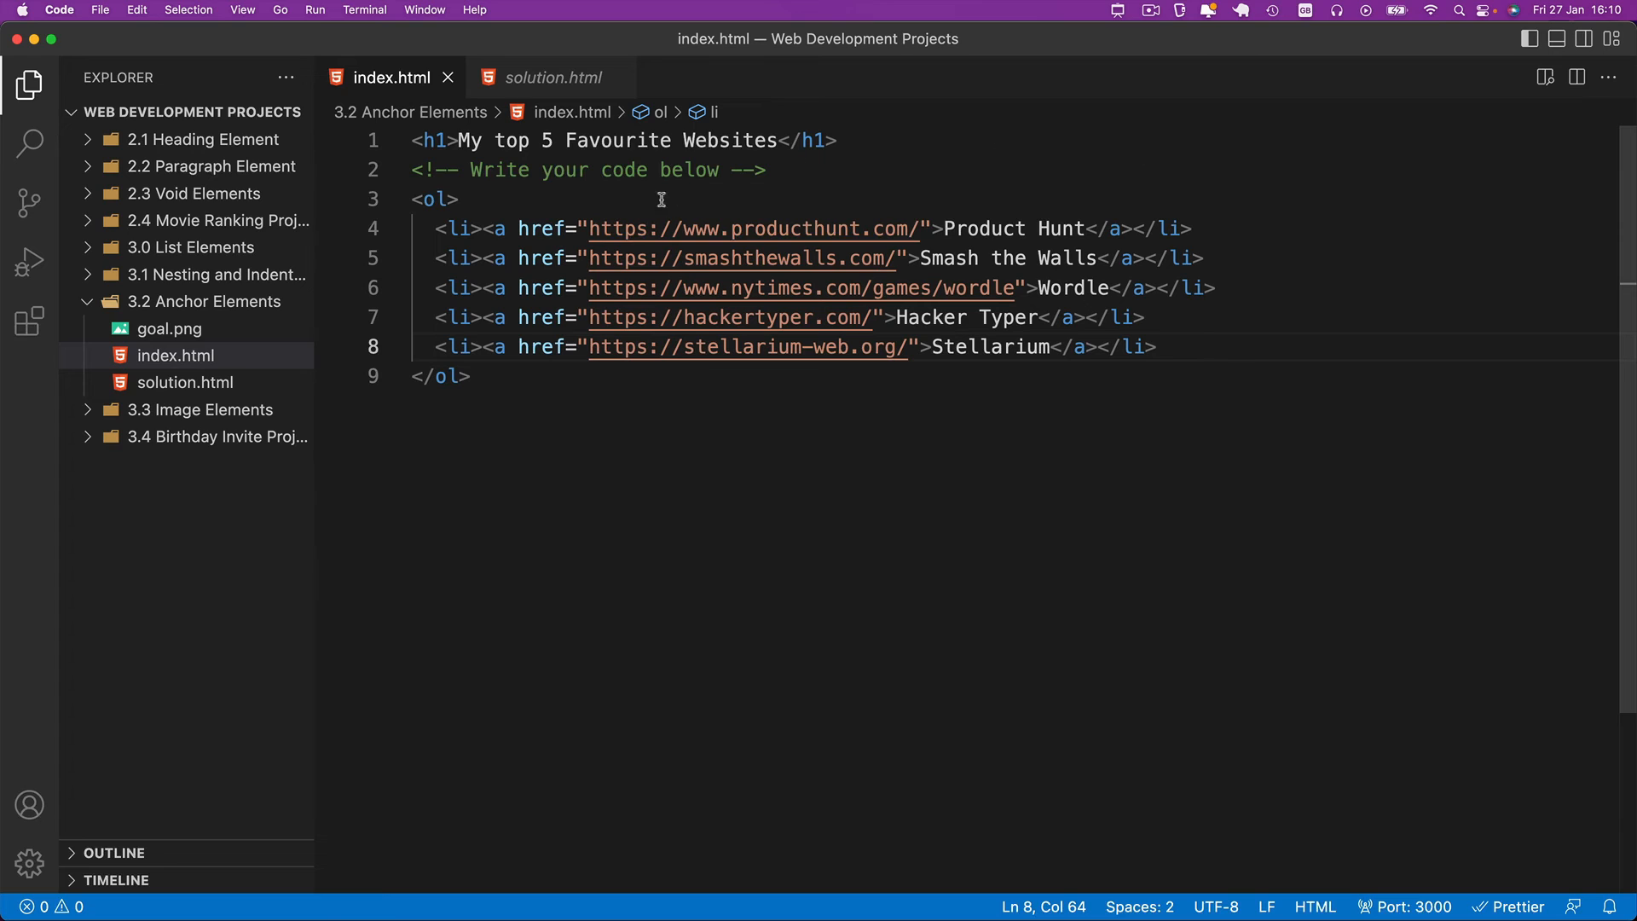
pyautogui.moveTo(1256, 313)
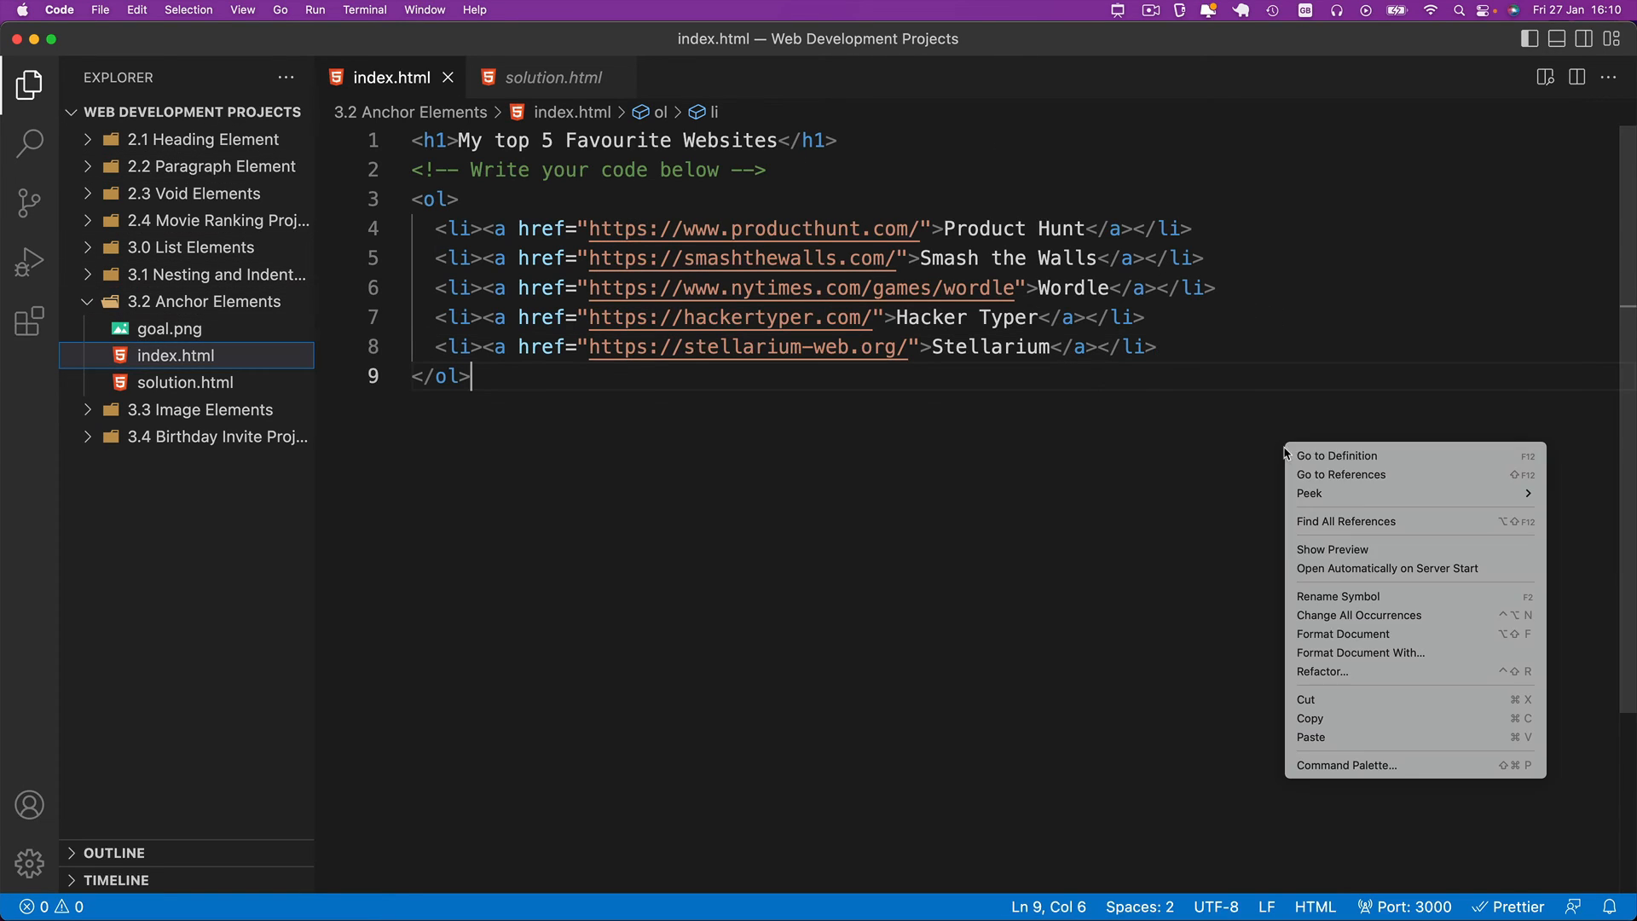
pyautogui.click(1331, 549)
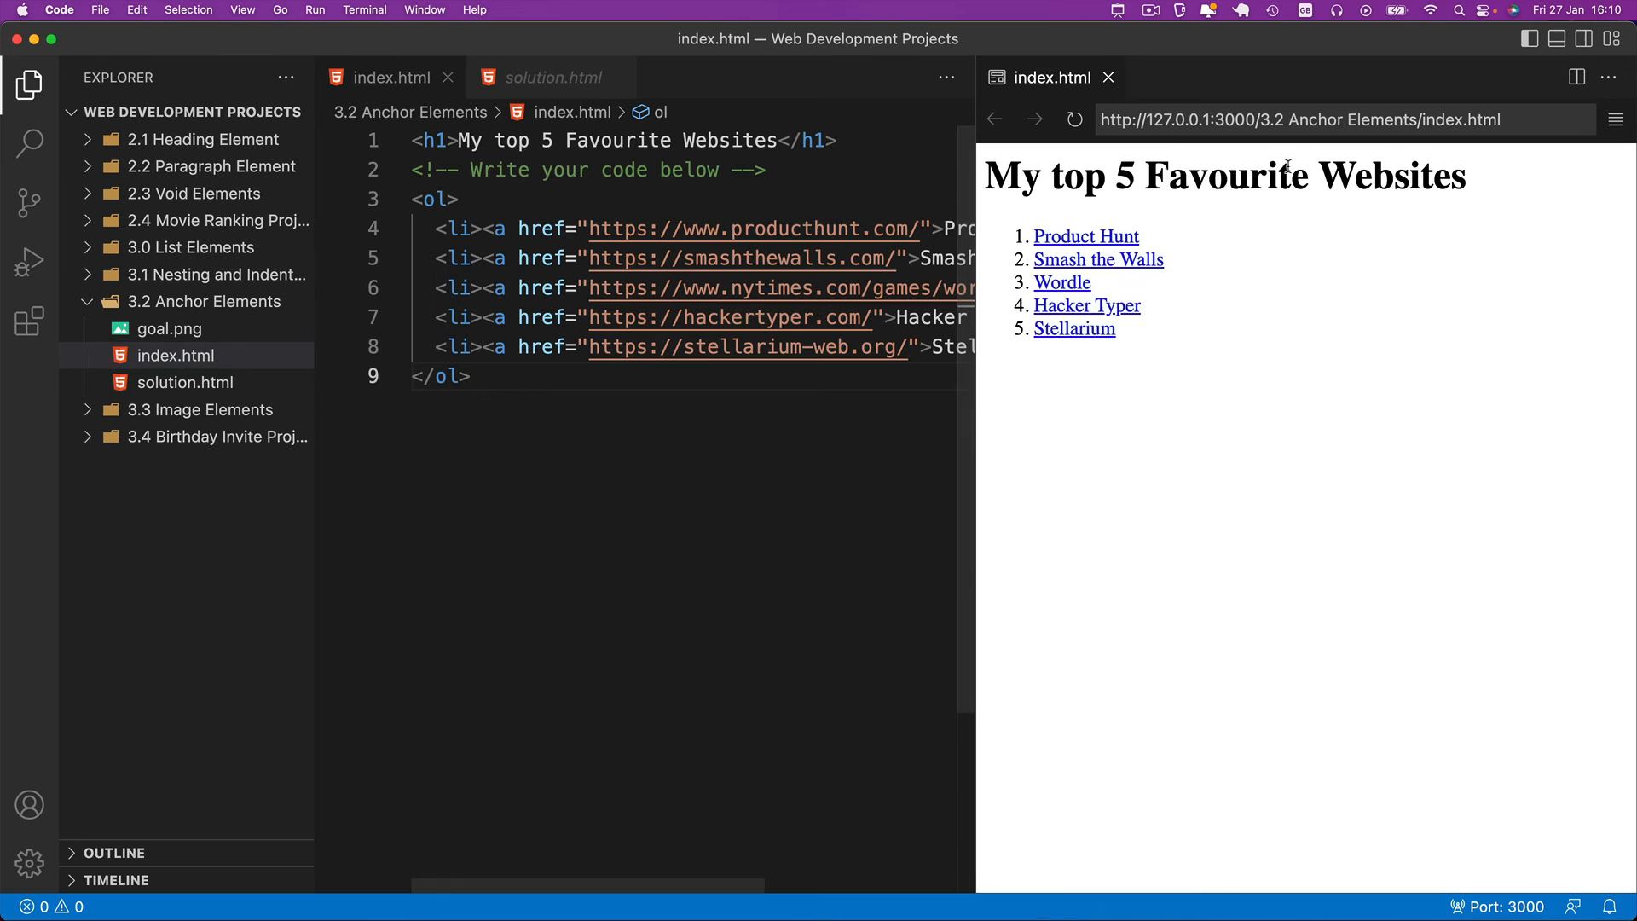
pyautogui.moveTo(1073, 334)
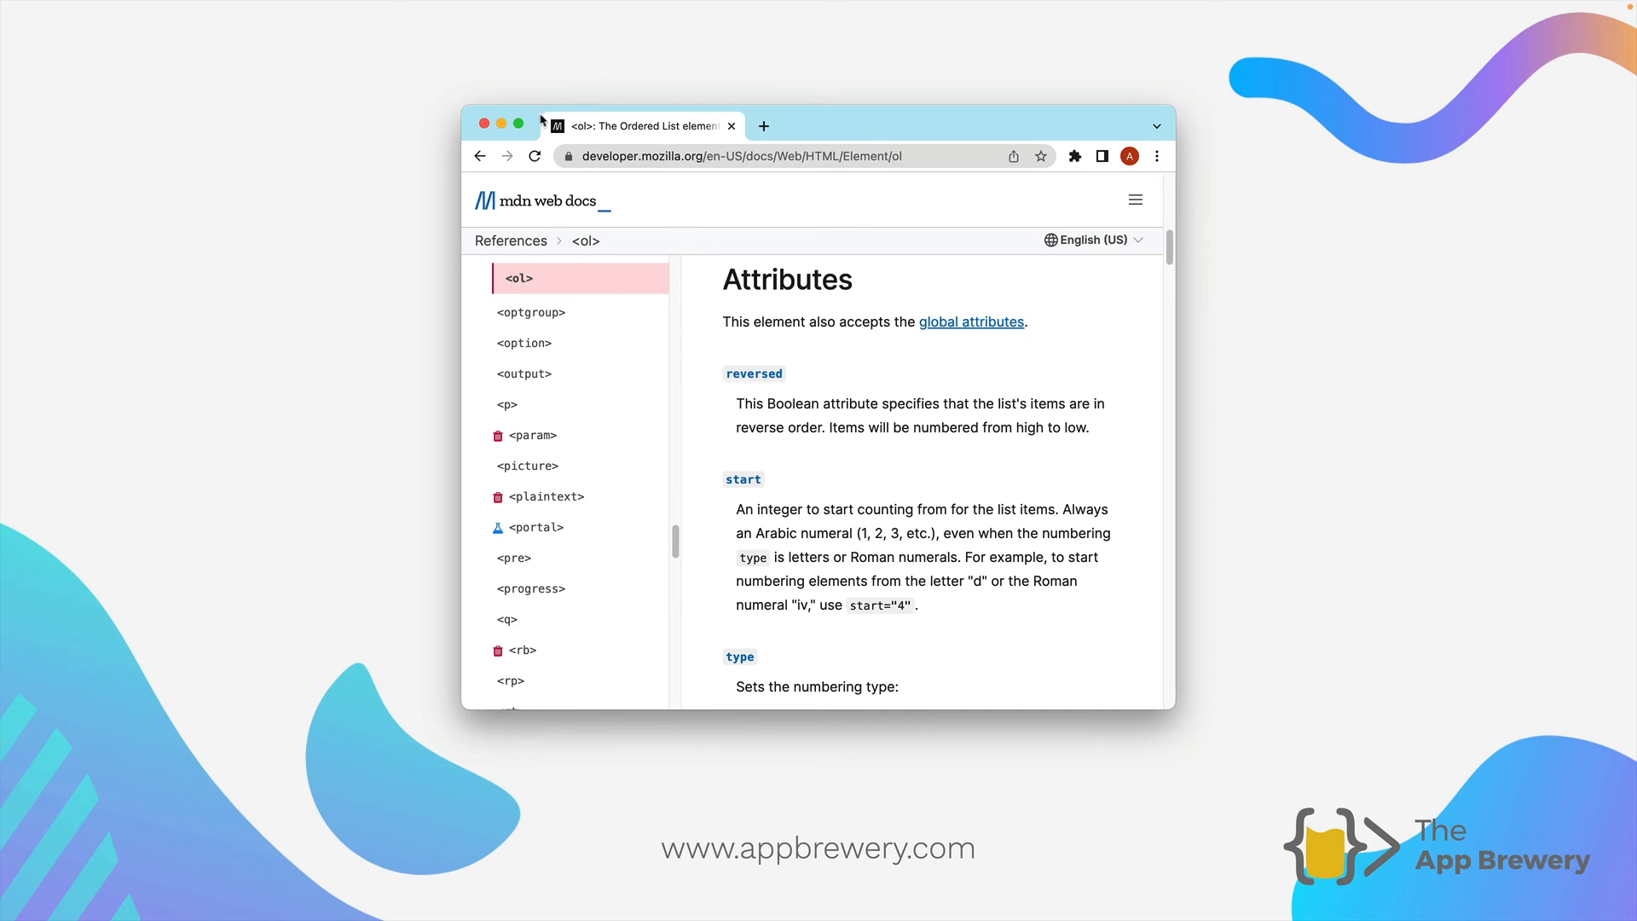
pyautogui.moveTo(537, 304)
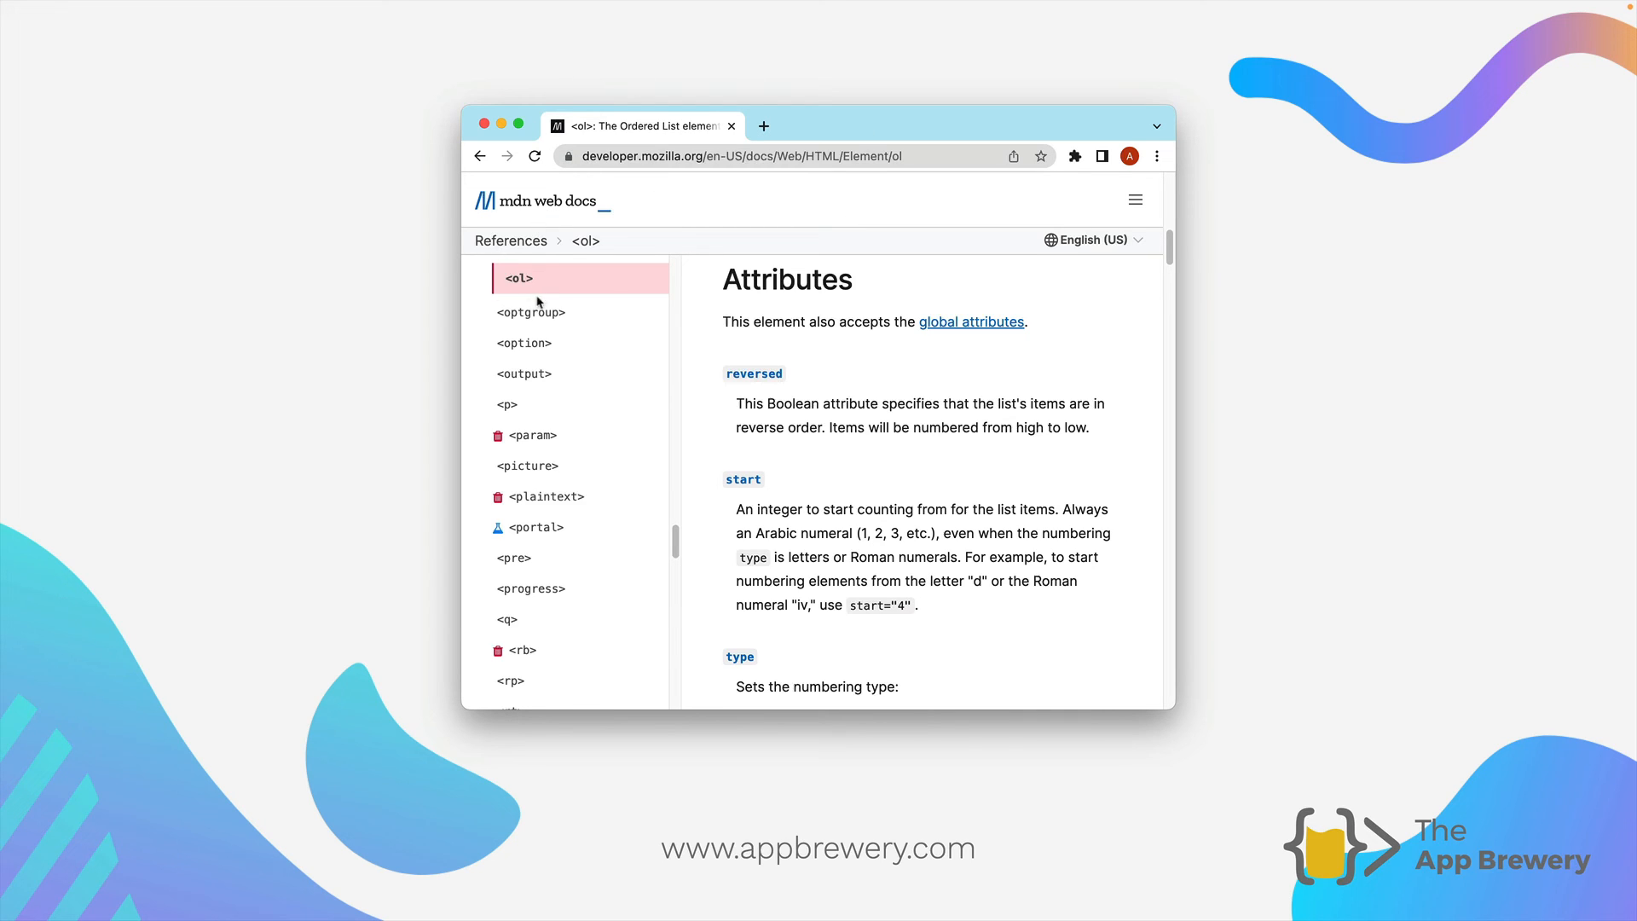
pyautogui.moveTo(568, 314)
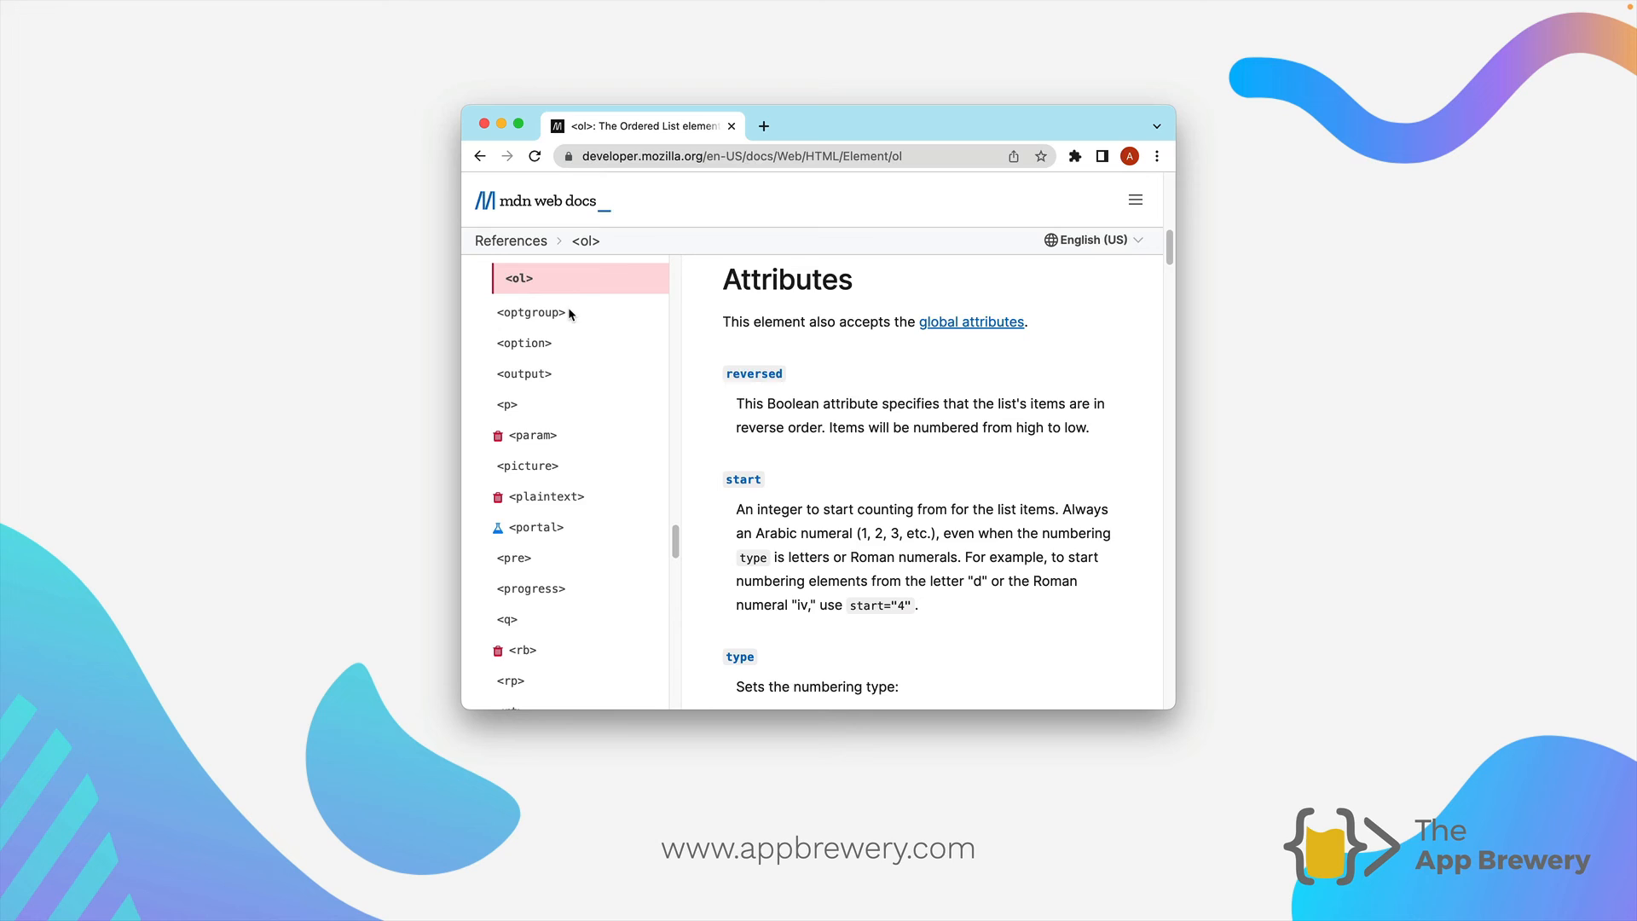
pyautogui.moveTo(491, 300)
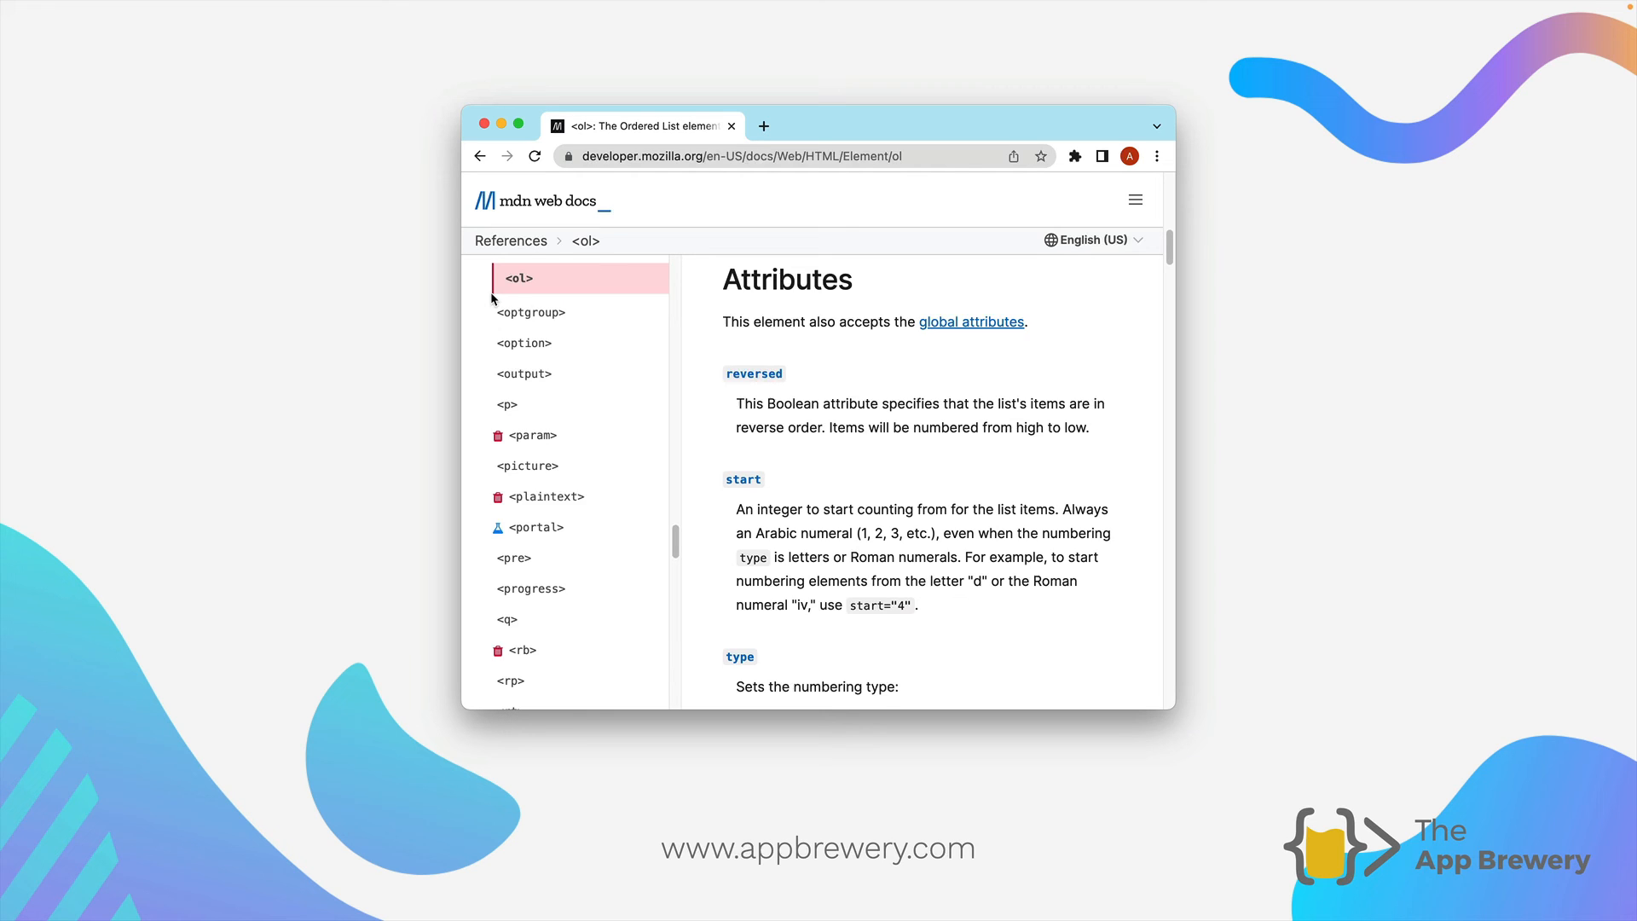
pyautogui.moveTo(819, 276)
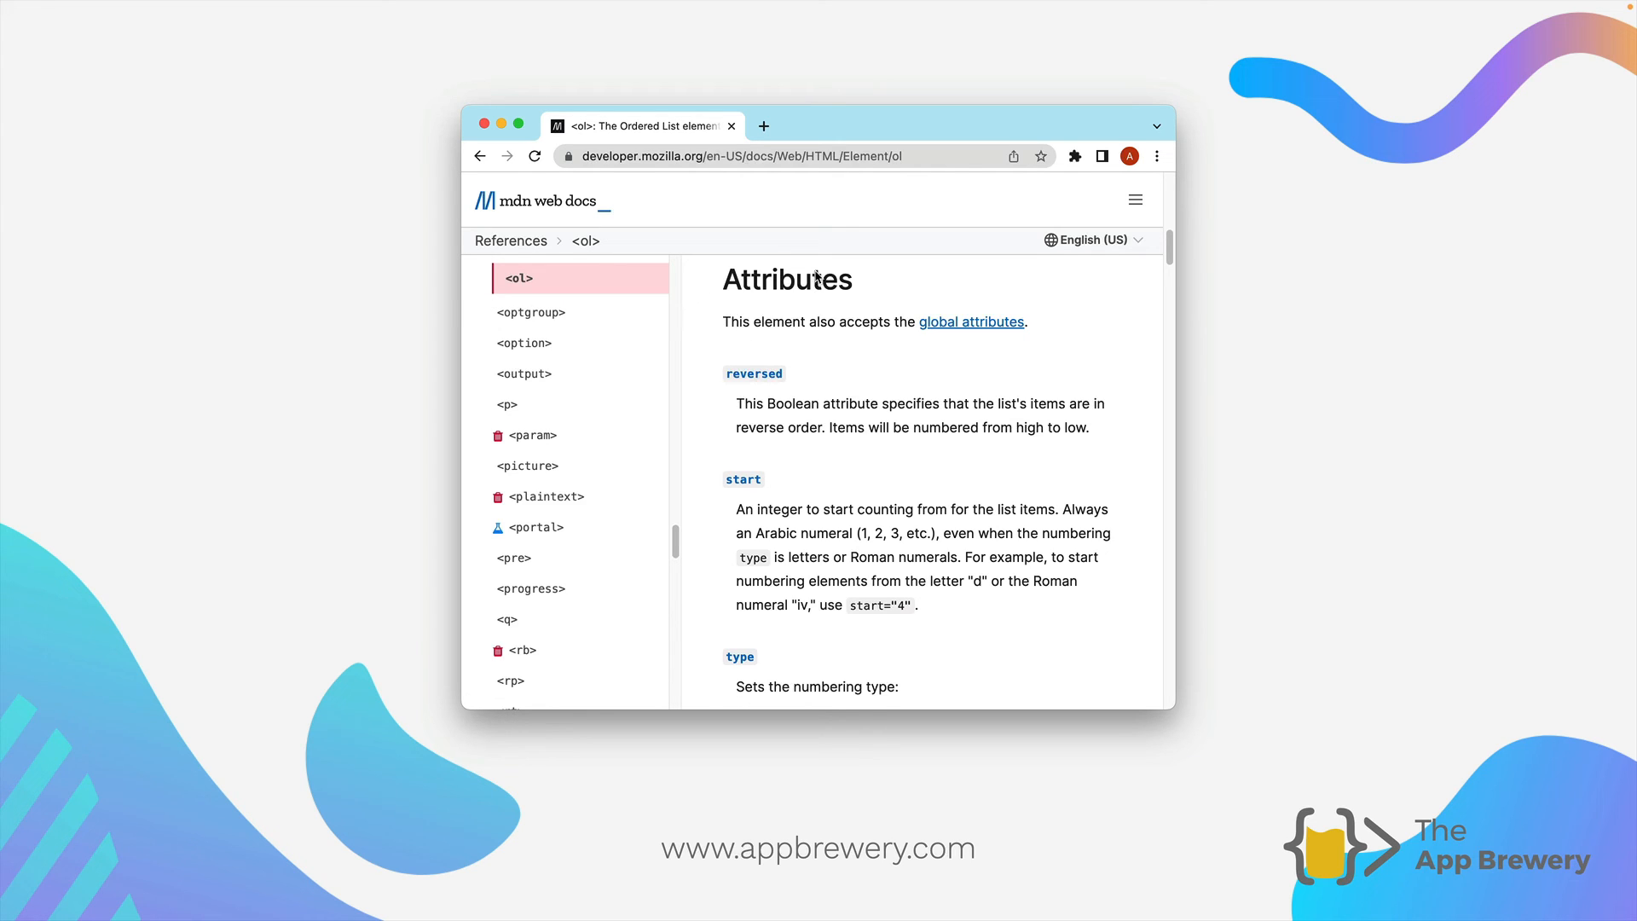
pyautogui.moveTo(783, 319)
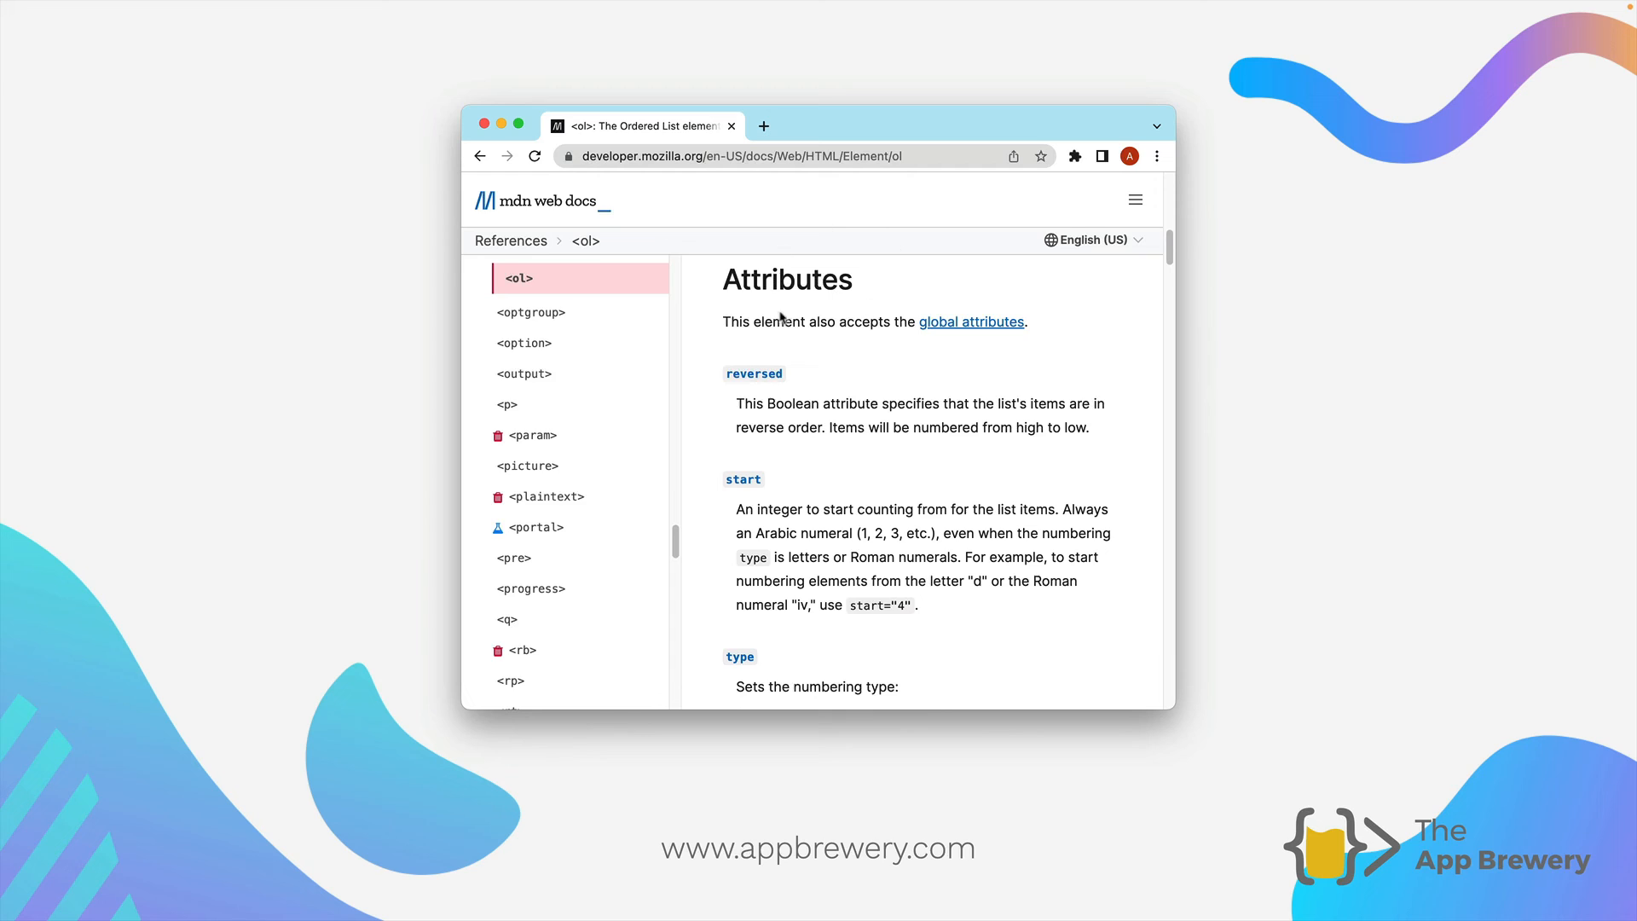
pyautogui.moveTo(764, 550)
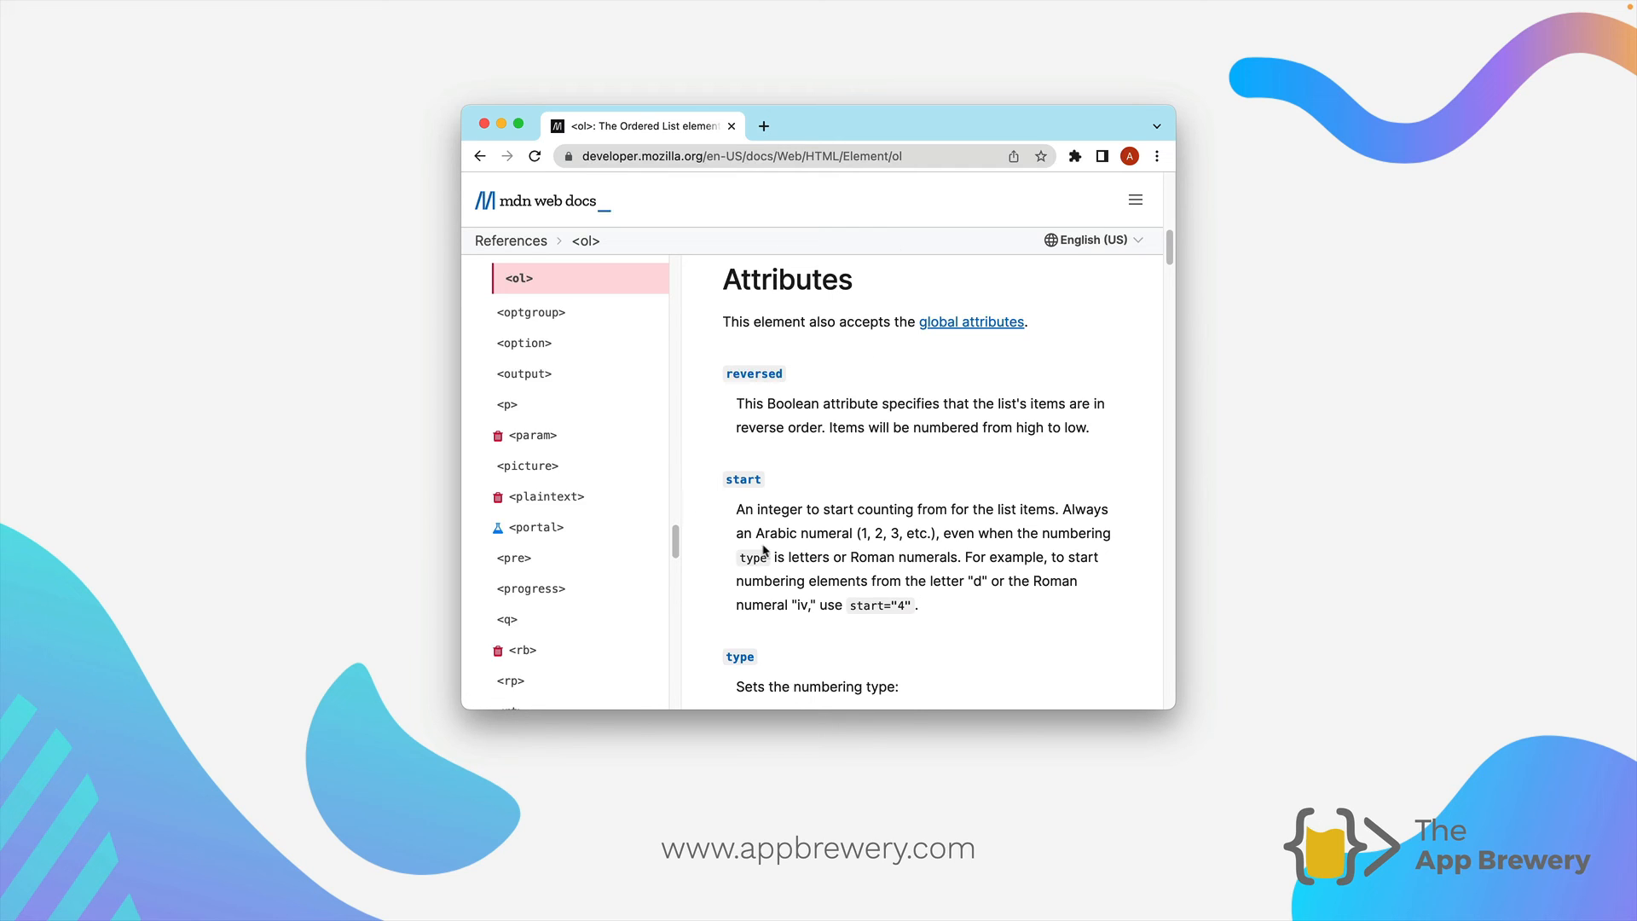
pyautogui.moveTo(762, 471)
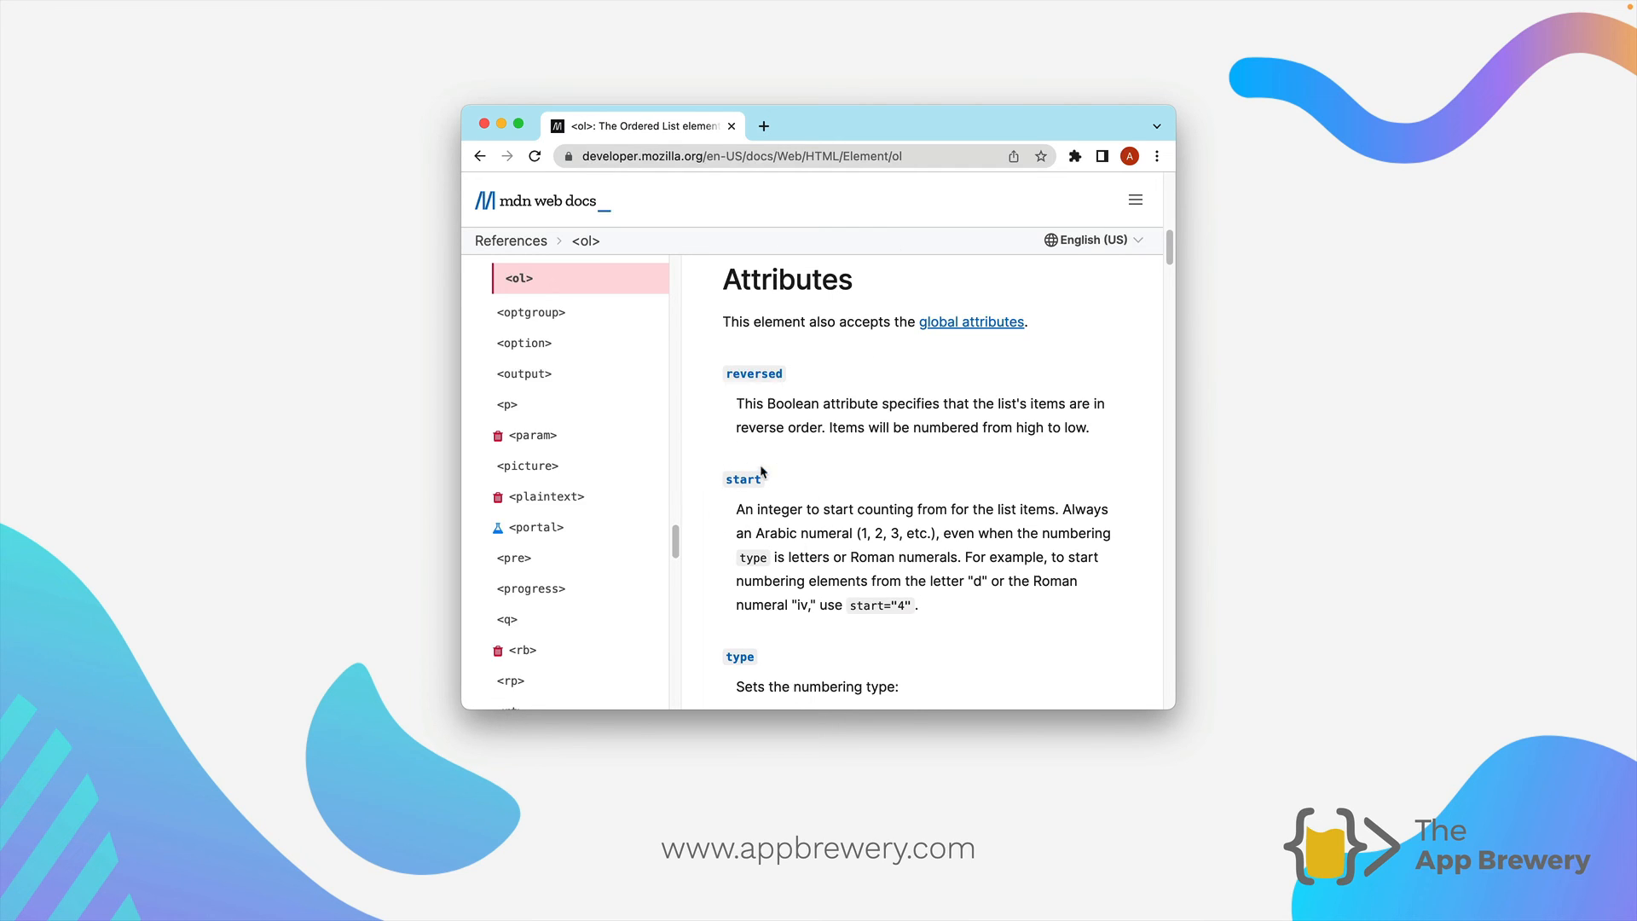
pyautogui.moveTo(716, 501)
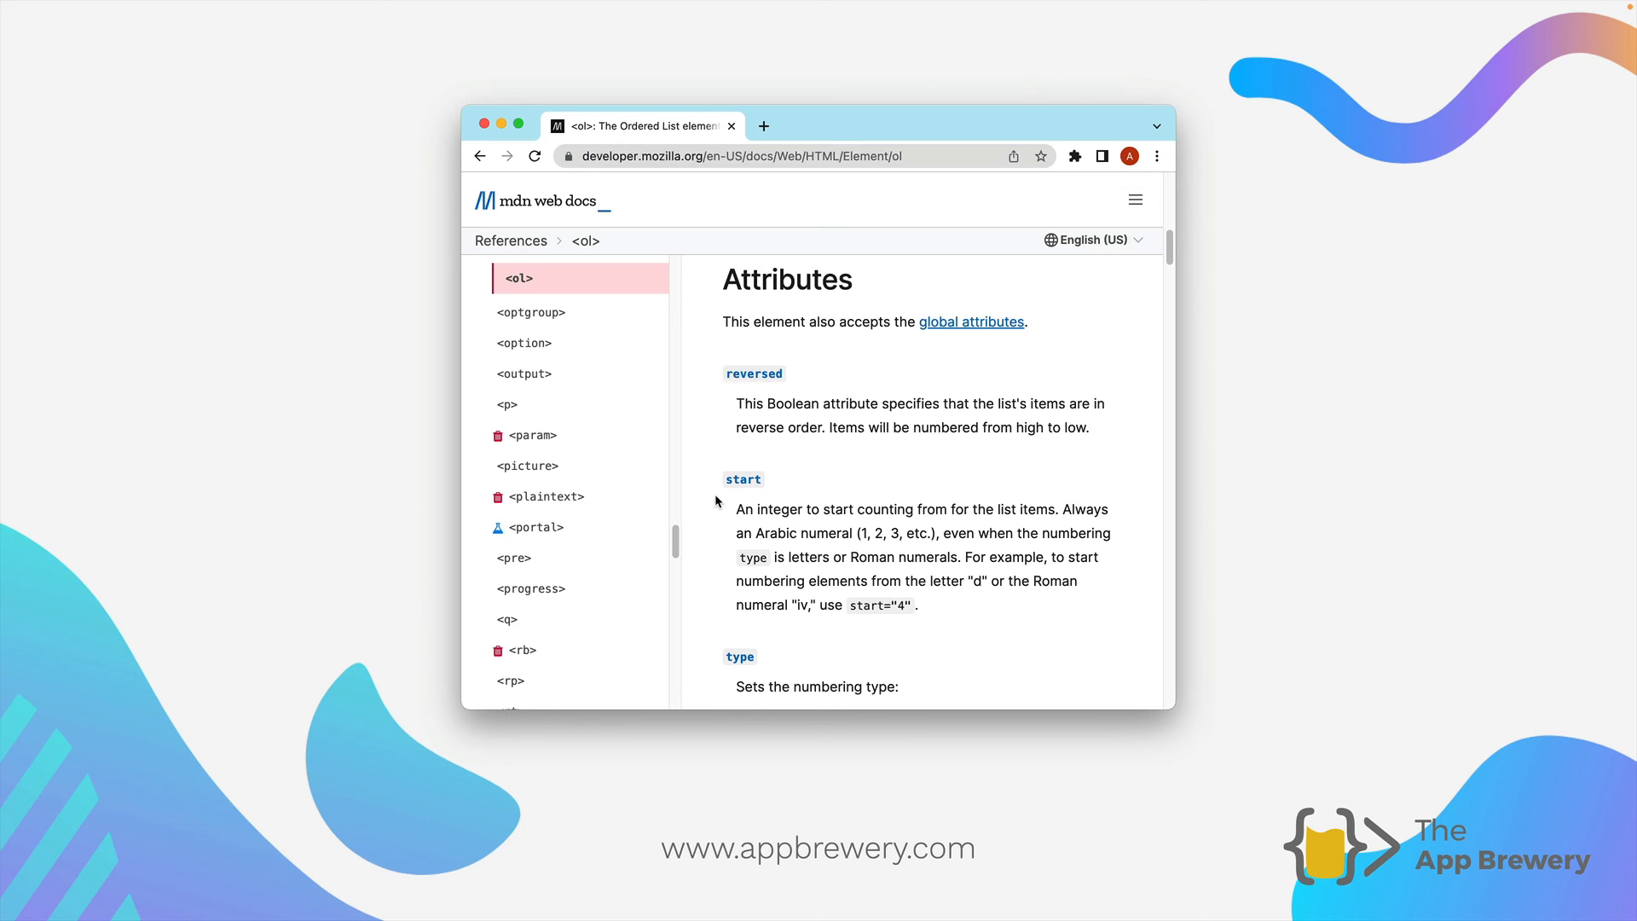
pyautogui.moveTo(840, 503)
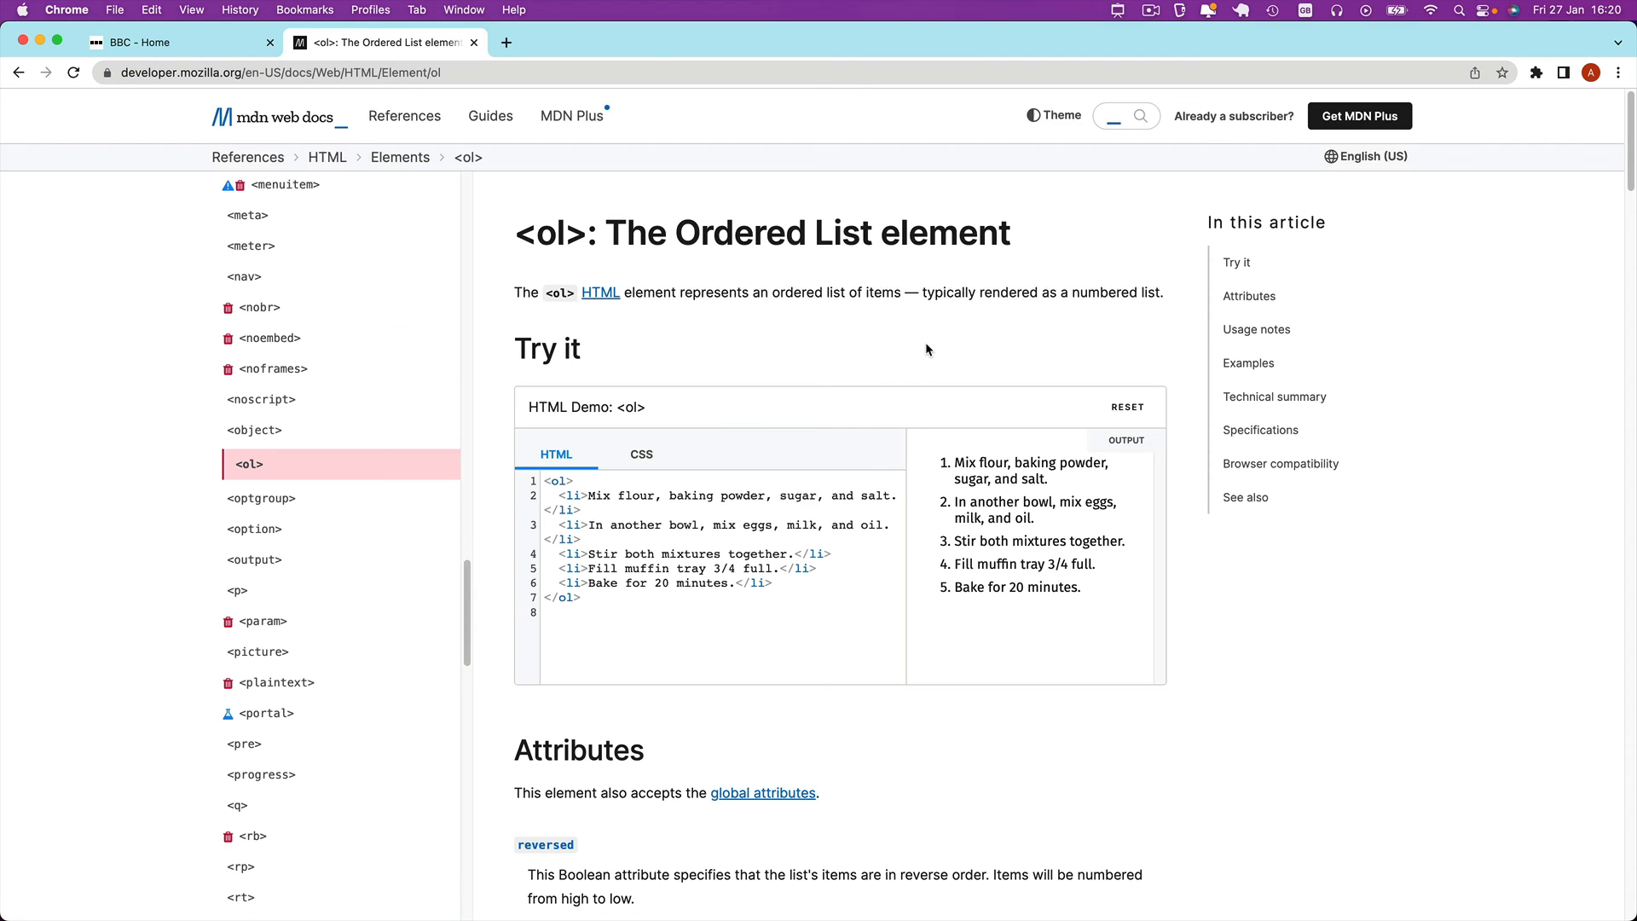
# Scroll the MDN Ordered List page to its Attributes section with the start entry
pyautogui.scroll(-3)
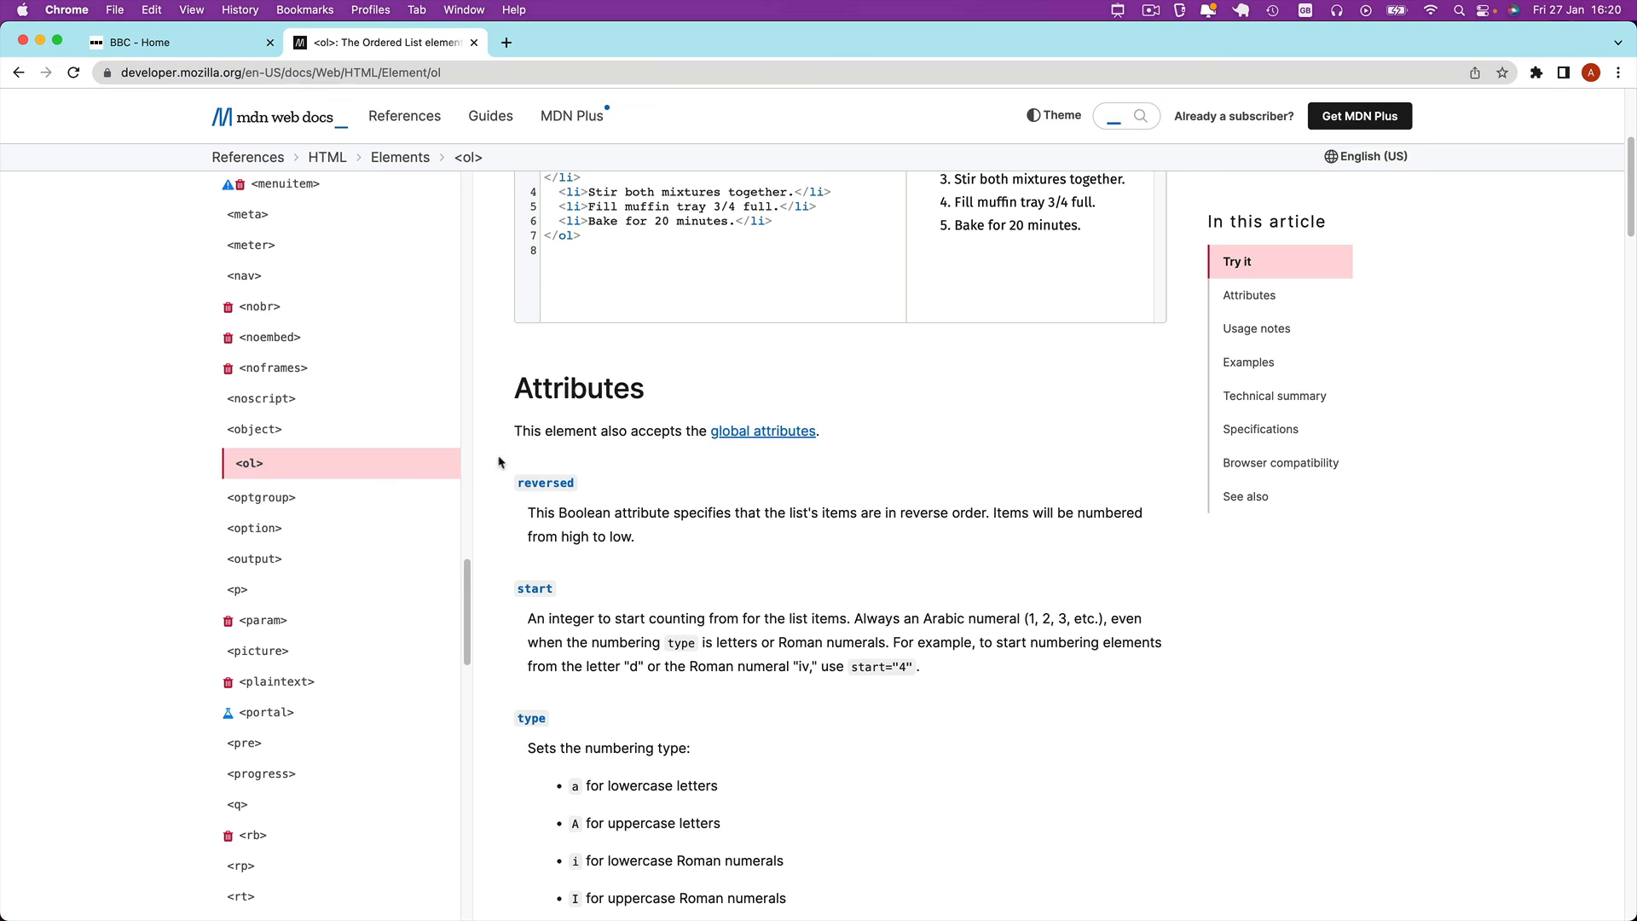
pyautogui.moveTo(535, 595)
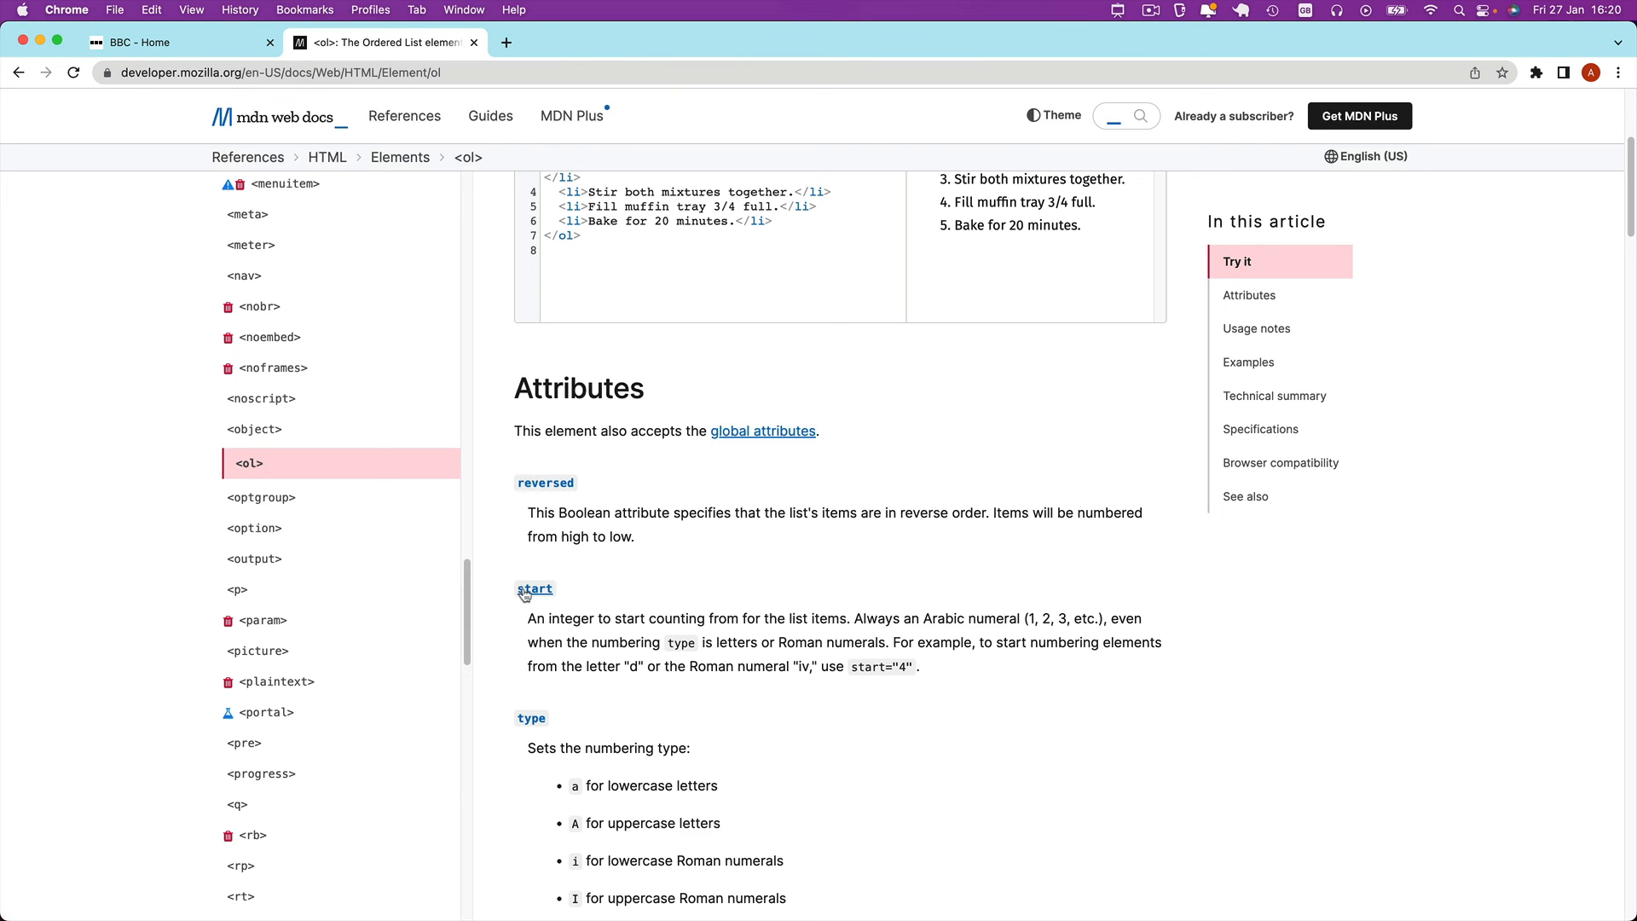
pyautogui.moveTo(960, 675)
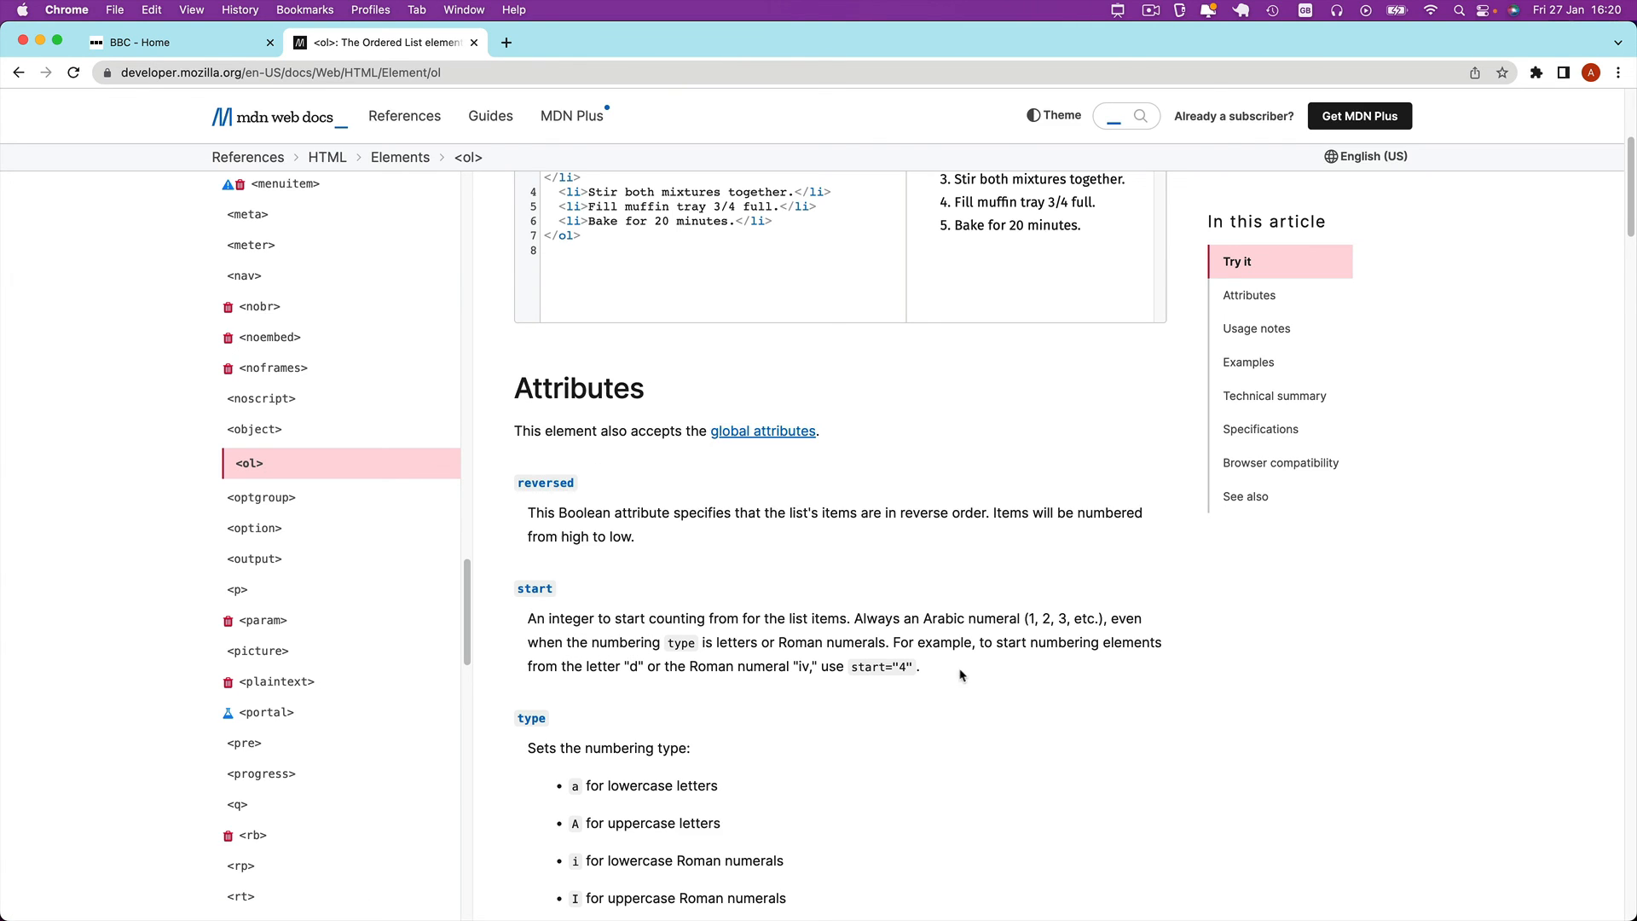
pyautogui.moveTo(564, 607)
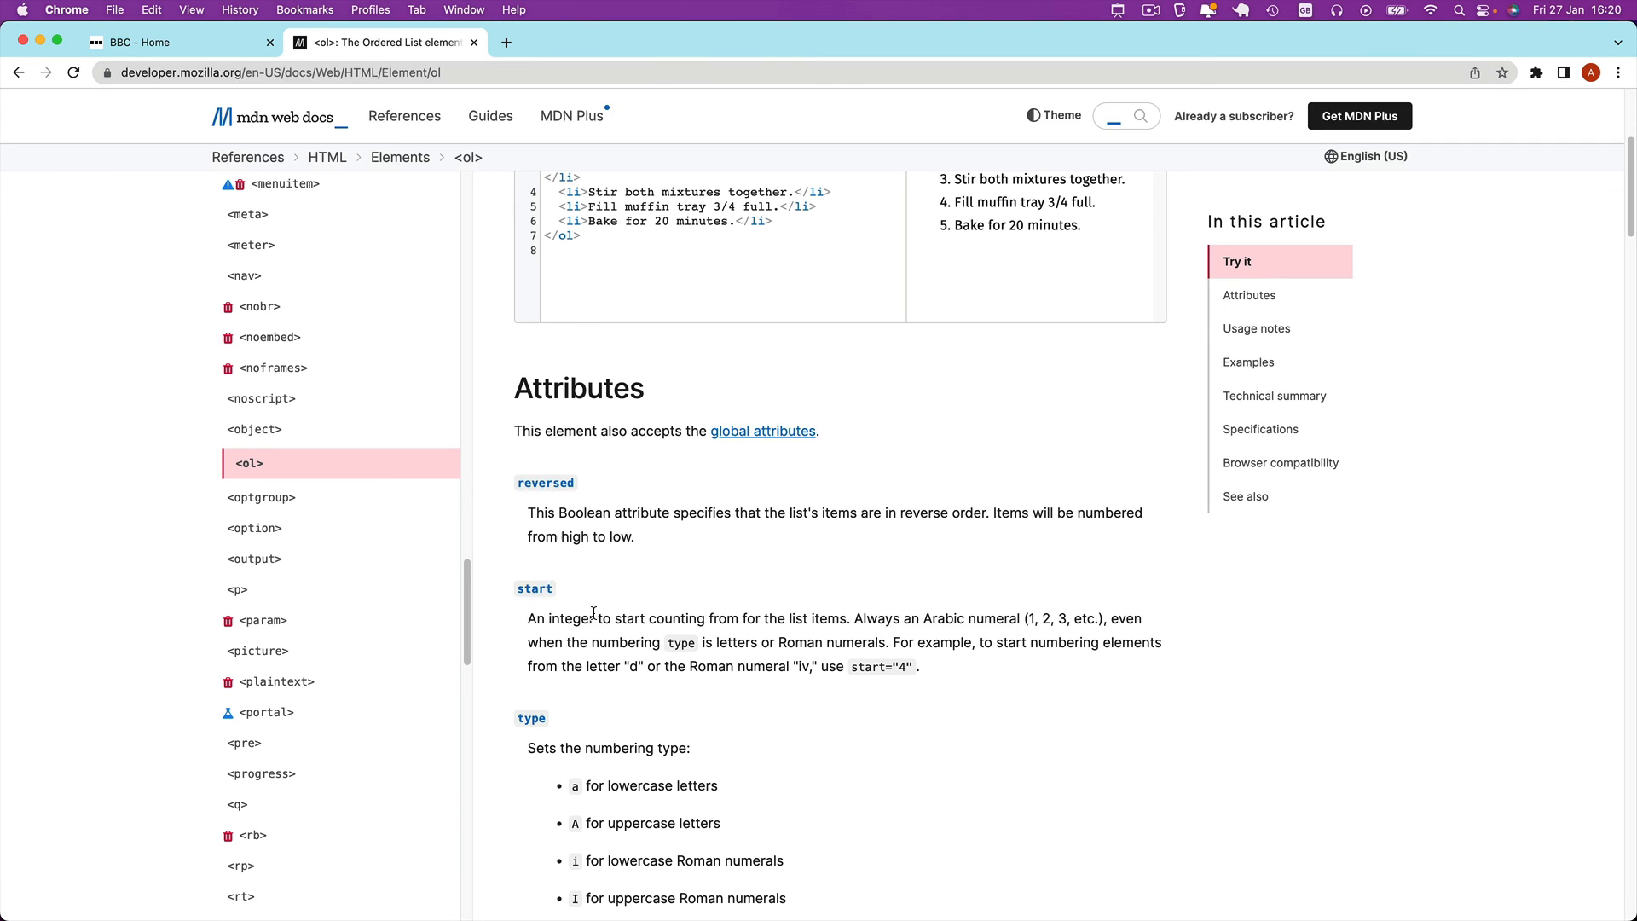
pyautogui.moveTo(750, 617)
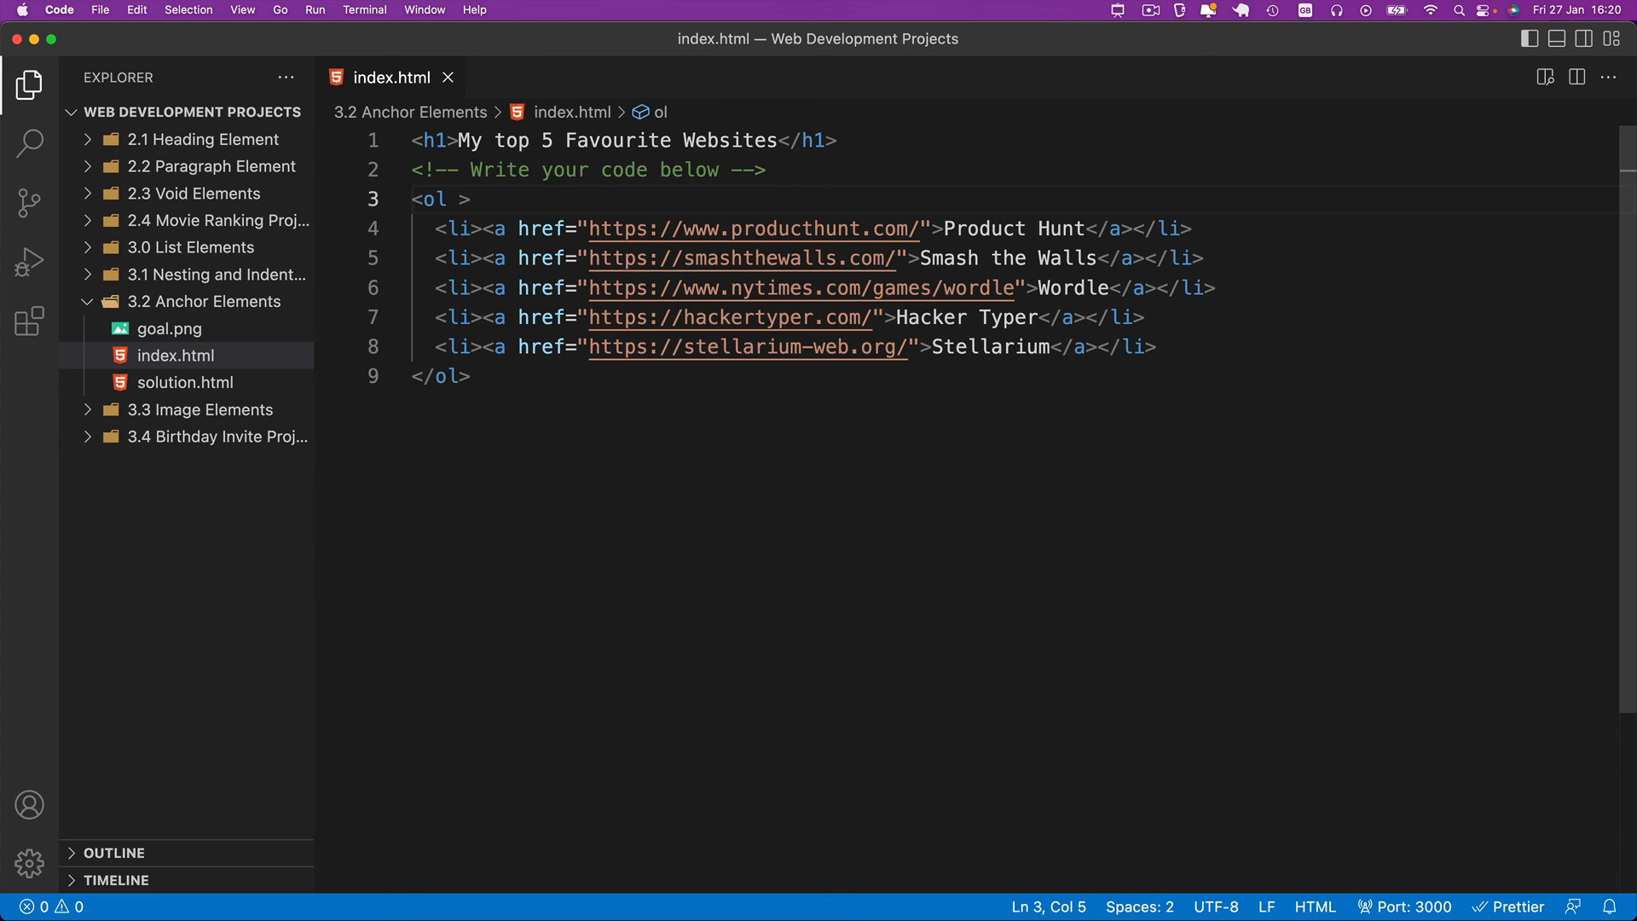
# Add start="5" to the <ol> and preview the links numbered 5 to 9
pyautogui.write('start="')
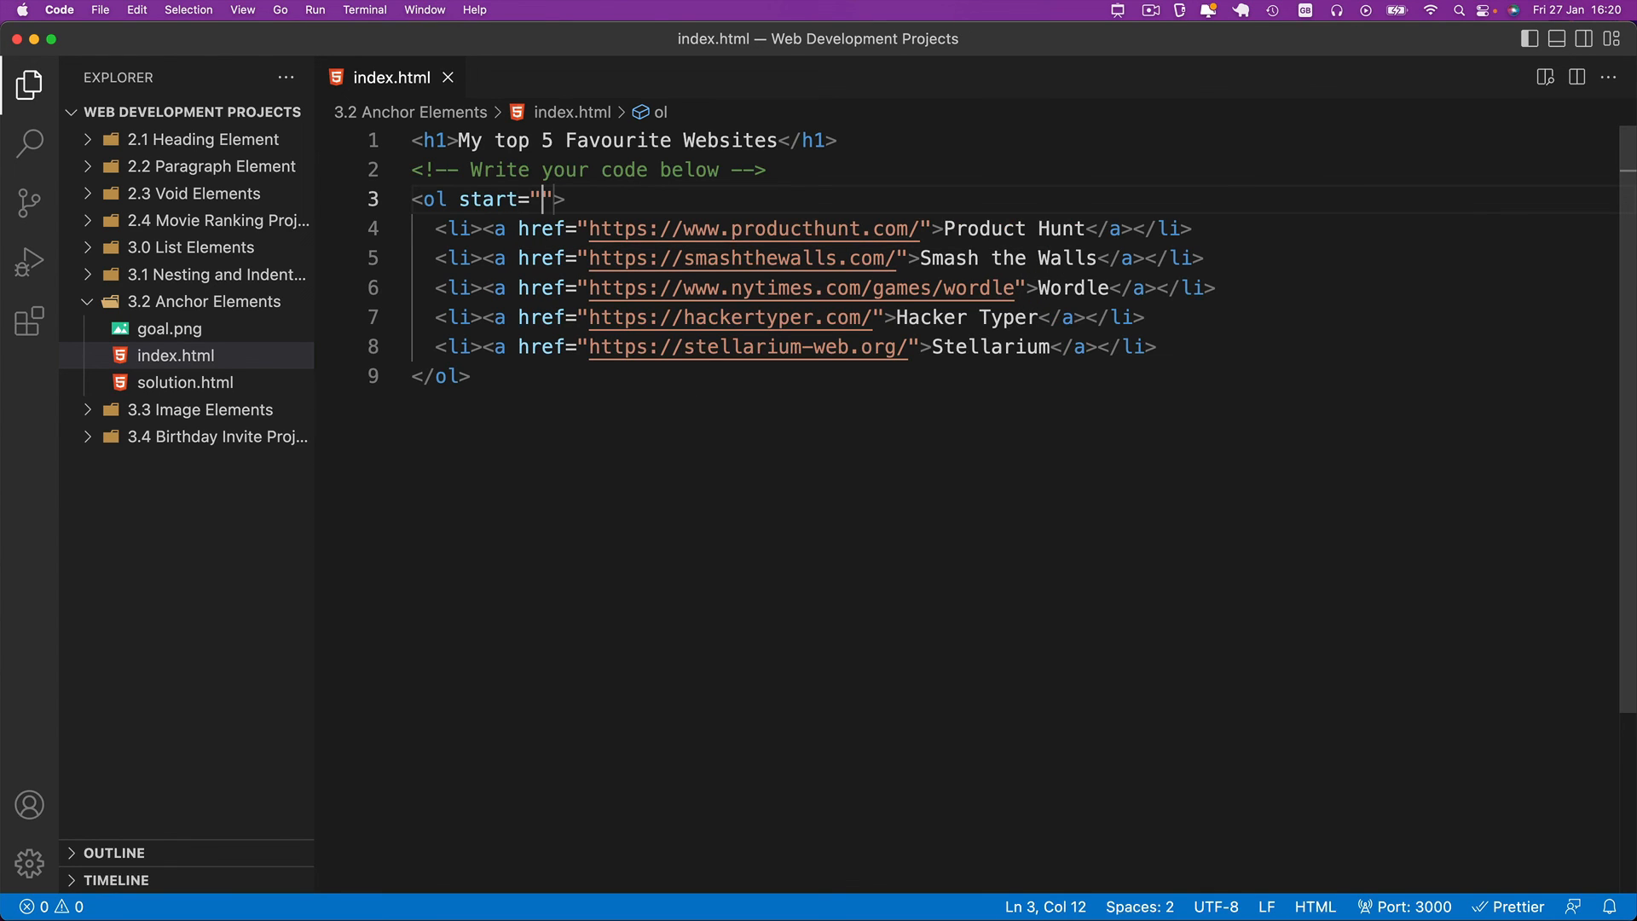
pyautogui.write('5')
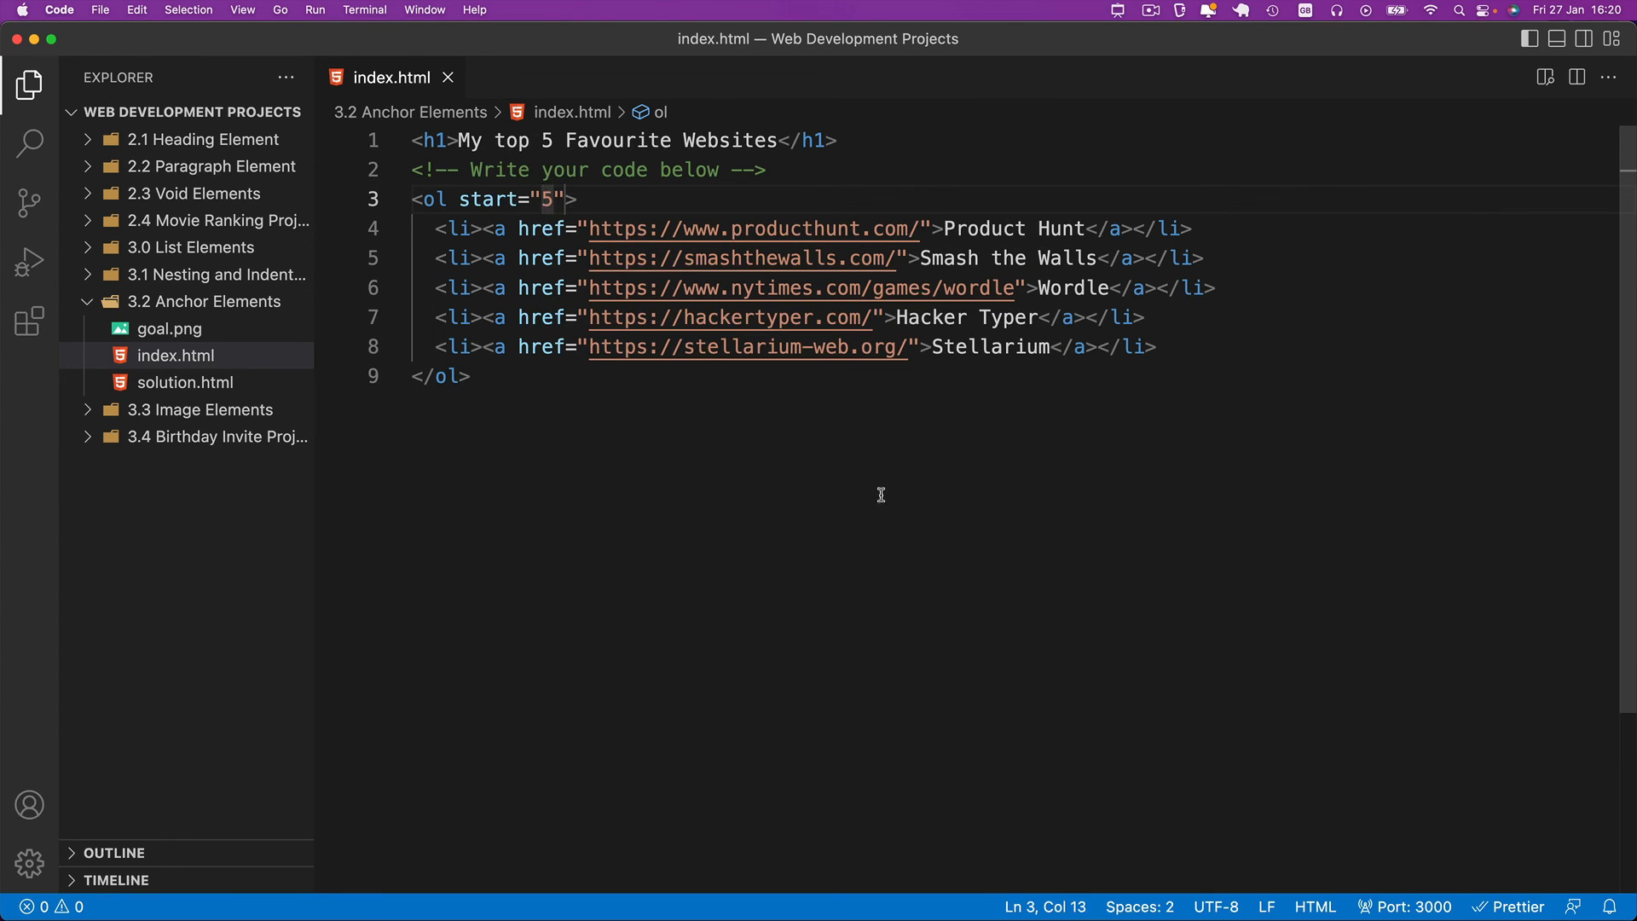
pyautogui.rightClick(880, 495)
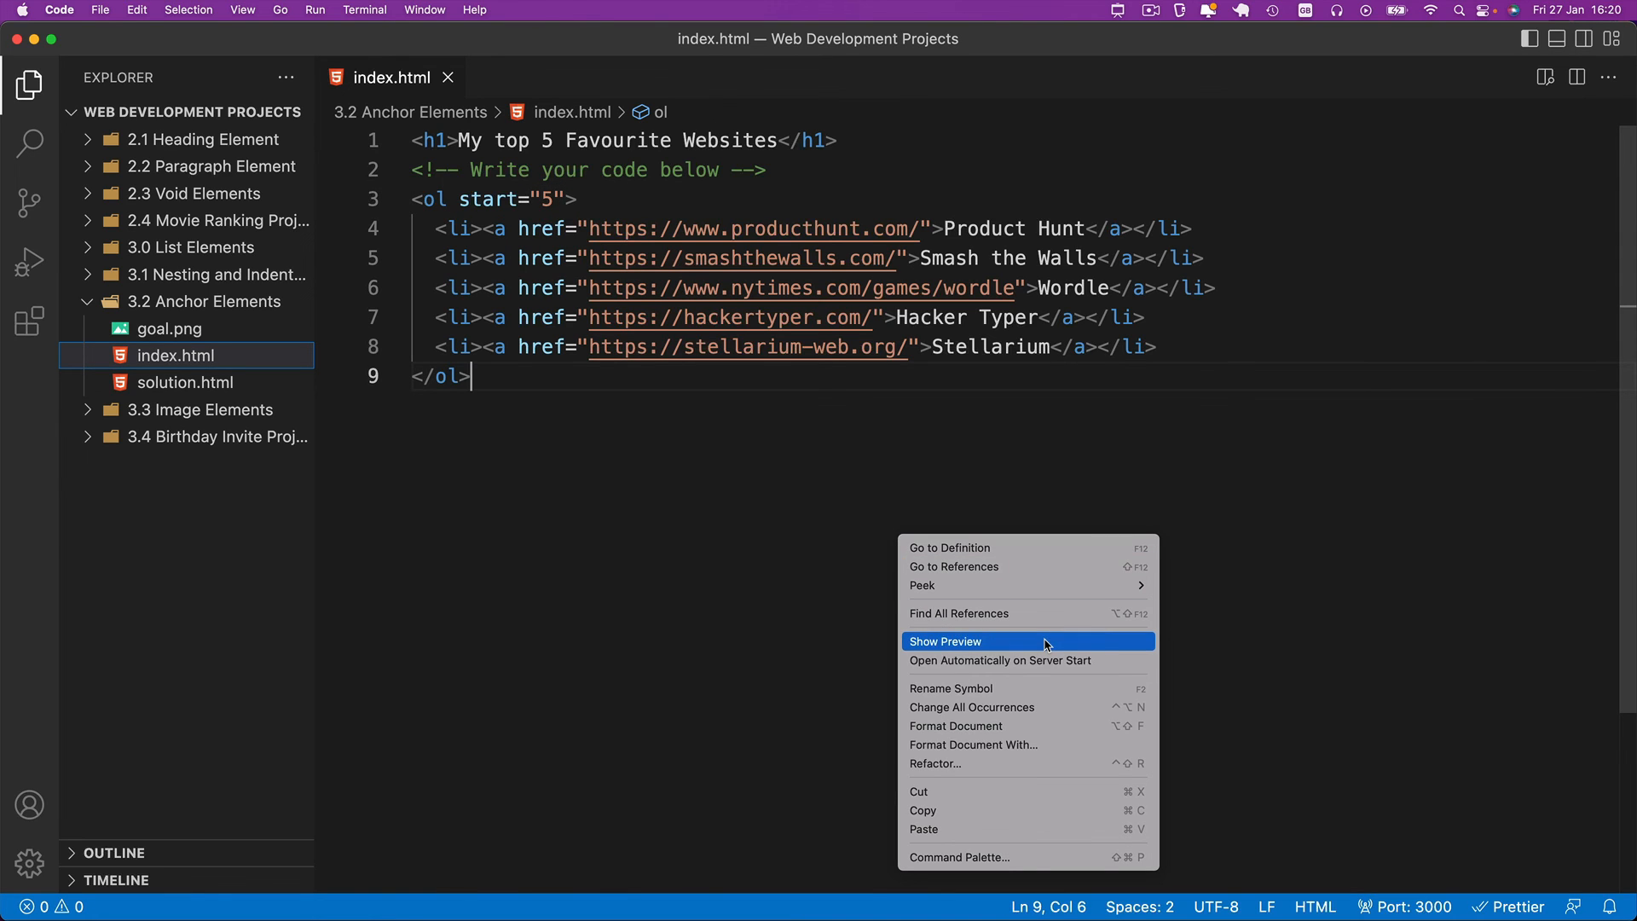
pyautogui.click(945, 641)
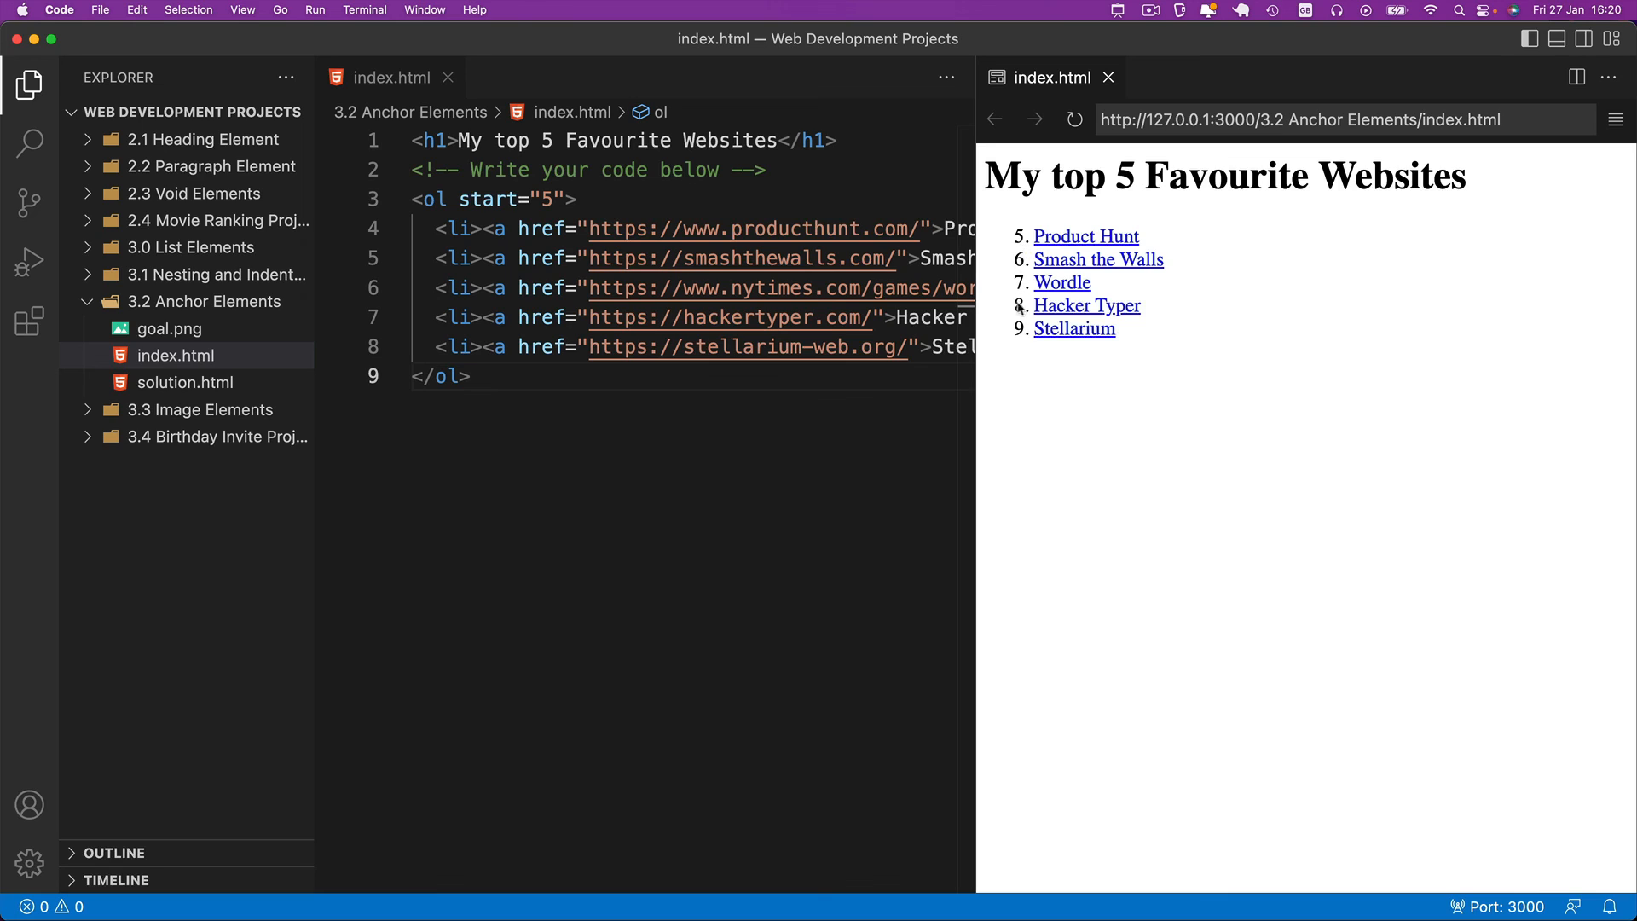
pyautogui.moveTo(850, 236)
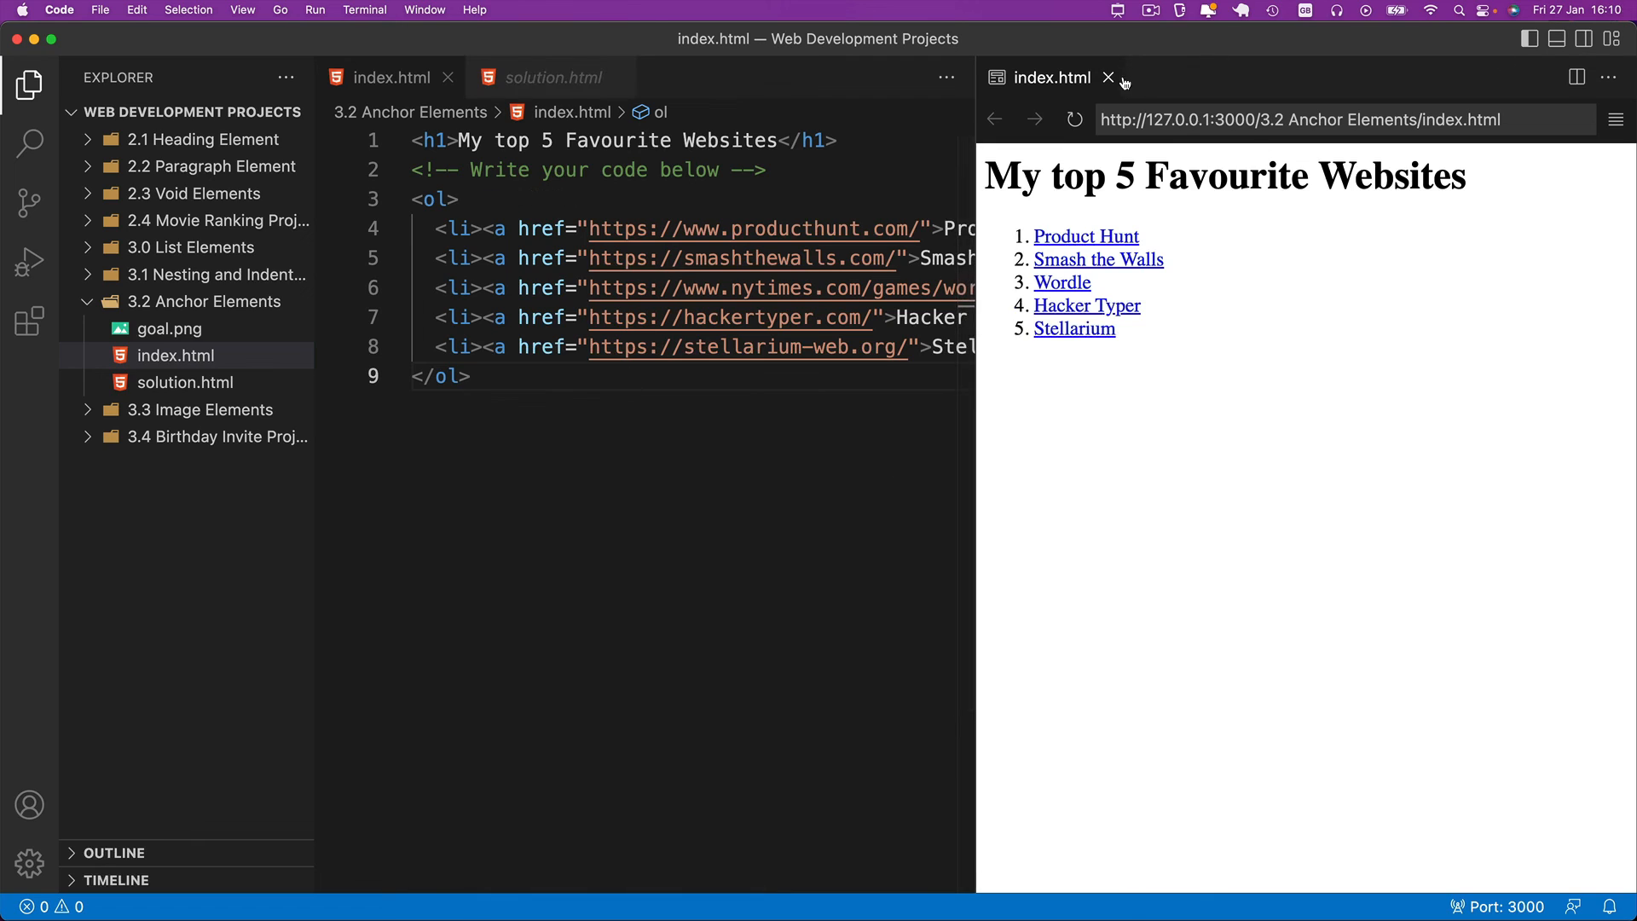
# Close the preview and return the cursor to the code after the closing list tag
pyautogui.click(1108, 76)
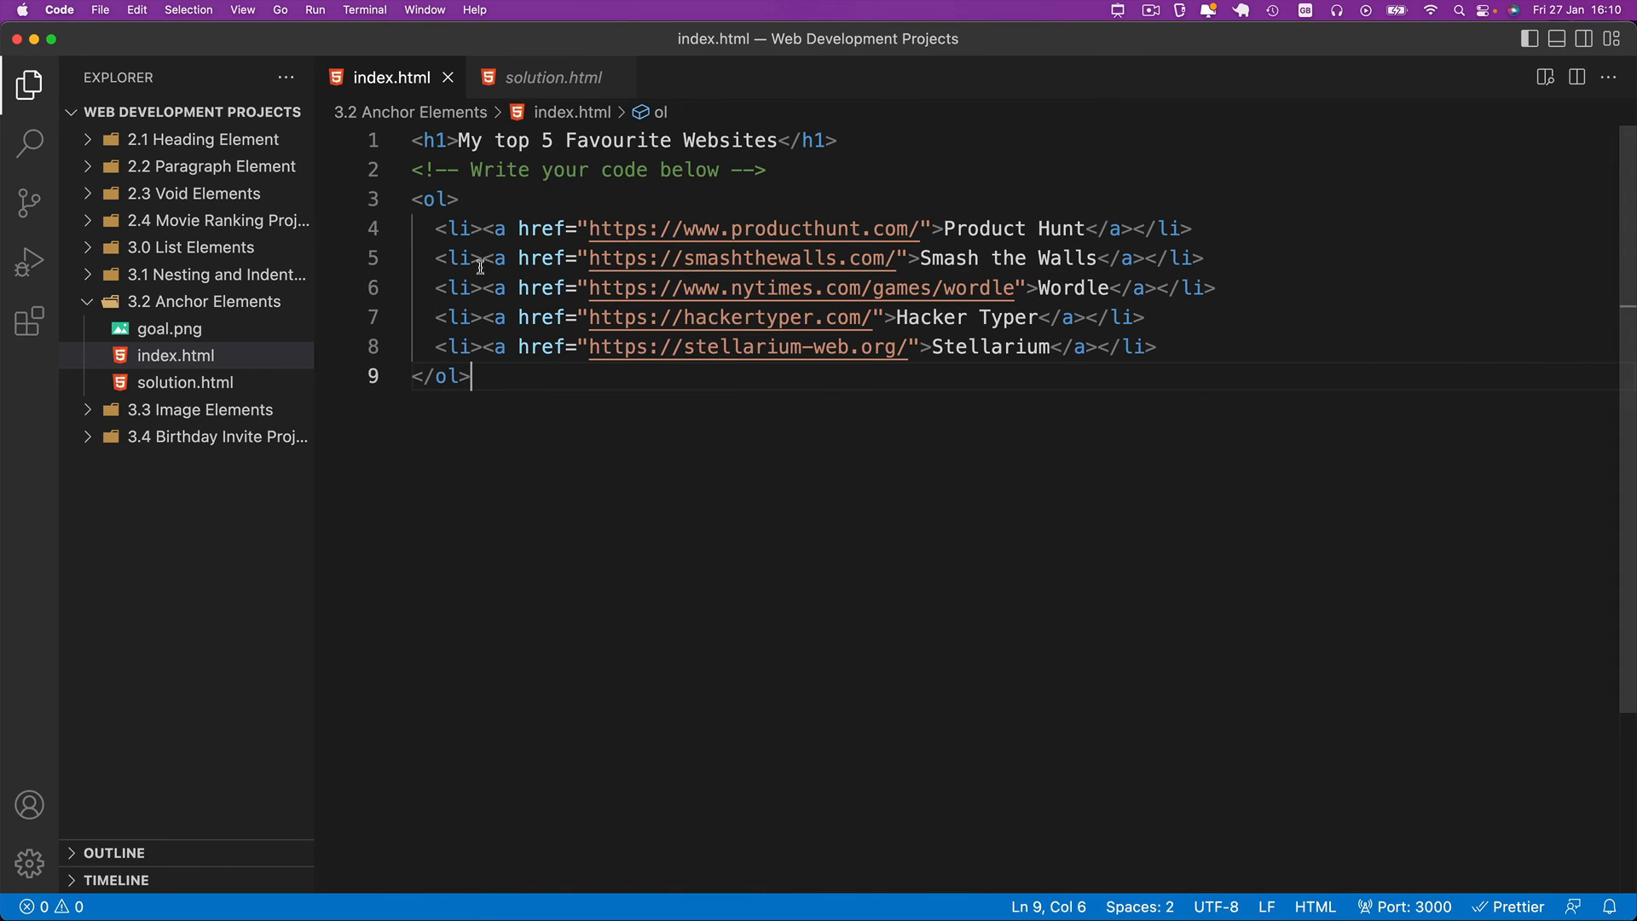
pyautogui.moveTo(905, 682)
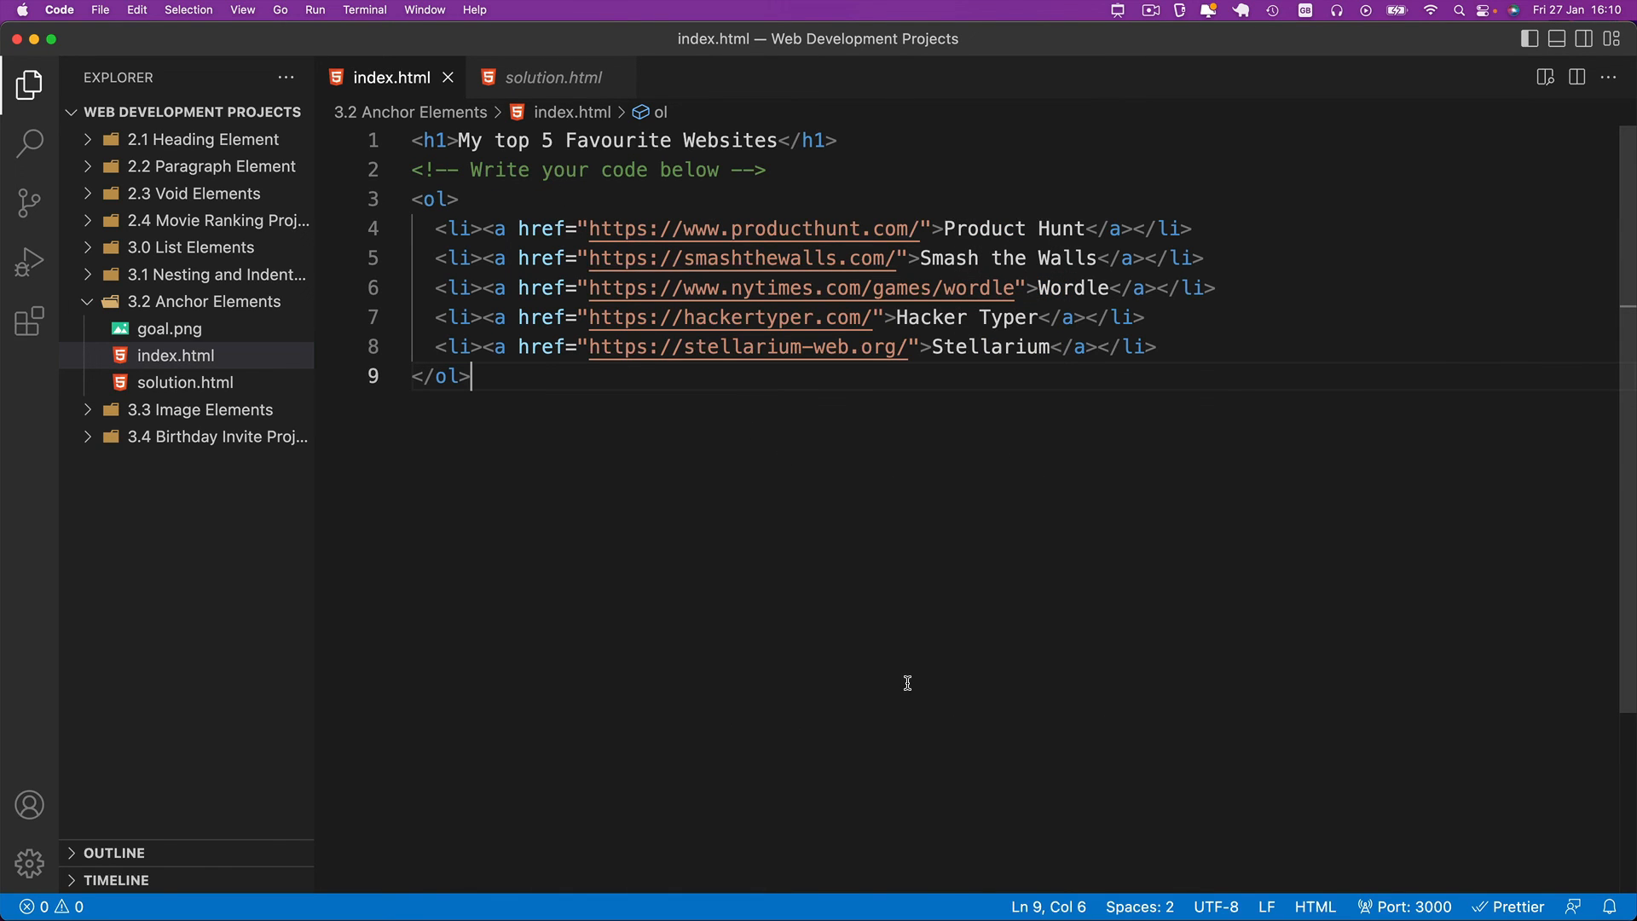
pyautogui.moveTo(619, 404)
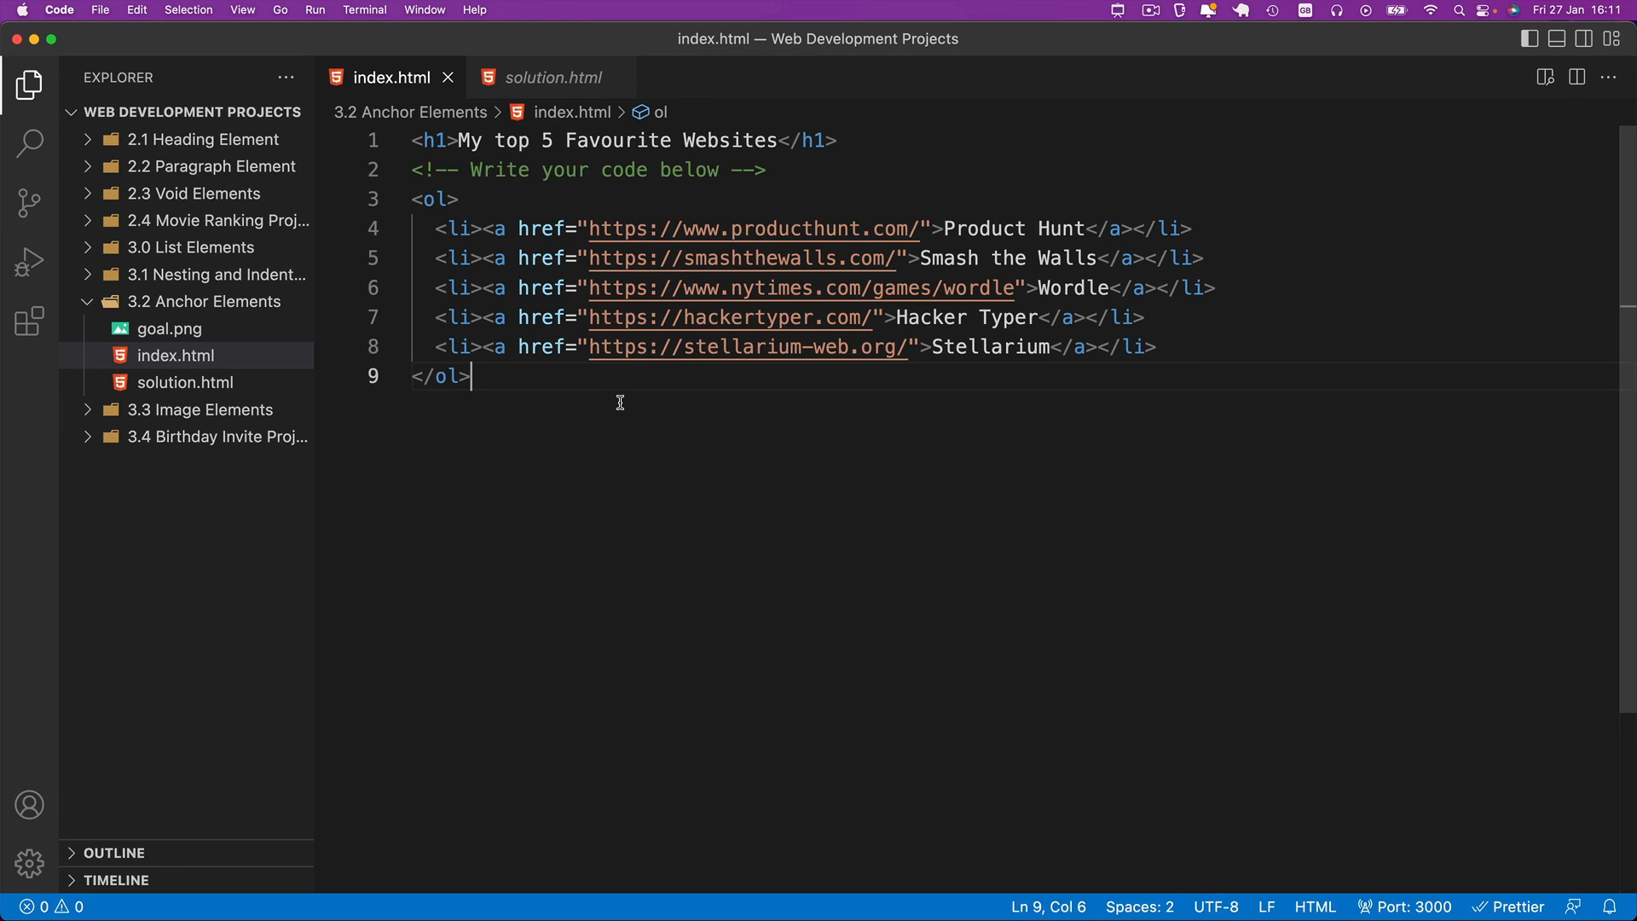
pyautogui.moveTo(421, 332)
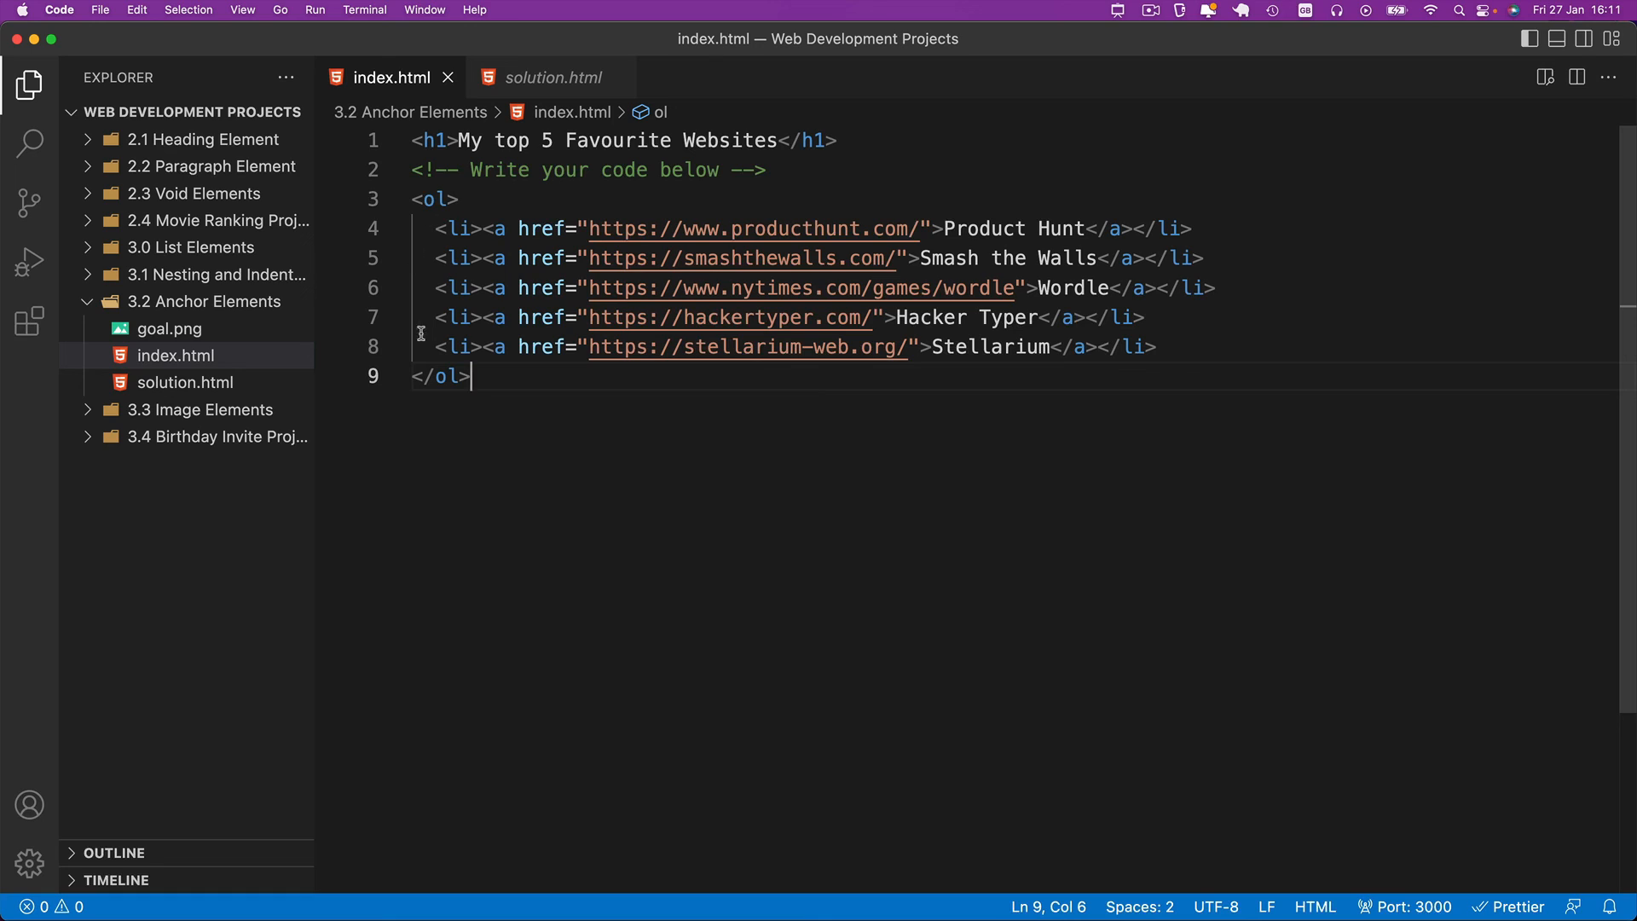
pyautogui.moveTo(499, 440)
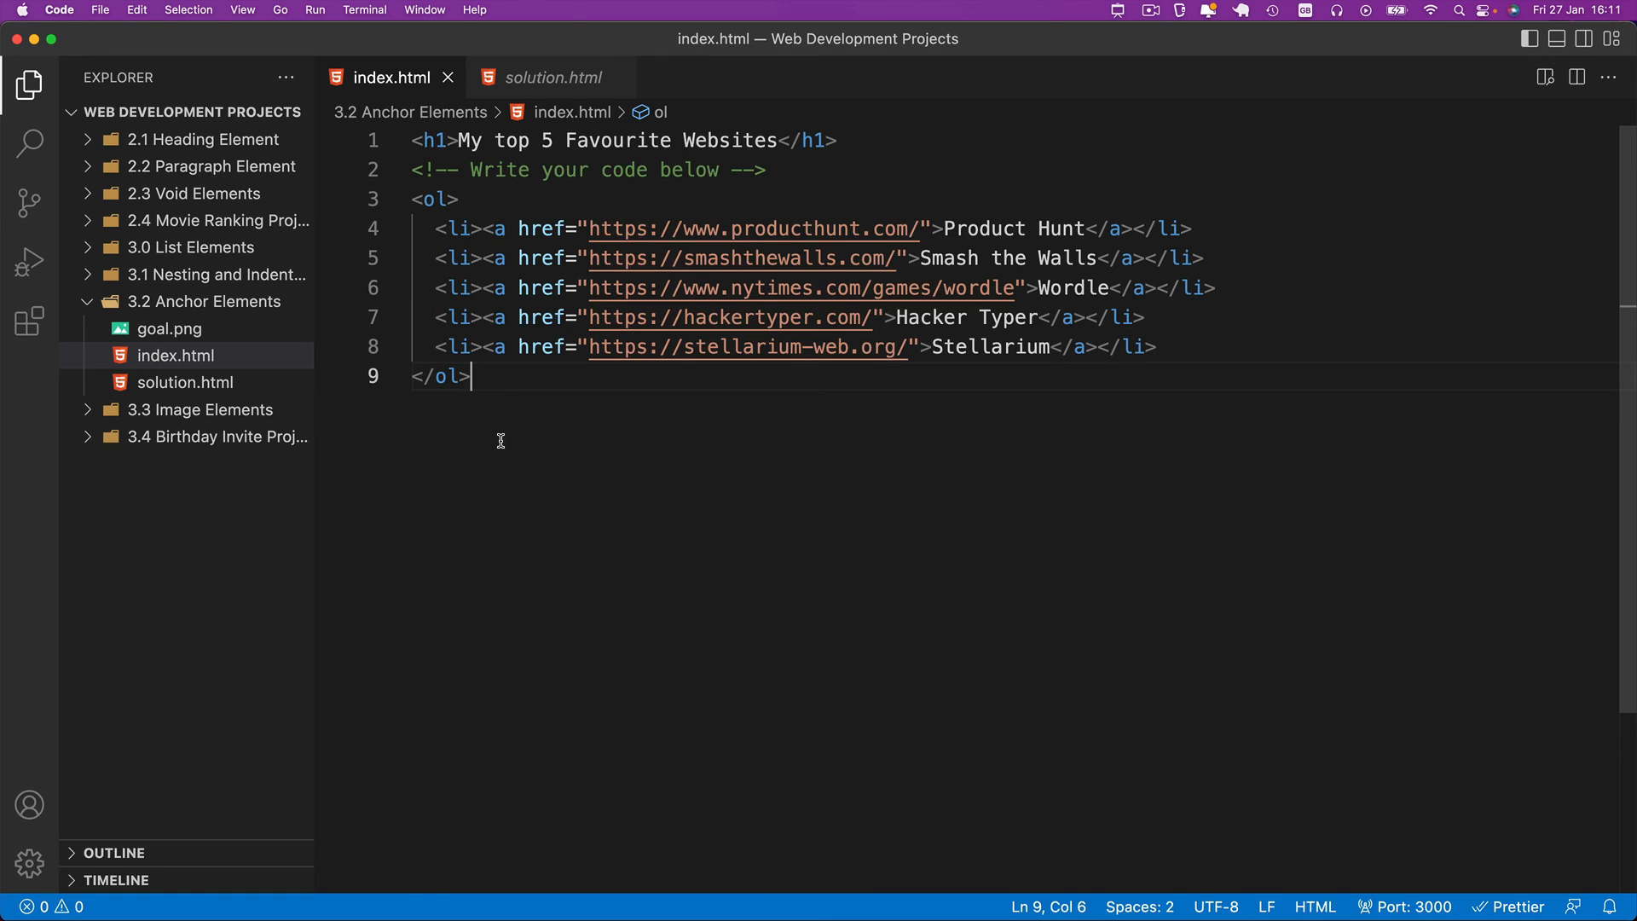
pyautogui.moveTo(501, 425)
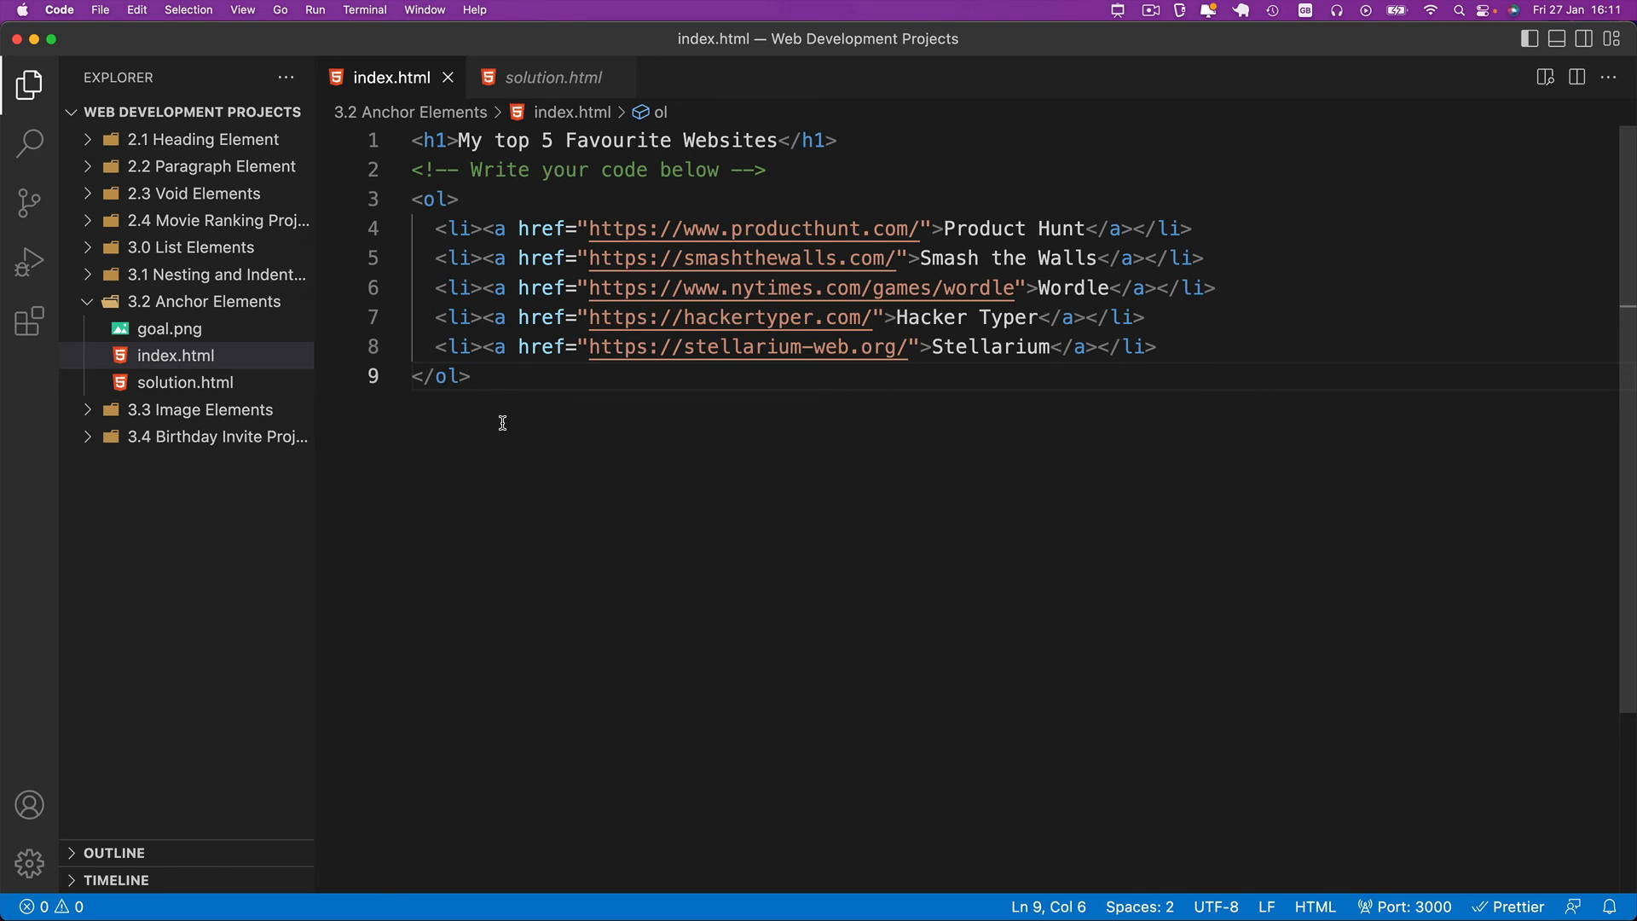
pyautogui.click(471, 375)
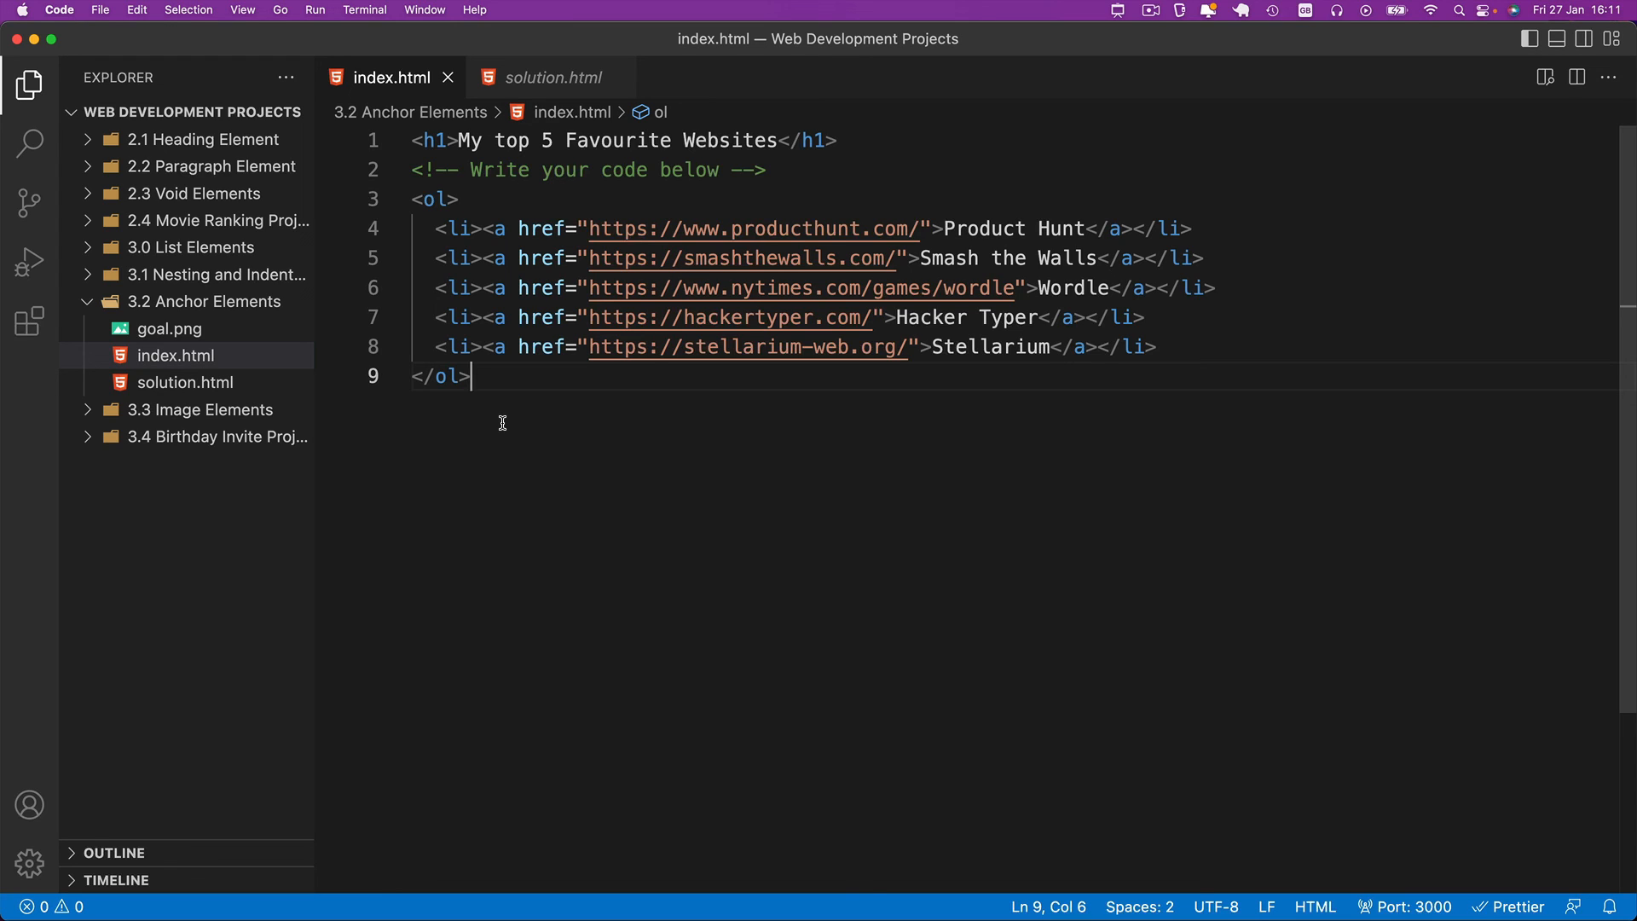